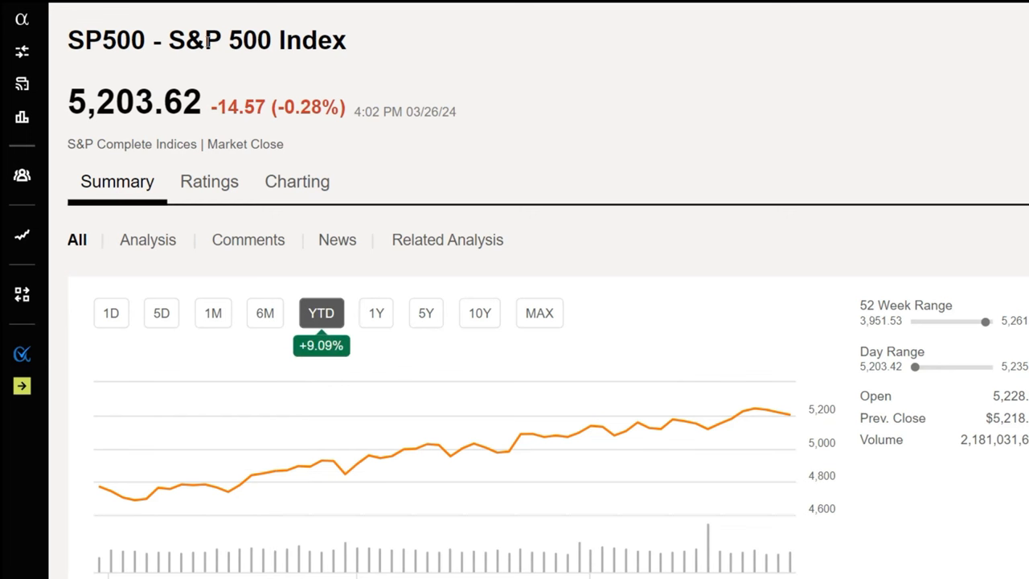
mouse_move(253, 443)
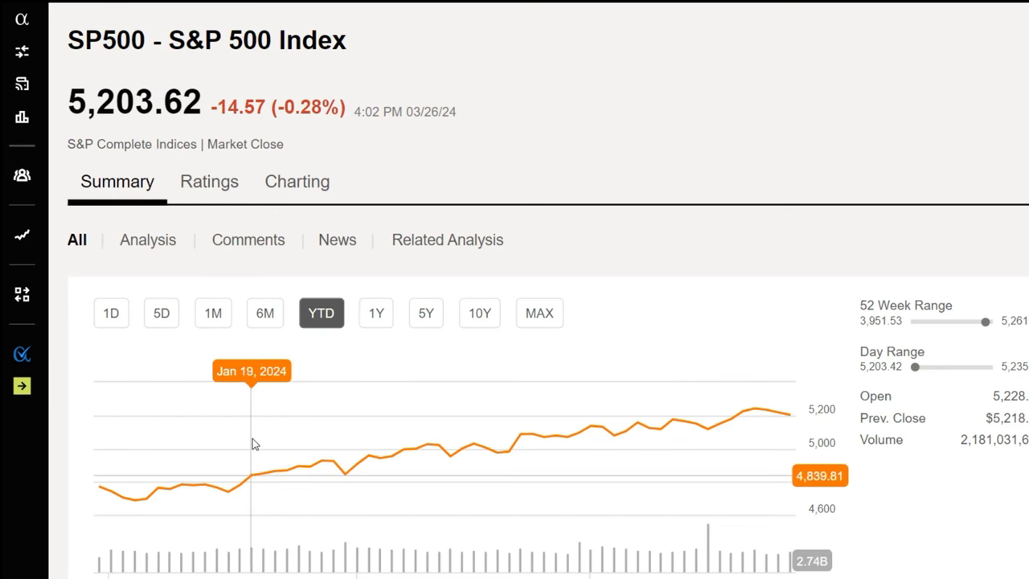
mouse_move(753, 414)
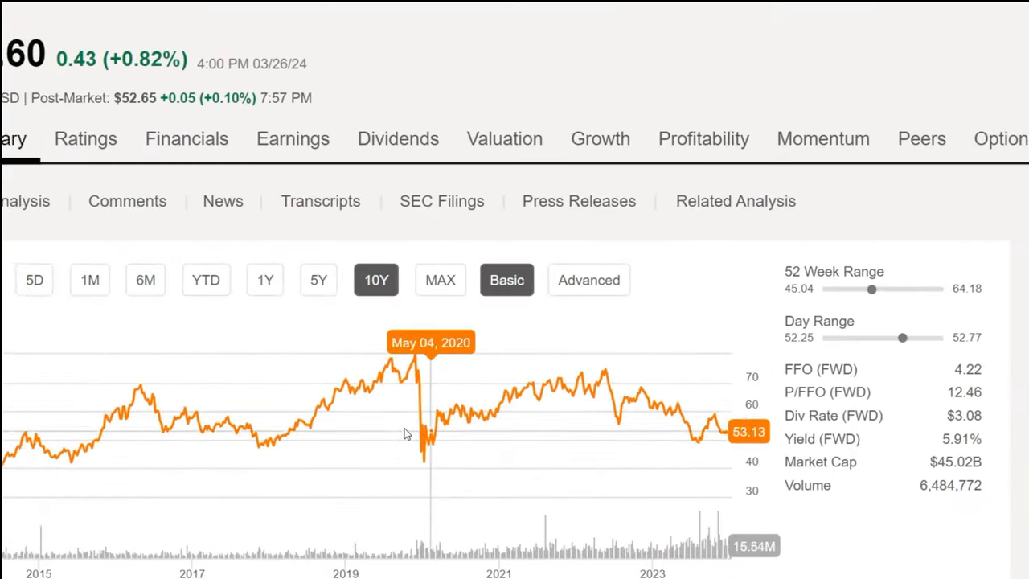
Show Realty Income's Financials section with the annual income statement
click(186, 138)
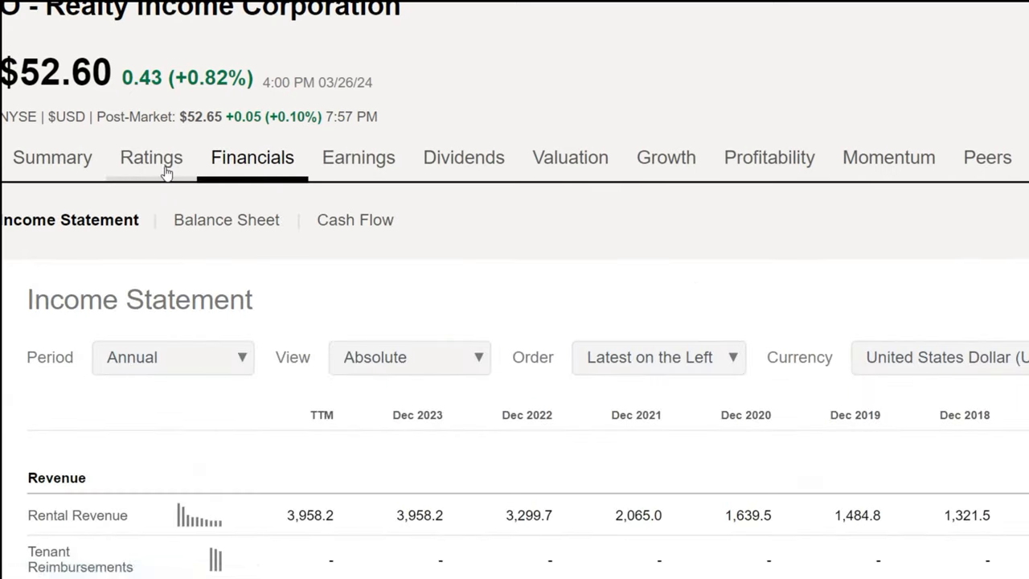
click(151, 158)
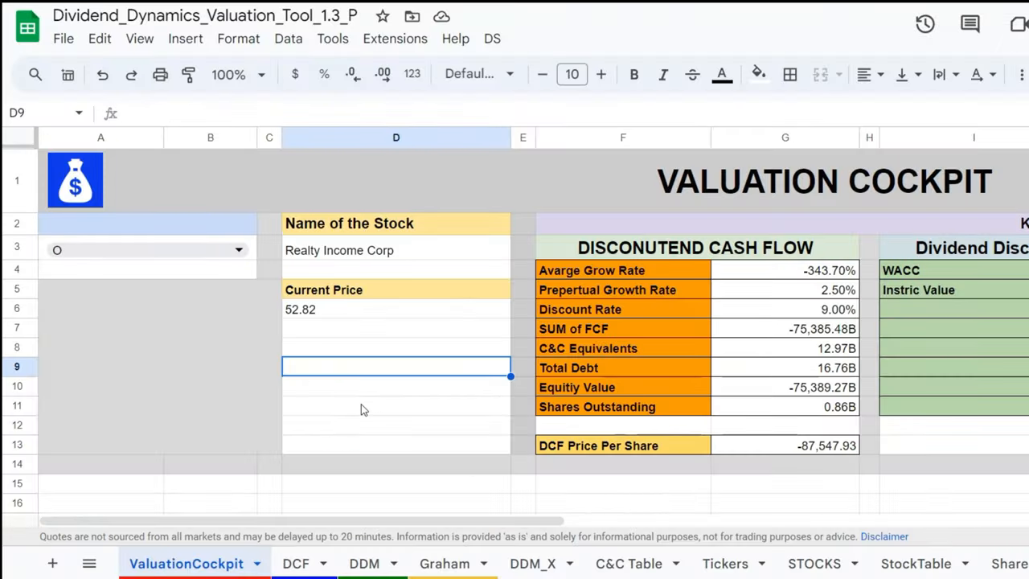
click(294, 562)
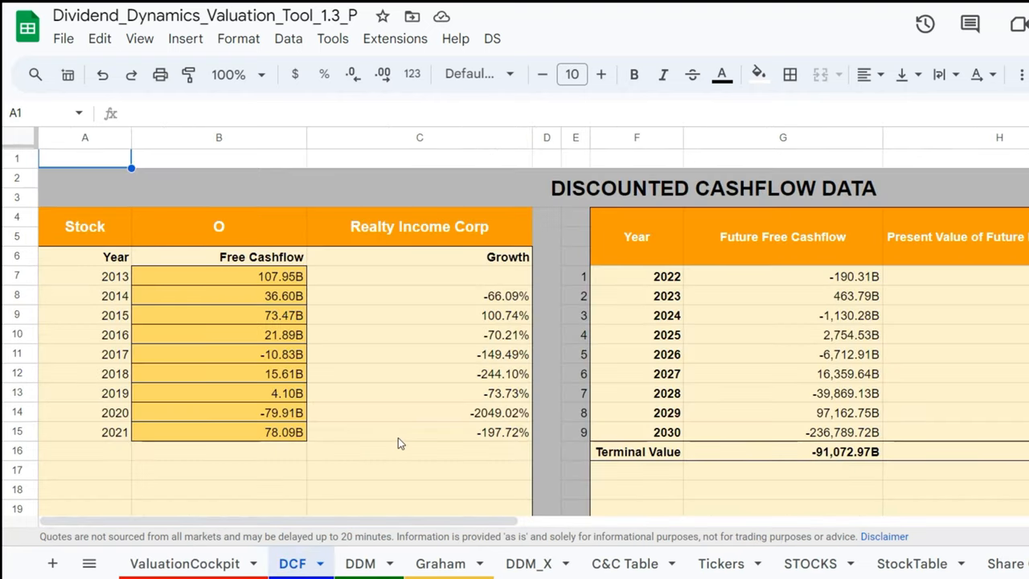
click(360, 562)
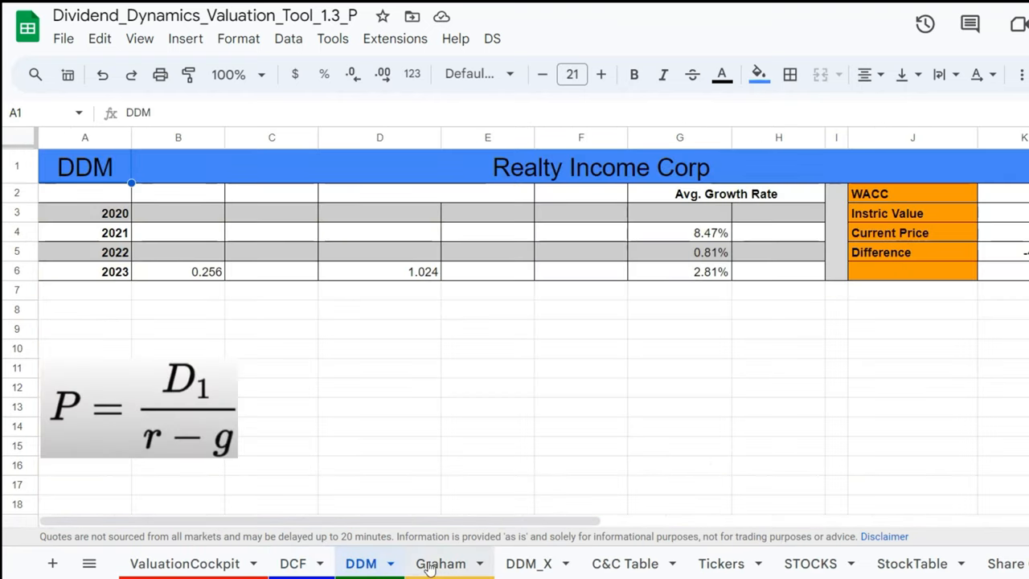
click(440, 562)
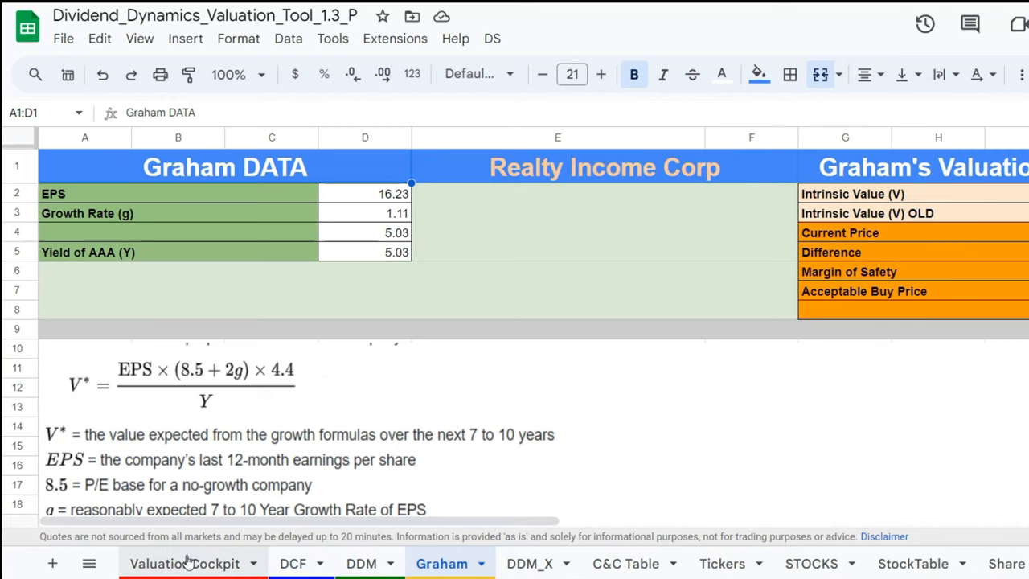
click(186, 563)
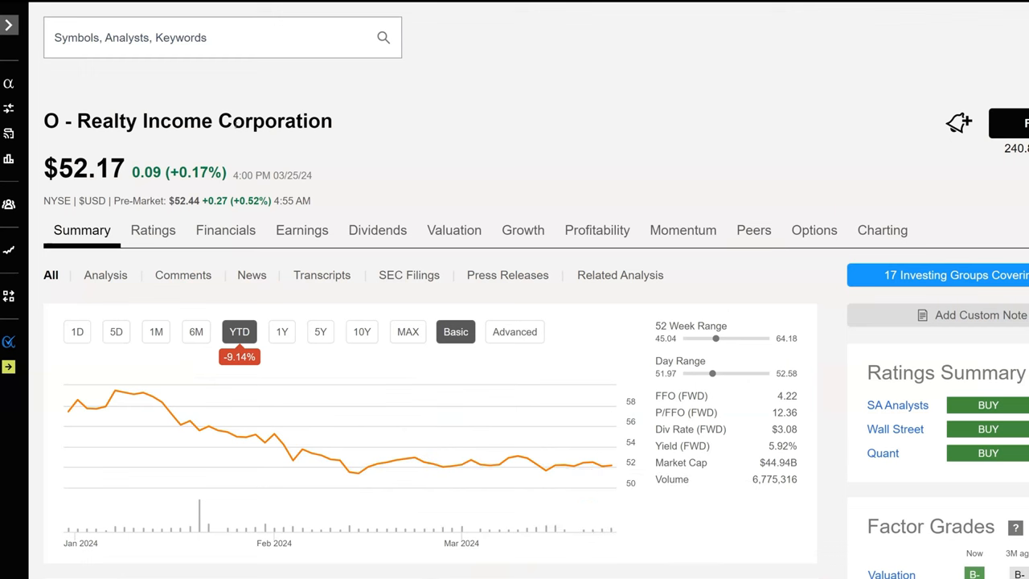
mouse_move(135, 159)
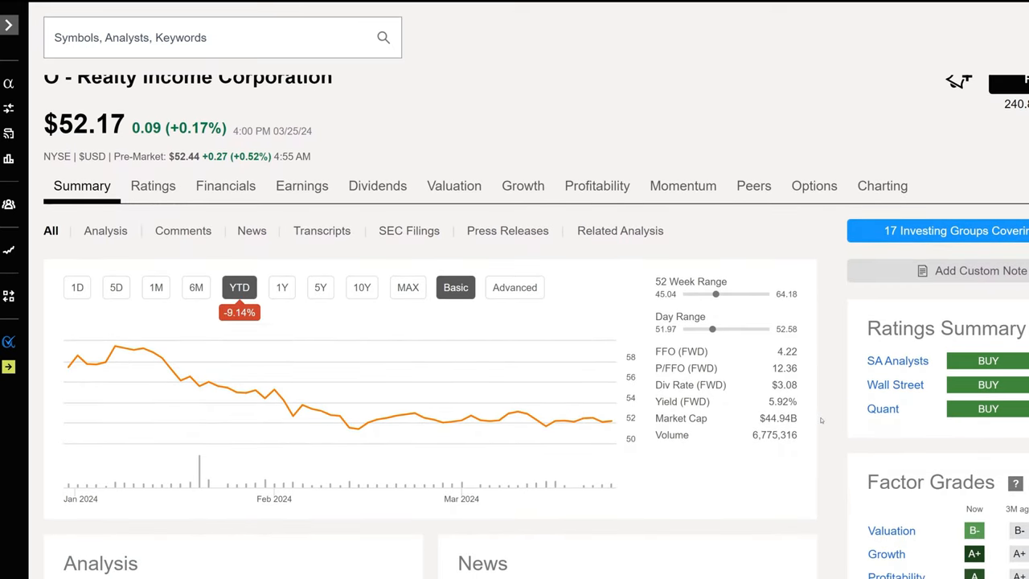
mouse_move(736, 495)
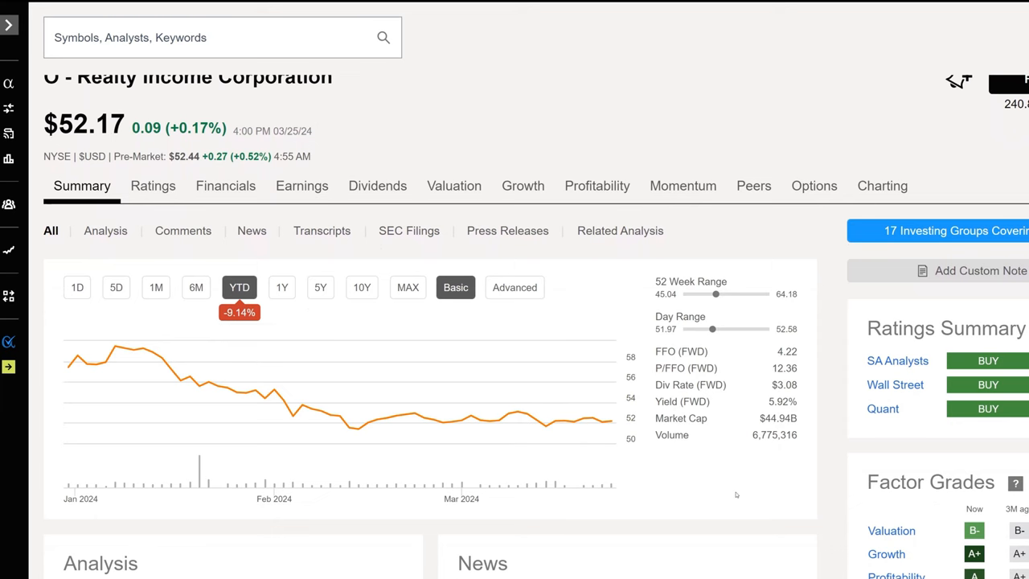
mouse_move(669, 498)
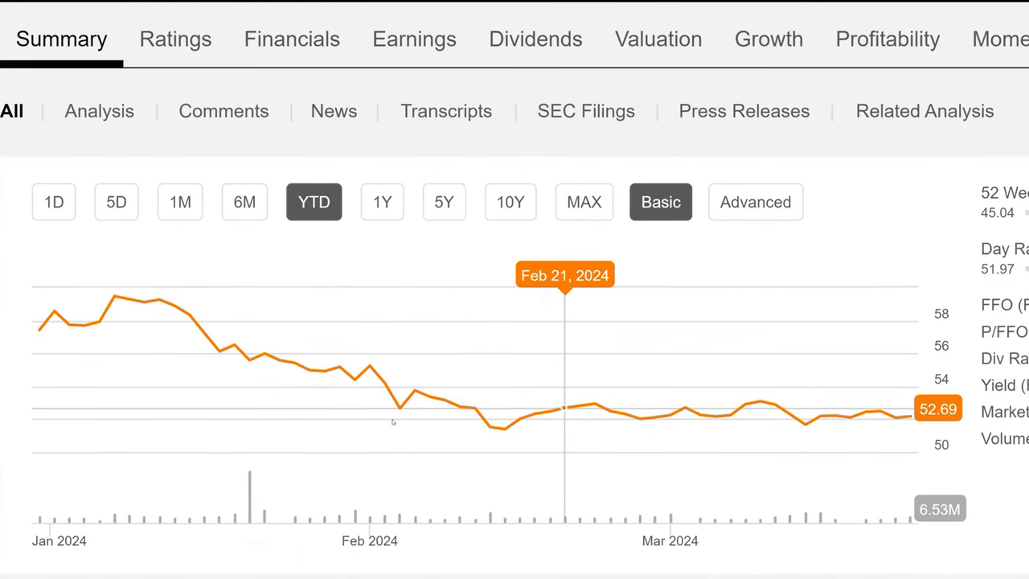
scroll(down, 3)
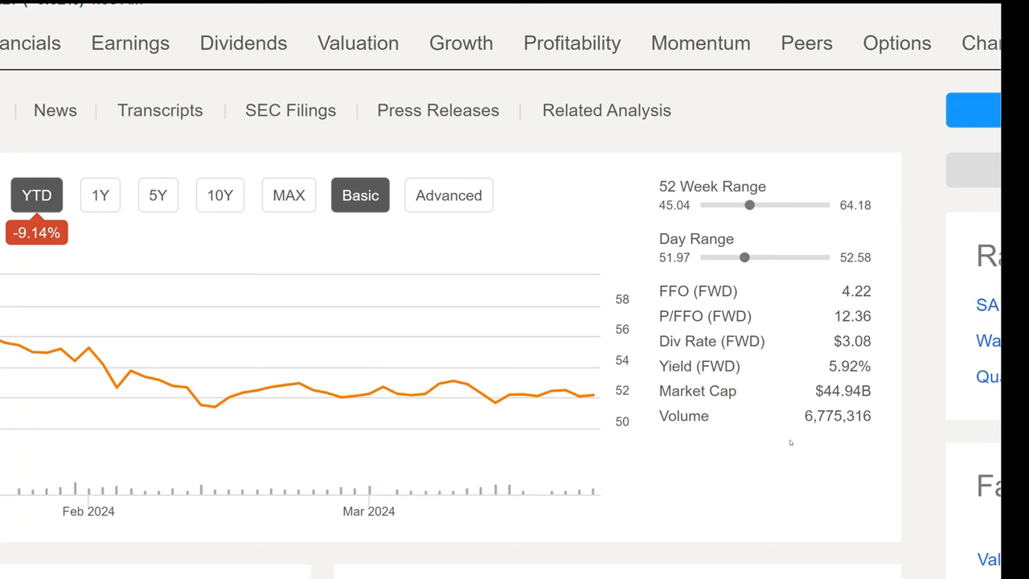
mouse_move(756, 373)
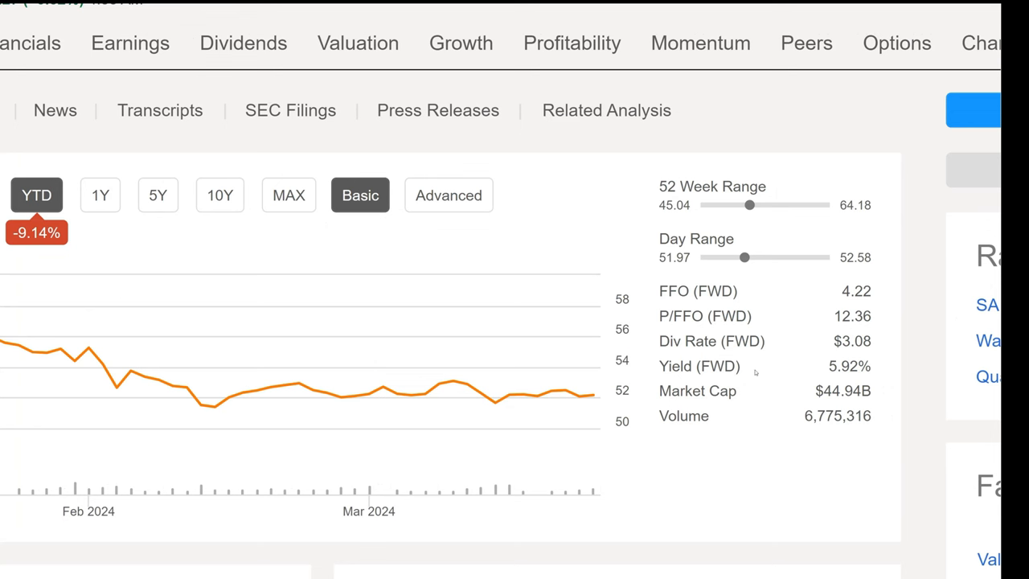
double_click(855, 291)
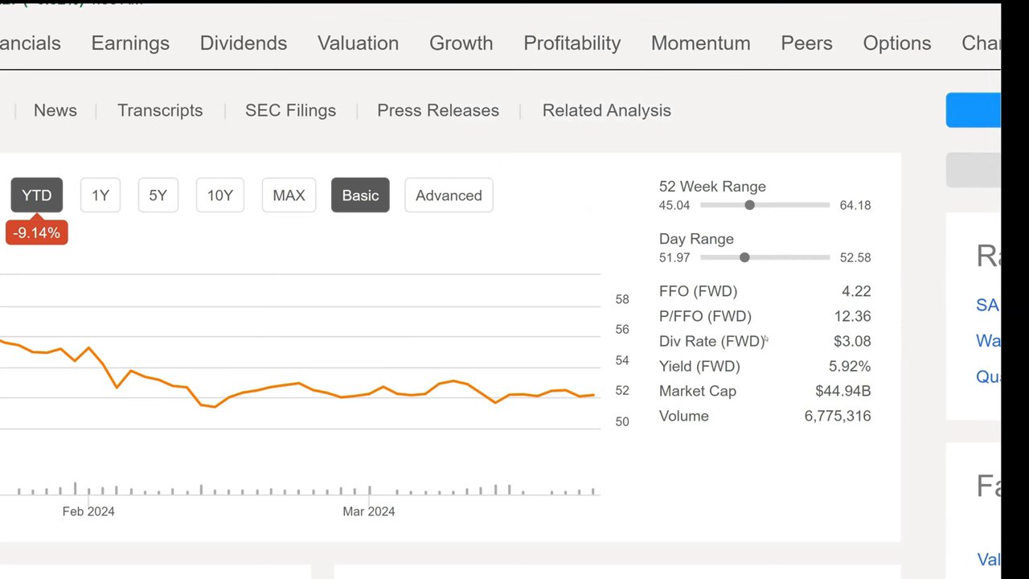
double_click(852, 341)
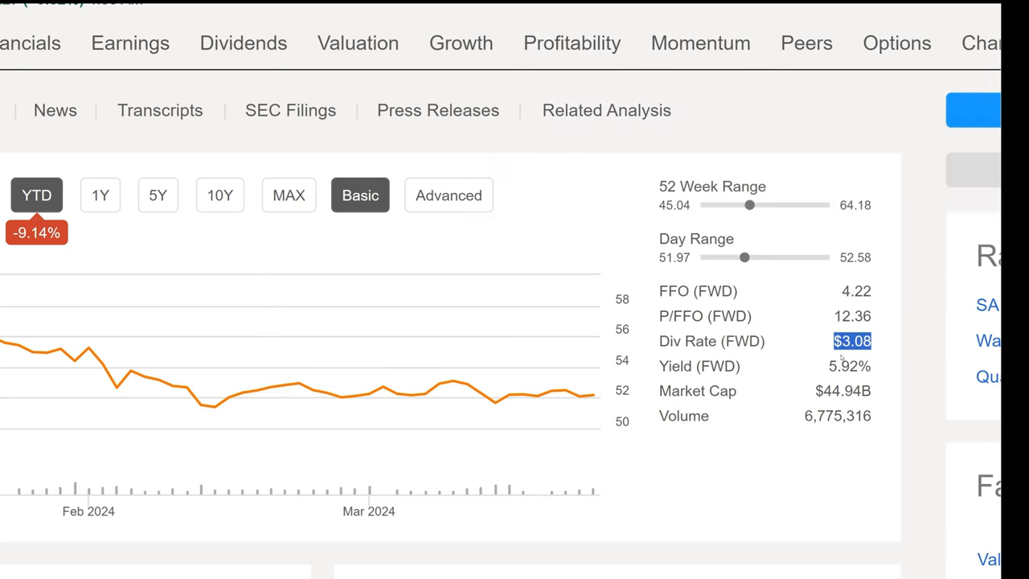
mouse_move(662, 495)
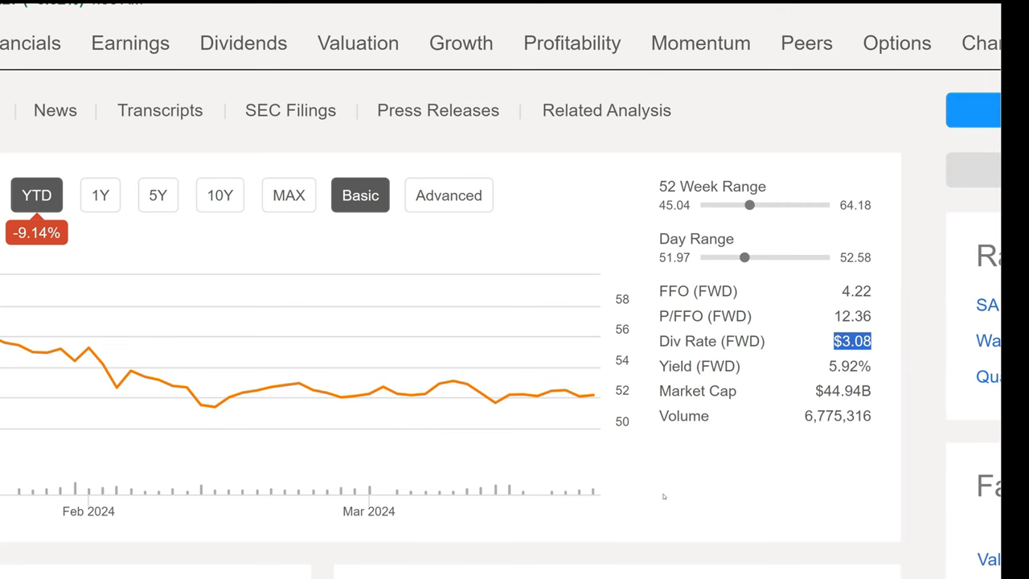
mouse_move(697, 390)
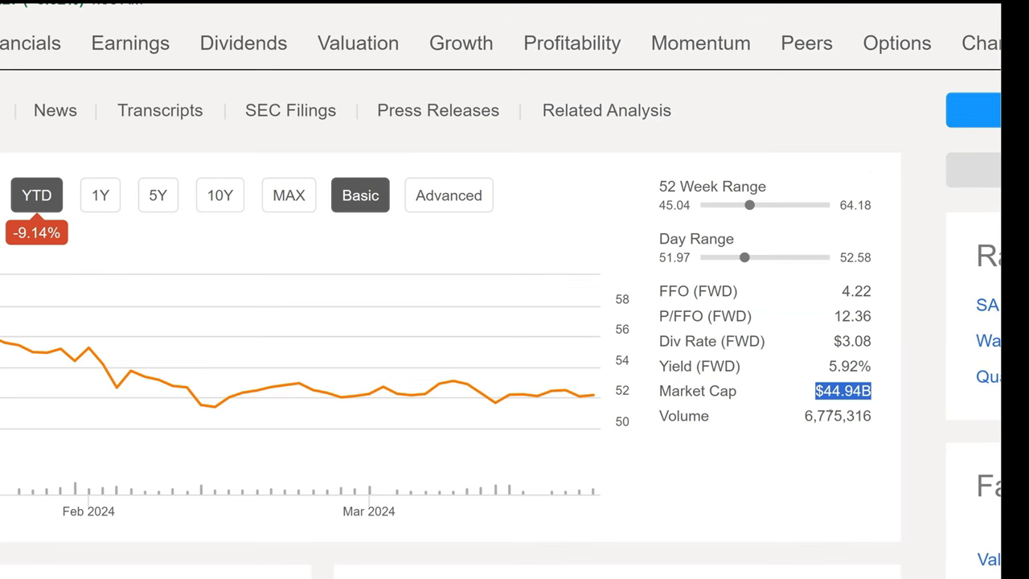
mouse_move(685, 414)
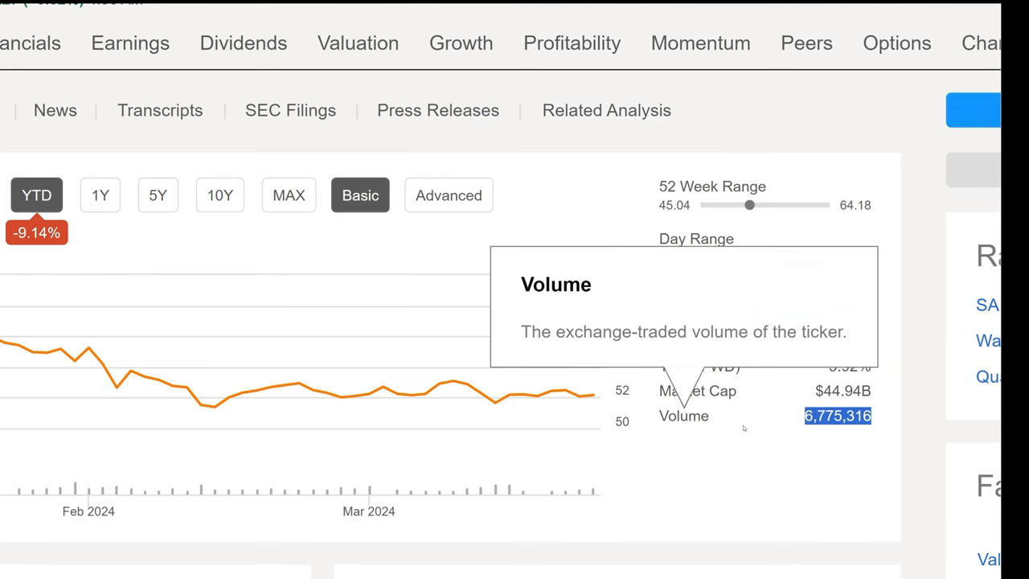
scroll(up, 3)
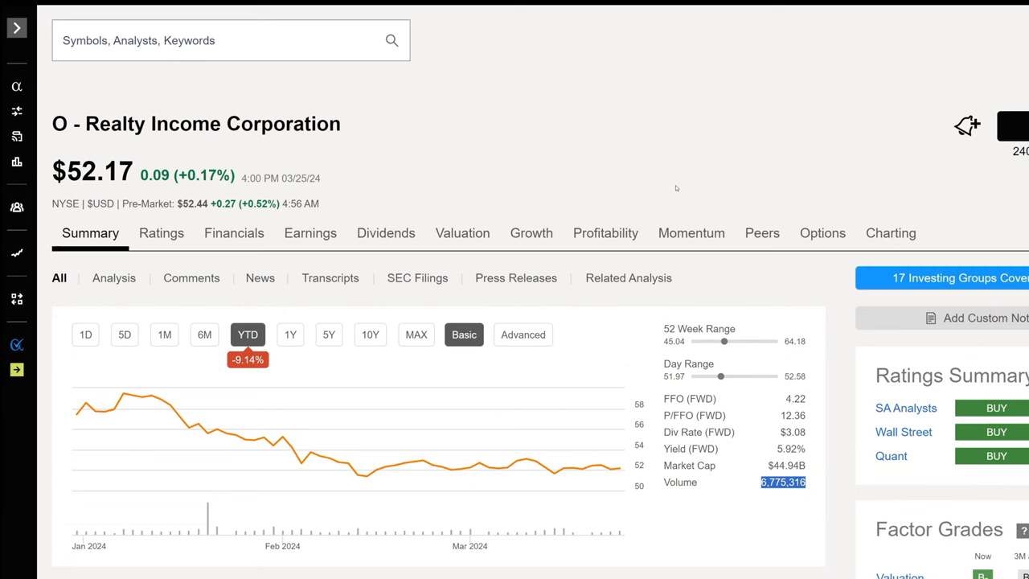
scroll(down, 3)
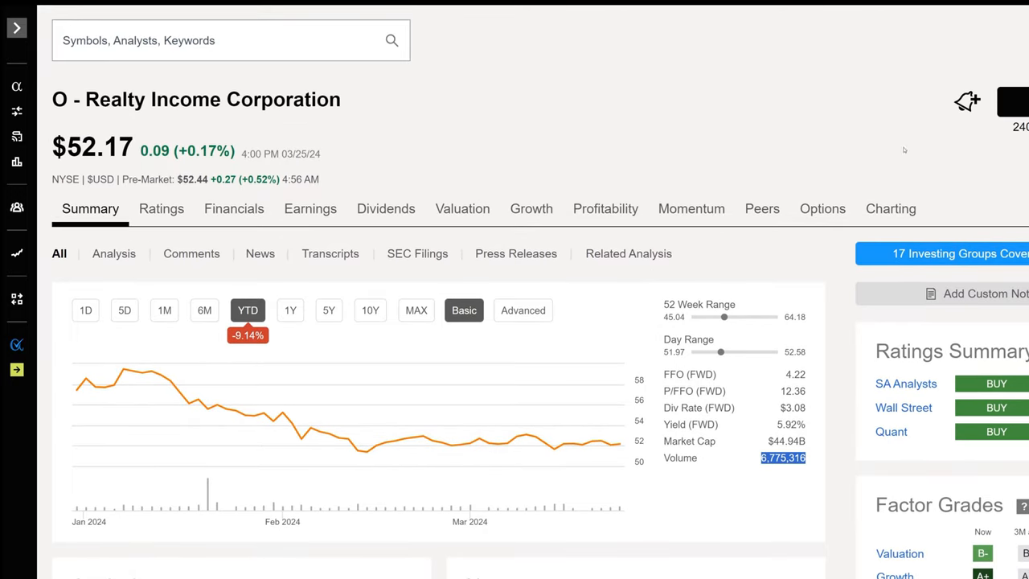
mouse_move(930, 206)
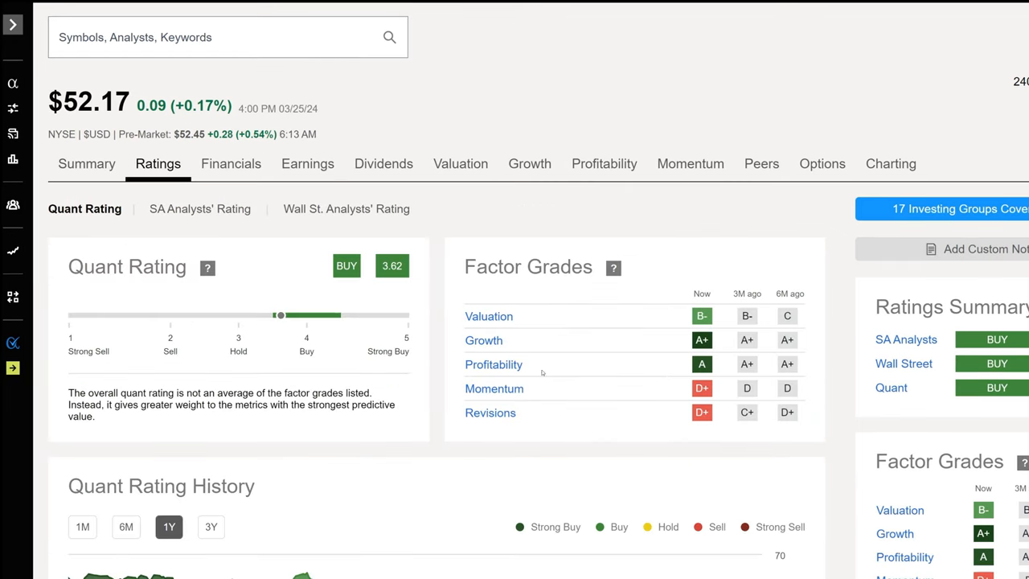
Show the SA Analysts' Rating of 4.06 Buy and scroll through its 15-author breakdown
scroll(down, 3)
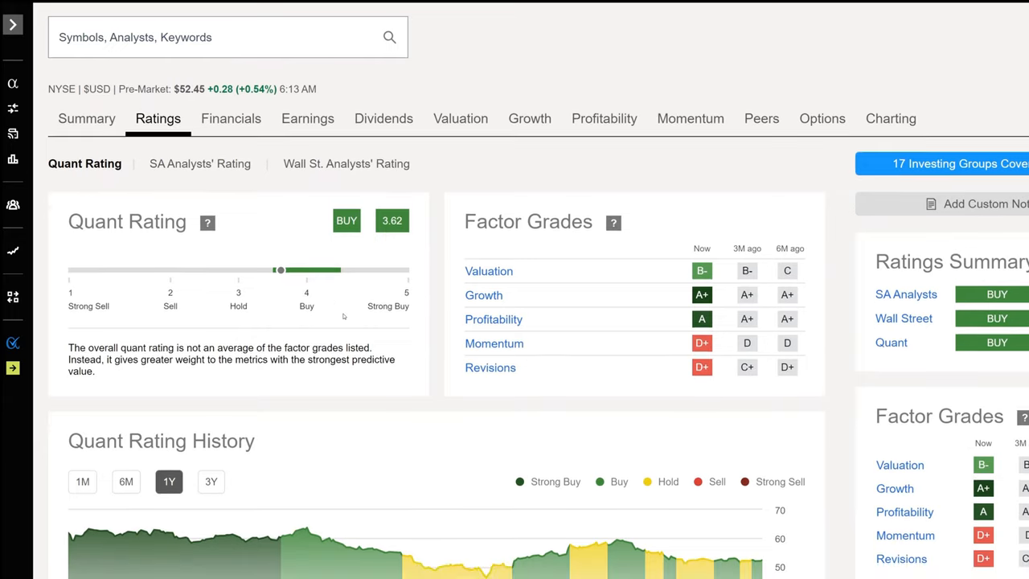
mouse_move(402, 272)
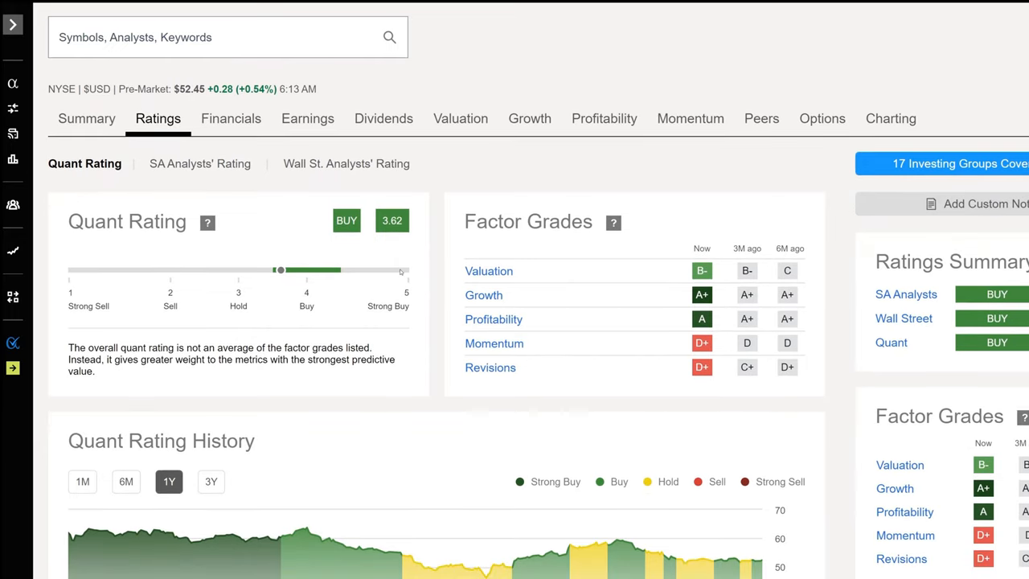
mouse_move(542, 181)
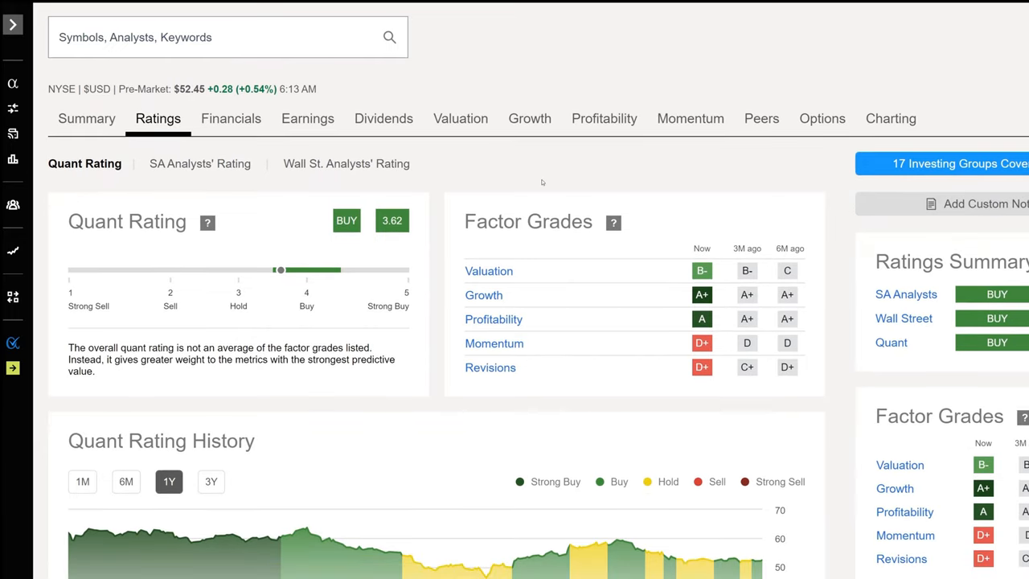
click(200, 164)
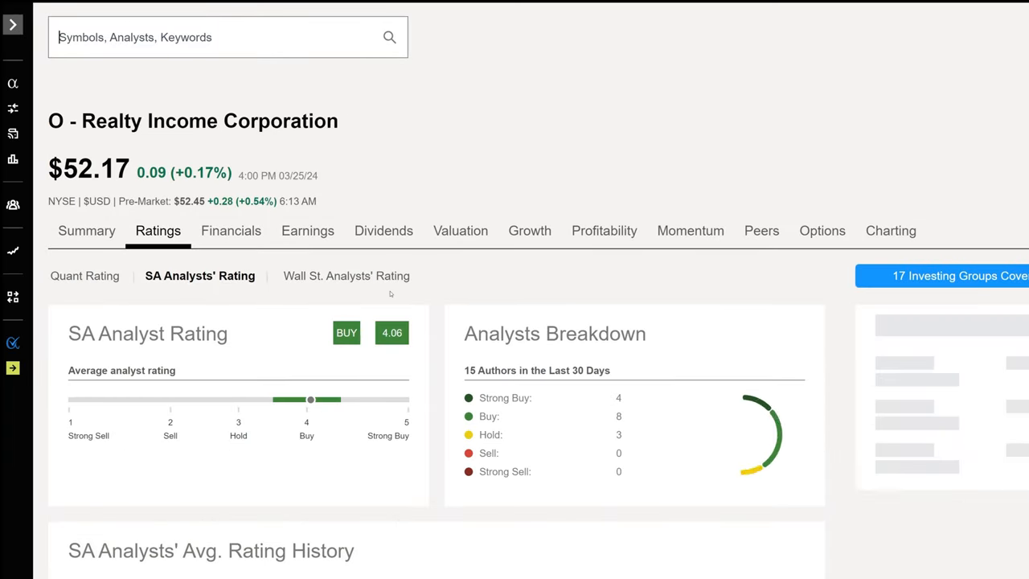
scroll(down, 3)
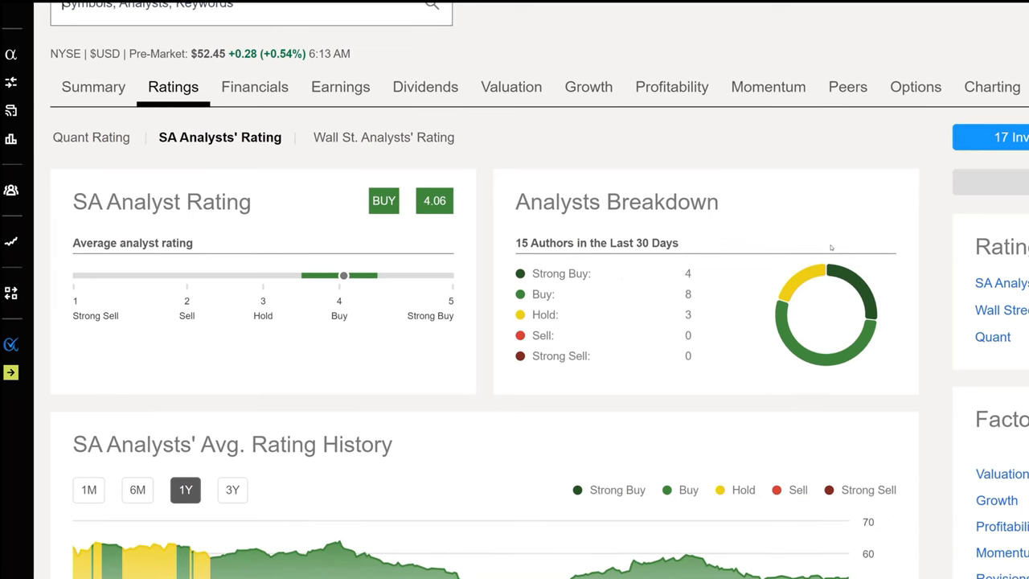
scroll(down, 3)
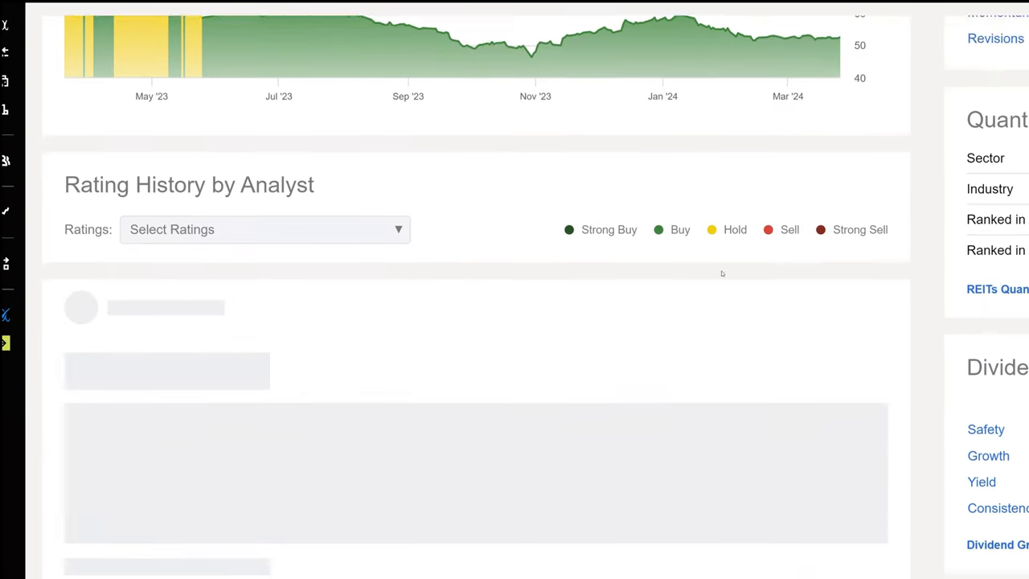
scroll(down, 3)
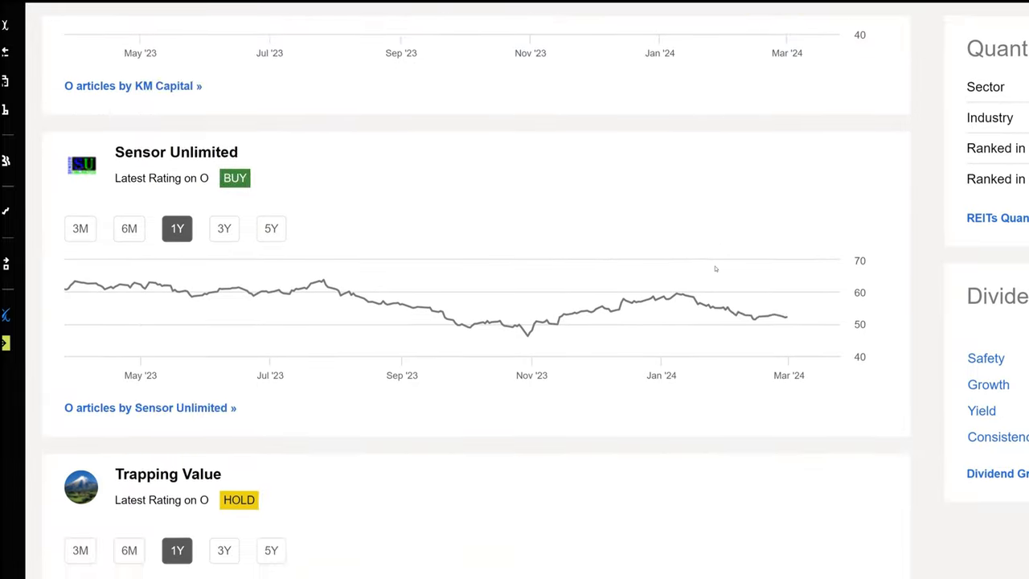
scroll(down, 3)
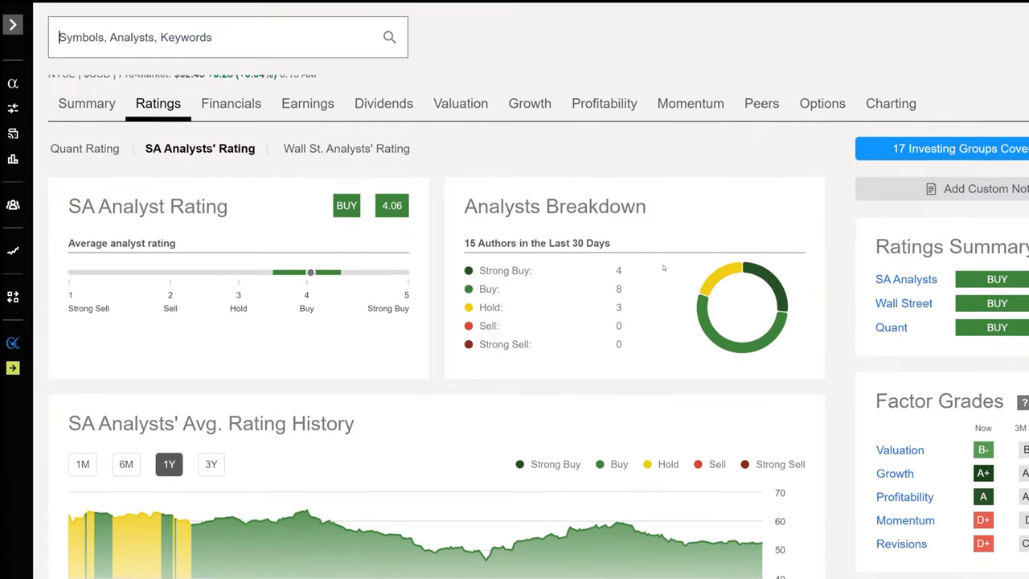
scroll(down, 3)
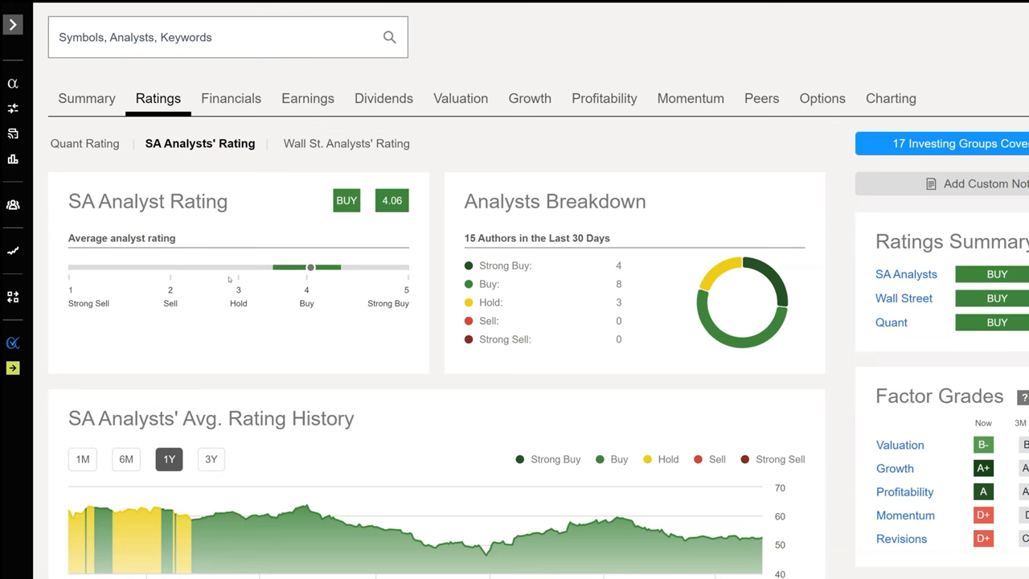
mouse_move(228, 279)
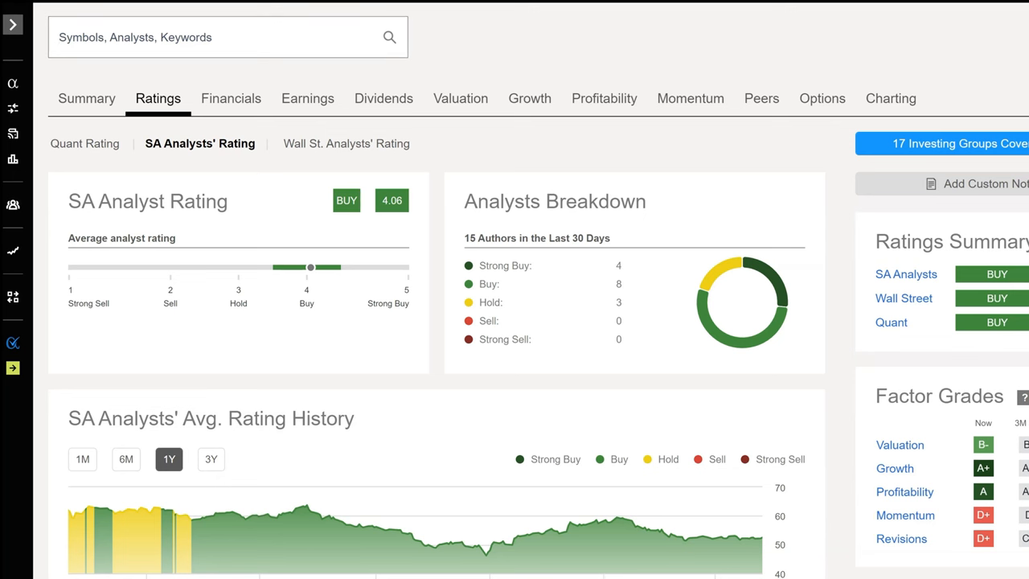
mouse_move(599, 186)
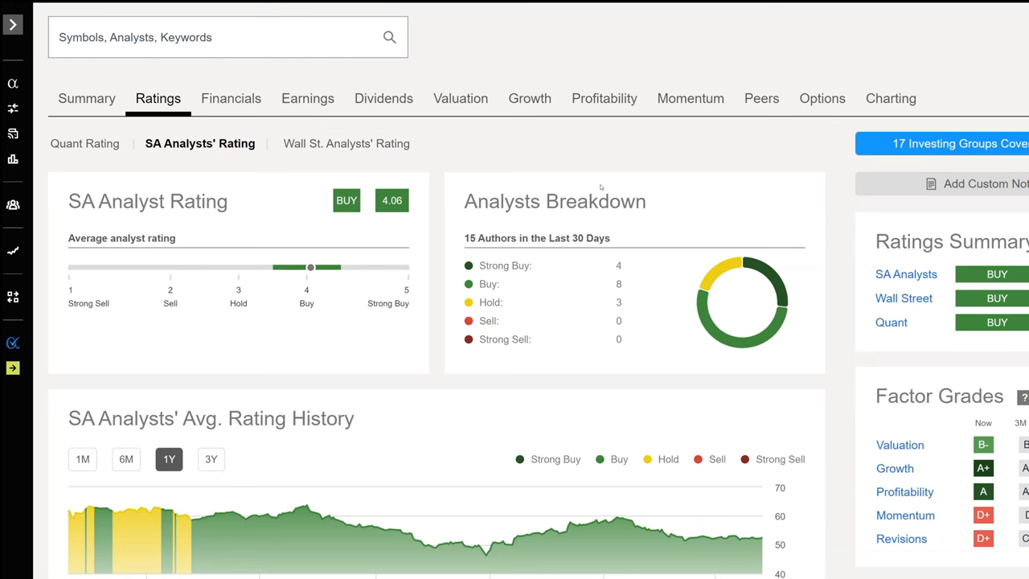
mouse_move(376, 339)
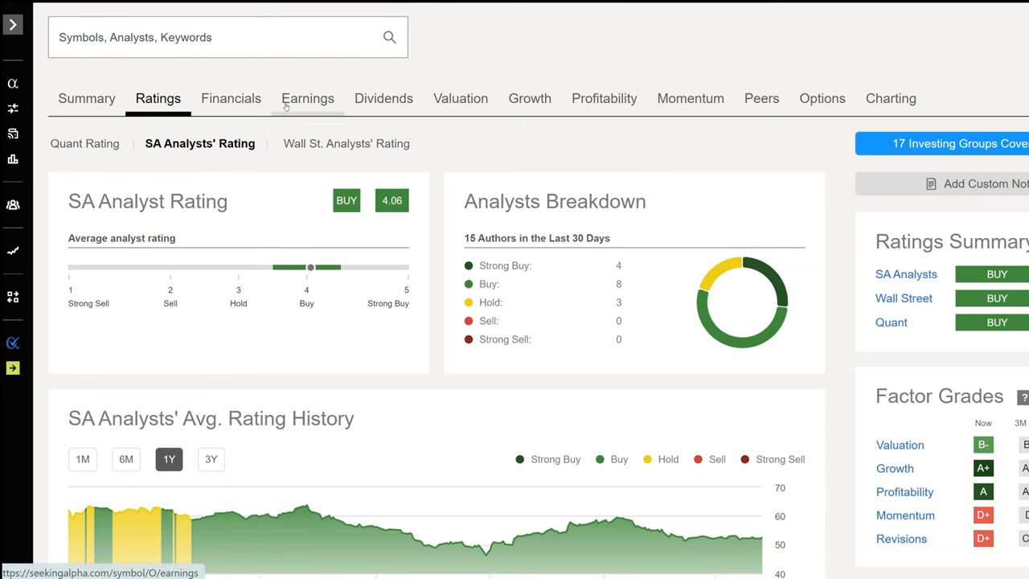
mouse_move(450, 170)
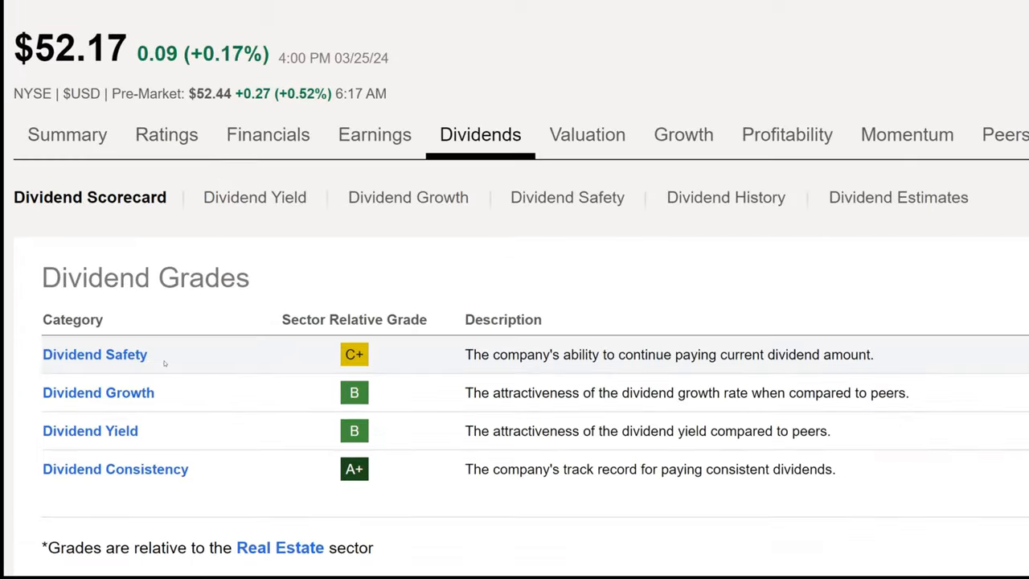
Scroll the Dividend Scorecard to the grades table, C+ safety to A+ consistency
scroll(down, 3)
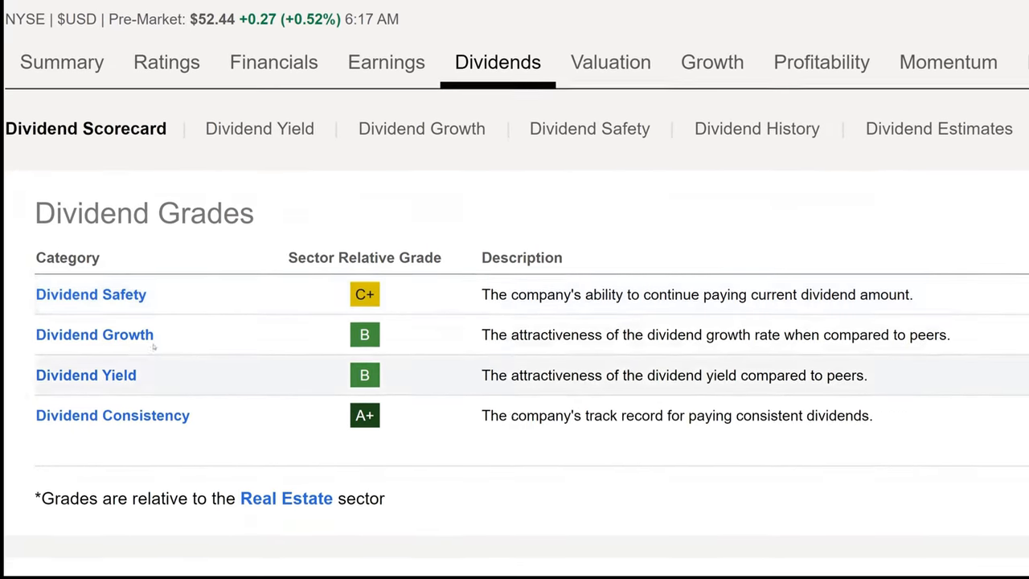
mouse_move(363, 303)
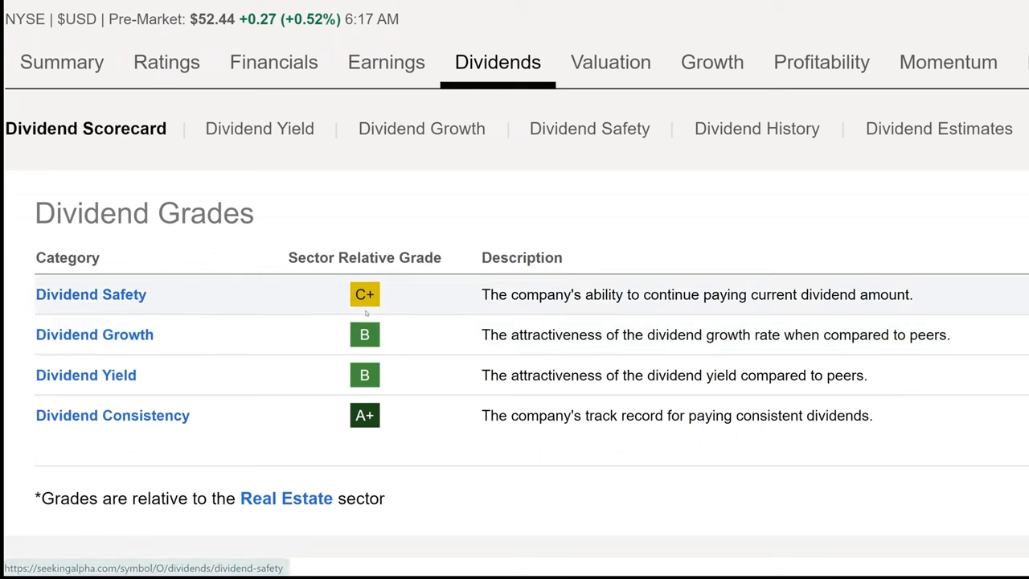
mouse_move(392, 302)
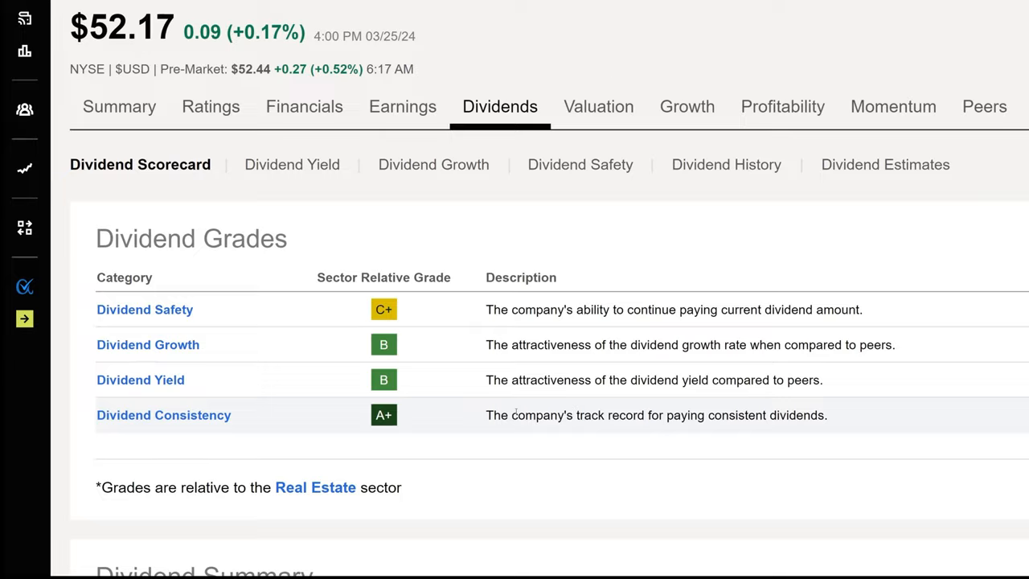
Scroll to the Dividend Summary and highlight the 74.37 payout ratio
scroll(down, 3)
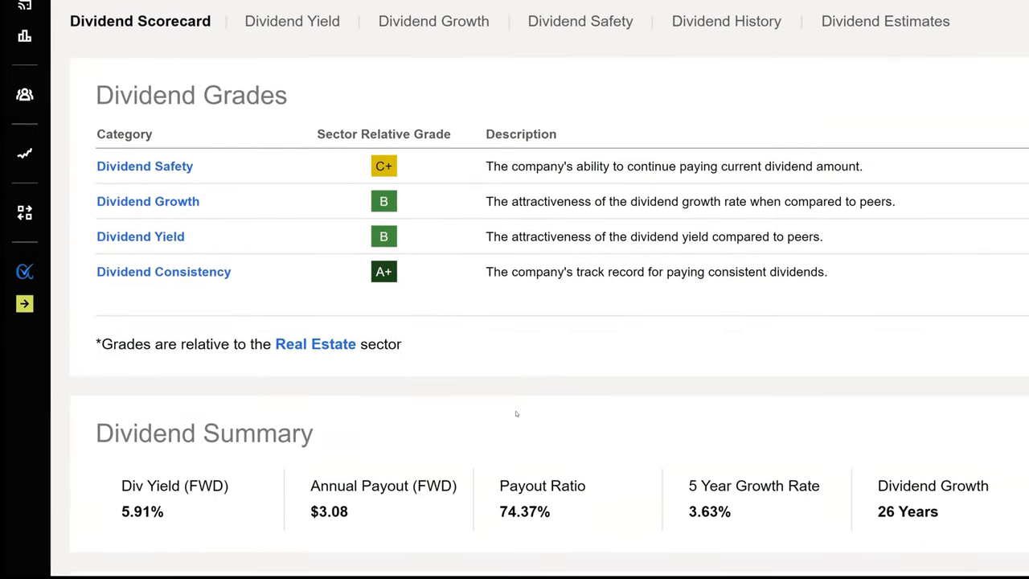
scroll(down, 3)
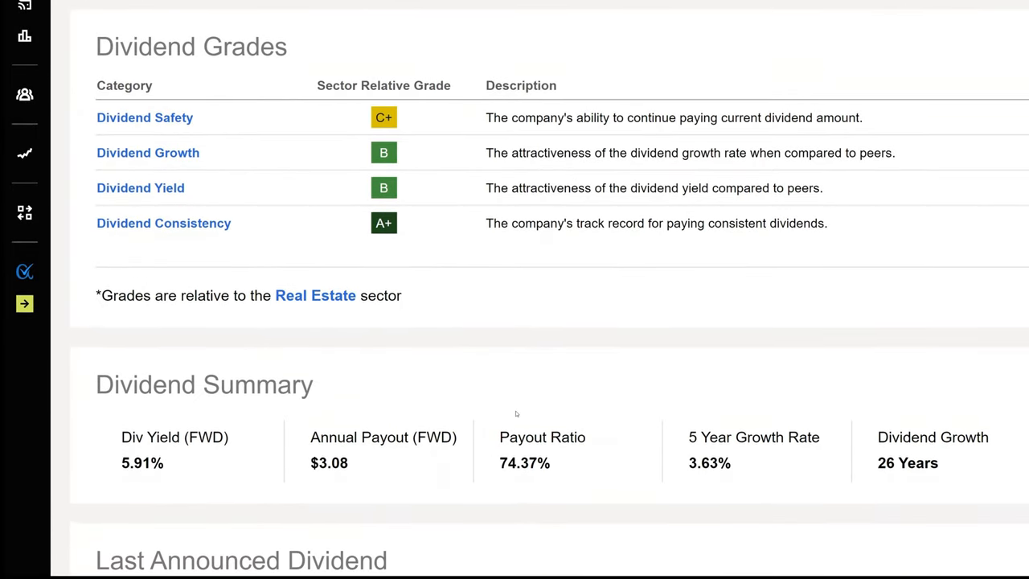
scroll(down, 3)
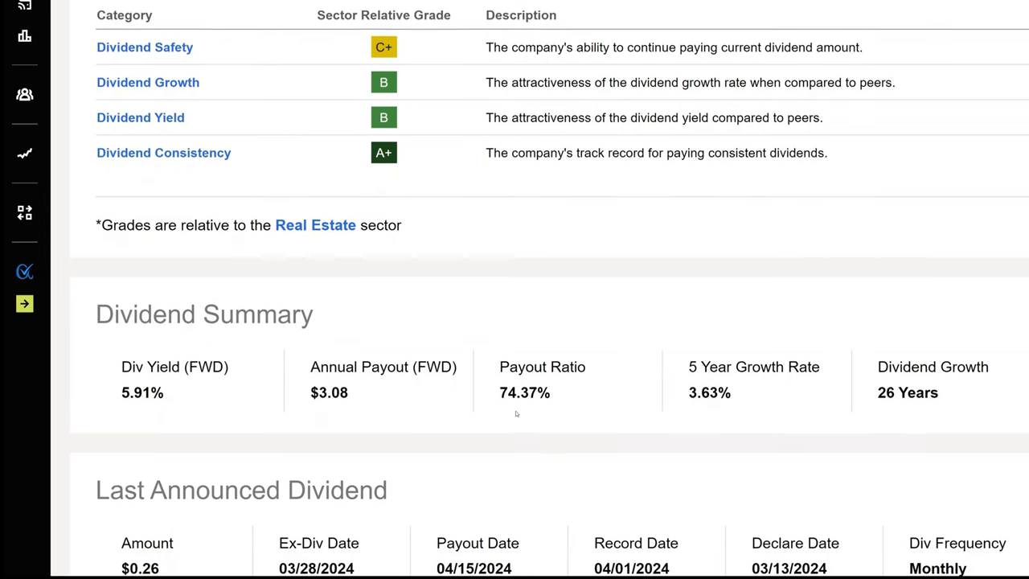
scroll(down, 3)
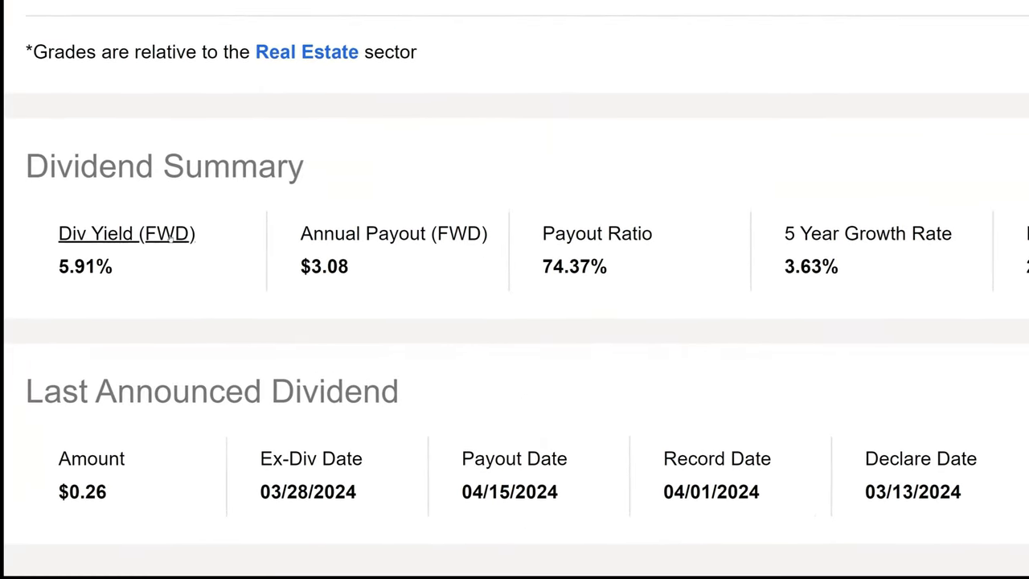
mouse_move(299, 286)
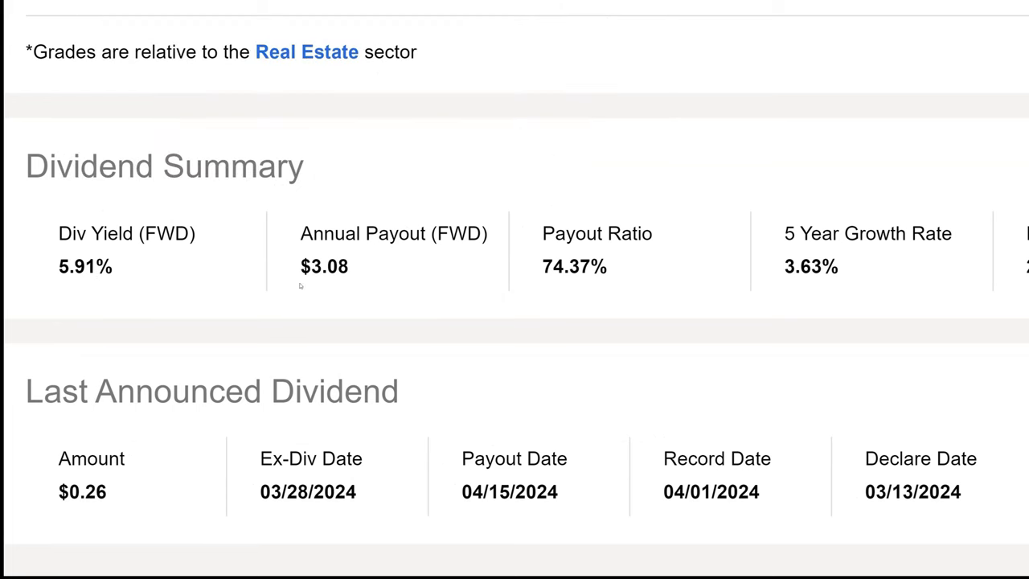
double_click(324, 267)
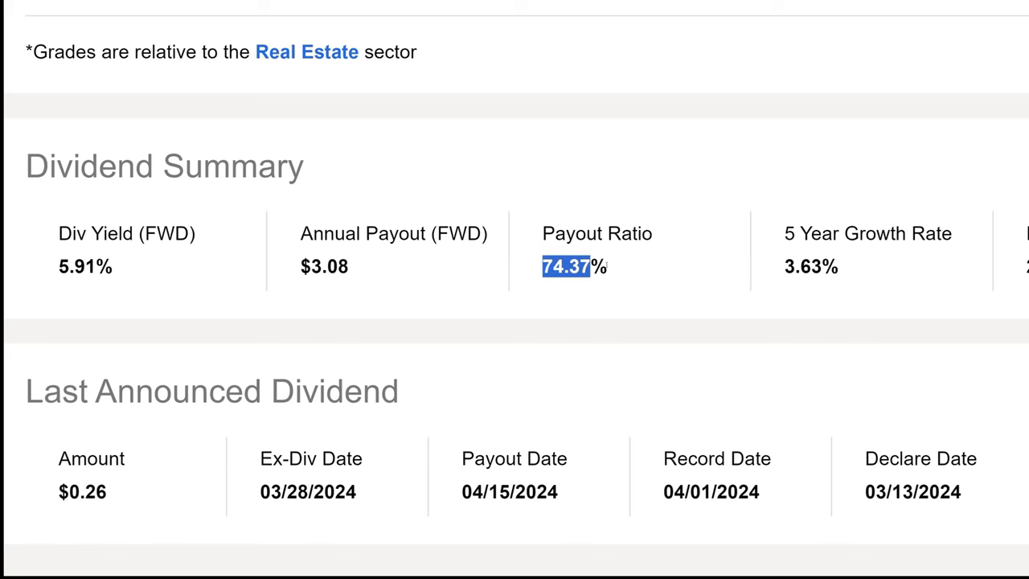
mouse_move(682, 315)
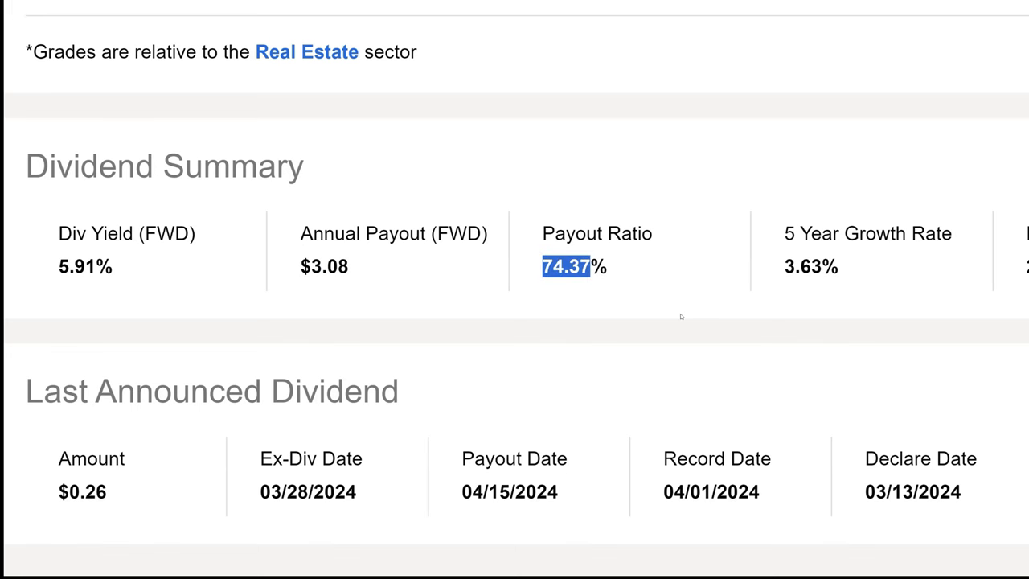
scroll(down, 3)
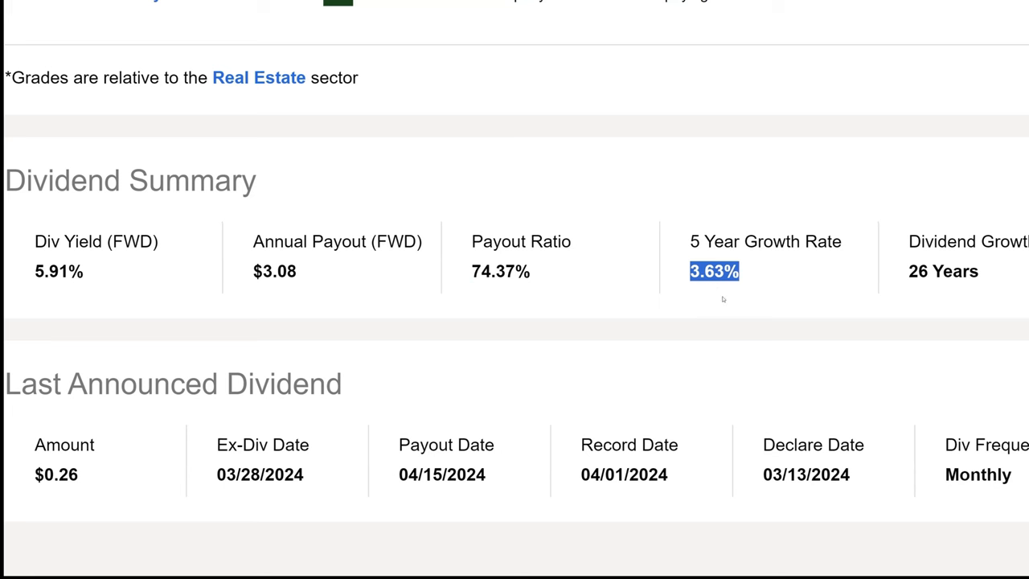
mouse_move(867, 312)
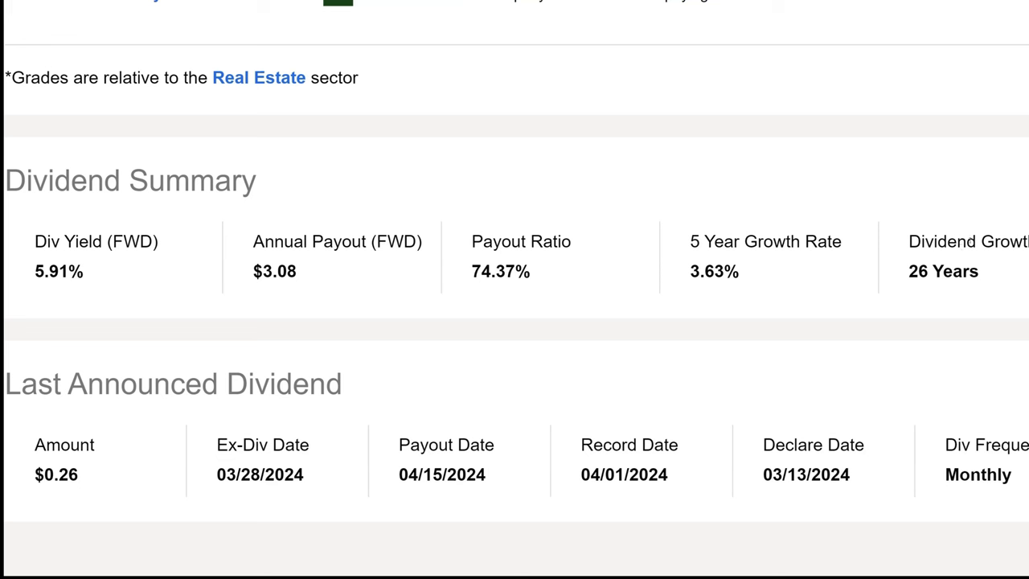
mouse_move(358, 513)
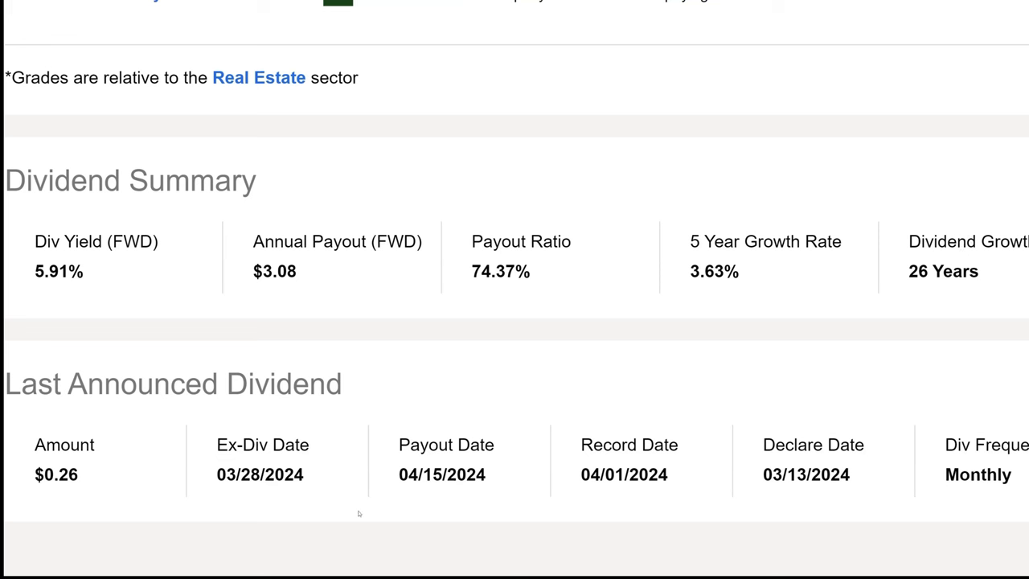
mouse_move(394, 466)
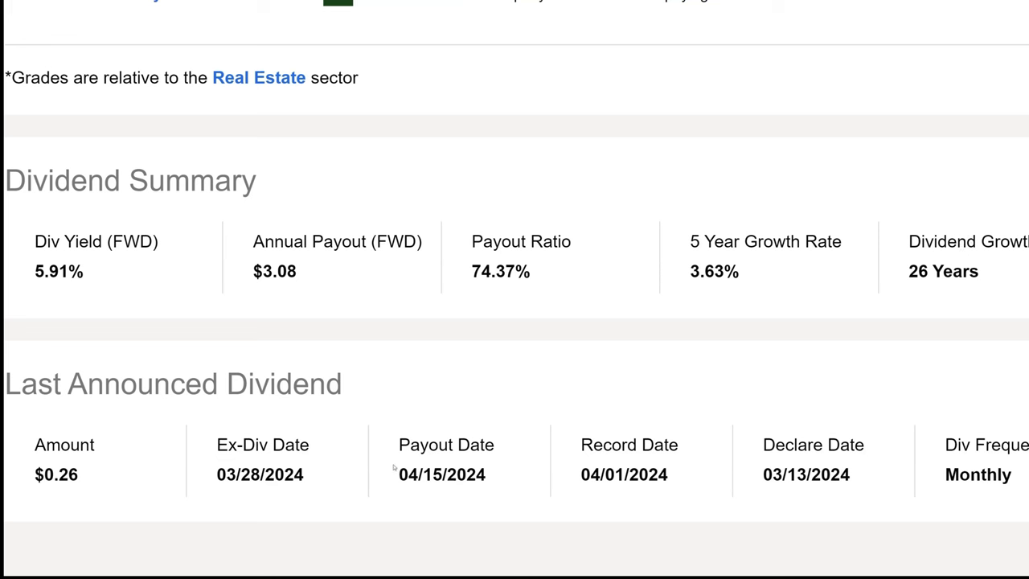
Highlight the last announced ex-dividend date 03/28/2024 and payout date 04/15/2024
scroll(down, 3)
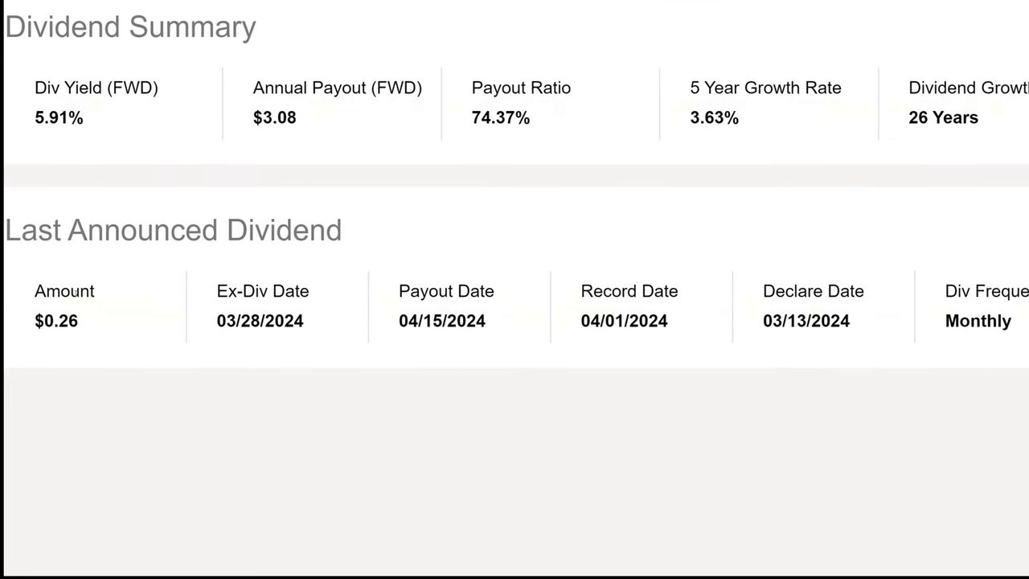
double_click(260, 322)
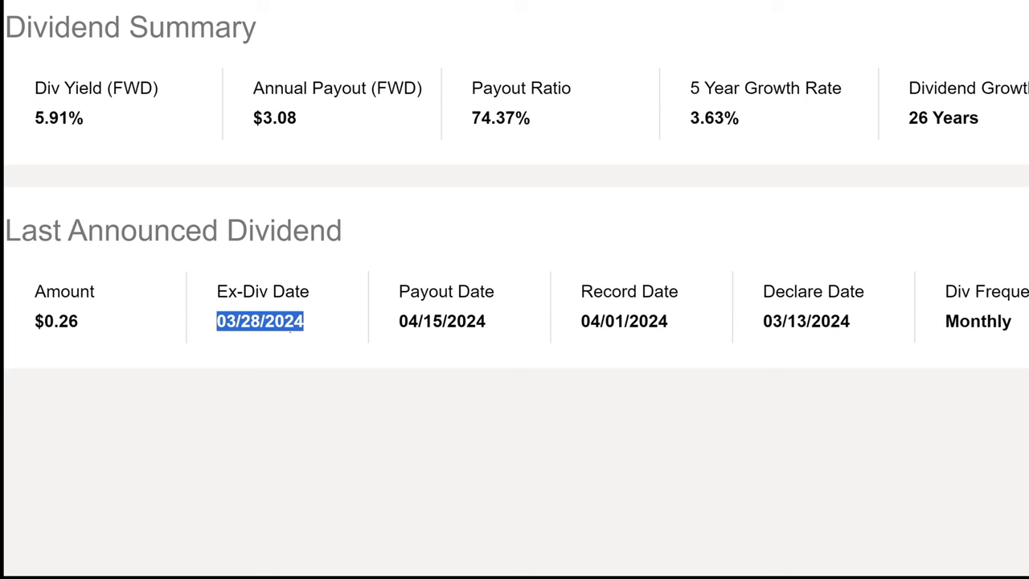
click(502, 368)
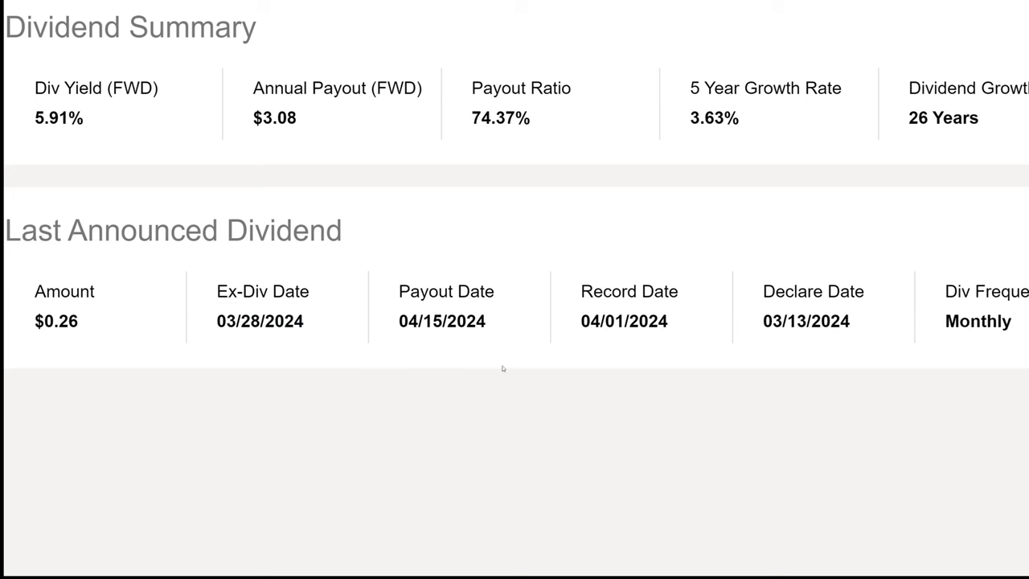
mouse_move(485, 336)
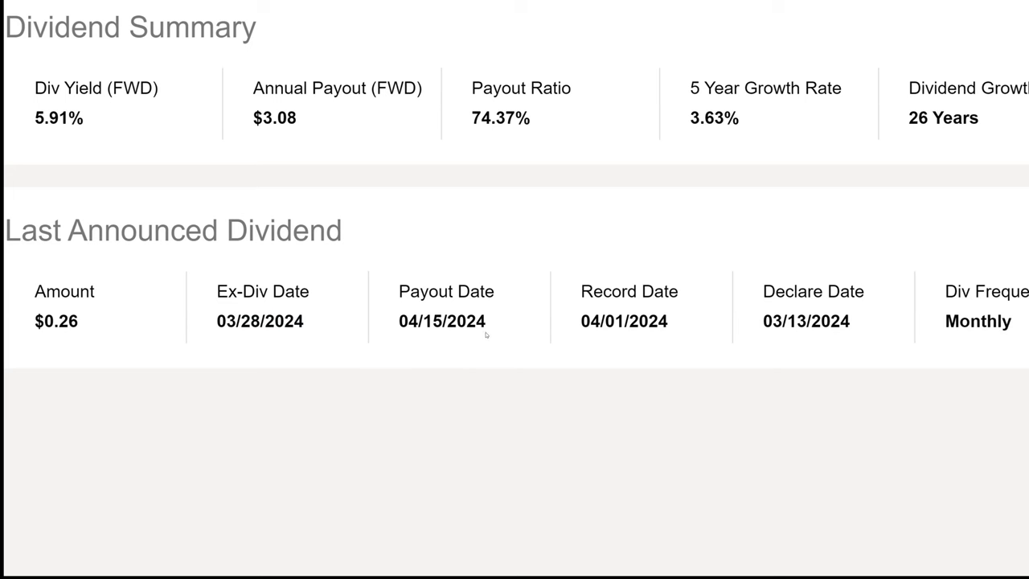
double_click(441, 322)
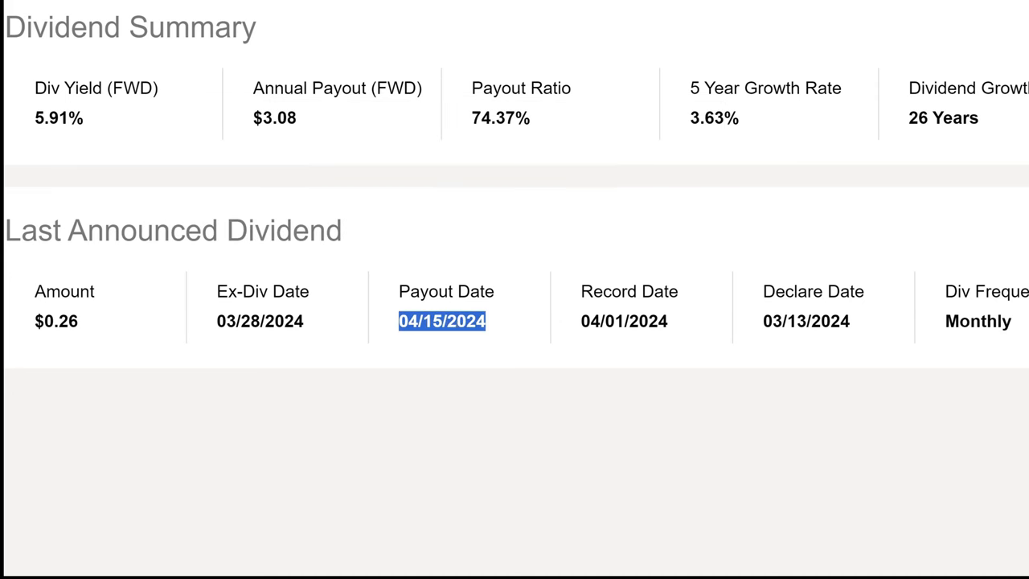
click(509, 376)
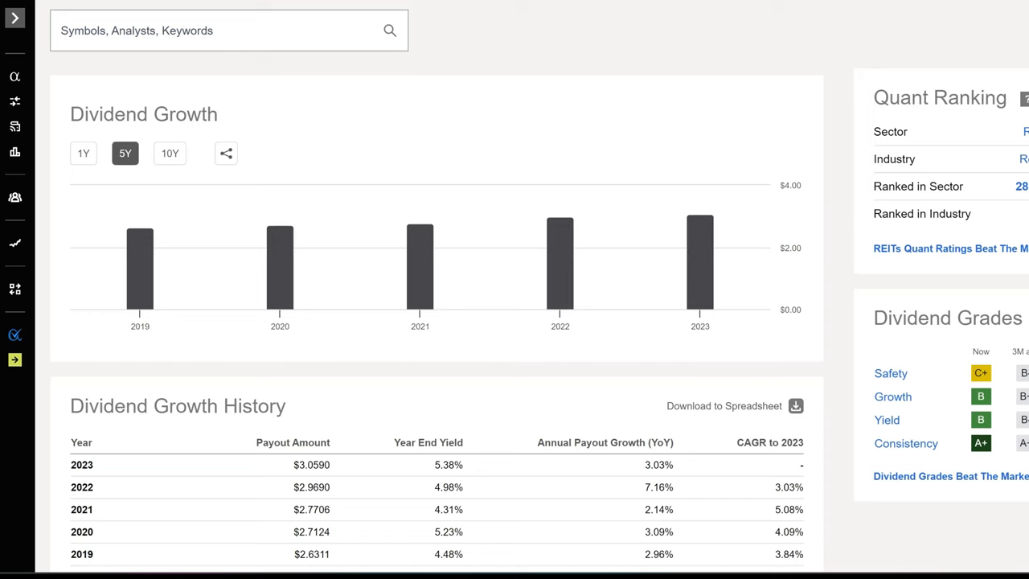
mouse_move(569, 336)
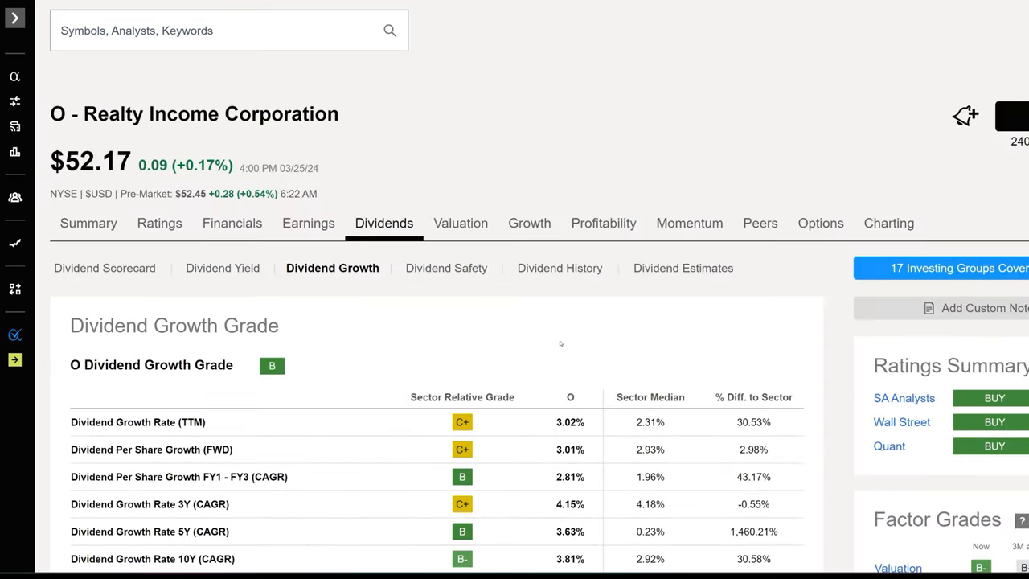
scroll(down, 3)
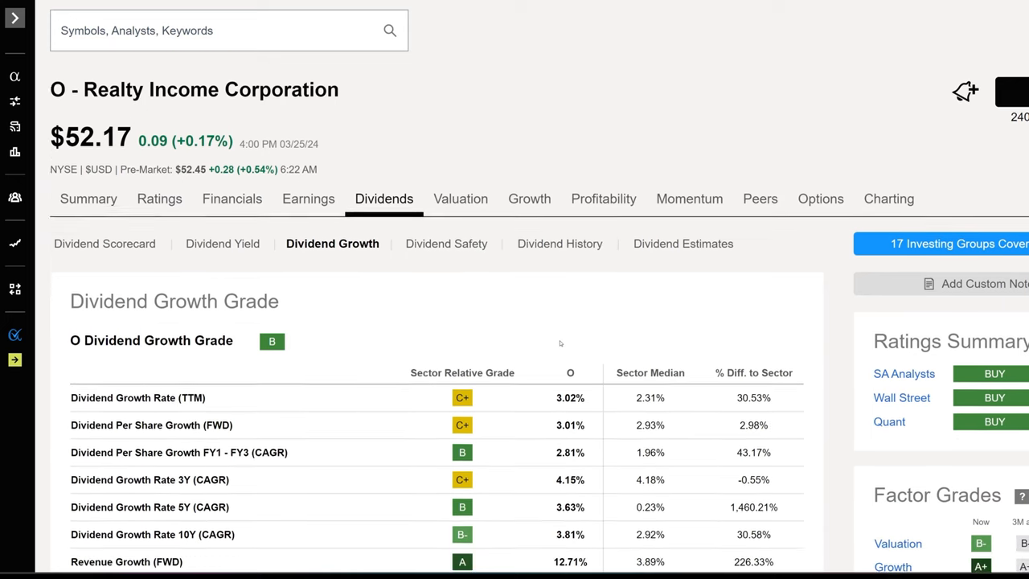
scroll(down, 3)
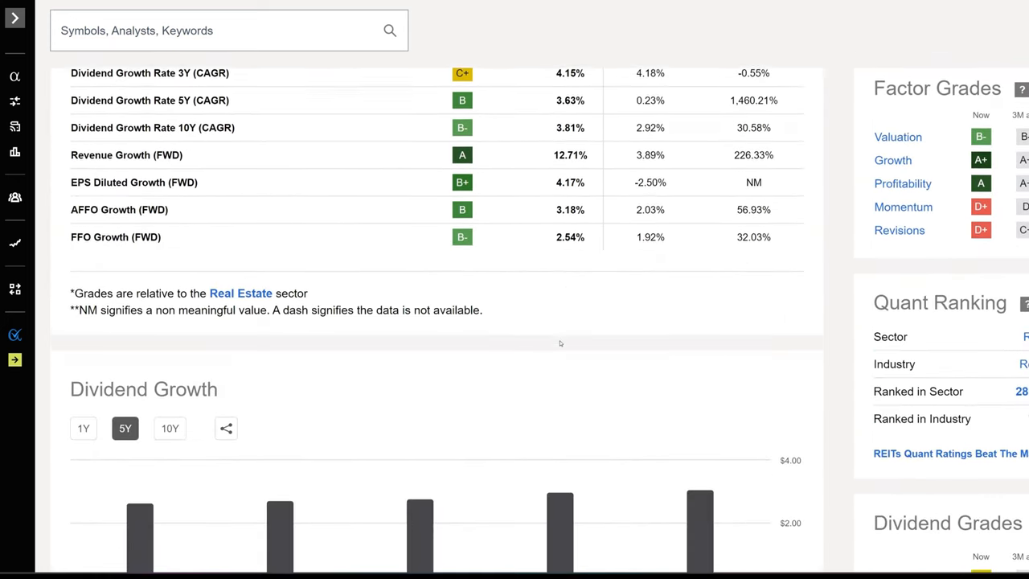
scroll(down, 3)
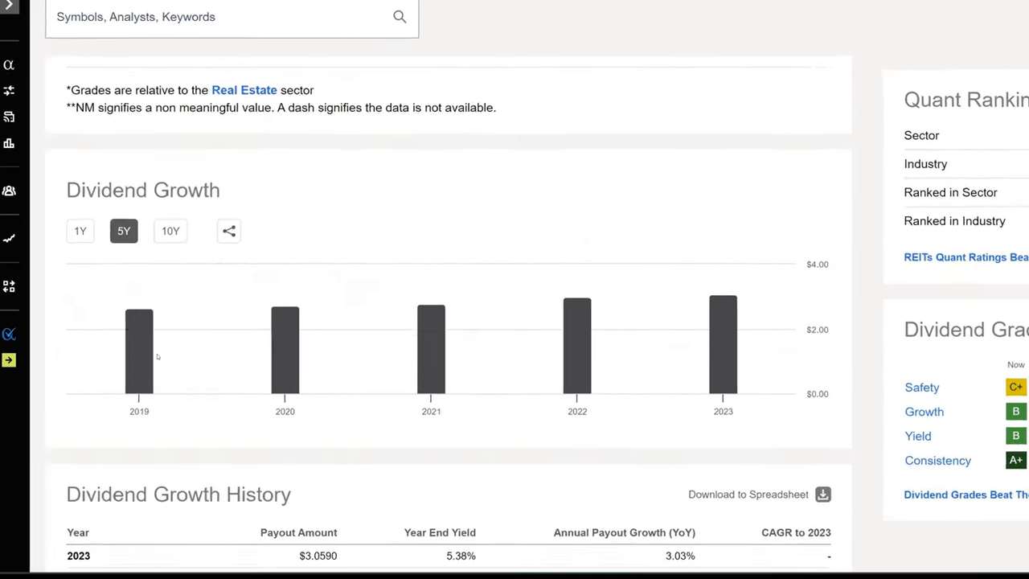
scroll(down, 3)
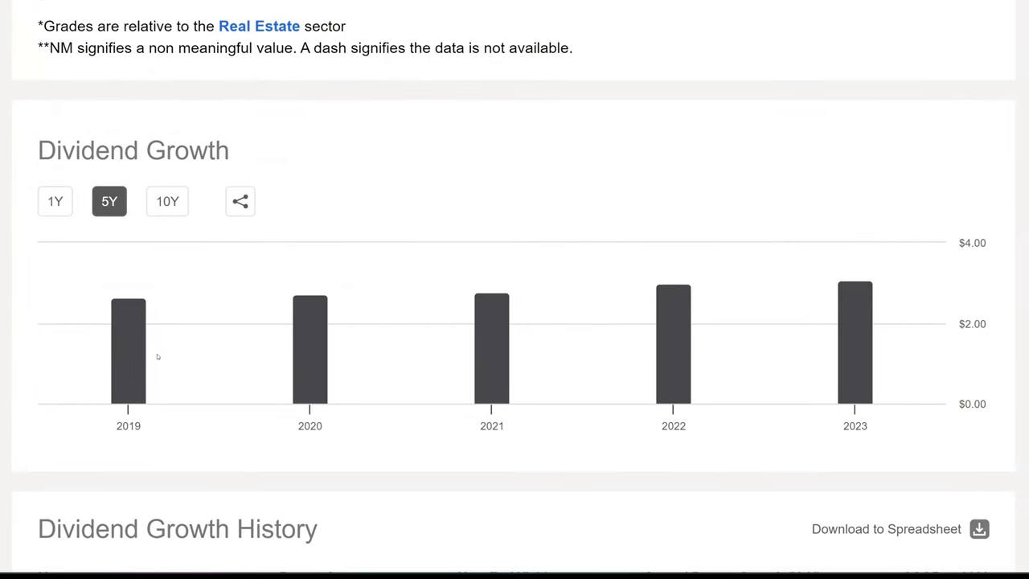
mouse_move(128, 345)
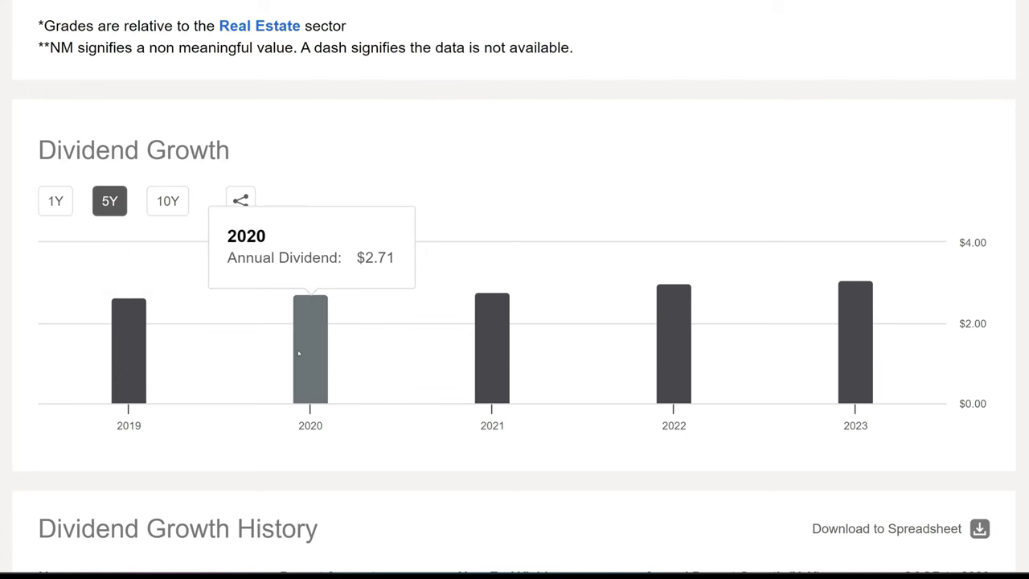
mouse_move(674, 360)
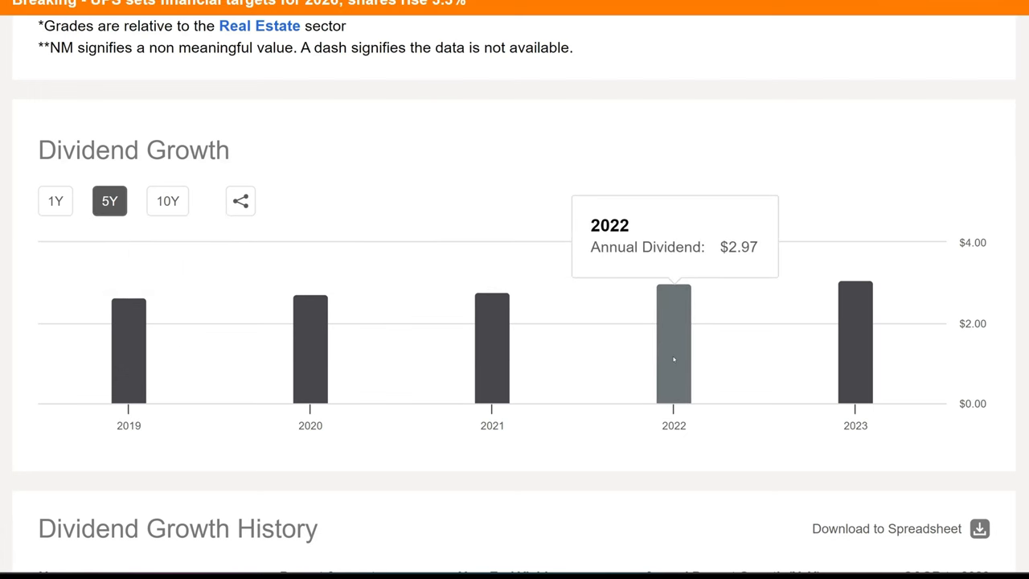
mouse_move(856, 360)
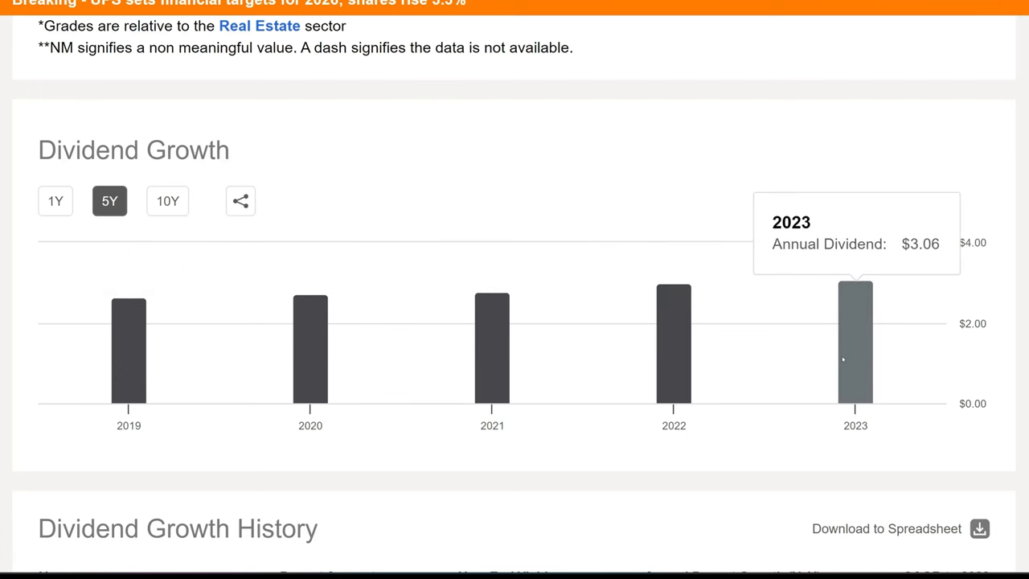
mouse_move(787, 433)
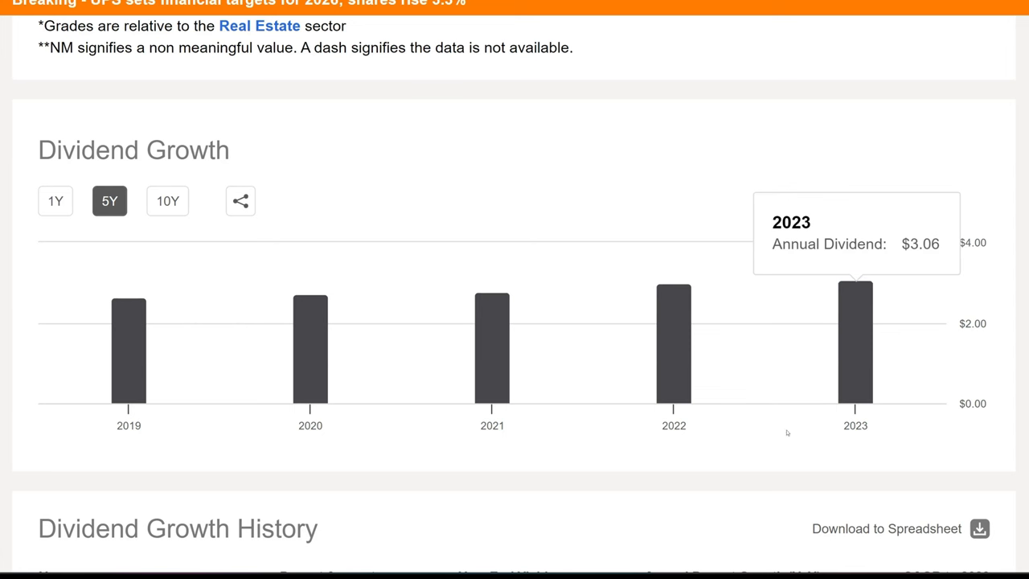
mouse_move(739, 508)
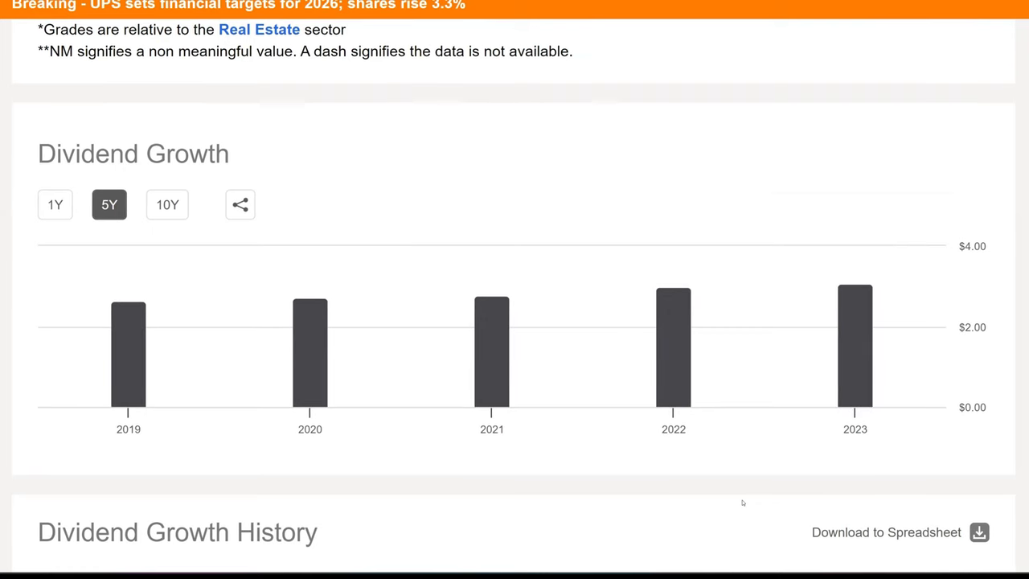
mouse_move(538, 390)
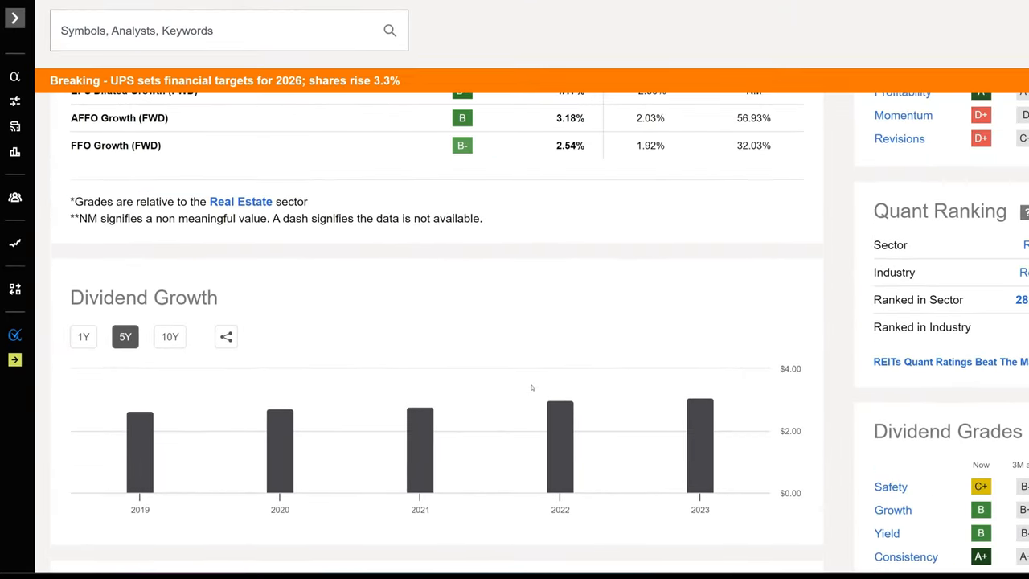
scroll(down, 3)
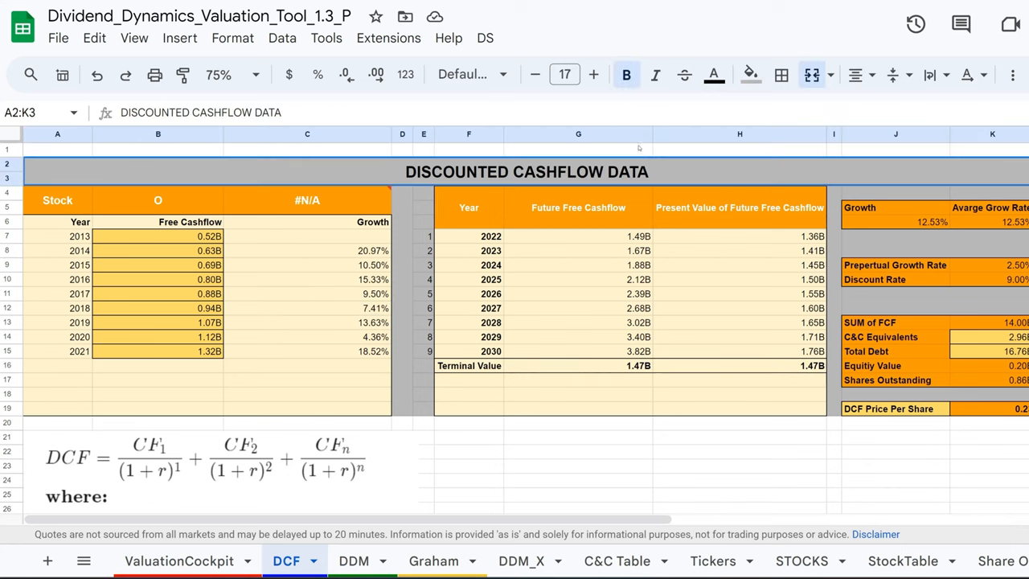
Show the DCF sheet at 125% and check the formula projecting the 2030 free cashflow
click(353, 559)
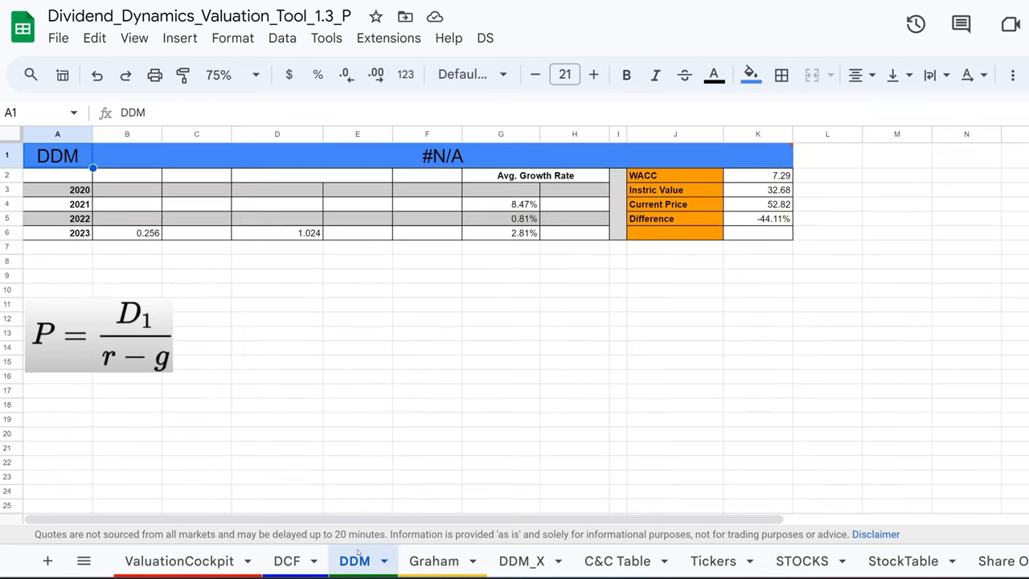
click(286, 559)
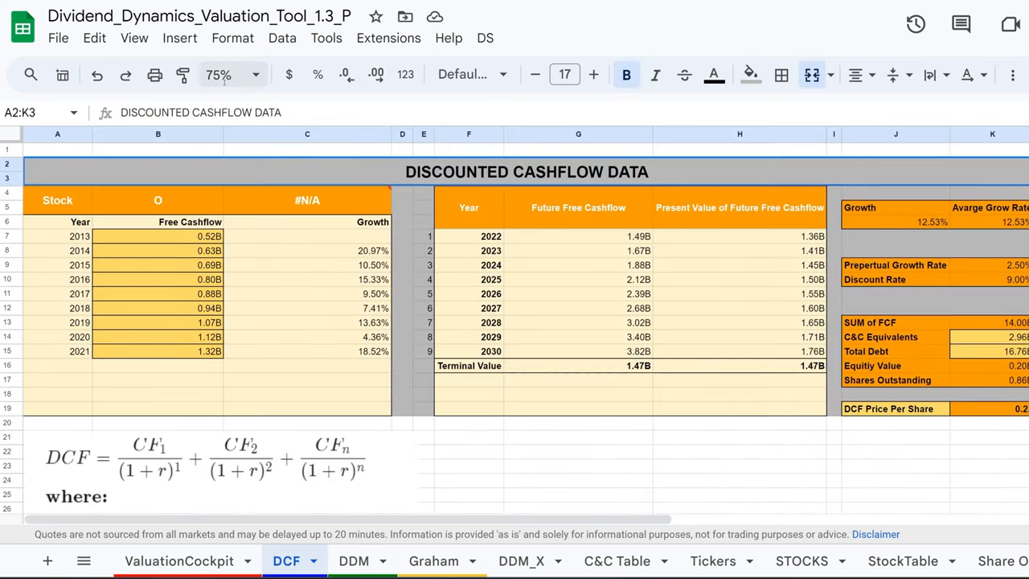
click(231, 74)
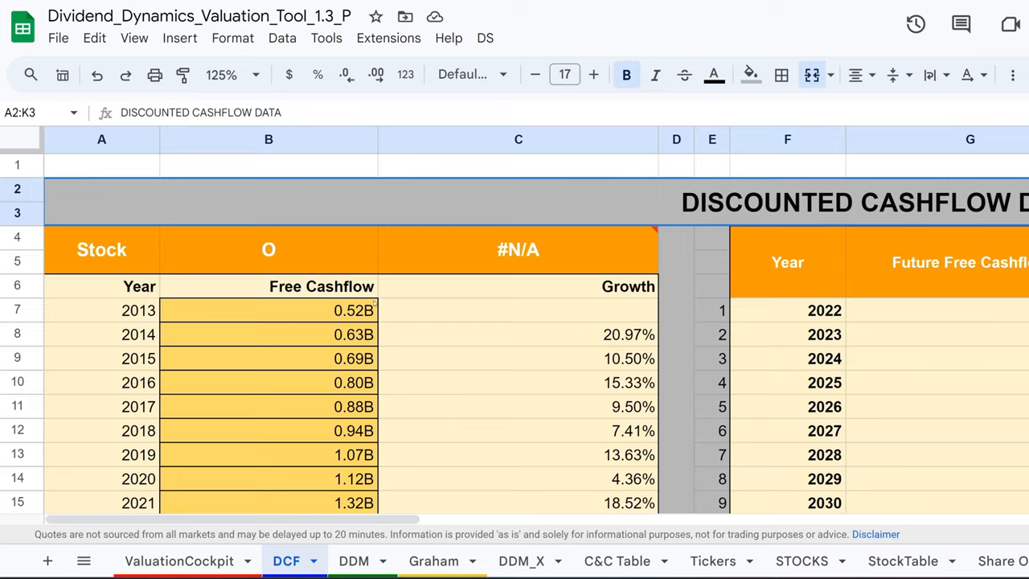
scroll(down, 3)
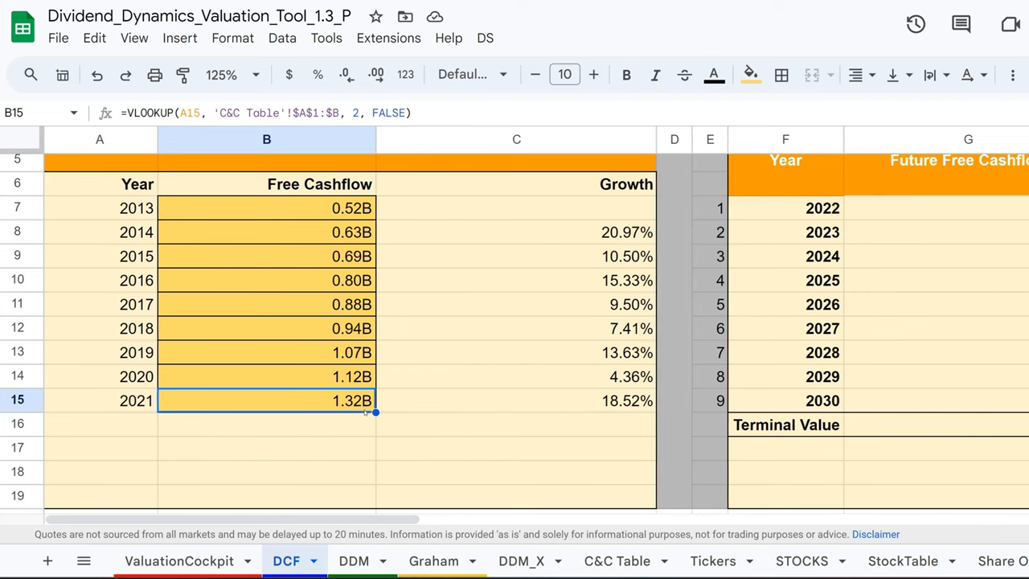
scroll(right, 3)
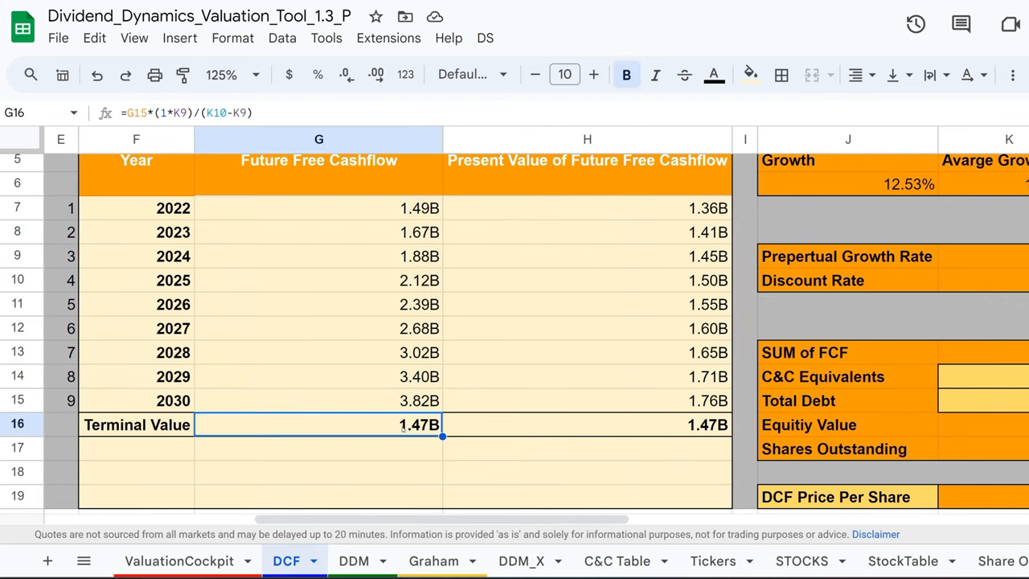
click(318, 400)
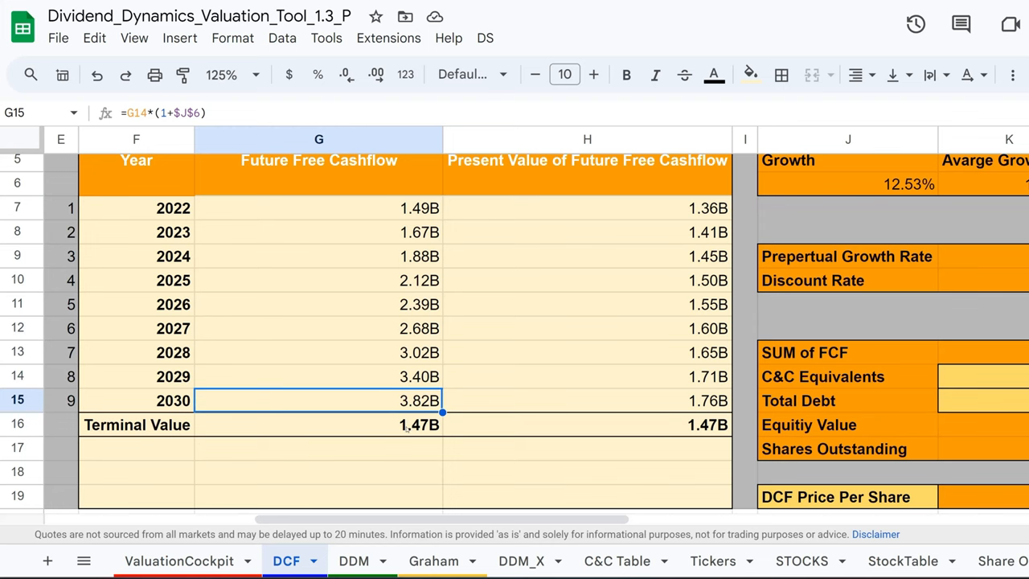
Scroll on to the 0.23 DCF Price Per Share and inspect its formula
scroll(right, 3)
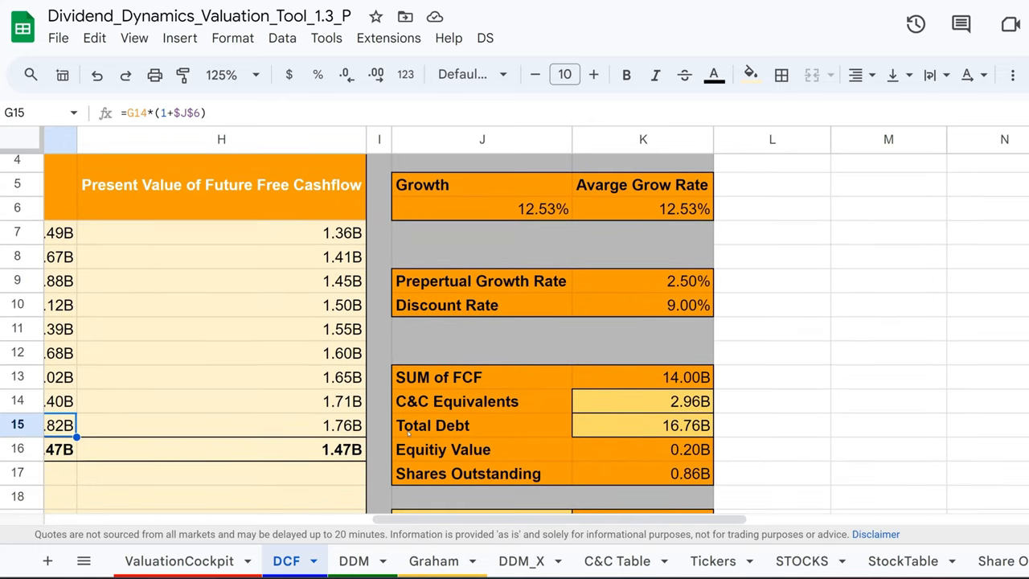
scroll(down, 3)
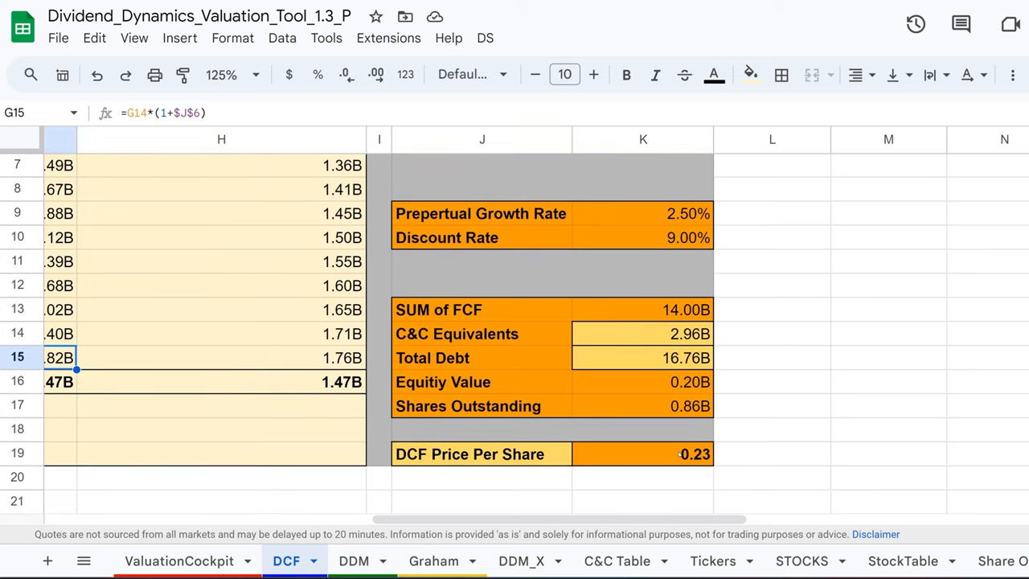
click(643, 453)
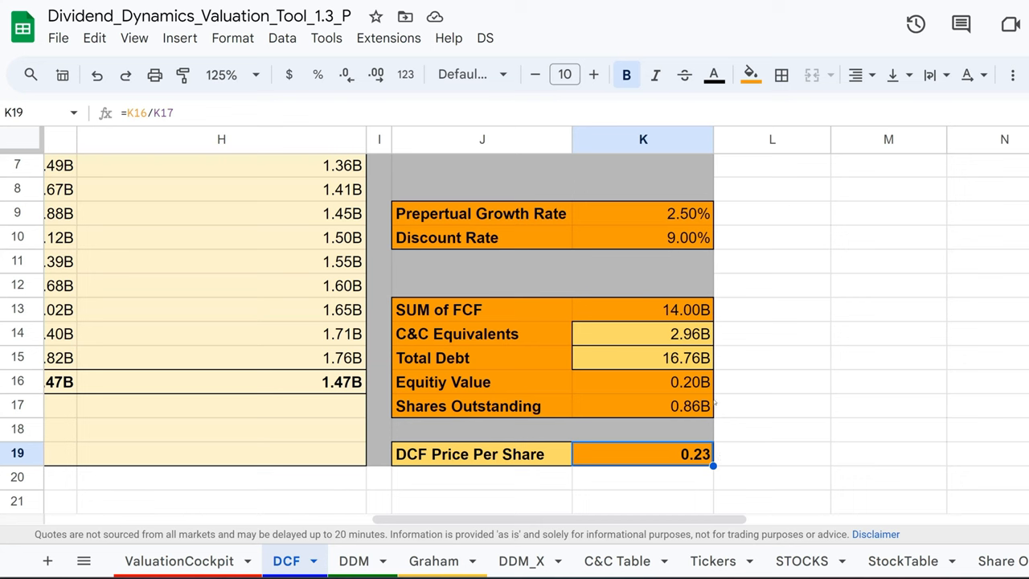
mouse_move(722, 329)
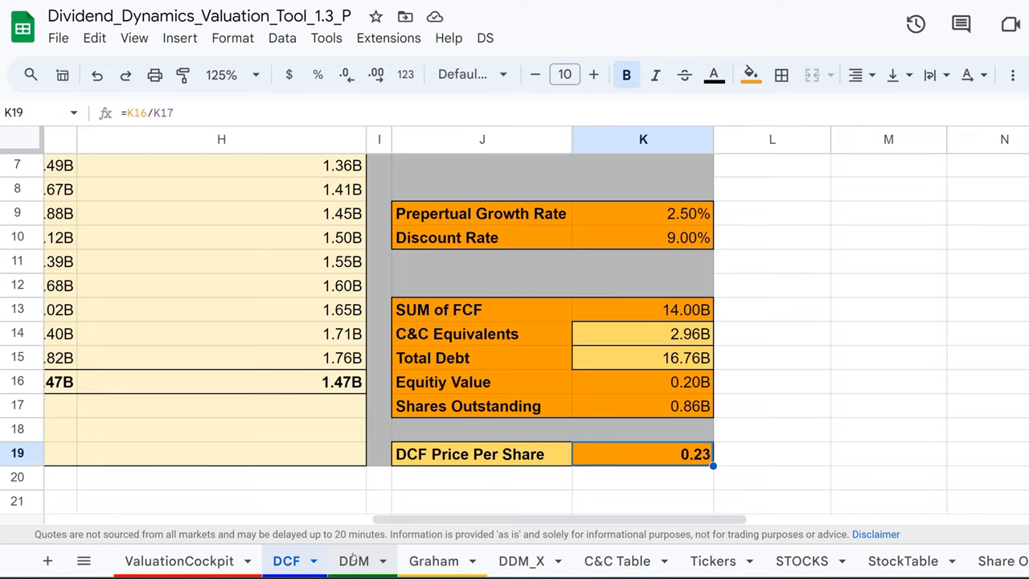
Show the DDM sheet's results area and check the 2023 average growth rate formula
click(354, 560)
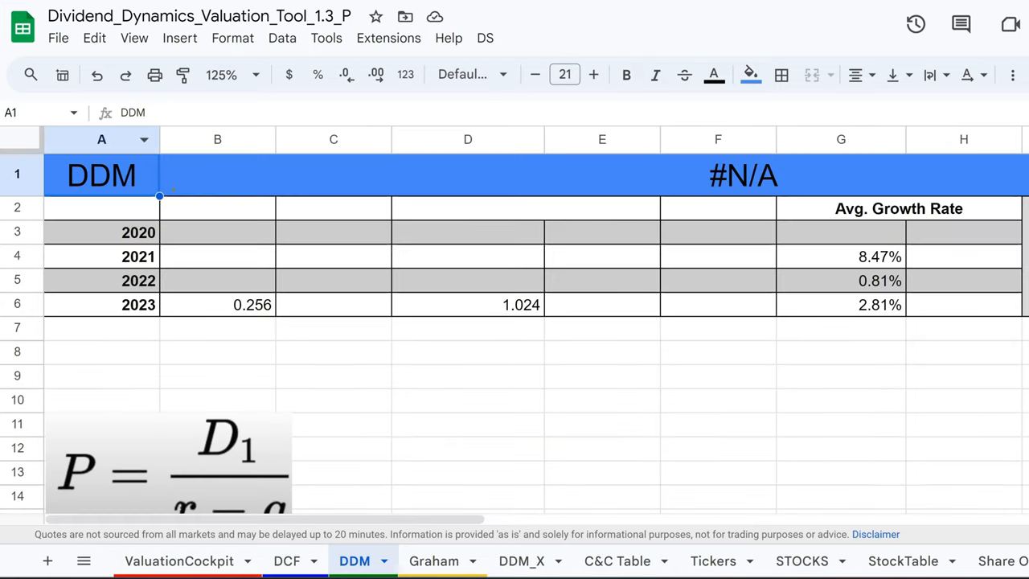
scroll(right, 3)
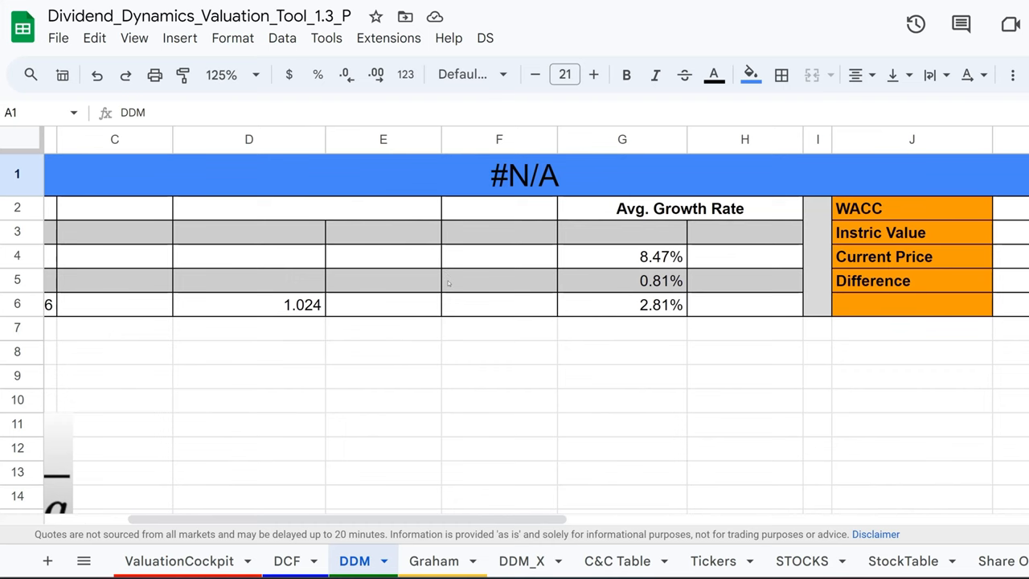
scroll(right, 3)
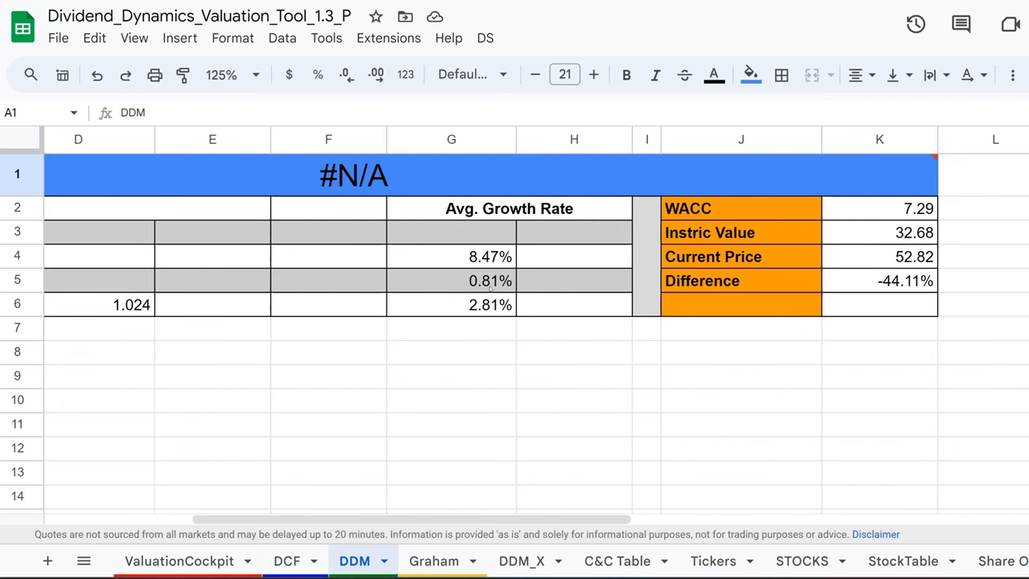
scroll(right, 3)
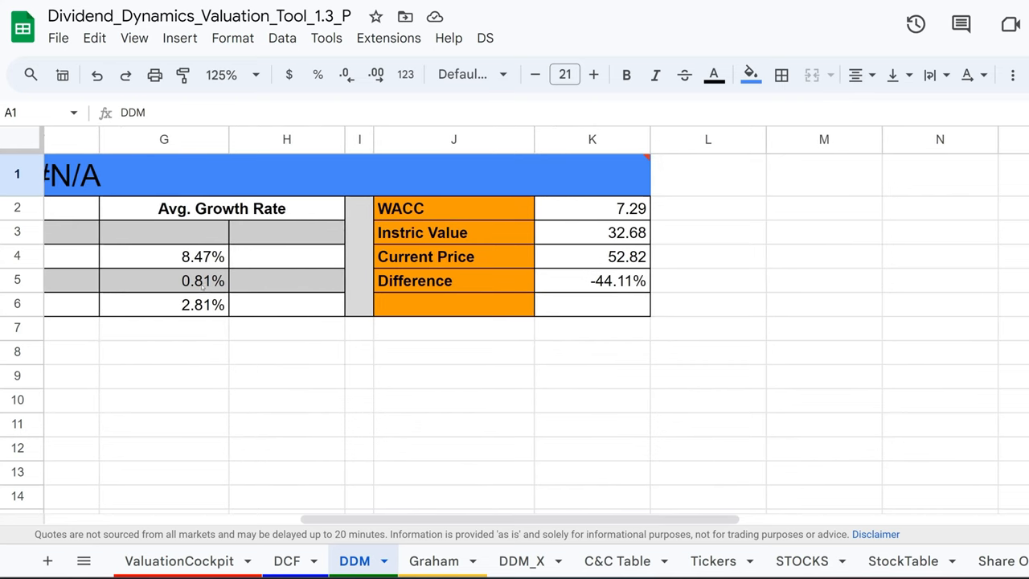
click(163, 304)
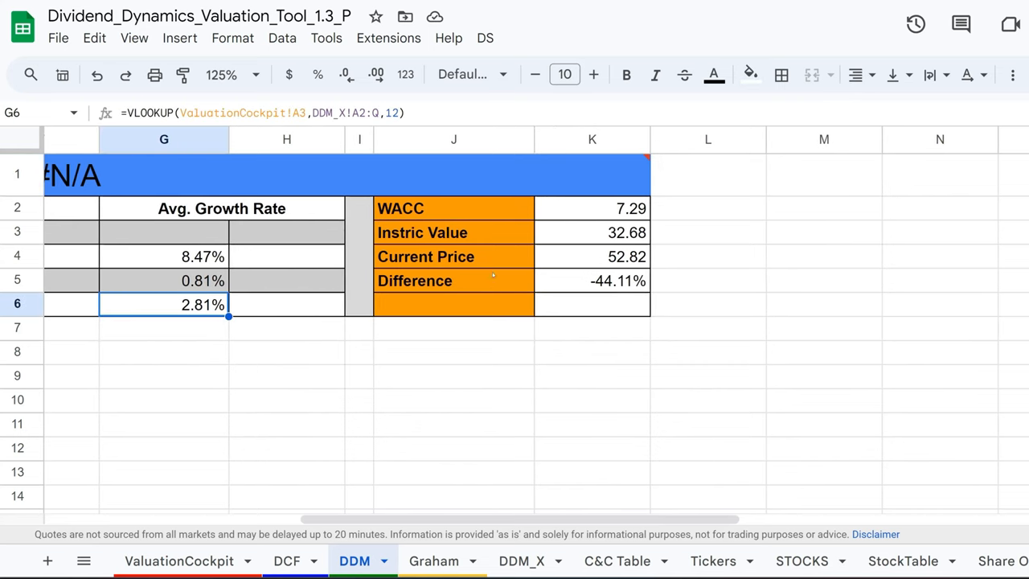
Check the WACC, 32.68 intrinsic value, 52.82 price and -44.11% difference formulas, then return to DCF
click(592, 209)
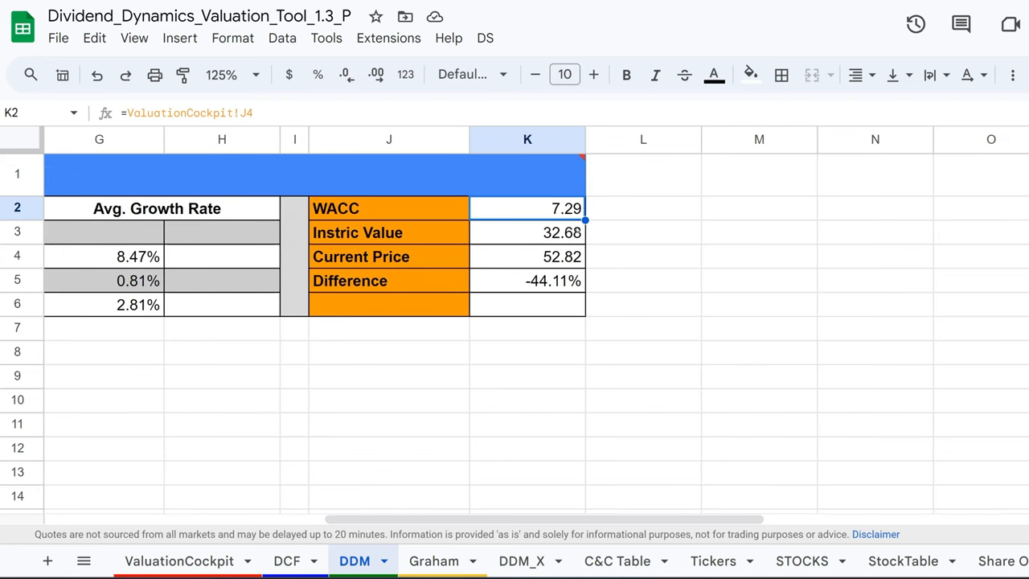
click(527, 231)
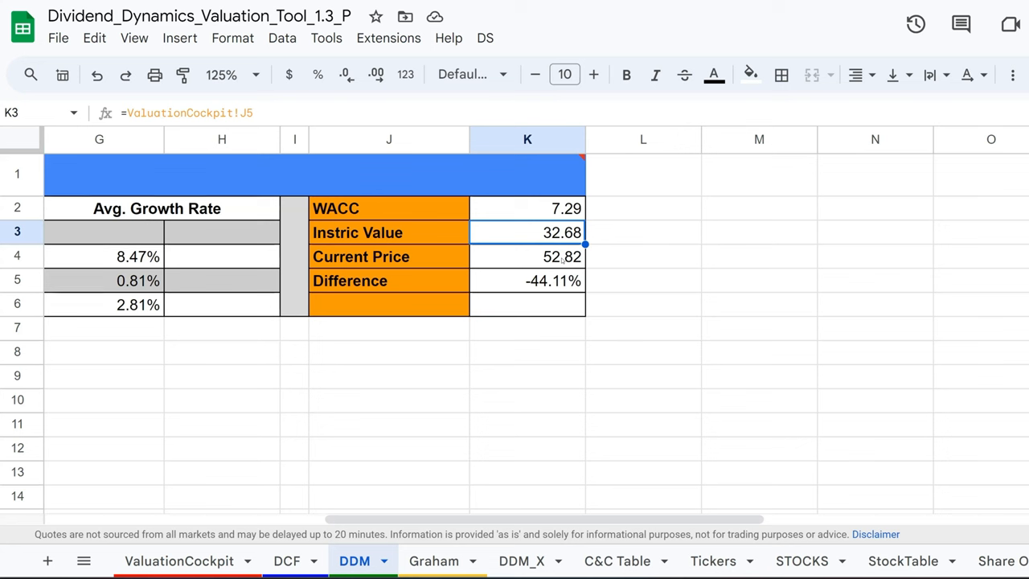
click(527, 256)
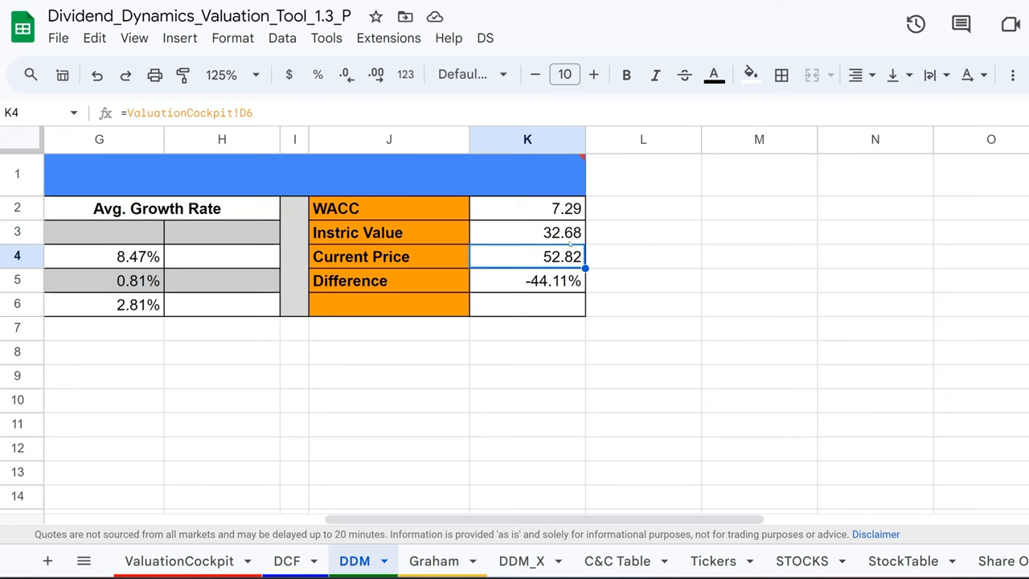
click(527, 280)
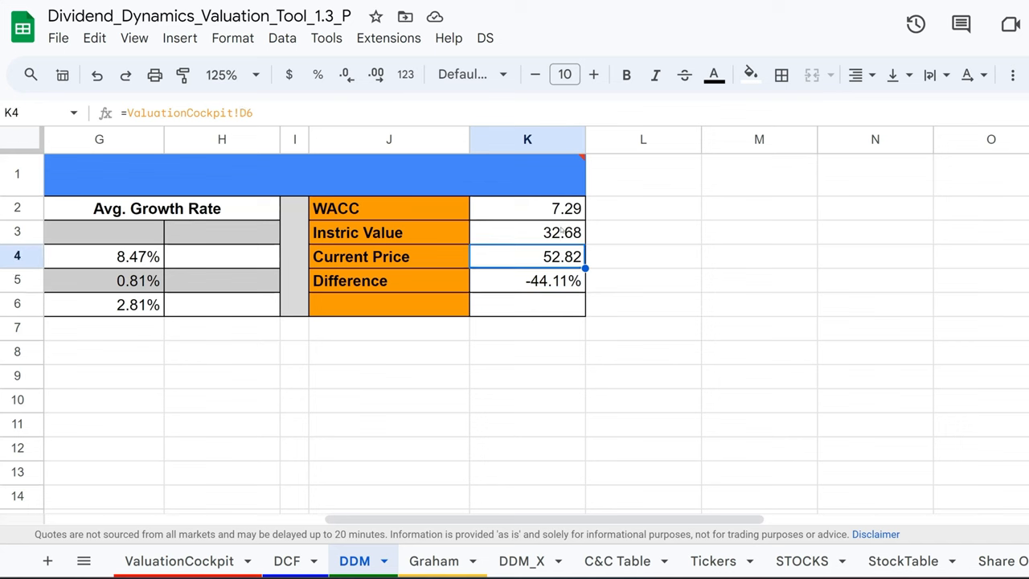
click(527, 279)
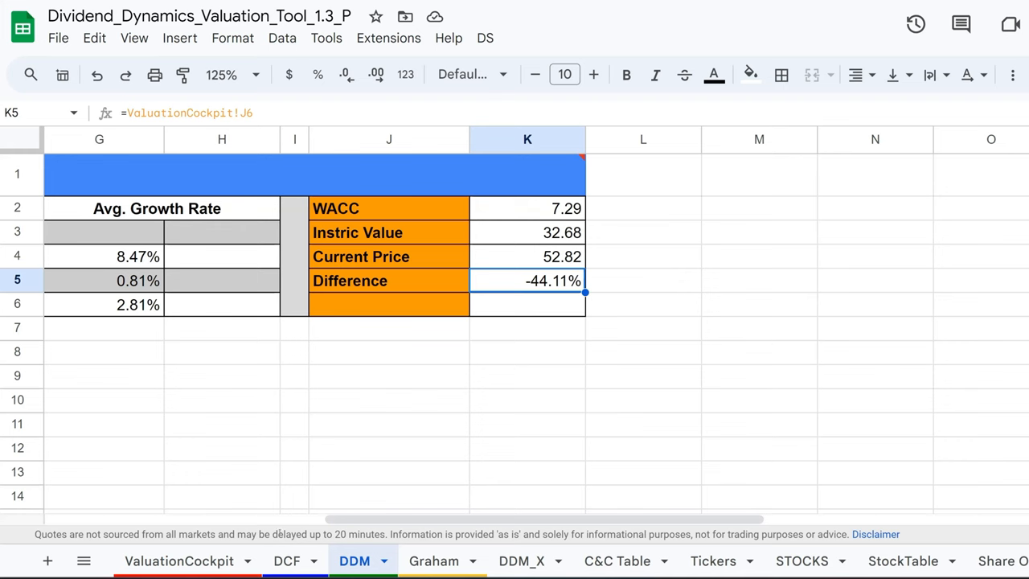
click(286, 559)
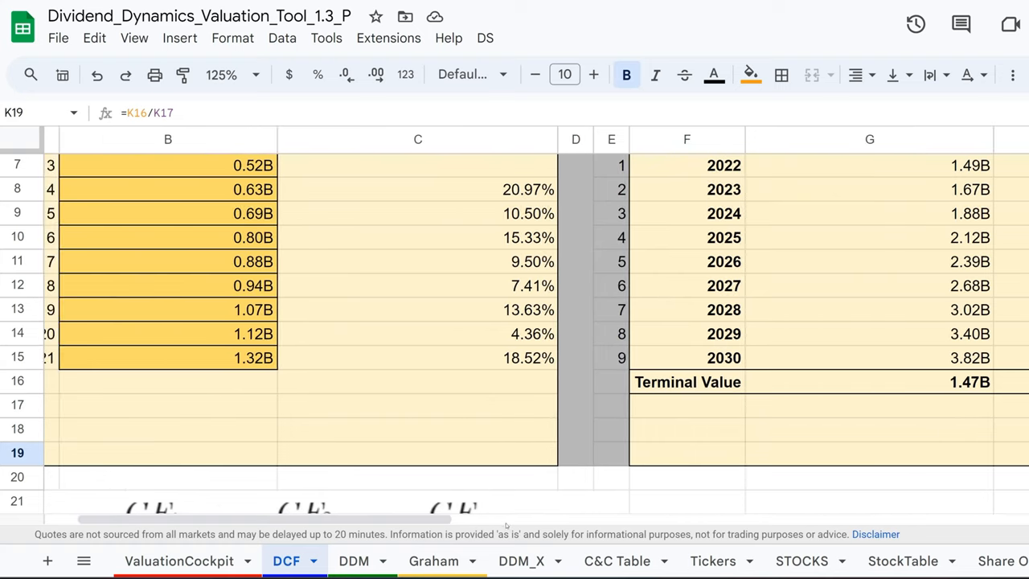
click(354, 560)
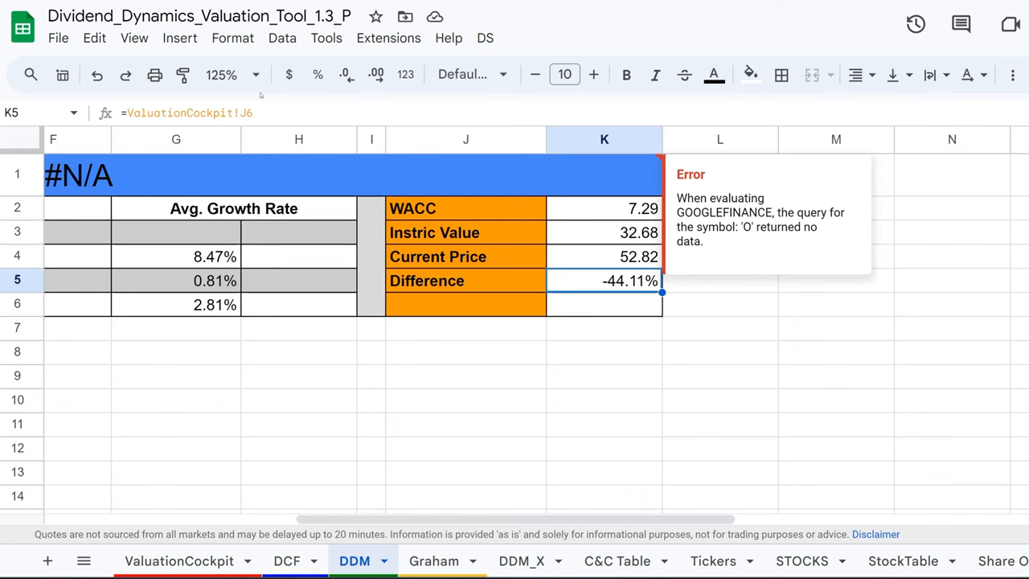
click(951, 280)
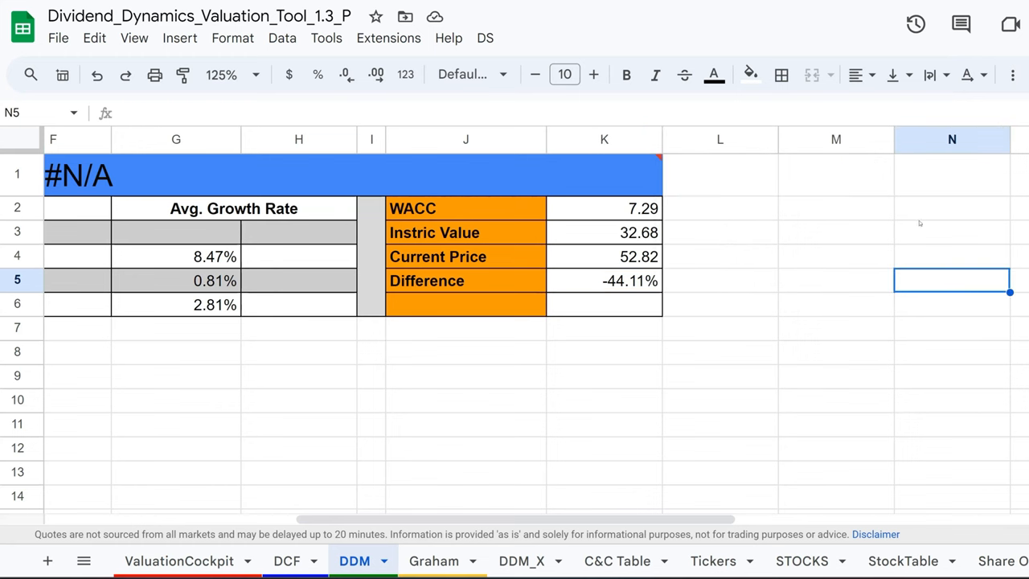
mouse_move(920, 224)
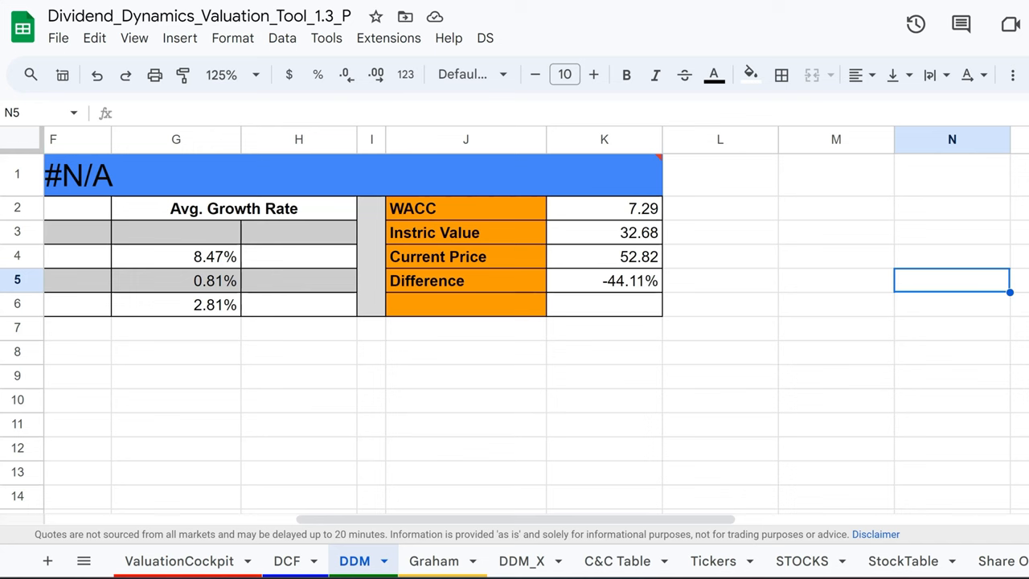
click(438, 559)
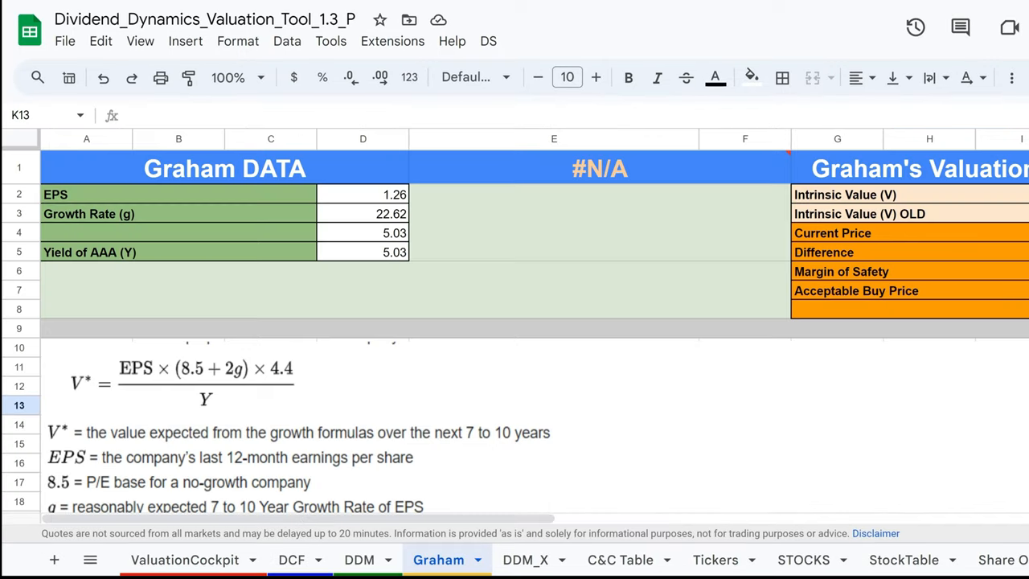
mouse_move(229, 315)
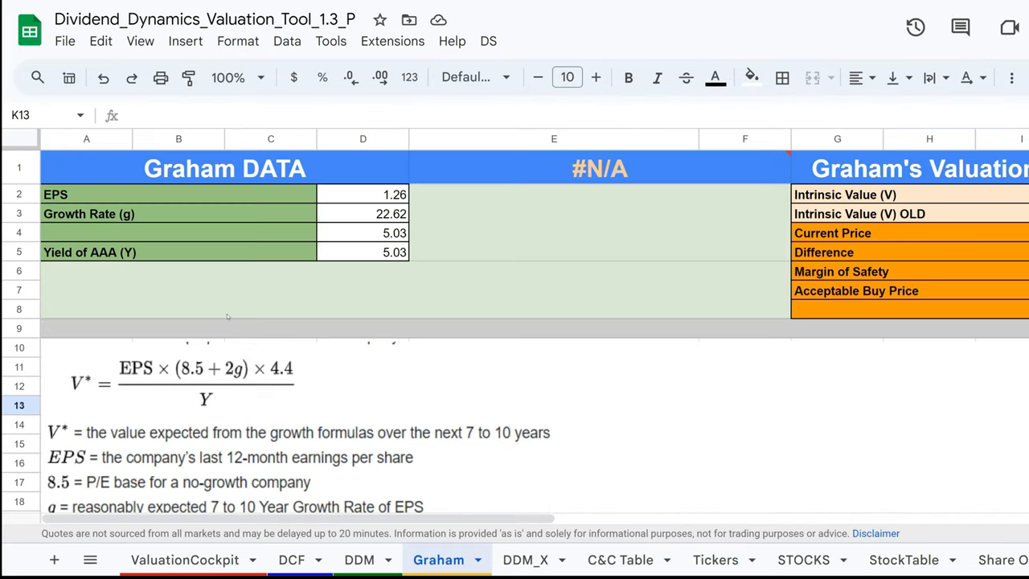
Enlarge the Graham sheet to 125% and confirm EPS 1.26 and growth rate 22.62 are plain values
click(233, 77)
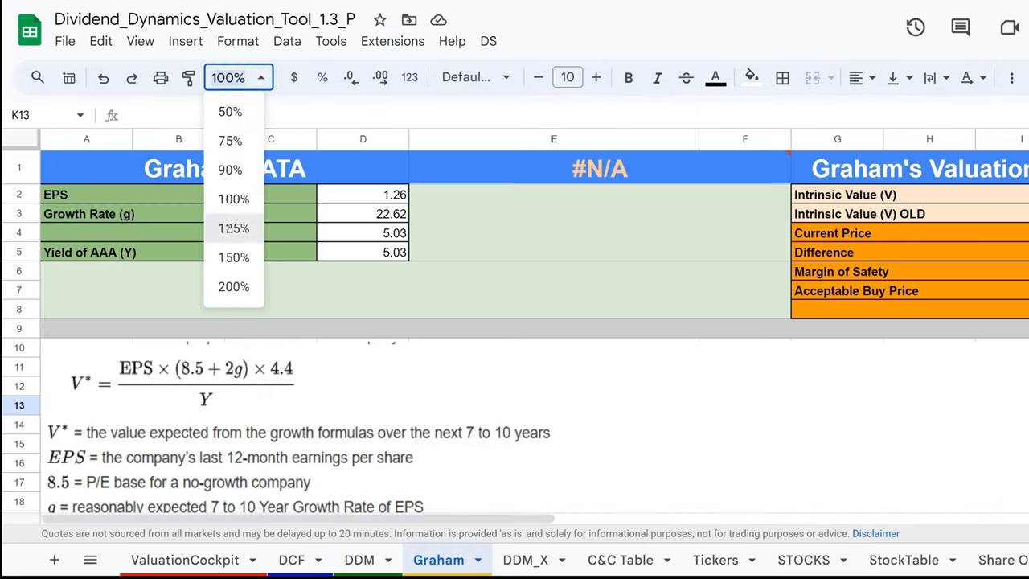
click(233, 228)
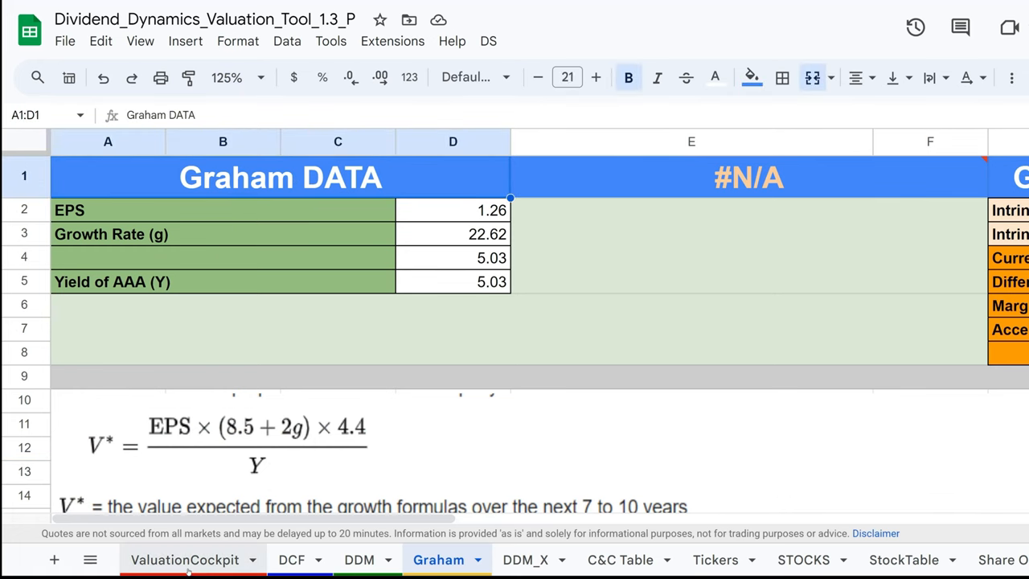
click(185, 559)
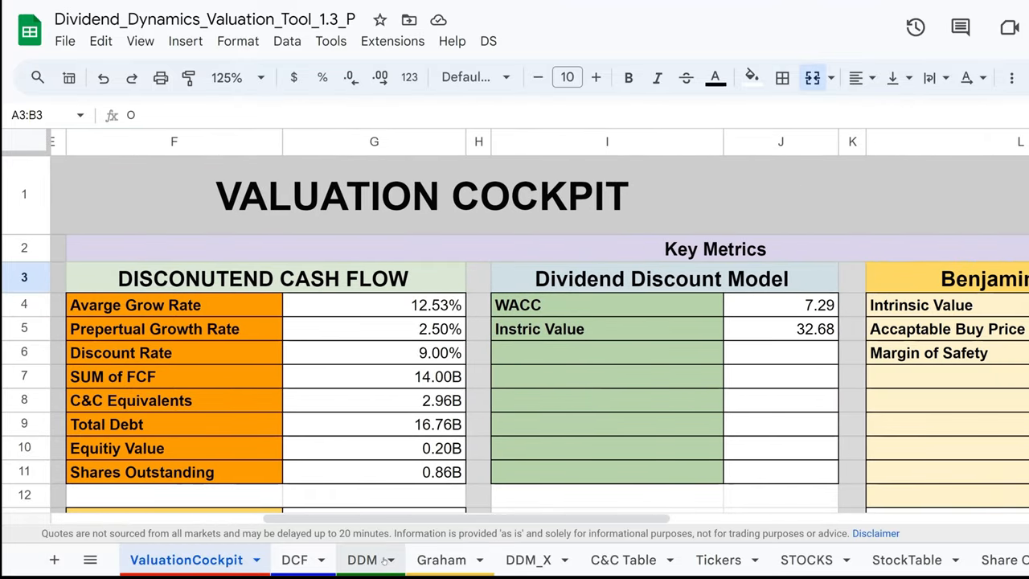
click(437, 559)
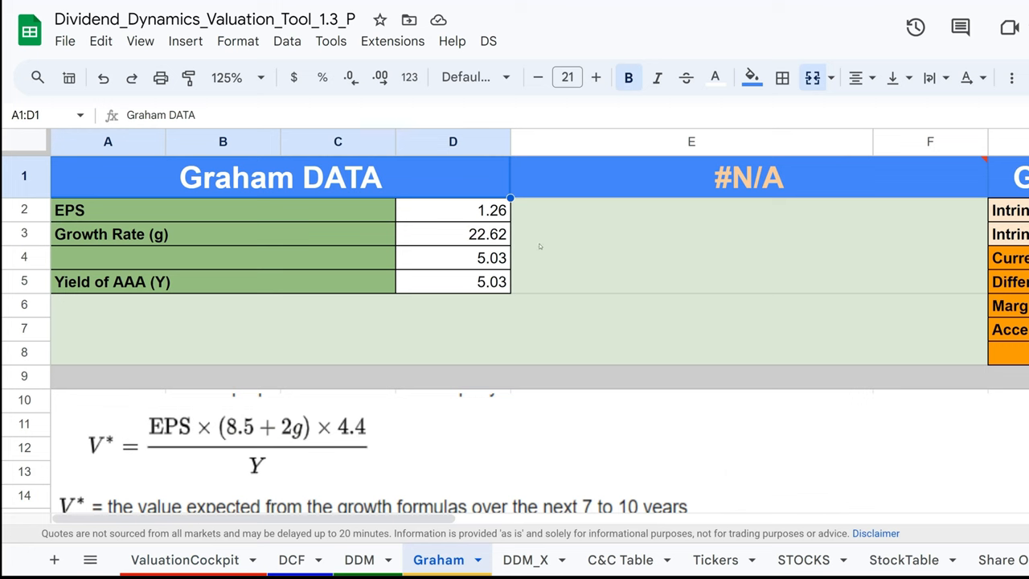
click(453, 209)
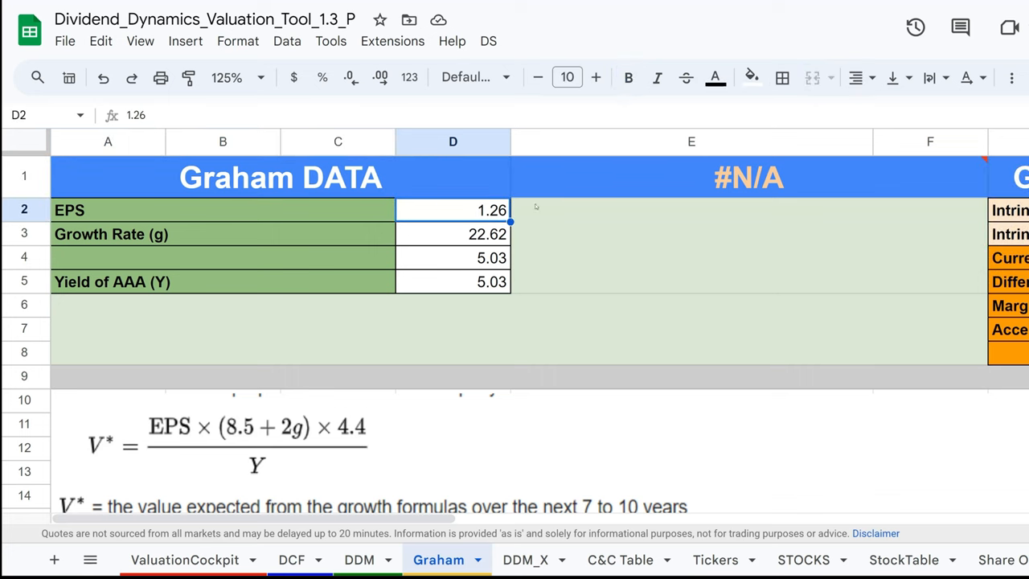
click(453, 235)
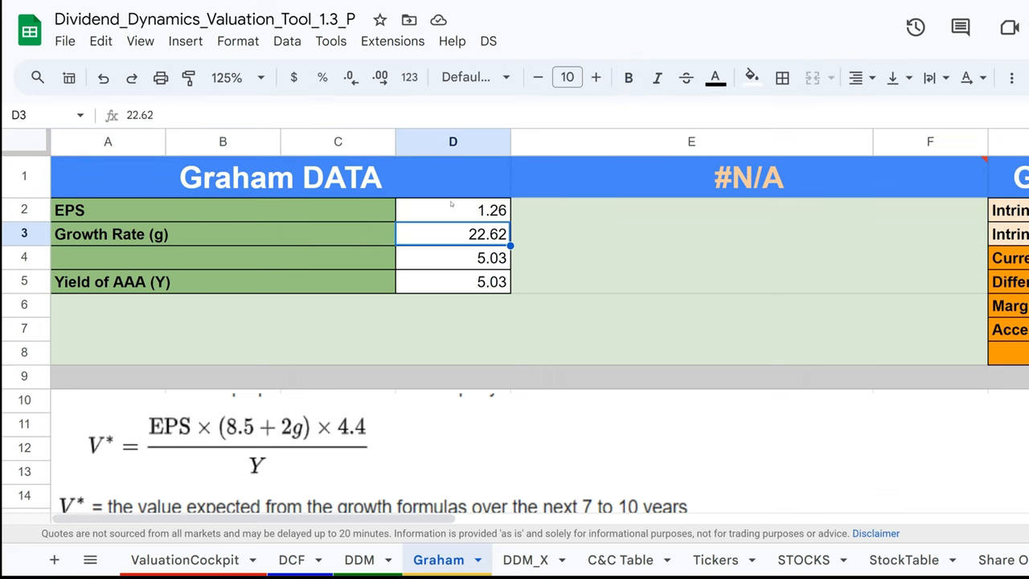
mouse_move(495, 257)
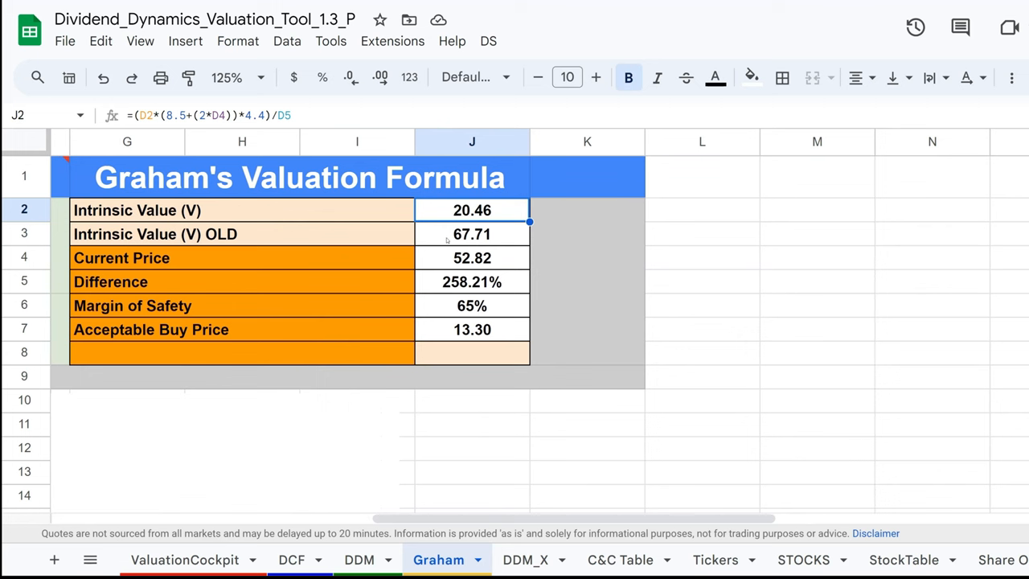
Check Graham's 20.46 intrinsic value, 52.82 price, difference and 65% margin of safety, then show ValuationCockpit
click(472, 257)
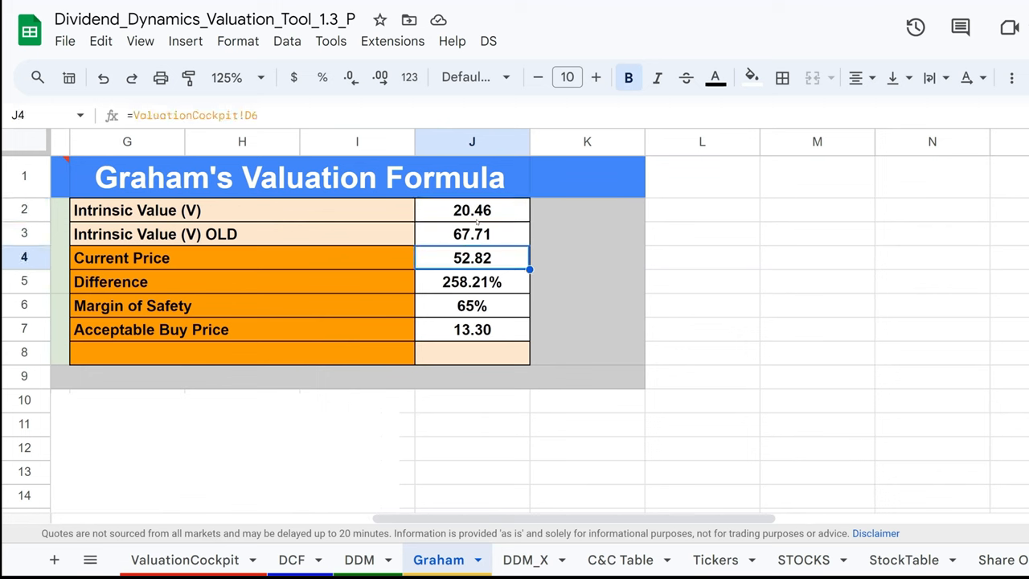
click(473, 209)
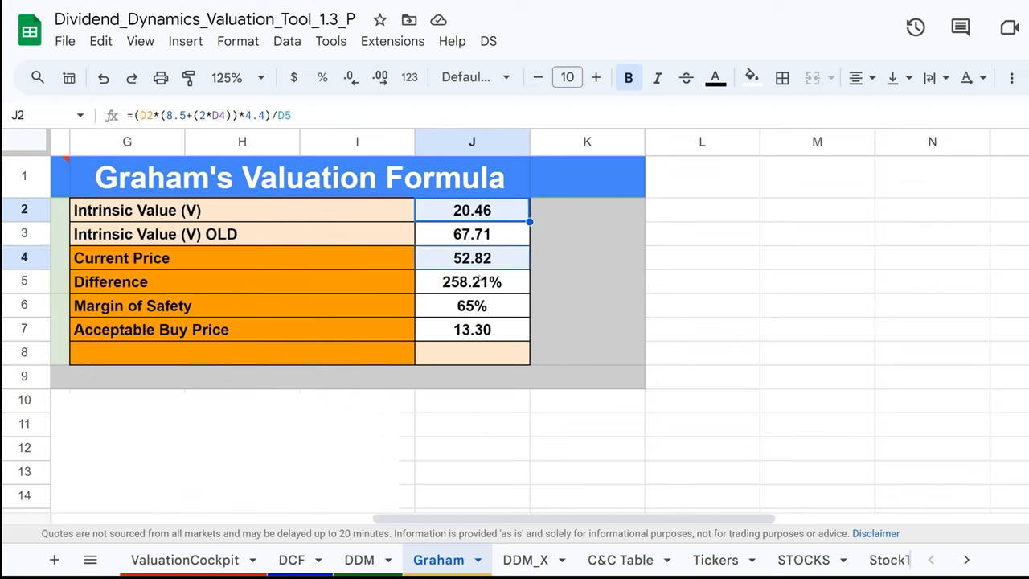
click(472, 281)
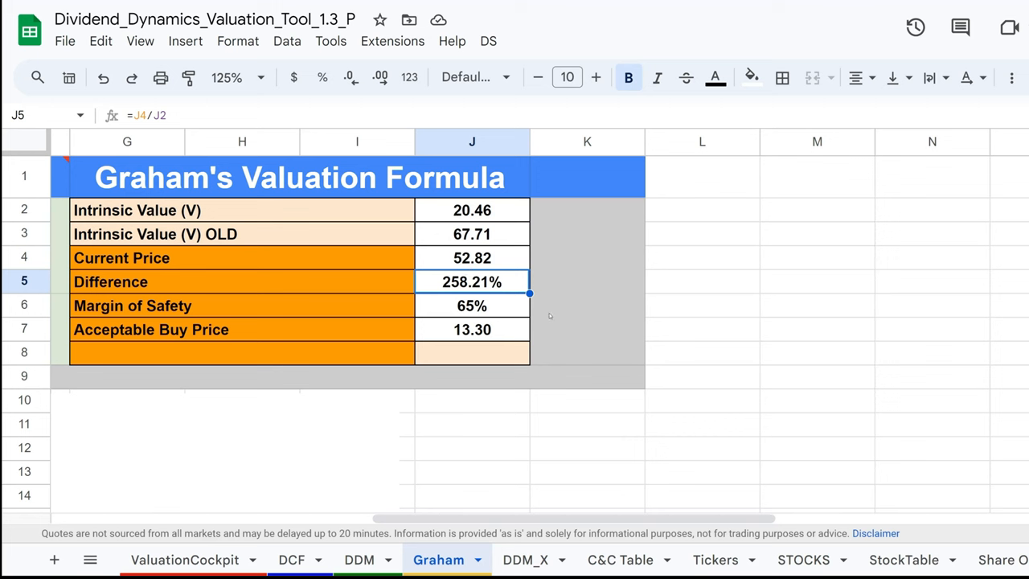
mouse_move(492, 311)
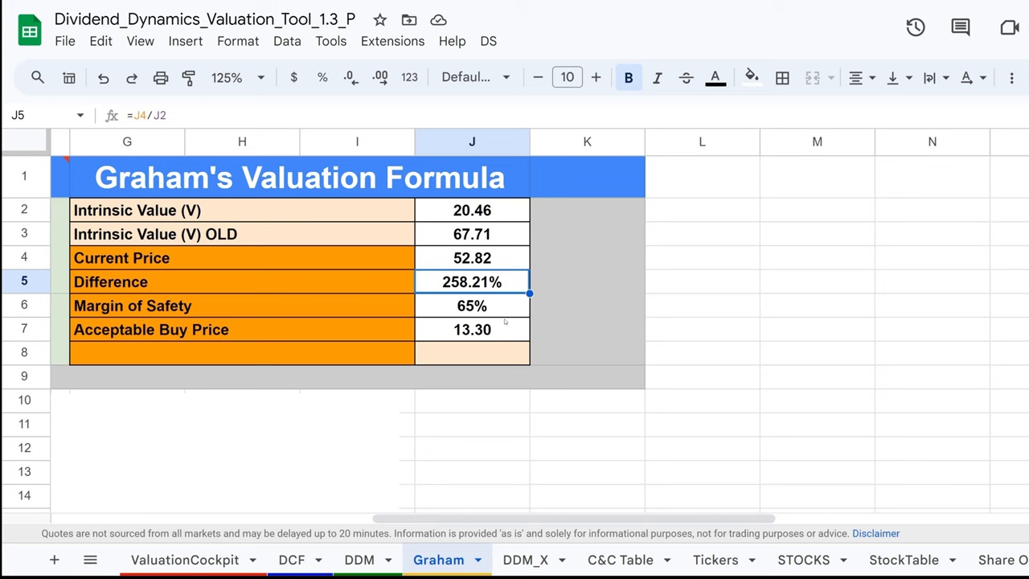
click(472, 305)
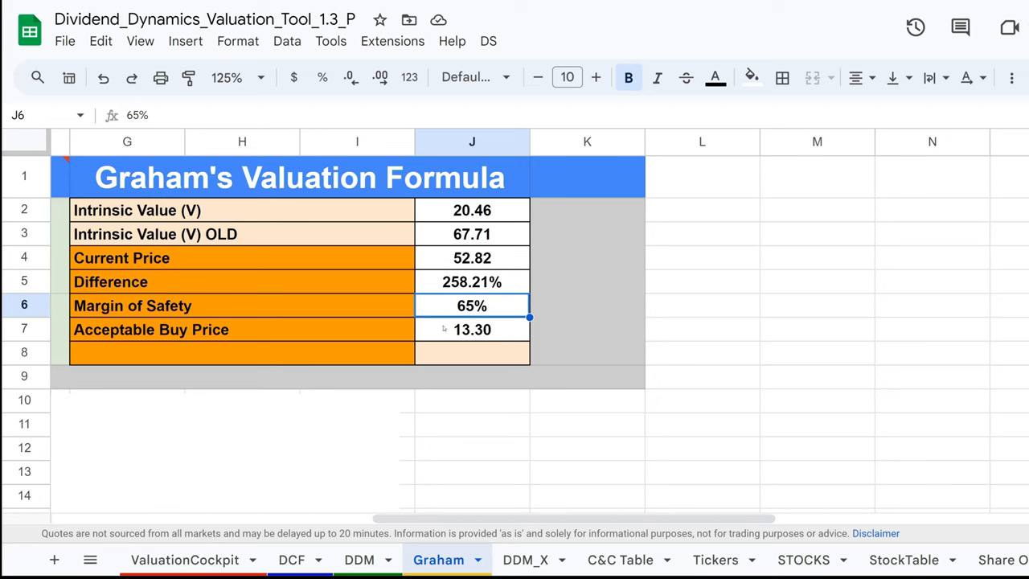
mouse_move(482, 333)
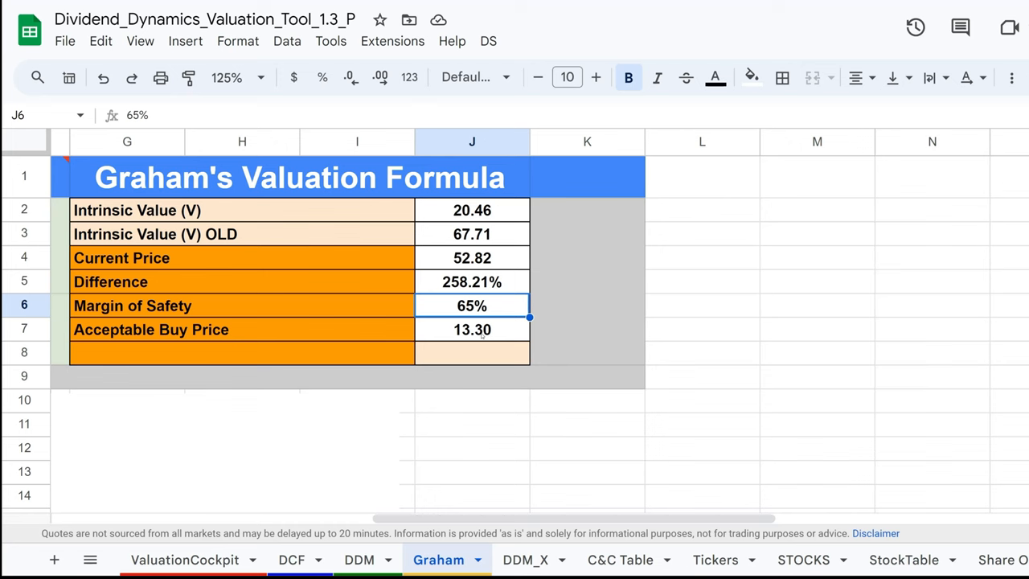
mouse_move(520, 365)
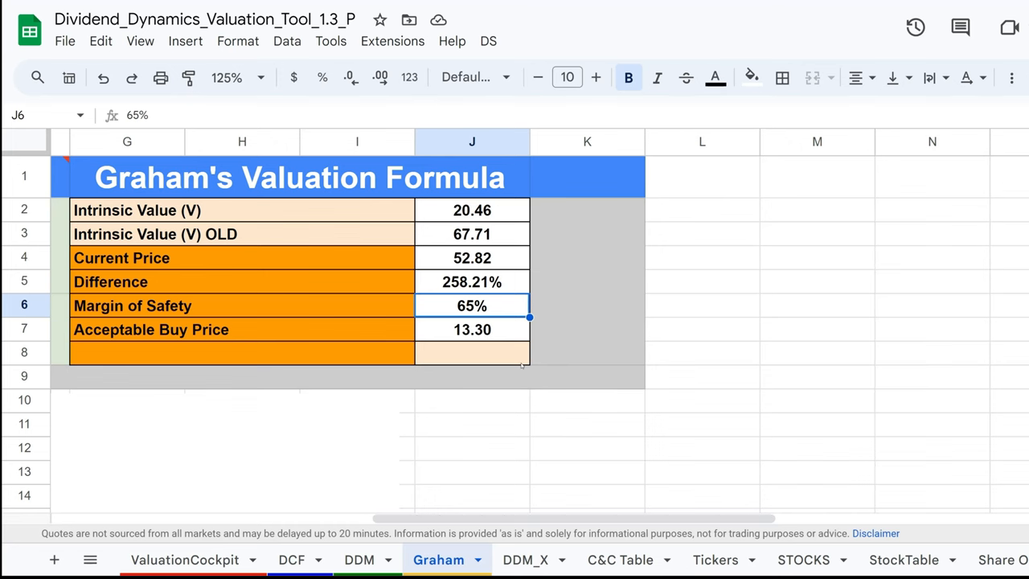
click(187, 559)
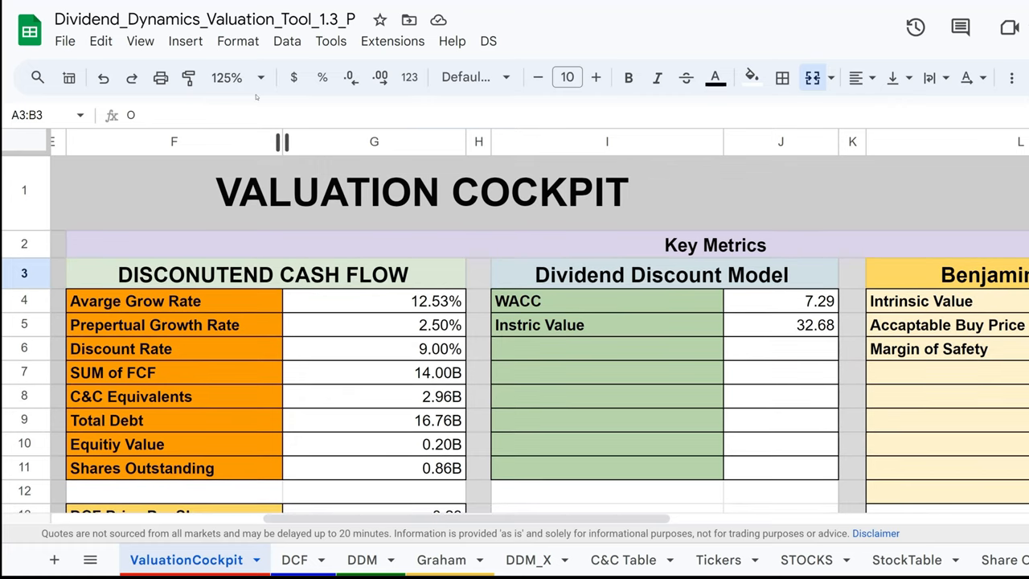
click(225, 77)
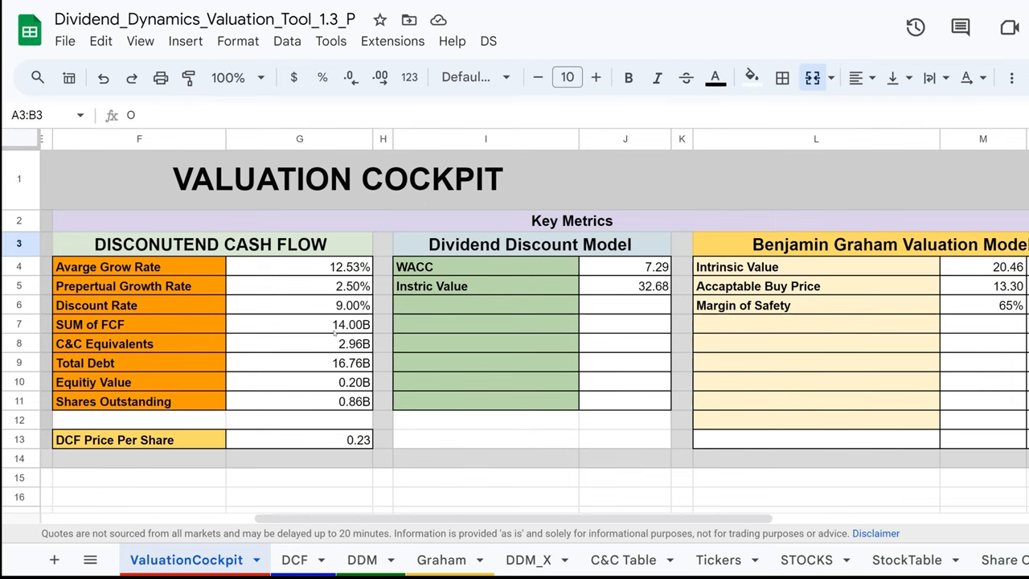
scroll(left, 3)
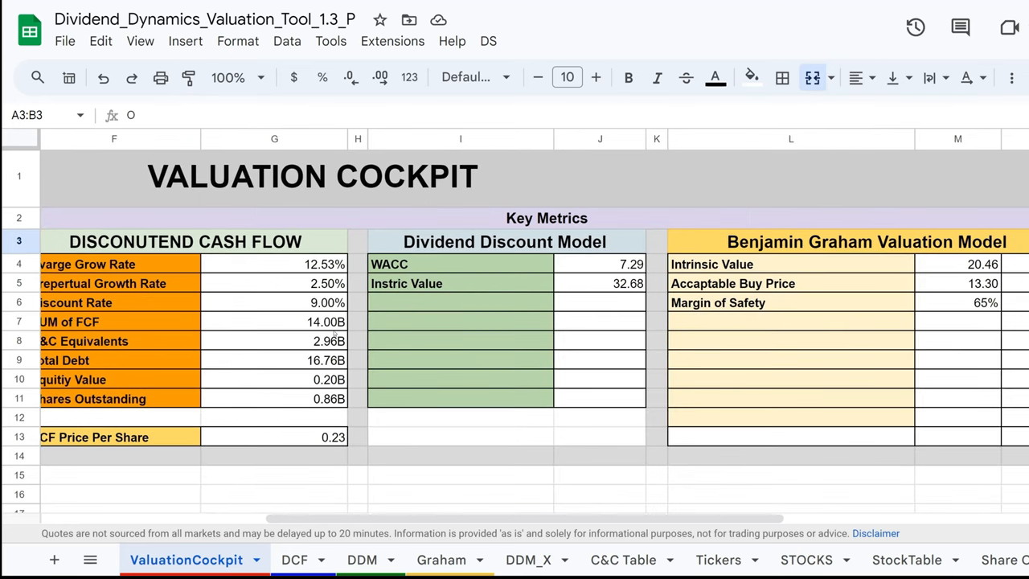
scroll(right, 3)
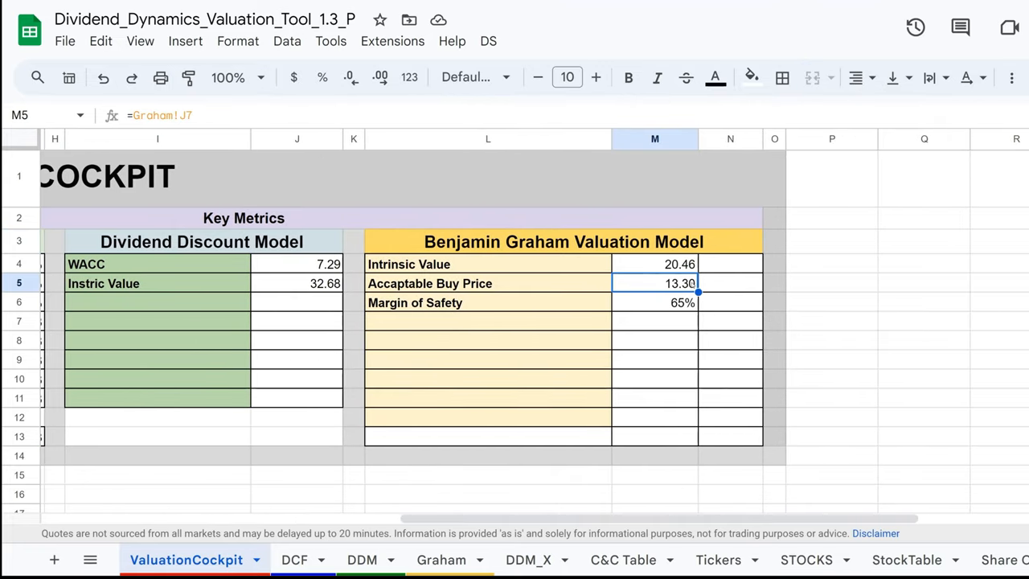
mouse_move(660, 356)
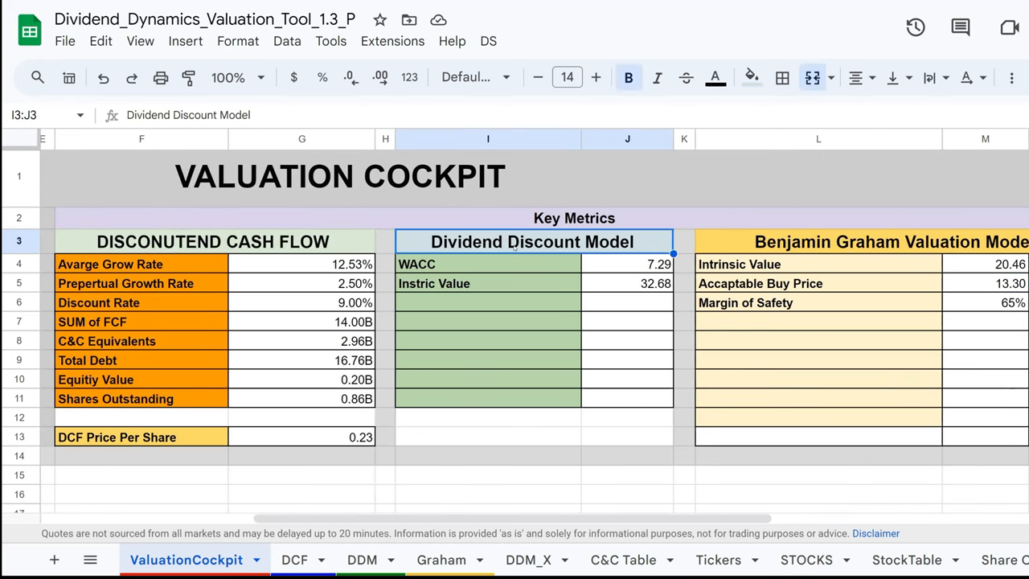
click(489, 282)
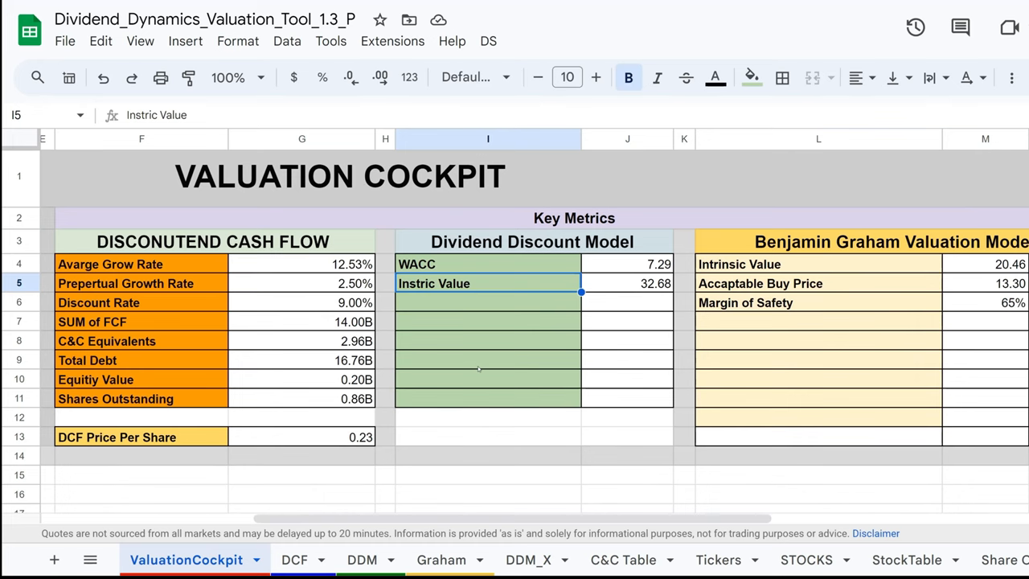
scroll(left, 3)
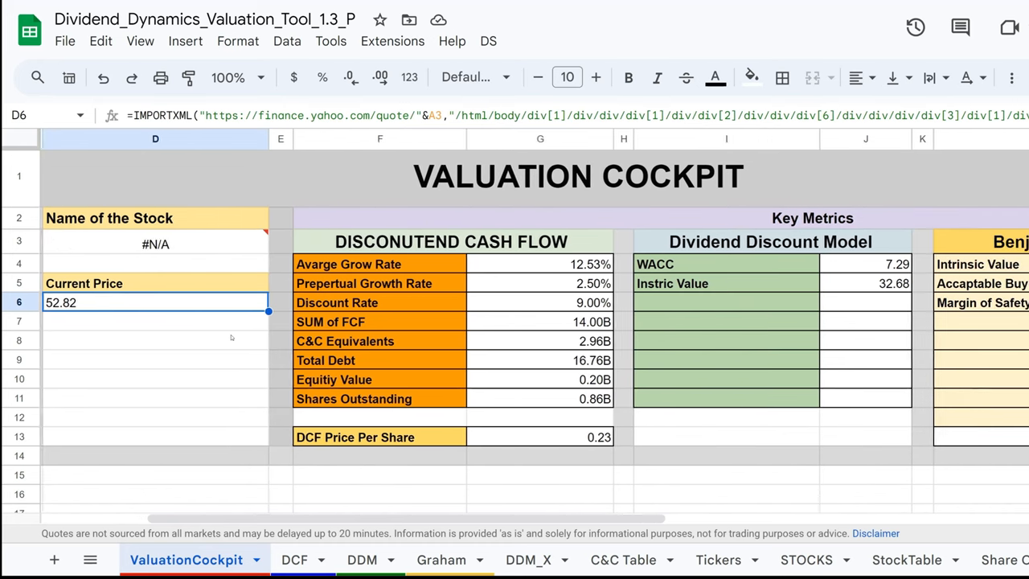
scroll(right, 3)
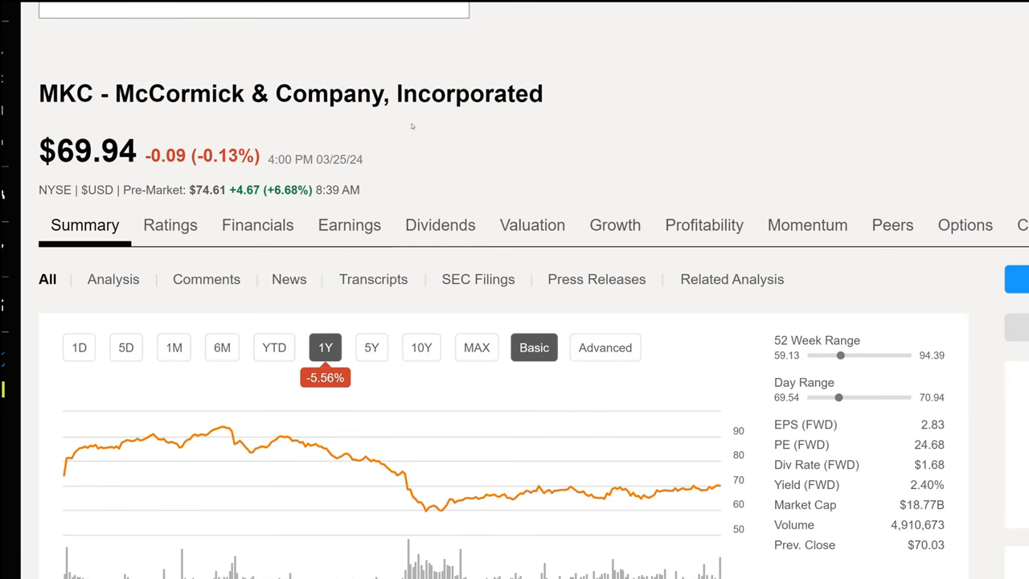
scroll(down, 3)
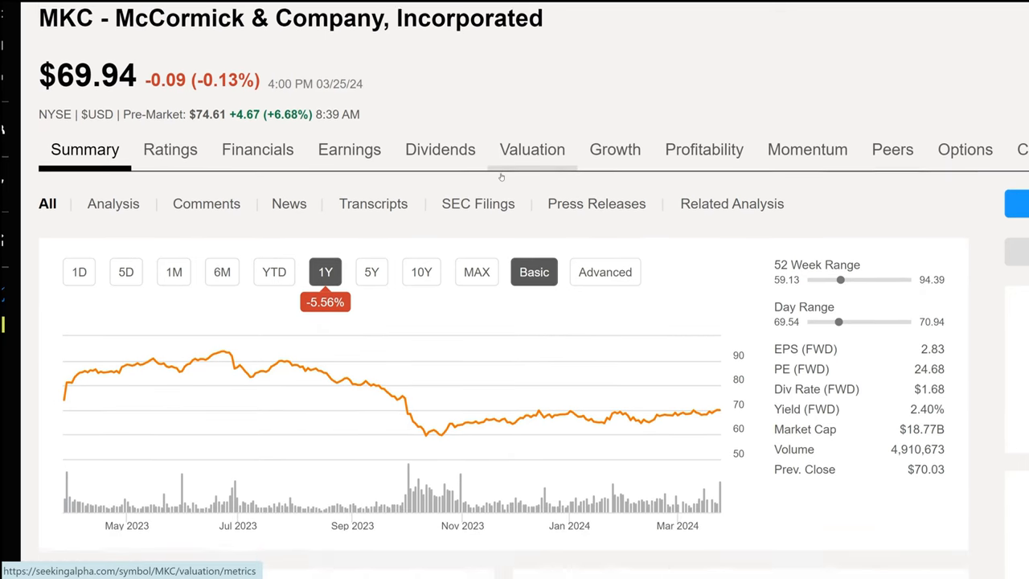
scroll(down, 3)
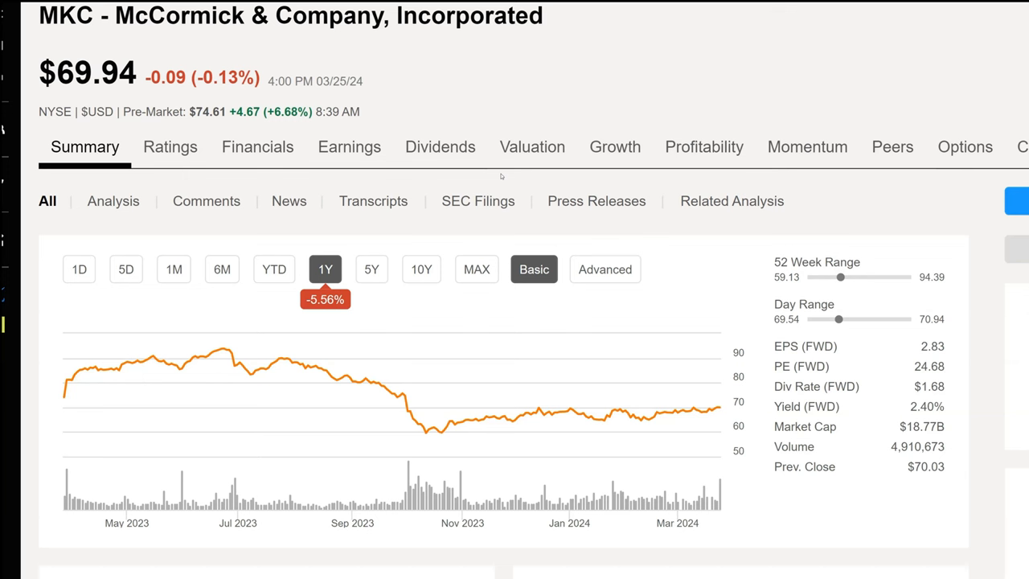
mouse_move(569, 132)
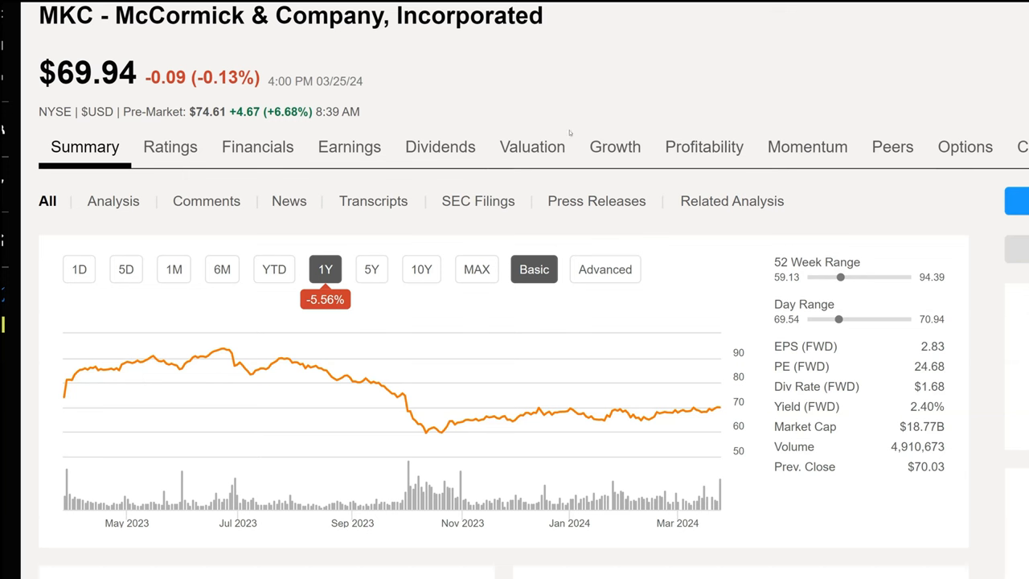
mouse_move(732, 355)
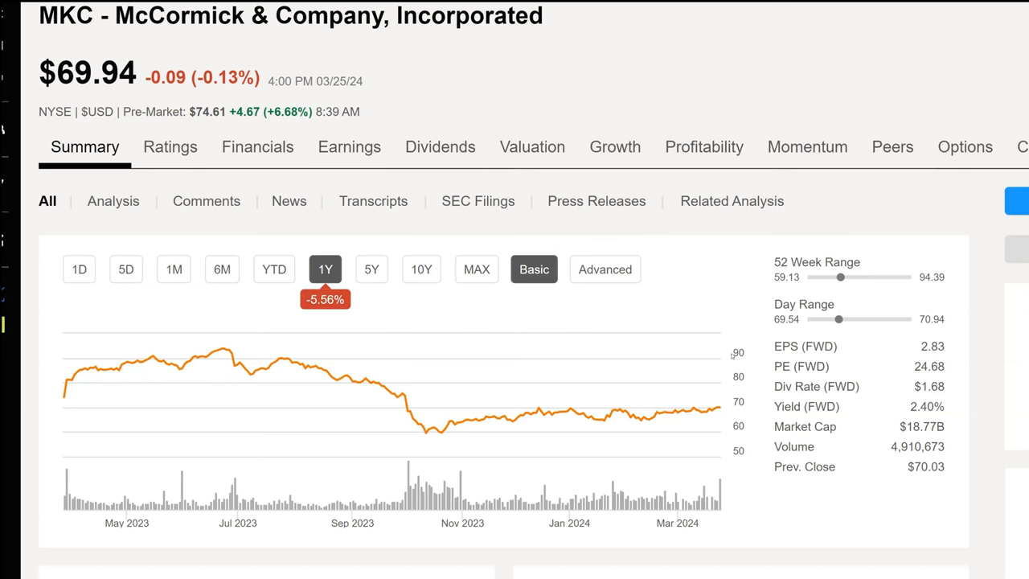
click(273, 270)
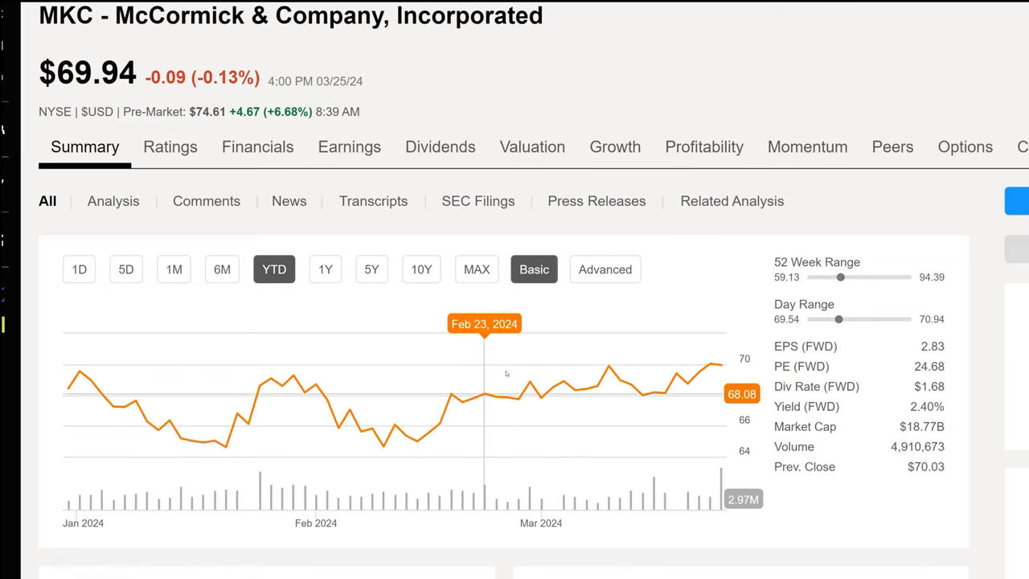
mouse_move(675, 357)
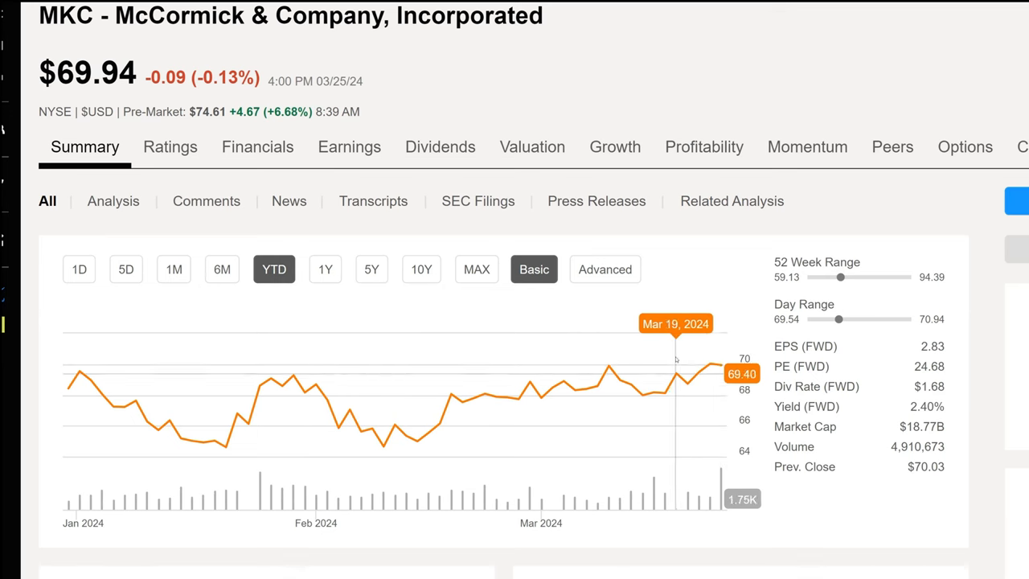
click(325, 270)
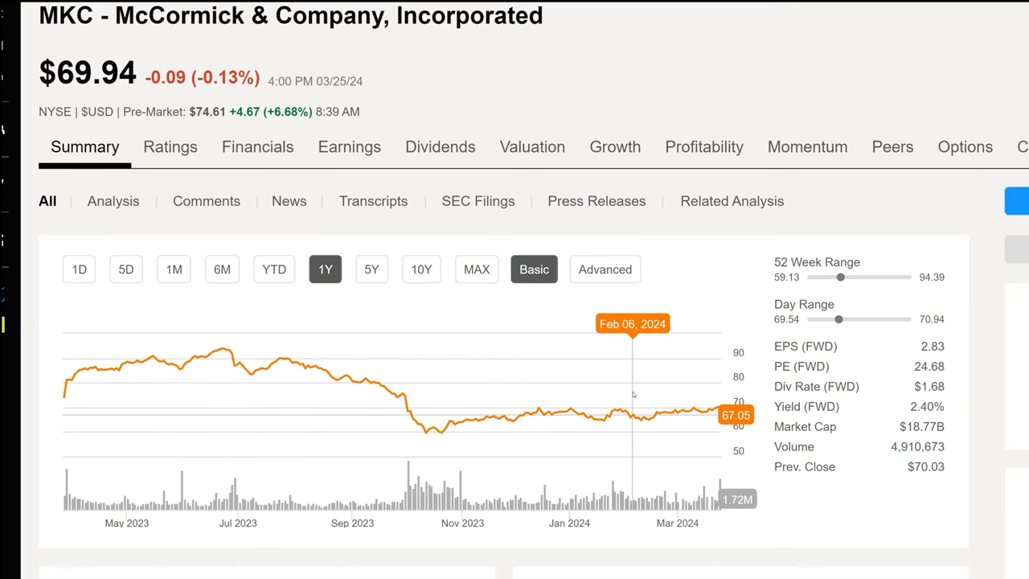
scroll(down, 3)
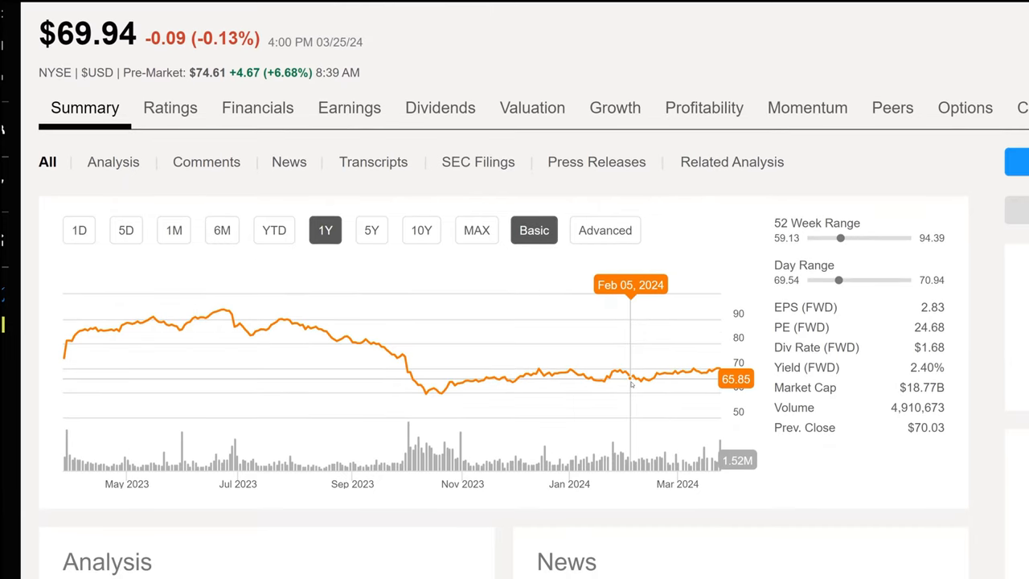
mouse_move(643, 378)
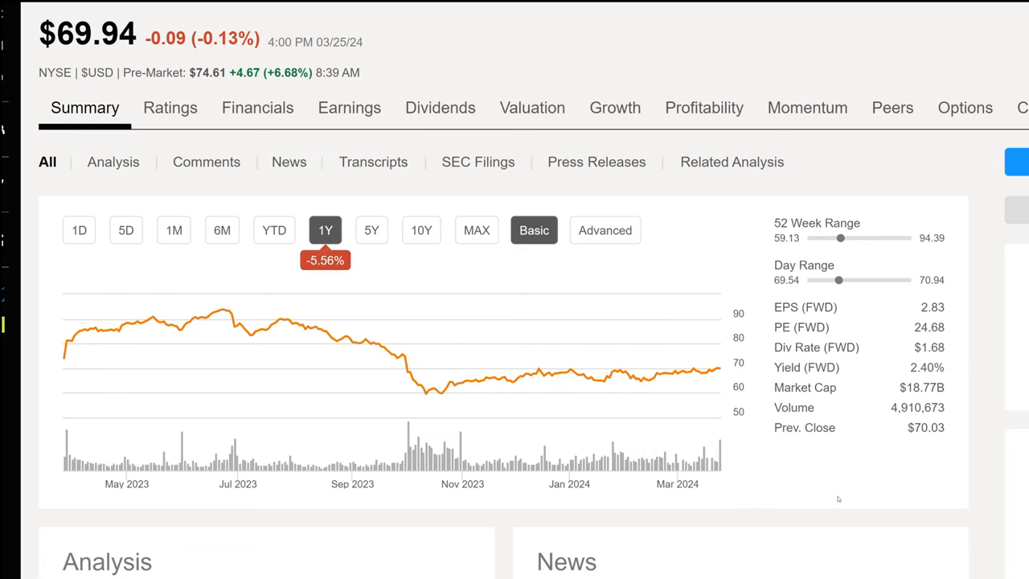
mouse_move(829, 493)
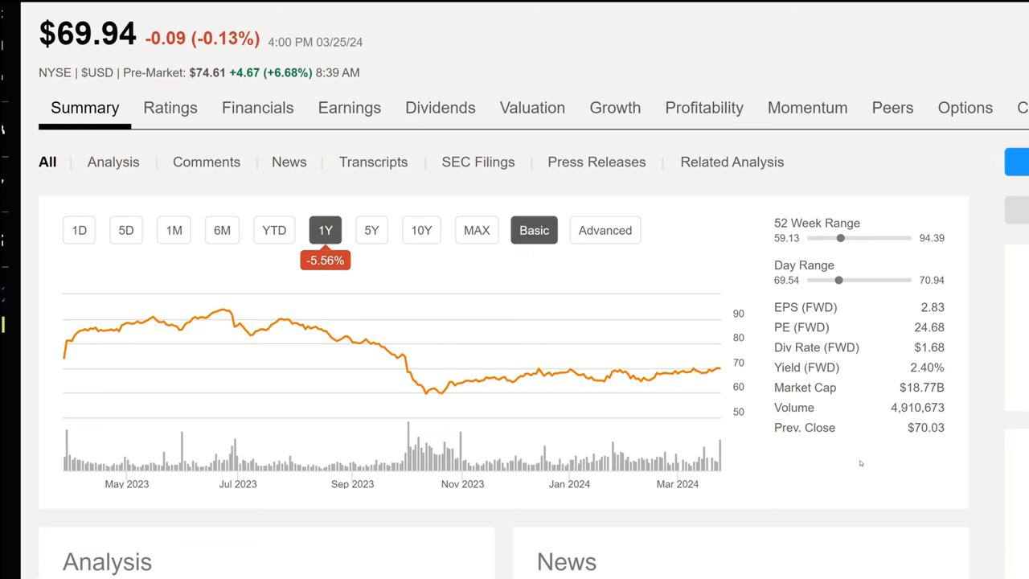
mouse_move(861, 441)
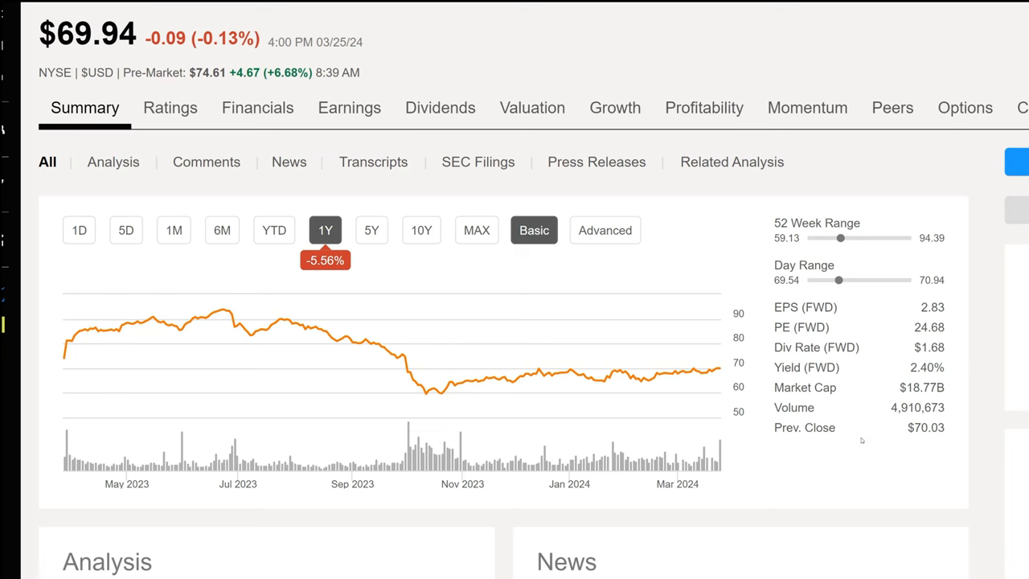
mouse_move(842, 447)
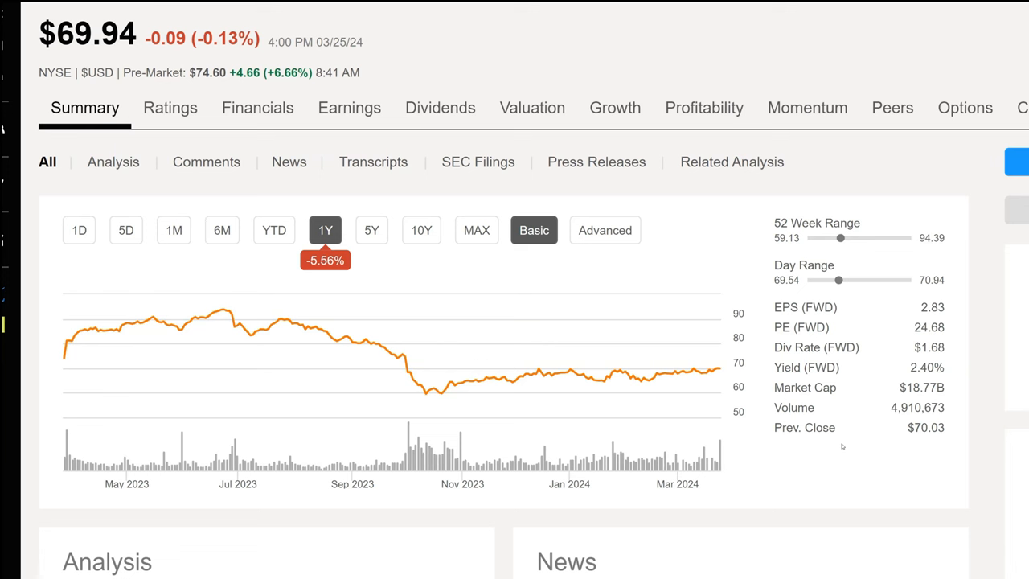
mouse_move(806, 448)
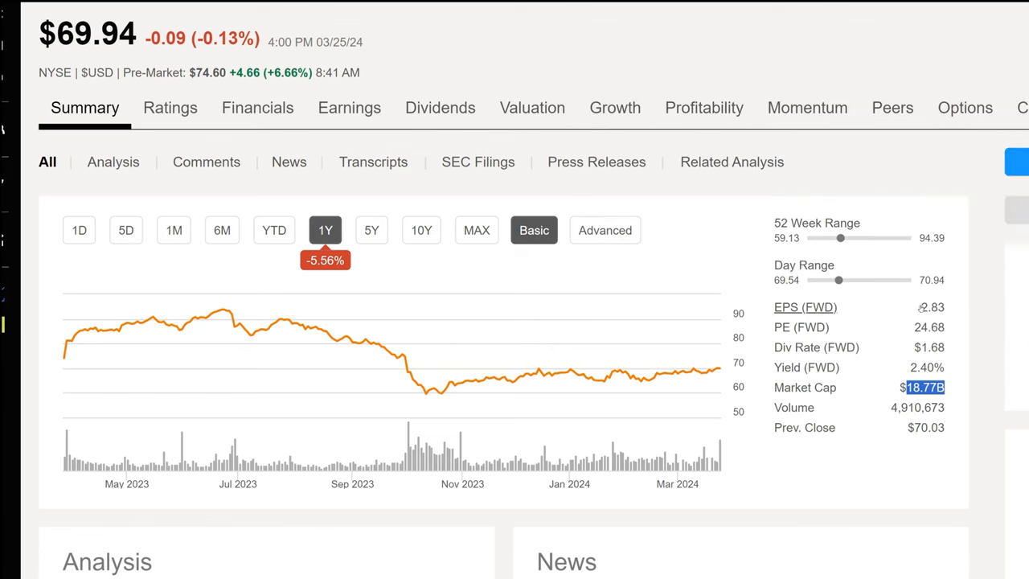
mouse_move(804, 305)
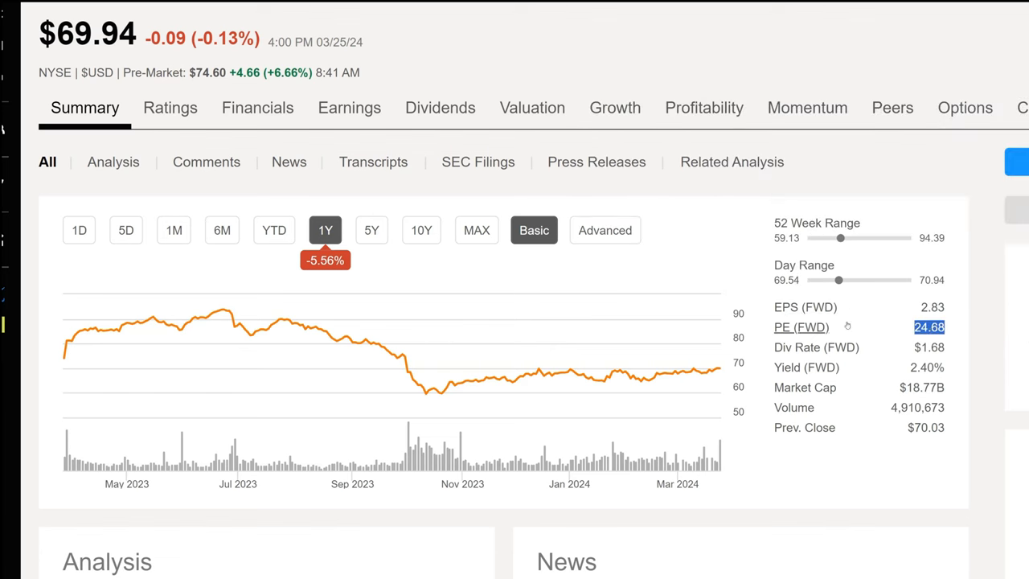
mouse_move(800, 328)
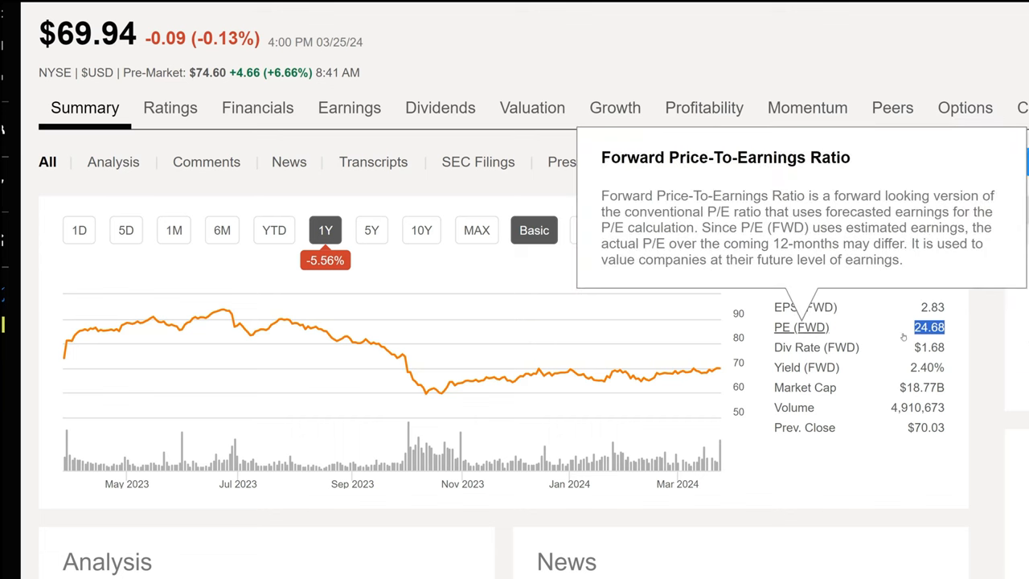
mouse_move(930, 327)
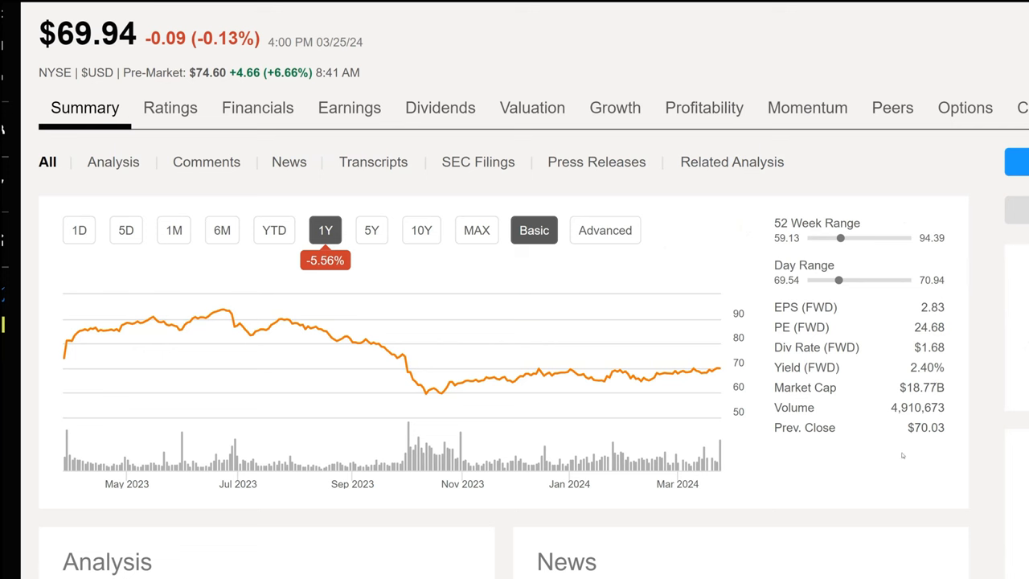
Highlight MKC's $1.68 forward dividend rate, then show its 3.05 Hold Wall St. rating
double_click(929, 347)
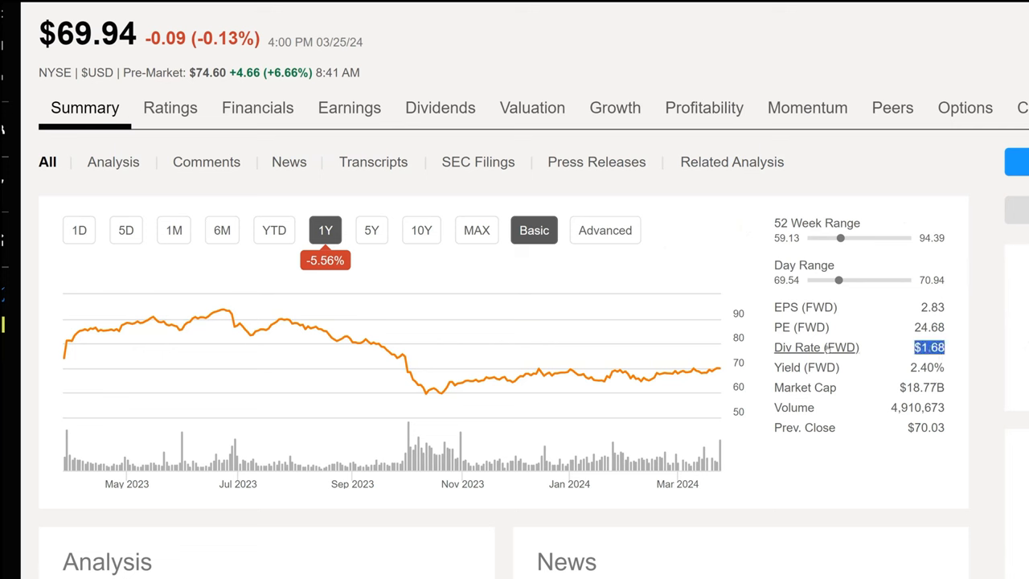
mouse_move(807, 366)
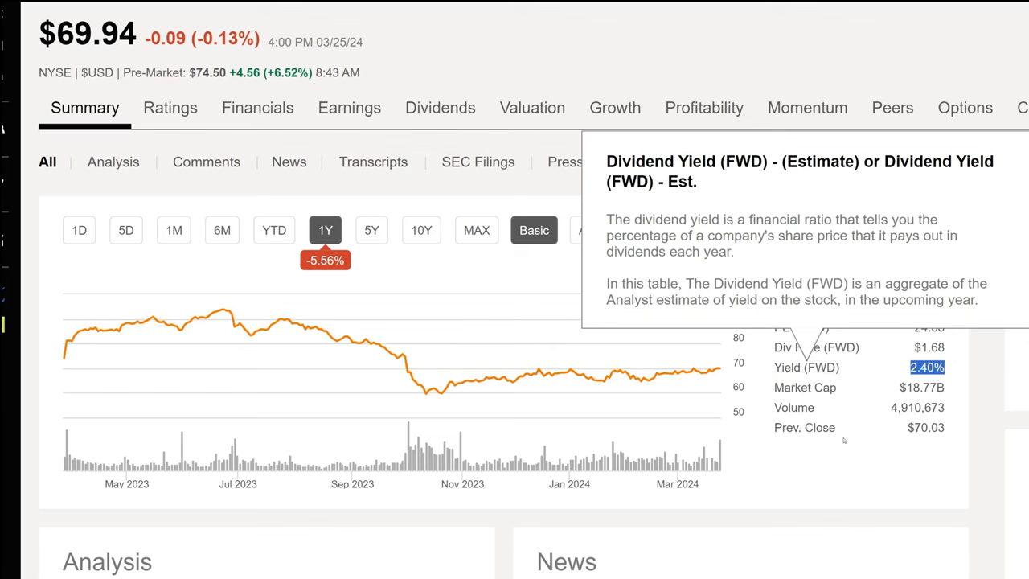
mouse_move(827, 472)
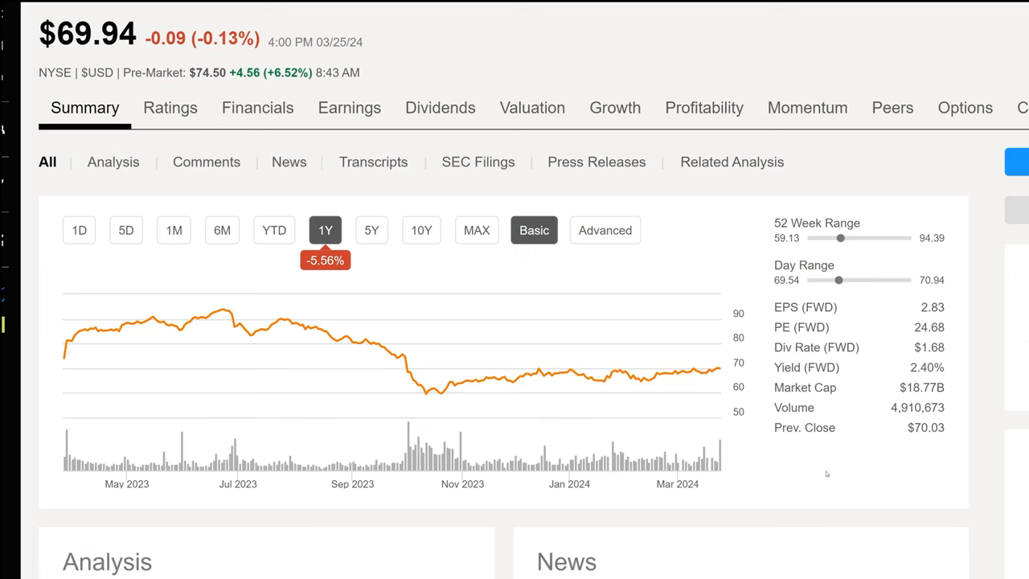
mouse_move(819, 472)
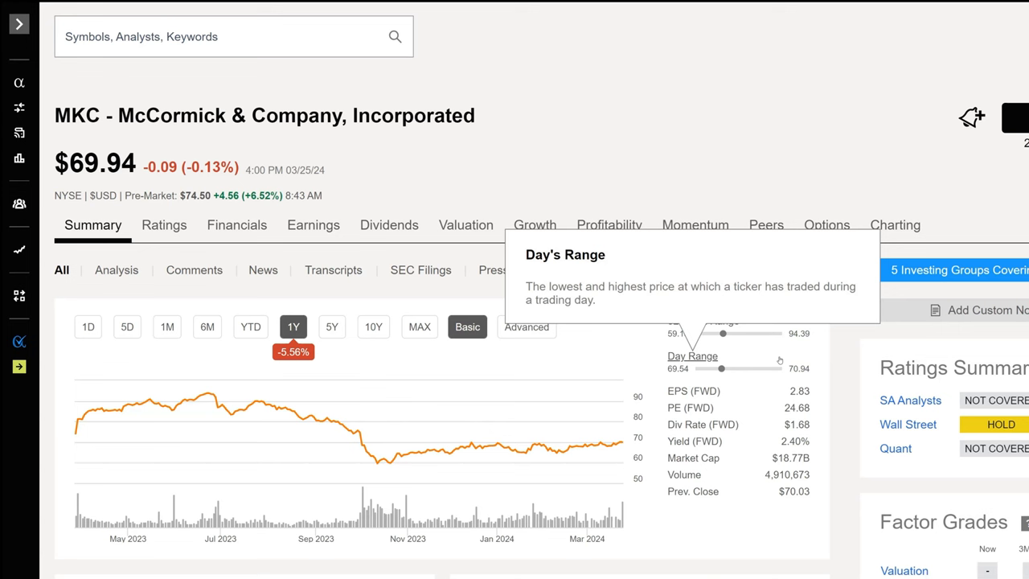
mouse_move(753, 162)
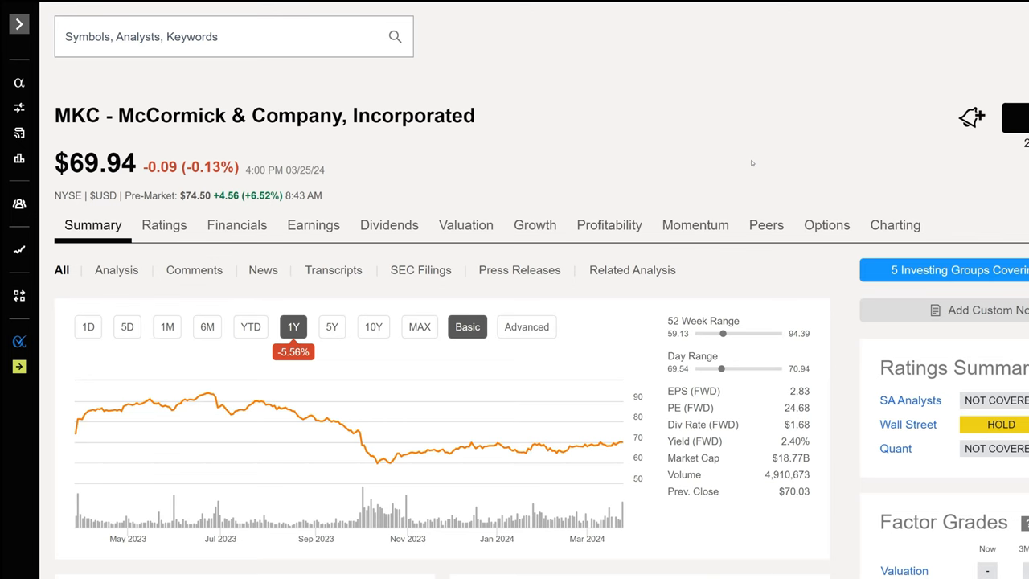
click(163, 225)
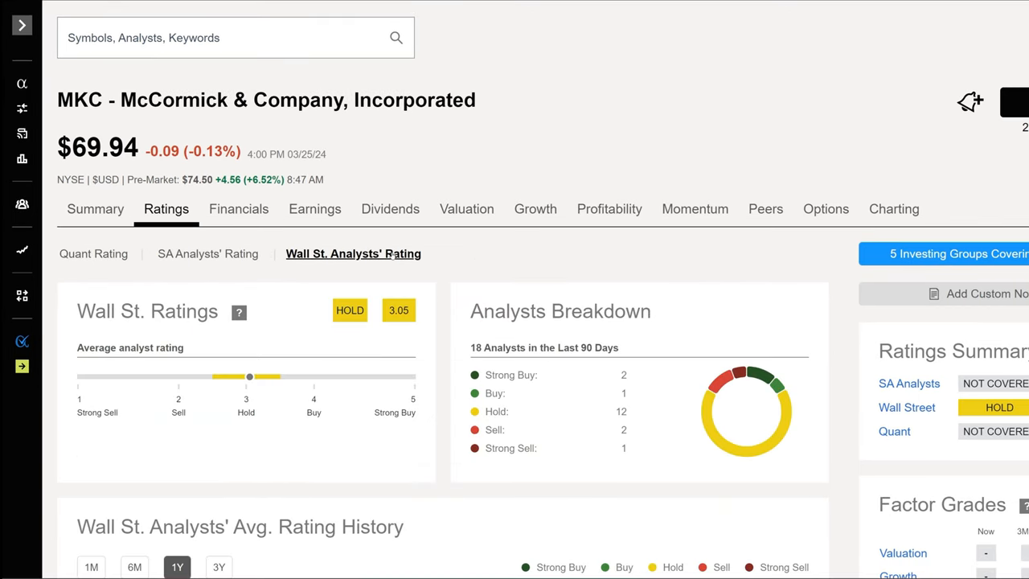
scroll(down, 3)
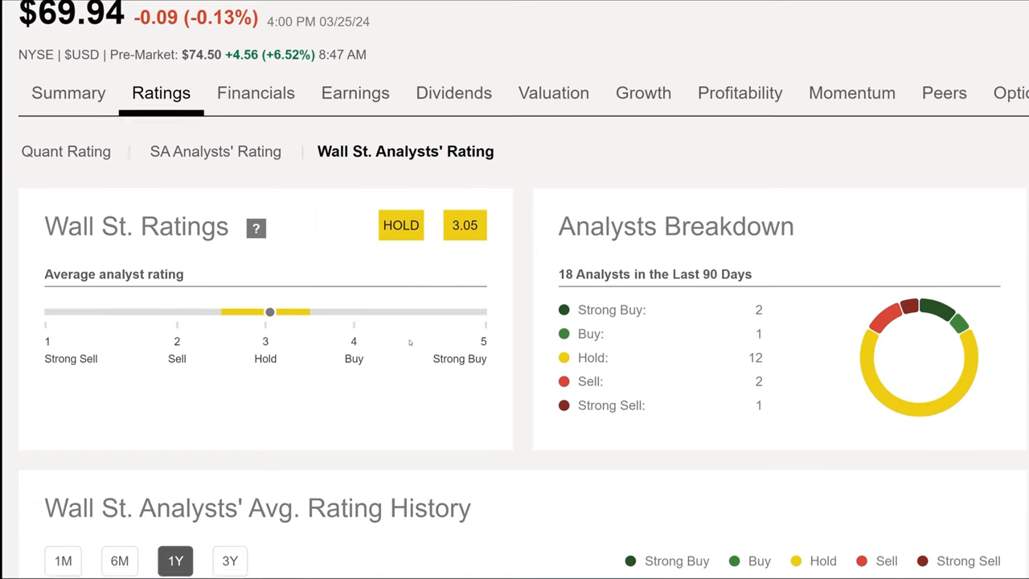
scroll(down, 3)
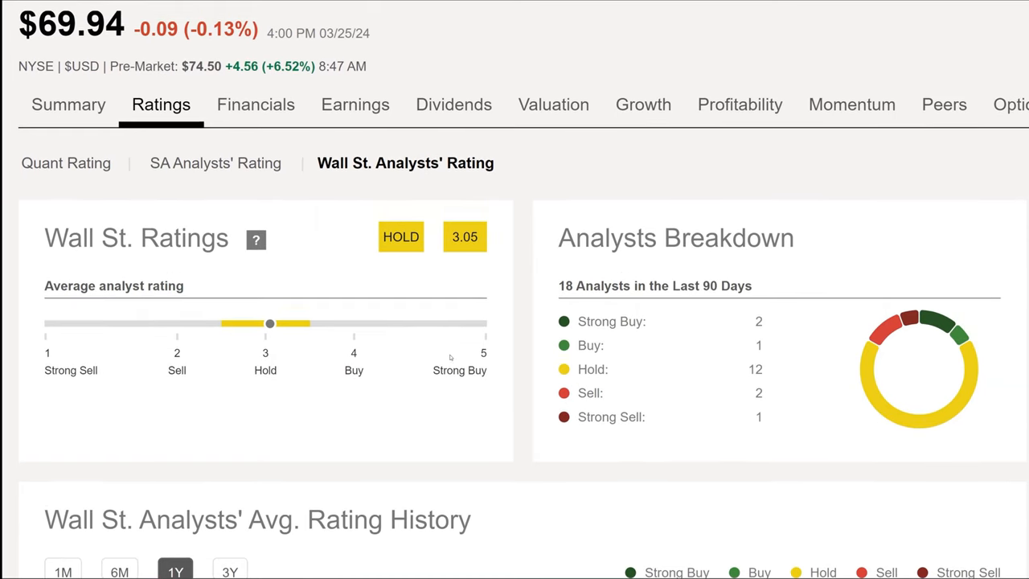
mouse_move(493, 367)
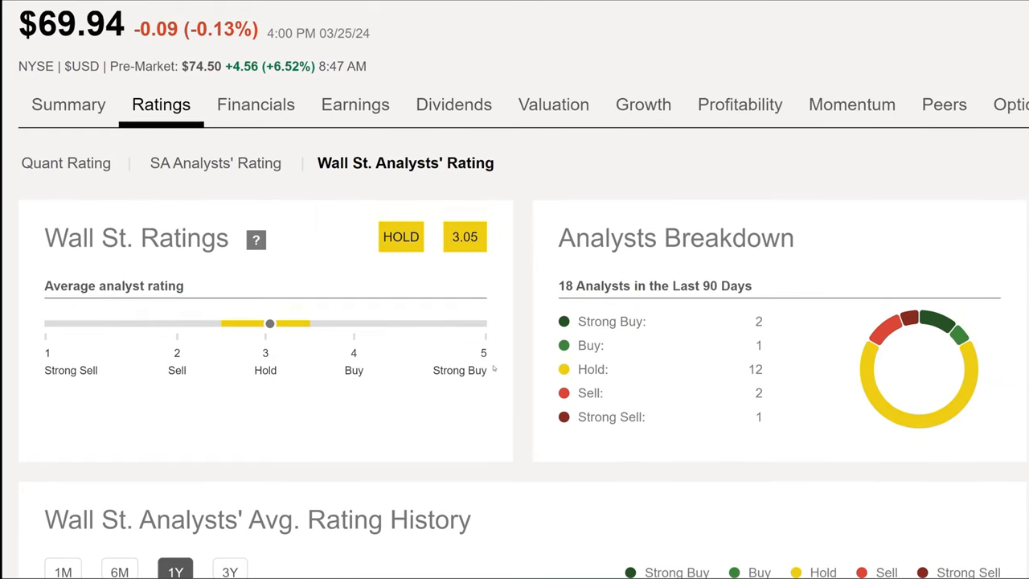
double_click(591, 368)
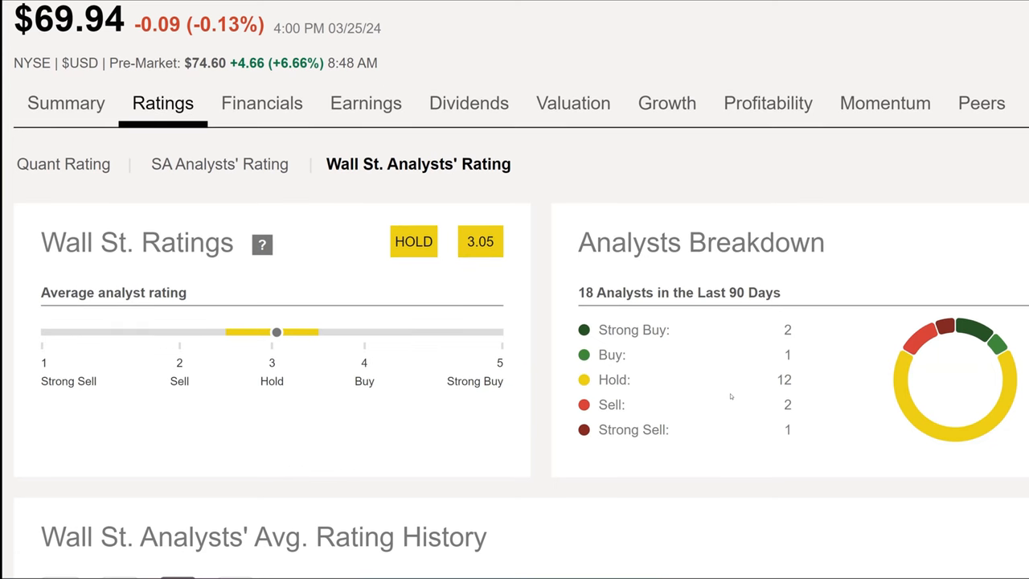
mouse_move(309, 169)
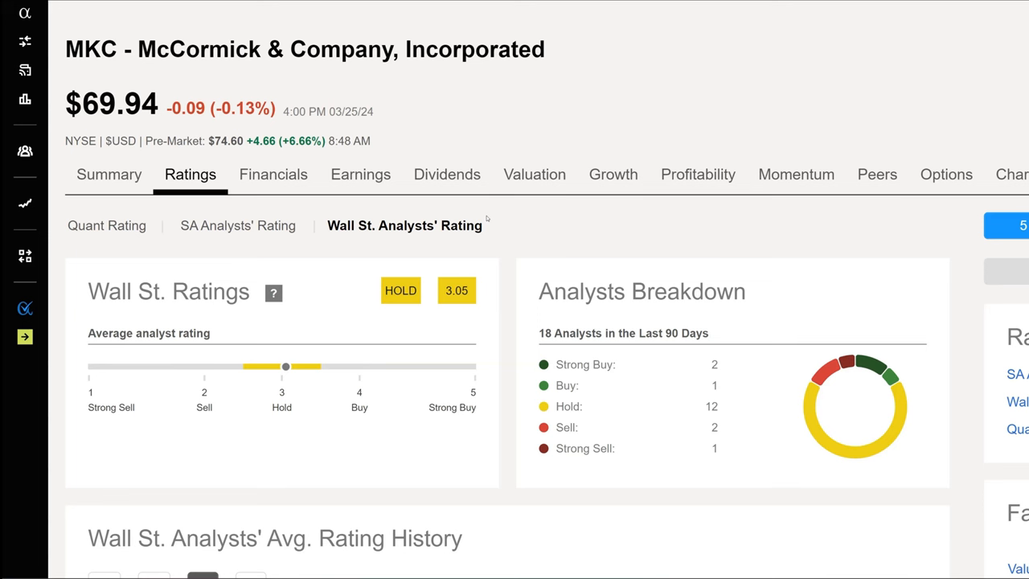
mouse_move(469, 217)
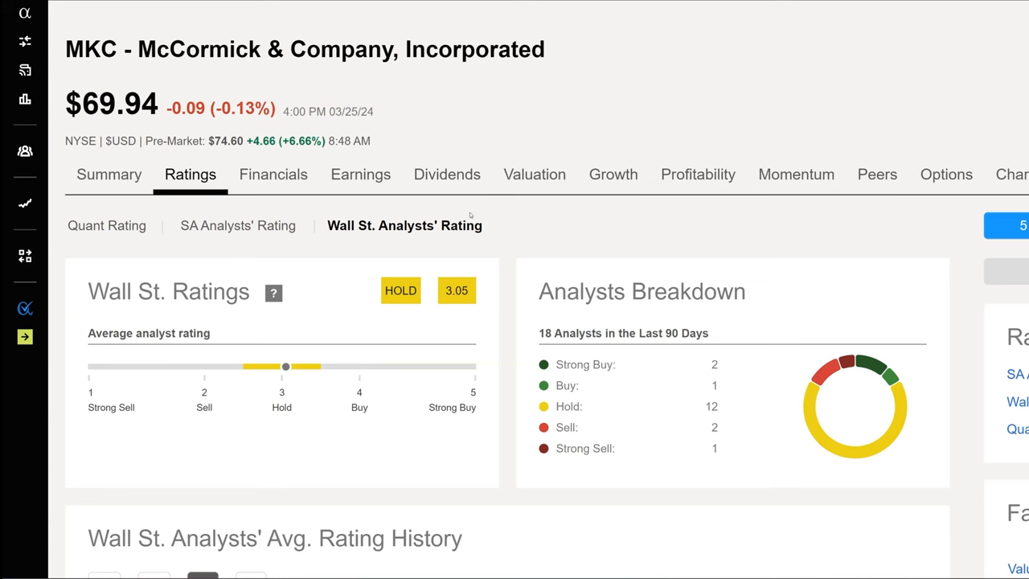
mouse_move(405, 225)
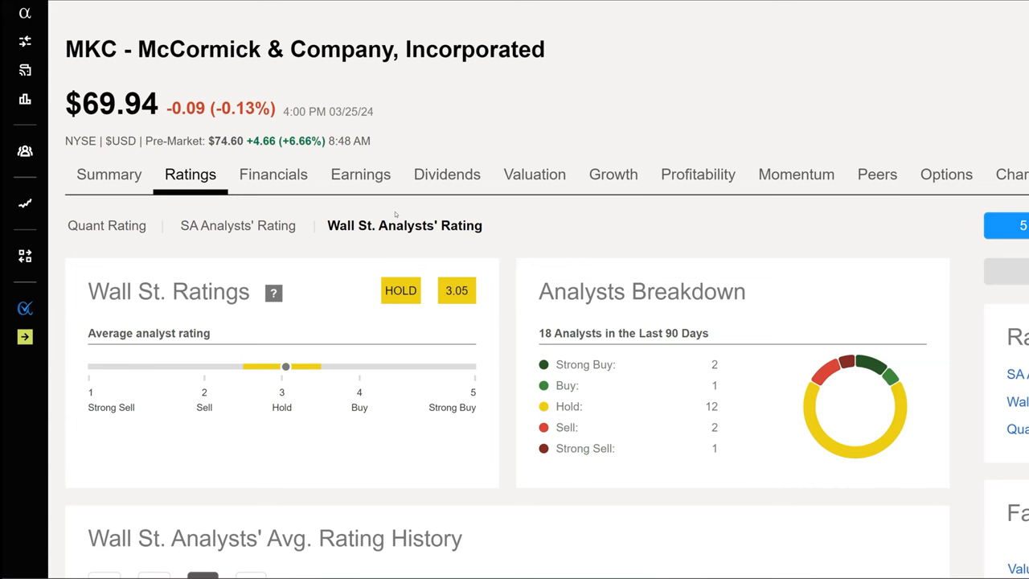
mouse_move(396, 232)
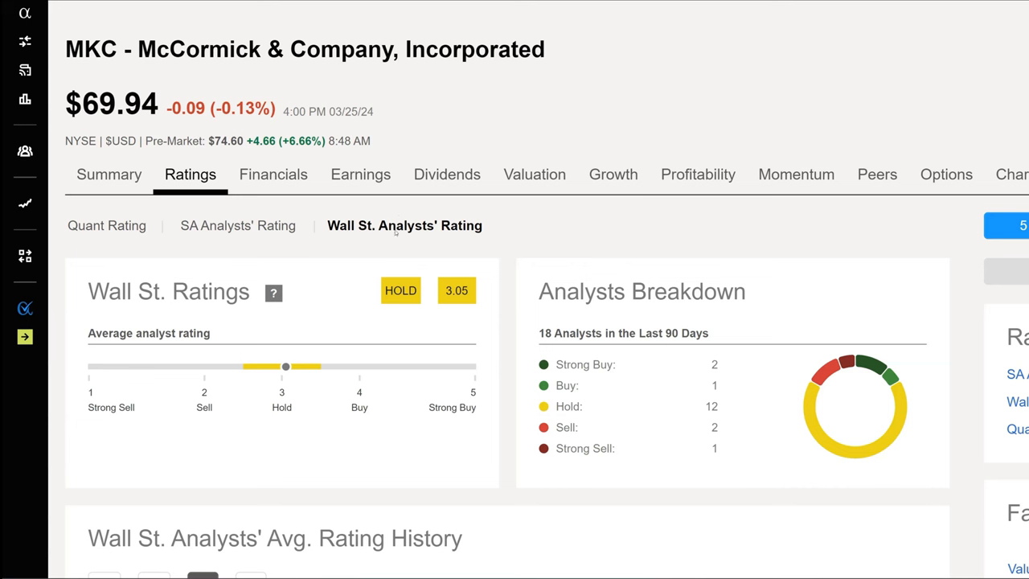
mouse_move(363, 202)
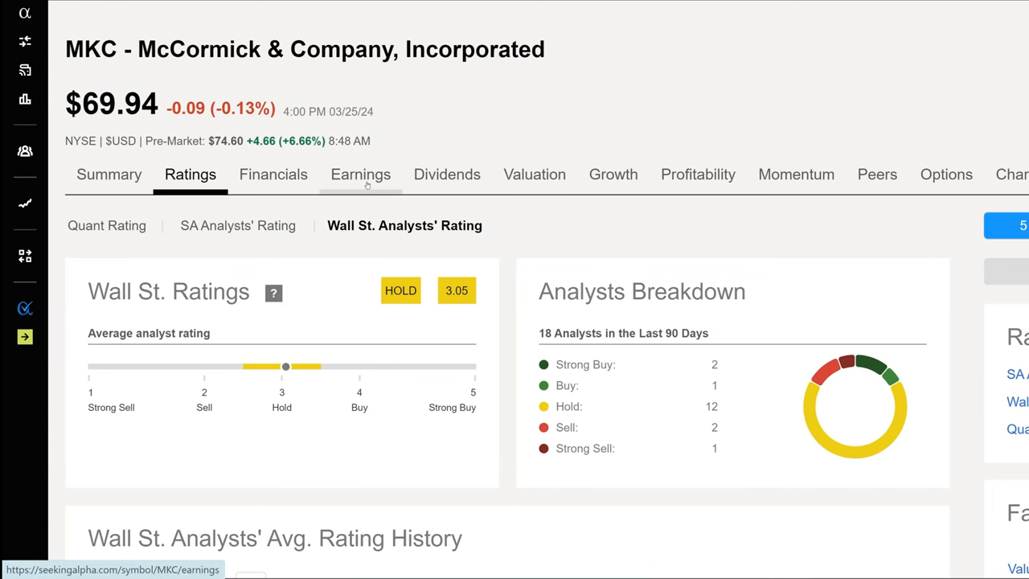
Glance at MKC's earnings summary, then show its Dividend Scorecard grades
click(360, 173)
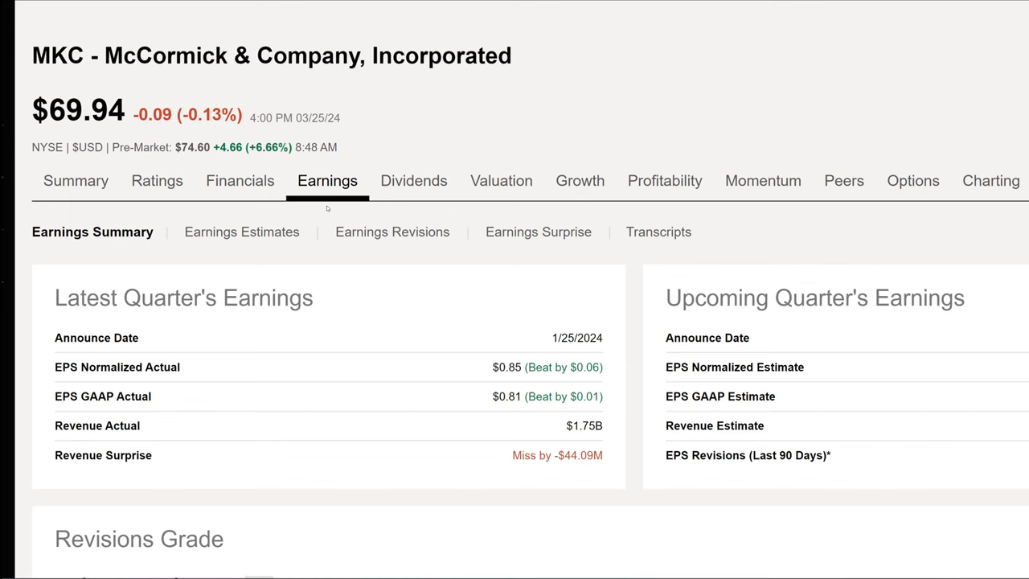
mouse_move(158, 180)
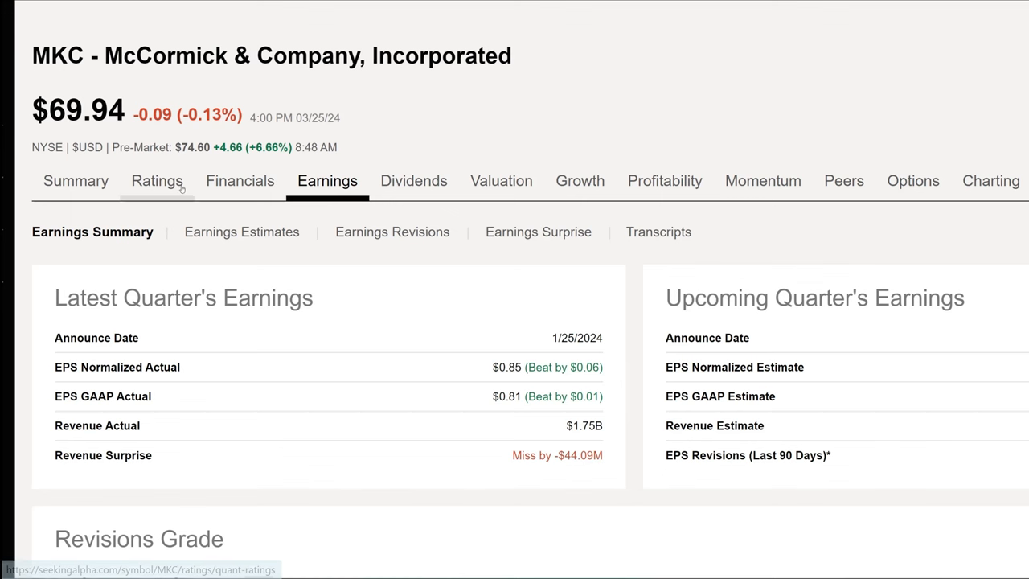
click(158, 180)
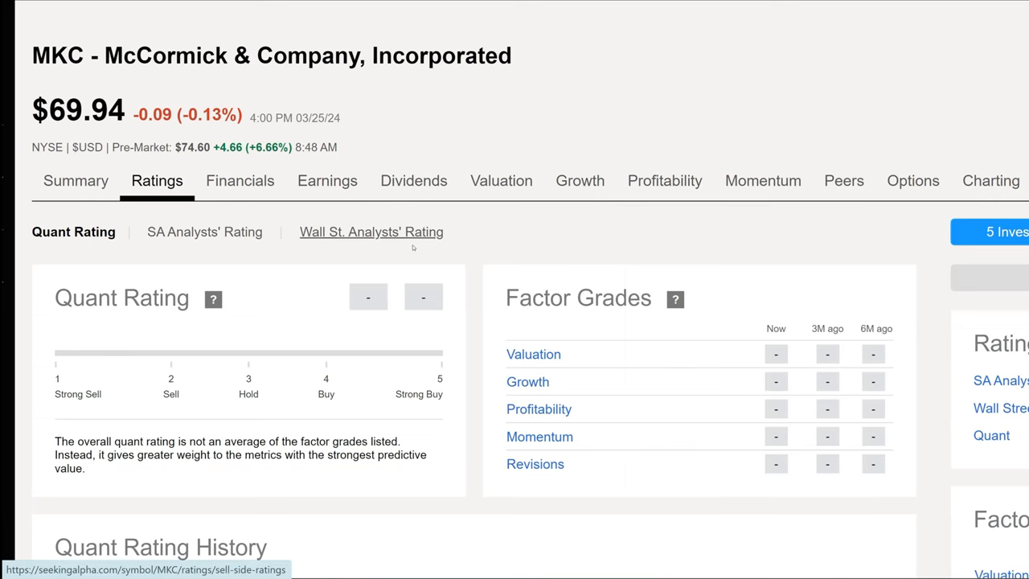
click(413, 180)
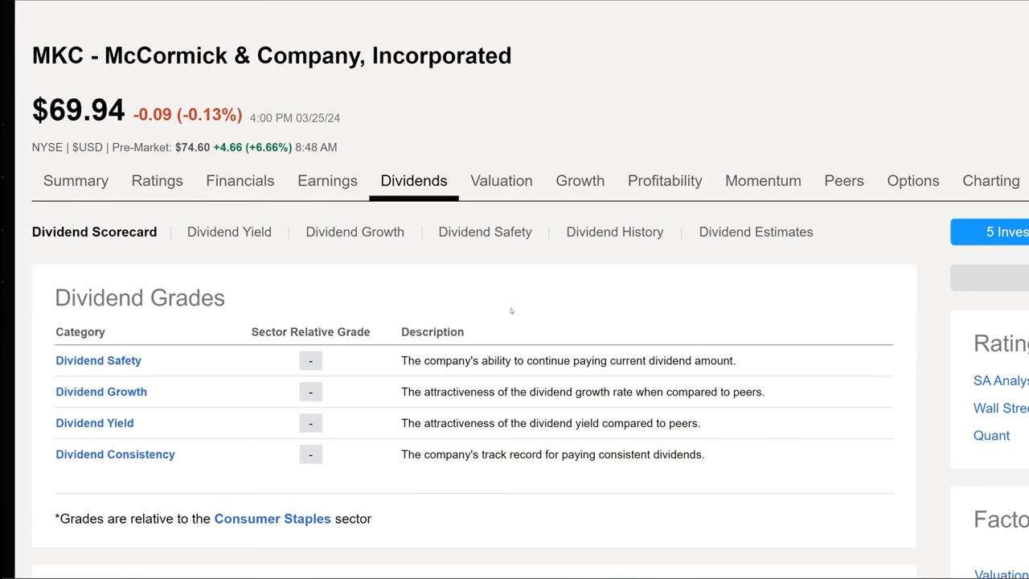
mouse_move(418, 305)
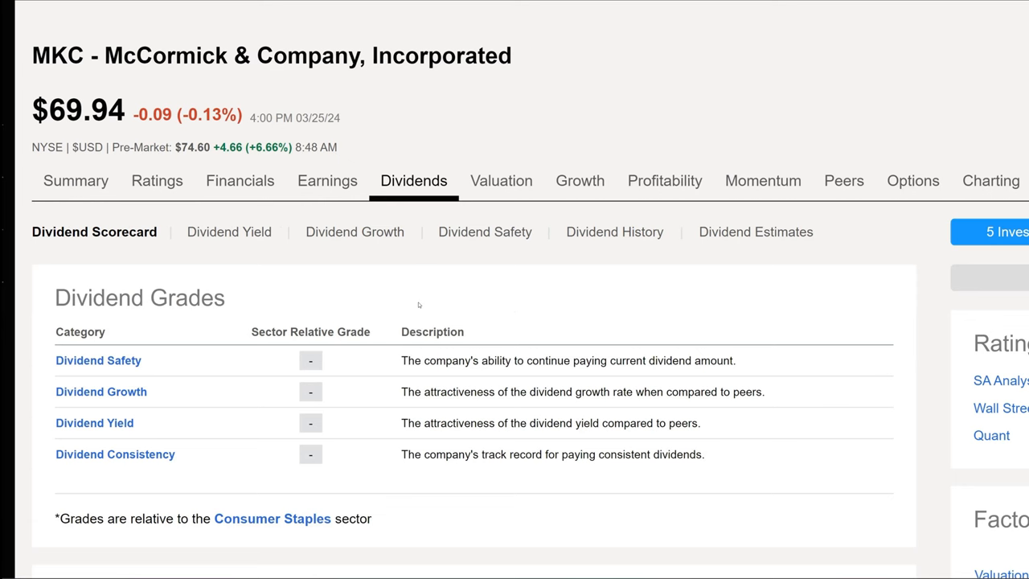
Check McCormick's dividend growth and dividend yield grade details
scroll(down, 3)
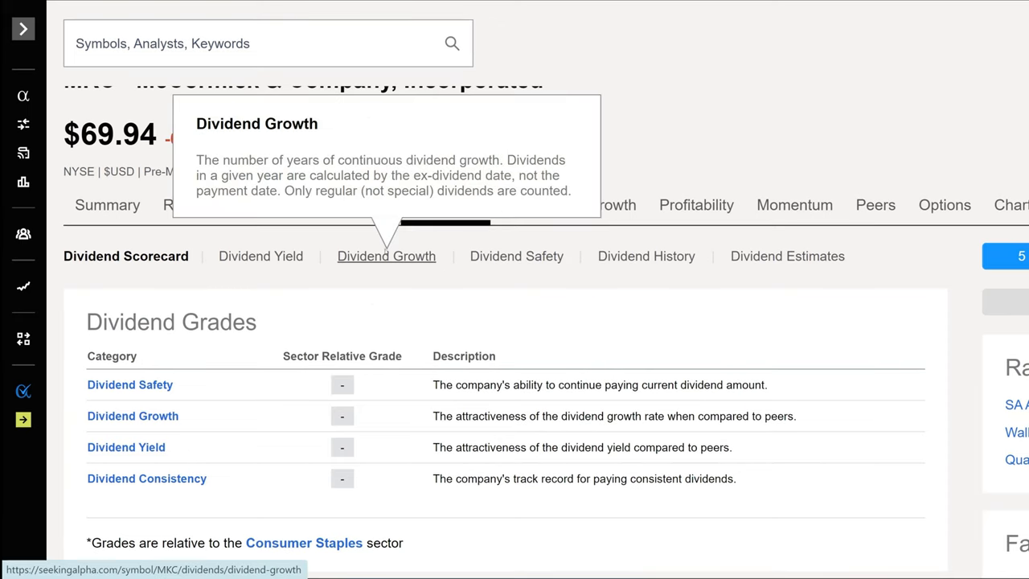
click(386, 256)
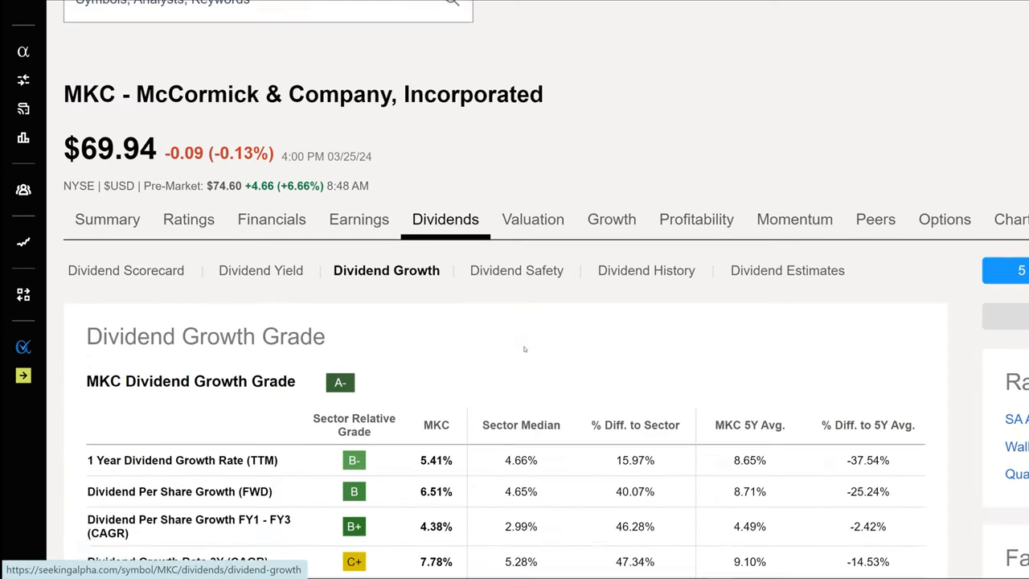
scroll(down, 3)
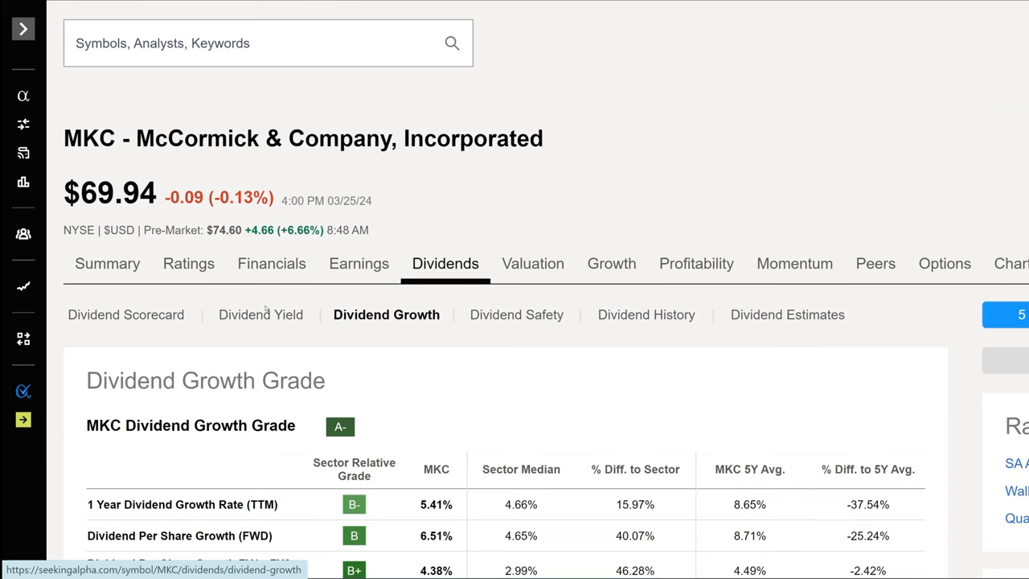
click(260, 314)
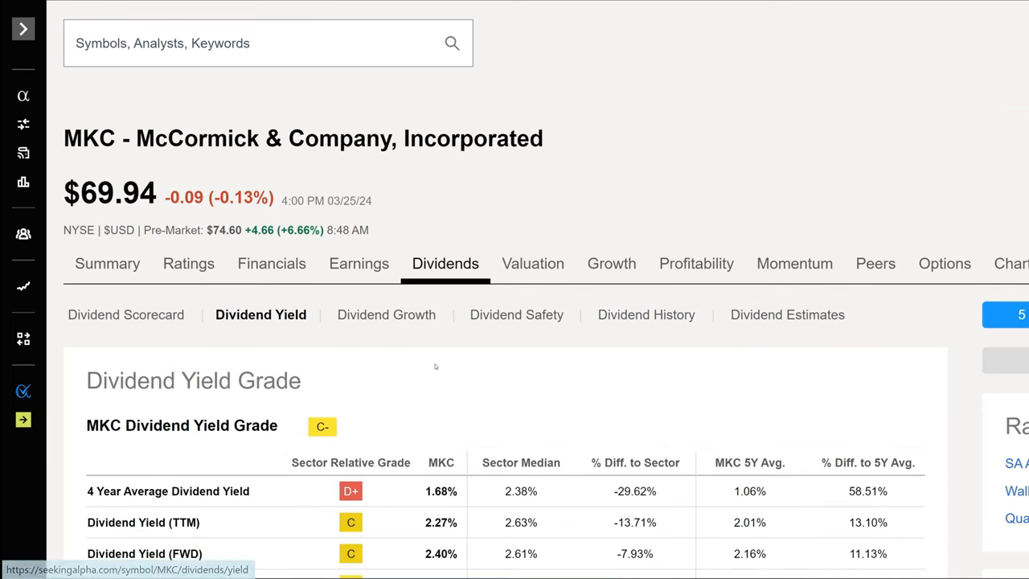
Return to McCormick's dividend scorecard overview with its summary
scroll(down, 3)
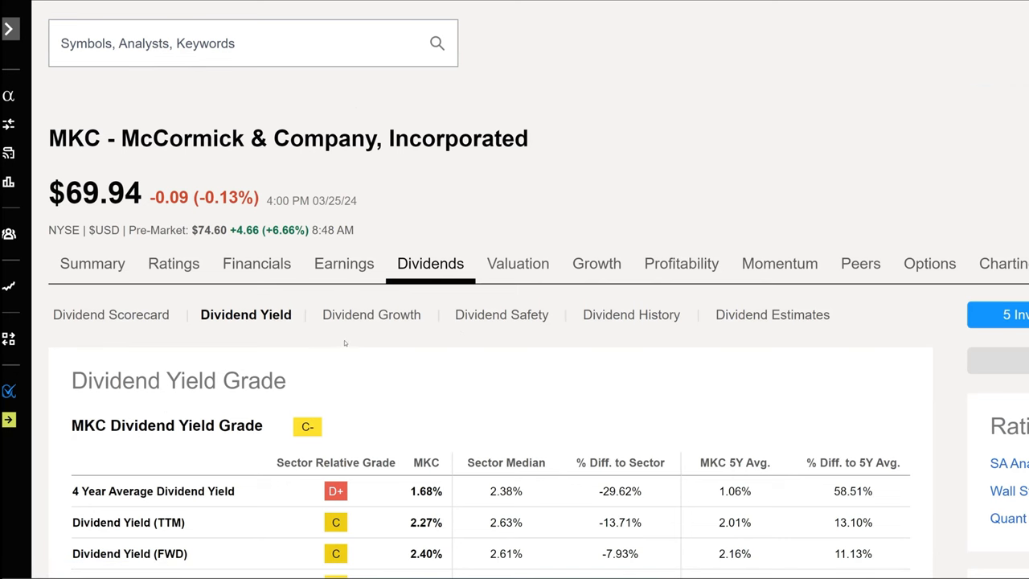
click(110, 313)
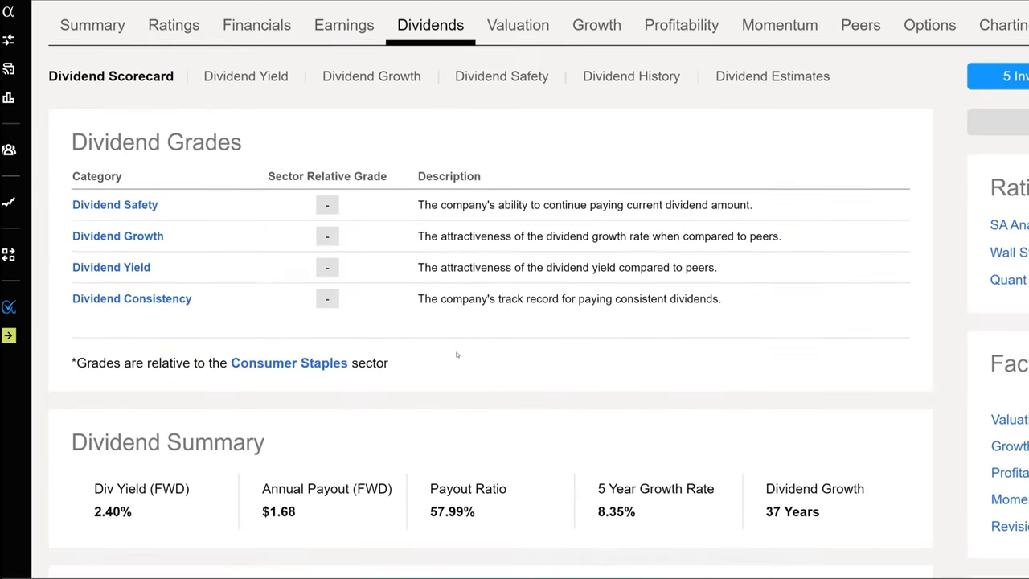
Review McCormick's dividend summary and last announced $0.42 quarterly dividend dates
scroll(down, 3)
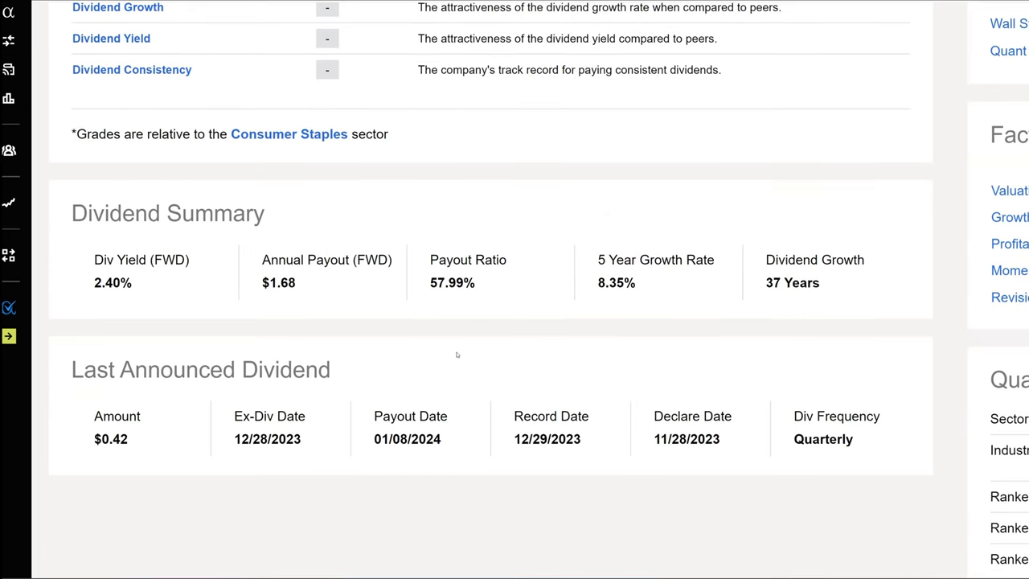
scroll(down, 3)
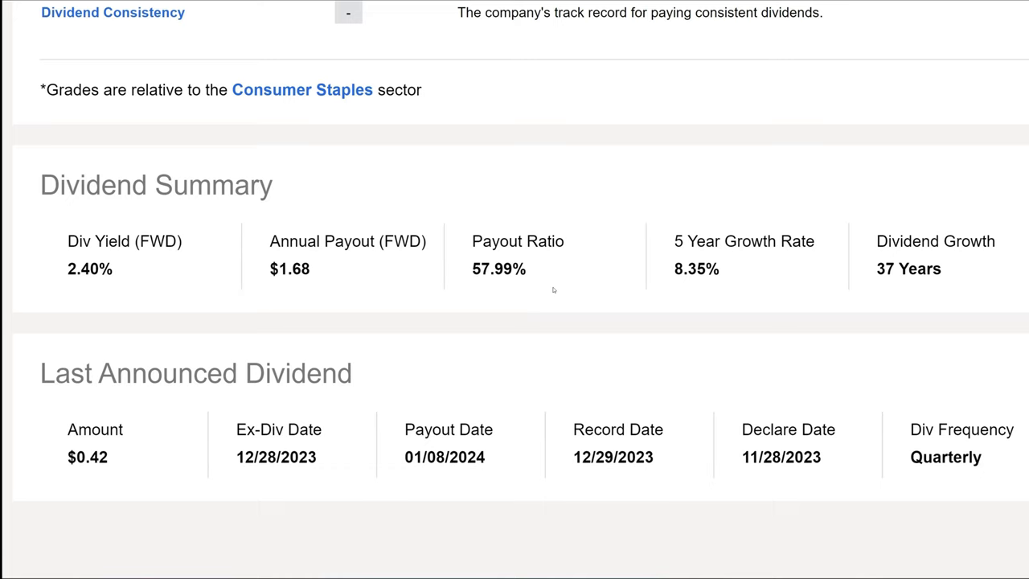
scroll(down, 3)
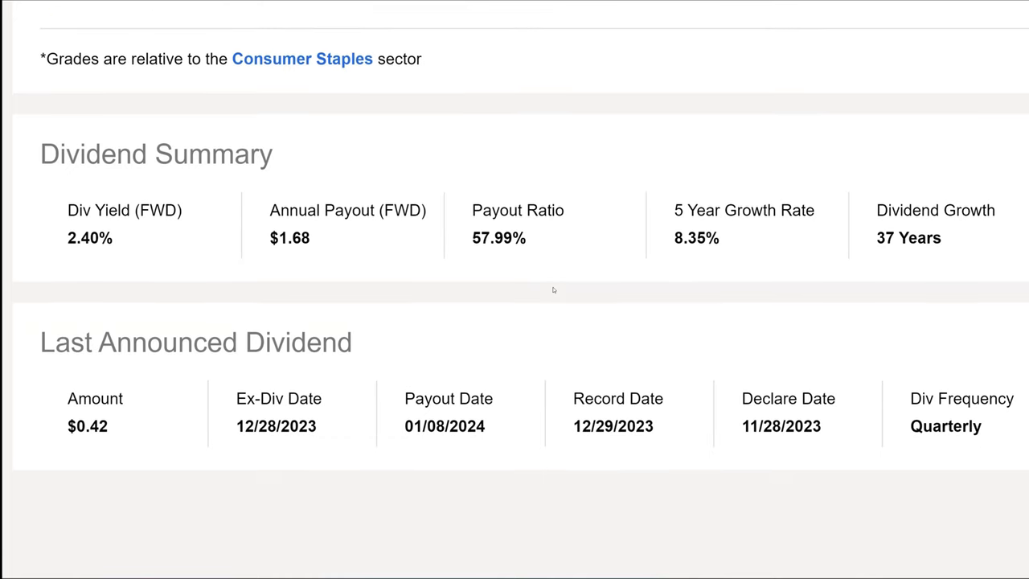
double_click(688, 238)
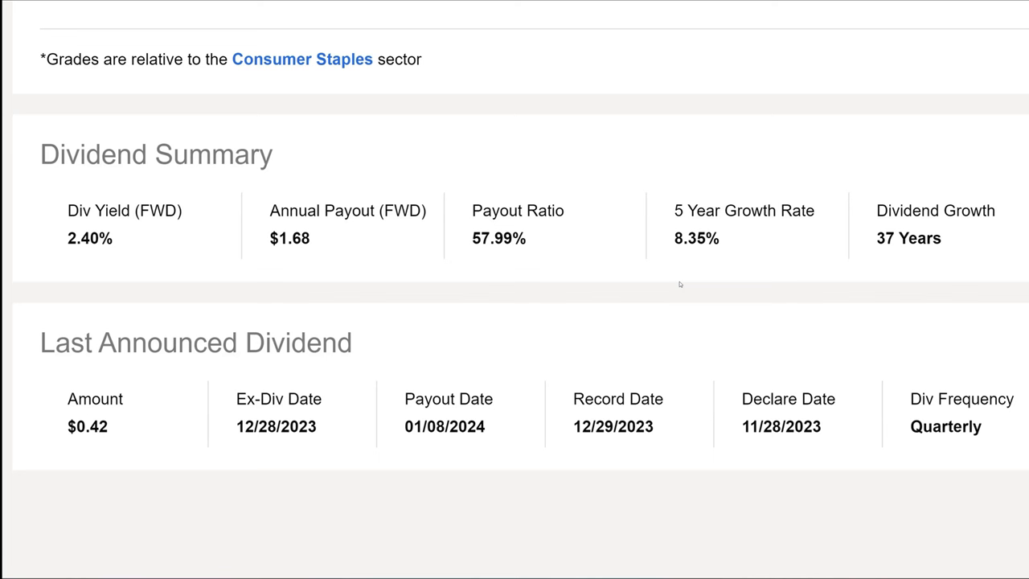
mouse_move(139, 434)
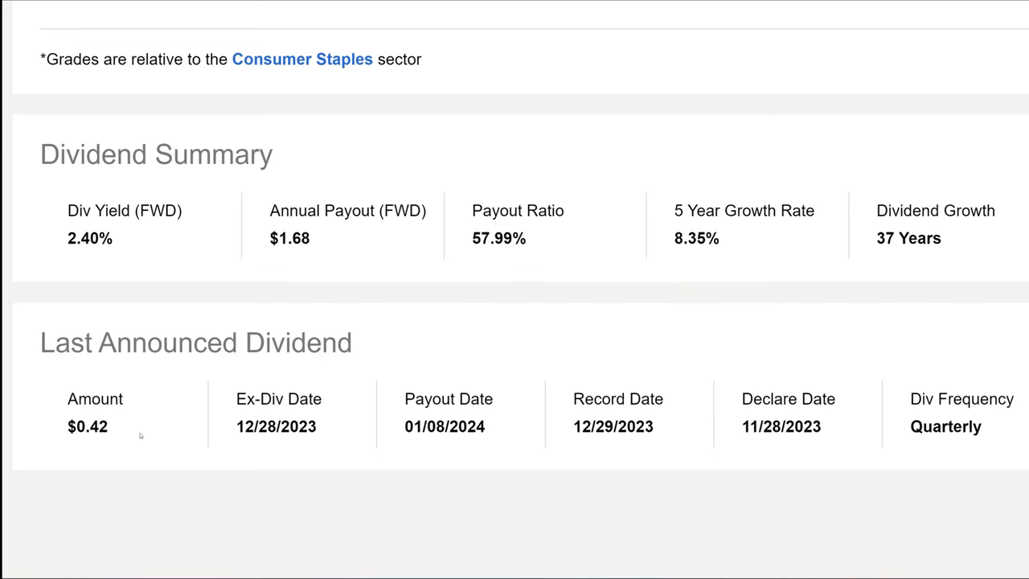
mouse_move(149, 425)
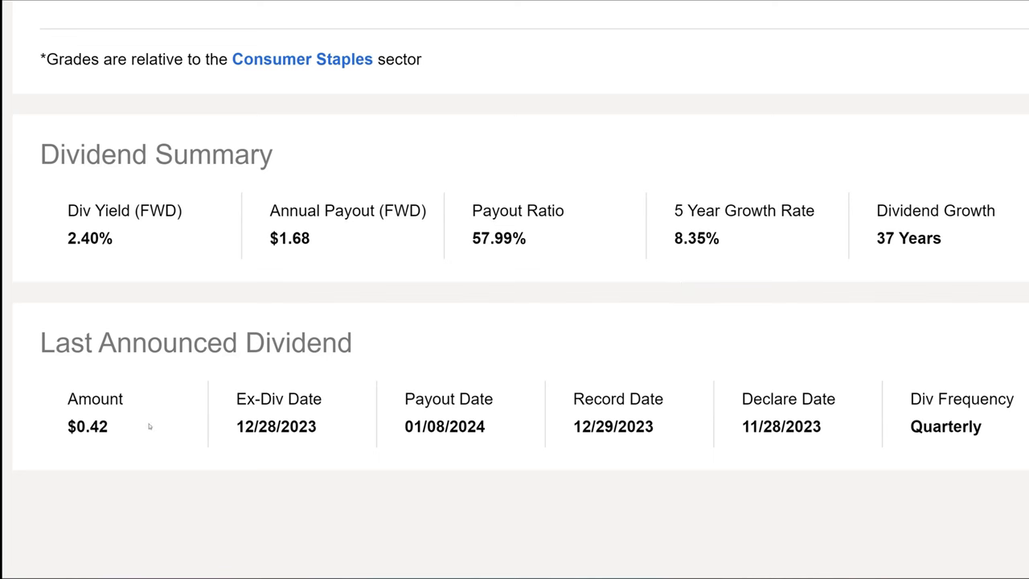
mouse_move(177, 434)
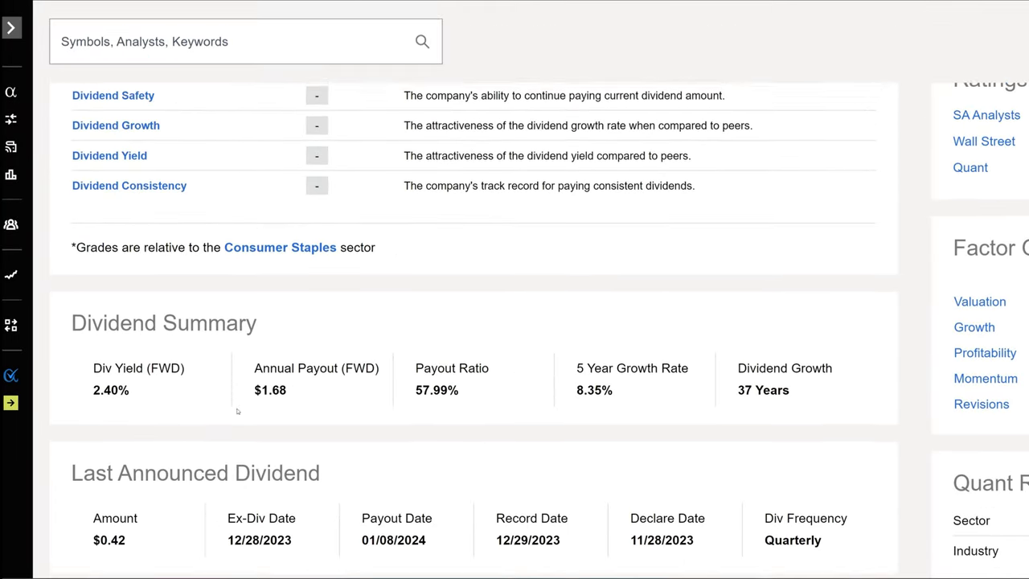
Switch from Seeking Alpha to the Dividend Dynamics valuation spreadsheet's DCF tab
scroll(down, 3)
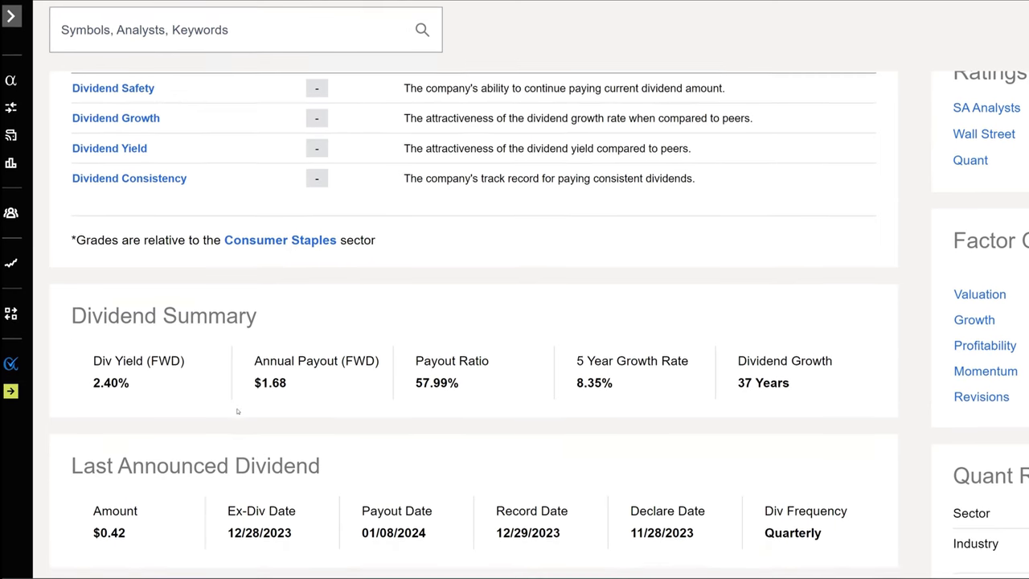
scroll(down, 3)
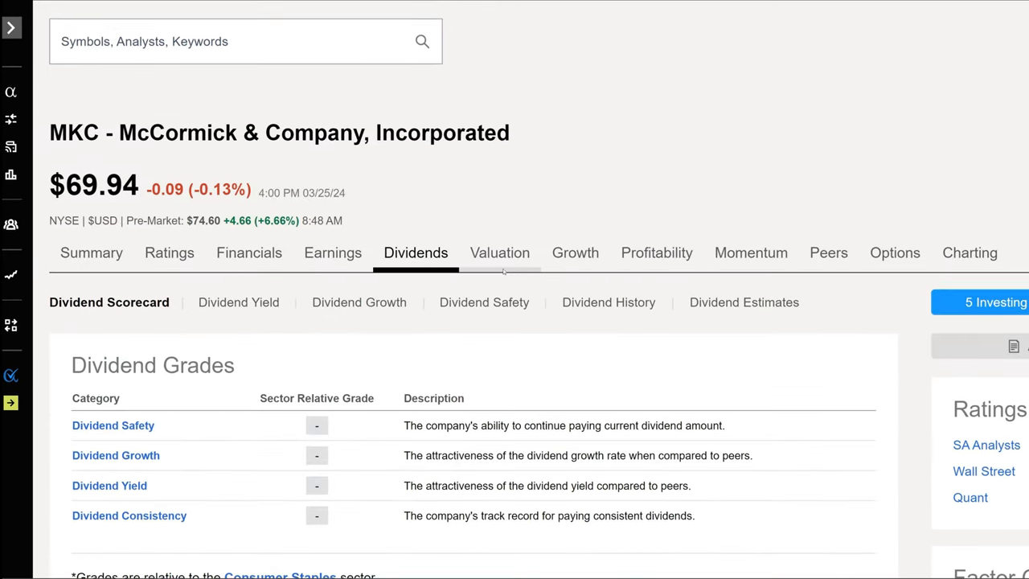
click(332, 253)
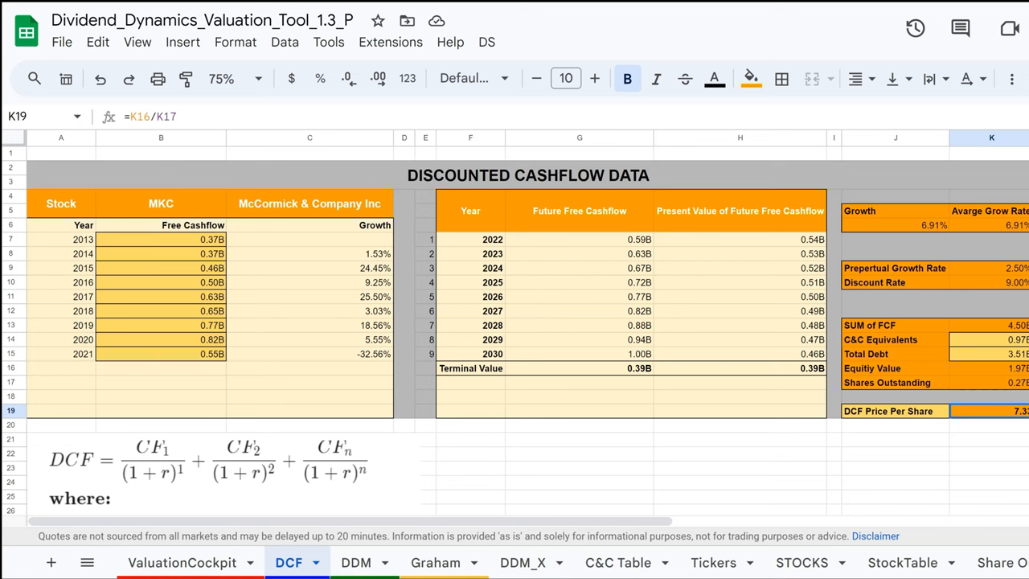
mouse_move(720, 283)
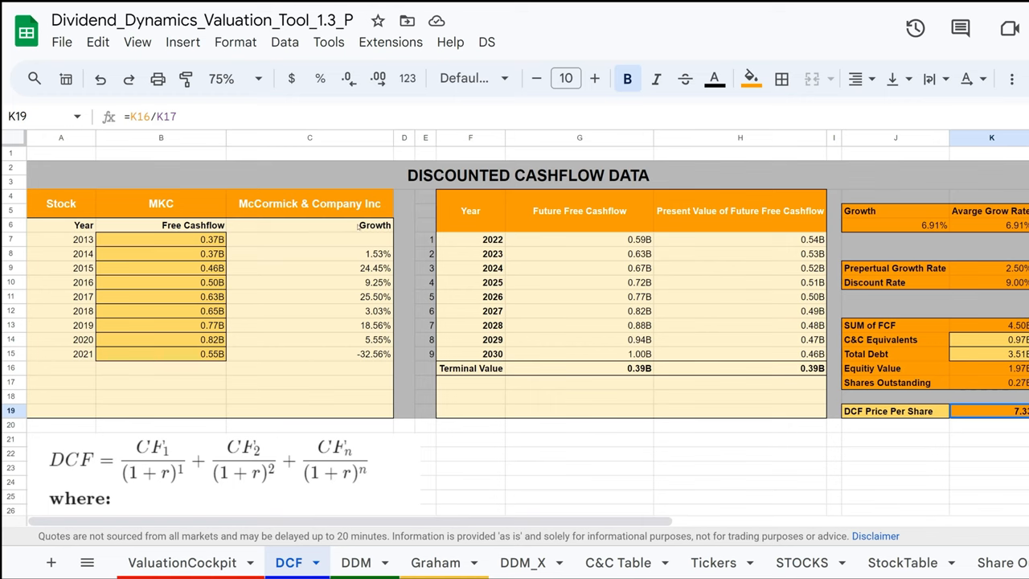
Zoom the DCF sheet to 100% and glance at the DDM tab before returning
click(233, 78)
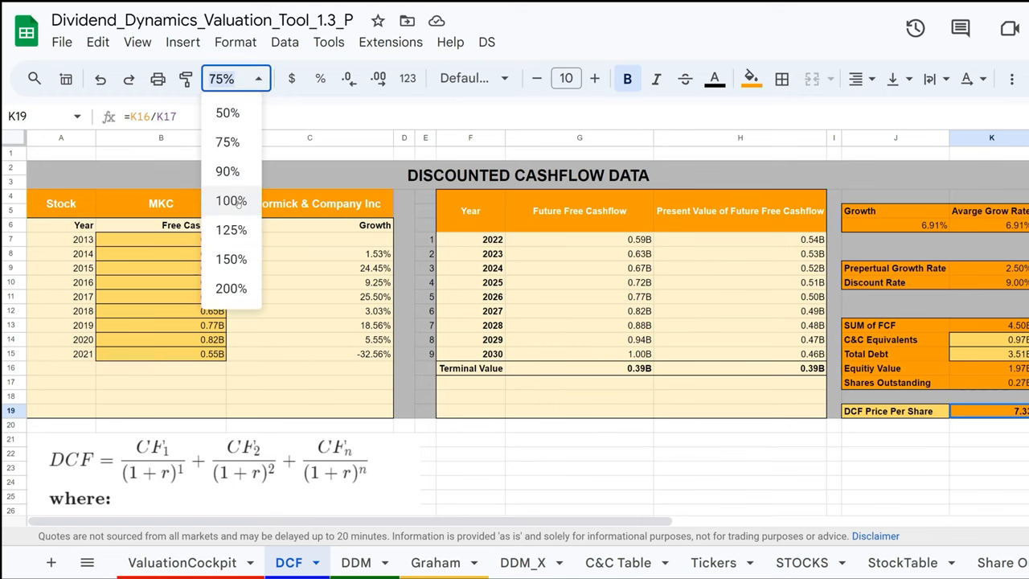
click(232, 200)
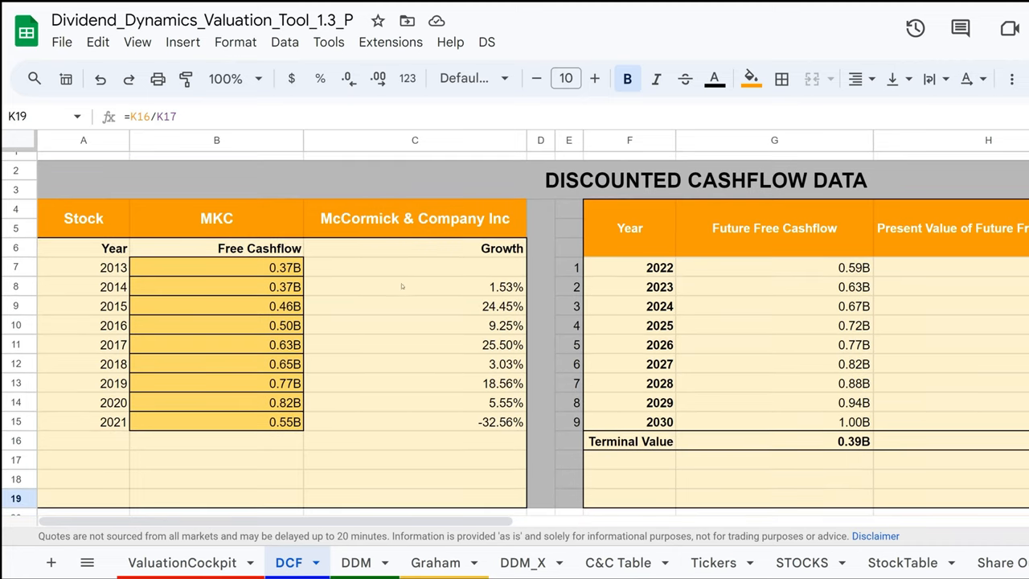
click(357, 563)
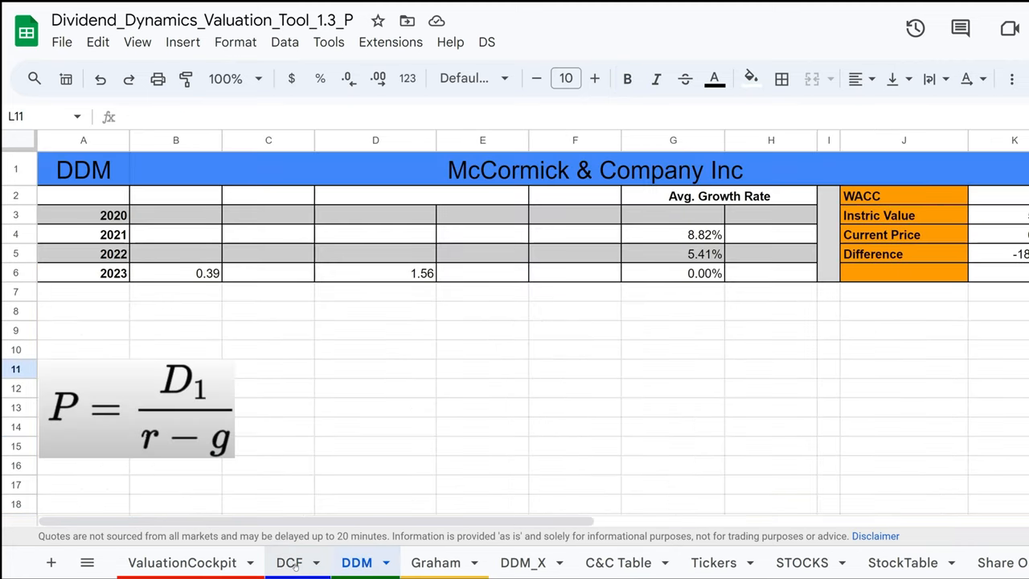
click(290, 563)
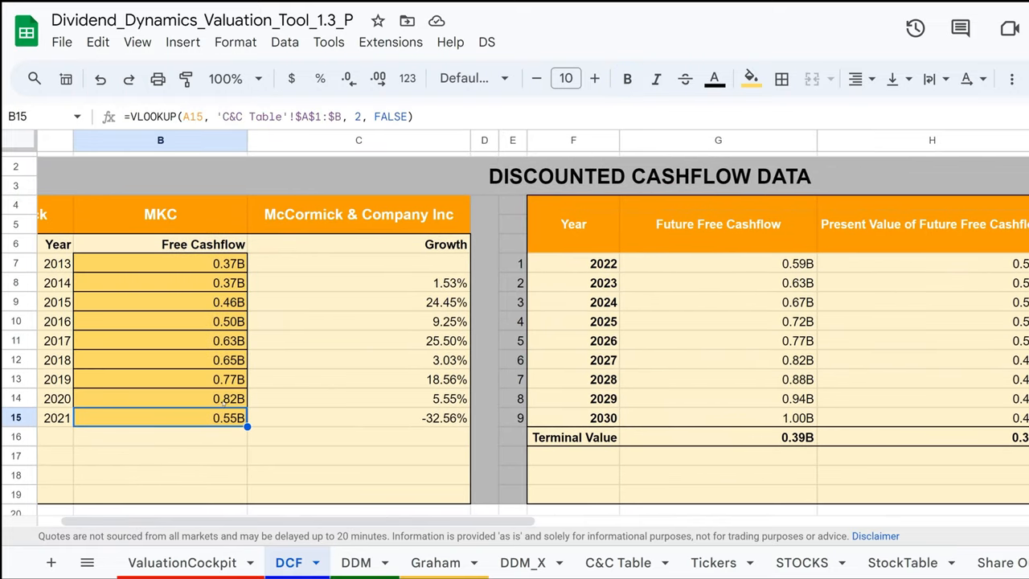
Inspect the yearly growth, 6.91% average growth and 7.33 price-per-share formulas
click(358, 418)
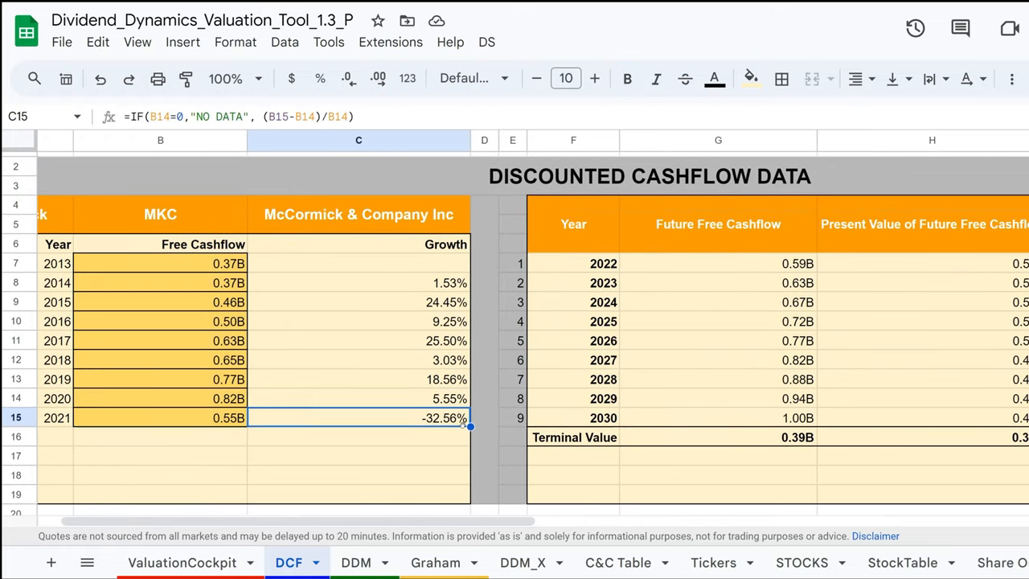
scroll(right, 3)
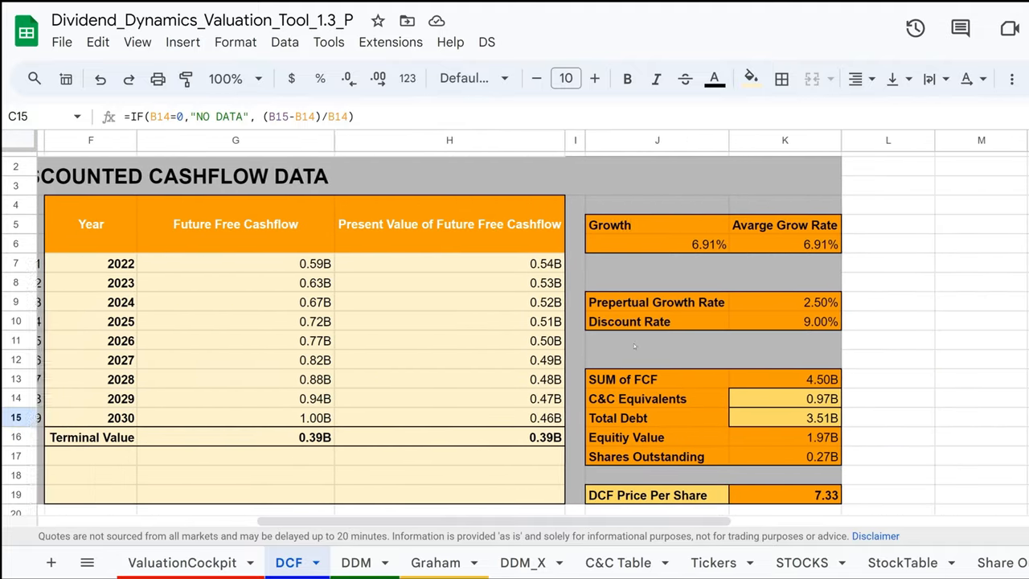
click(774, 245)
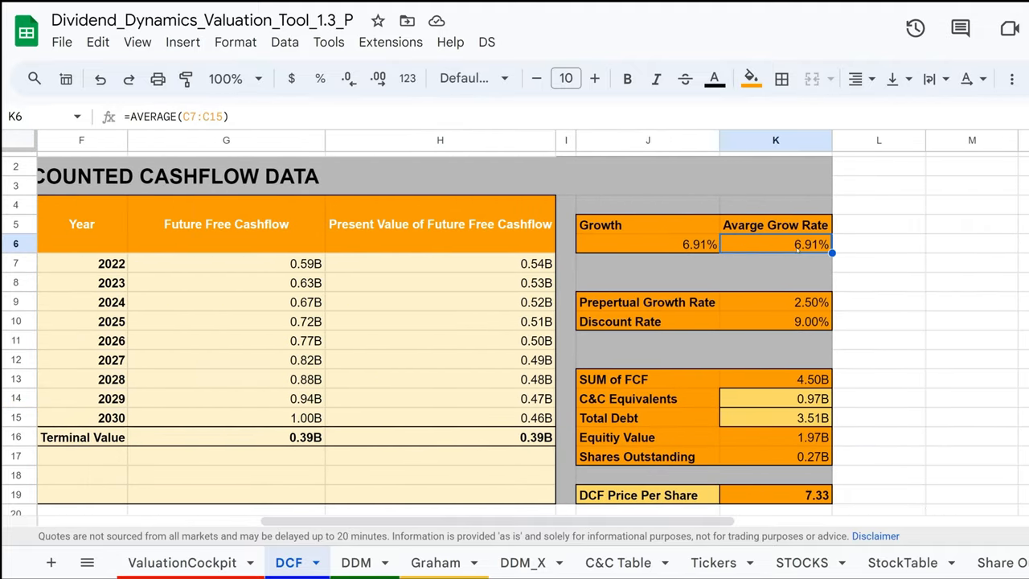
scroll(right, 3)
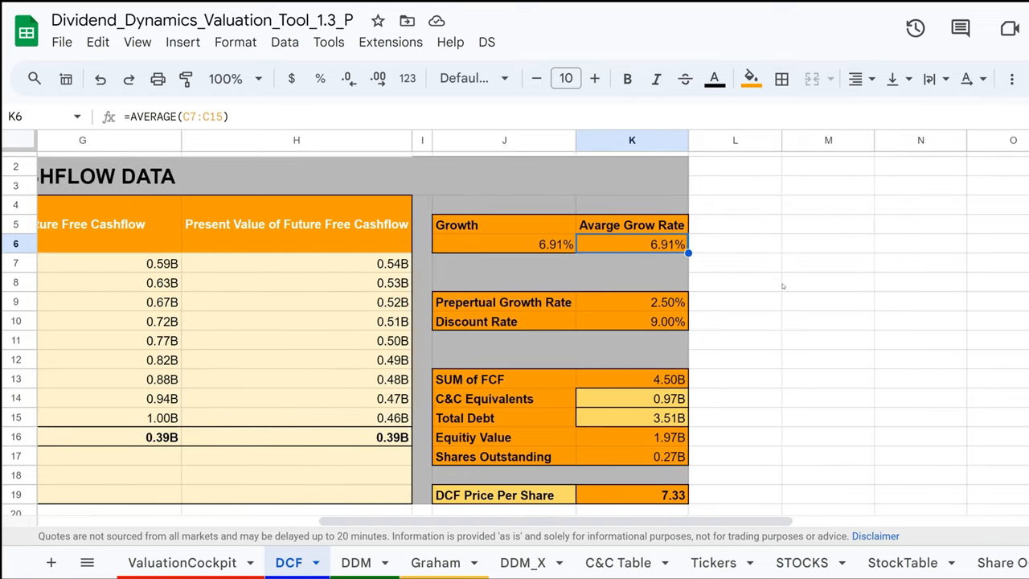
scroll(down, 3)
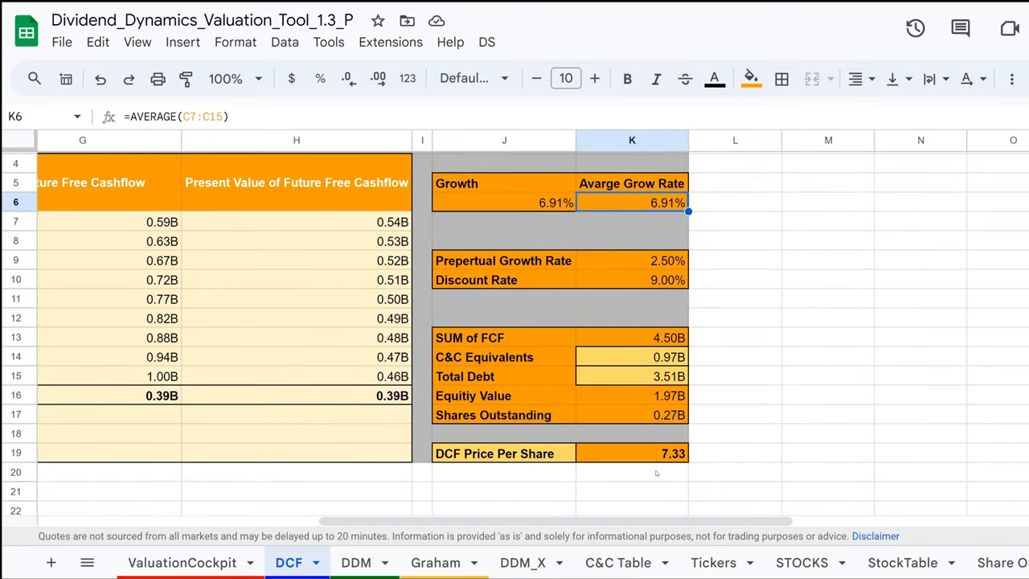
click(631, 453)
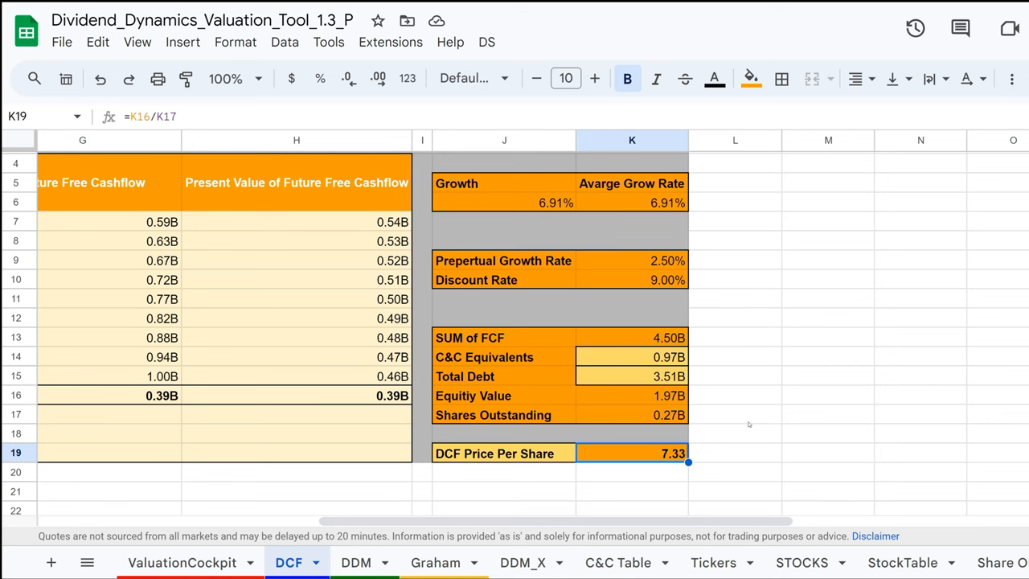
mouse_move(349, 532)
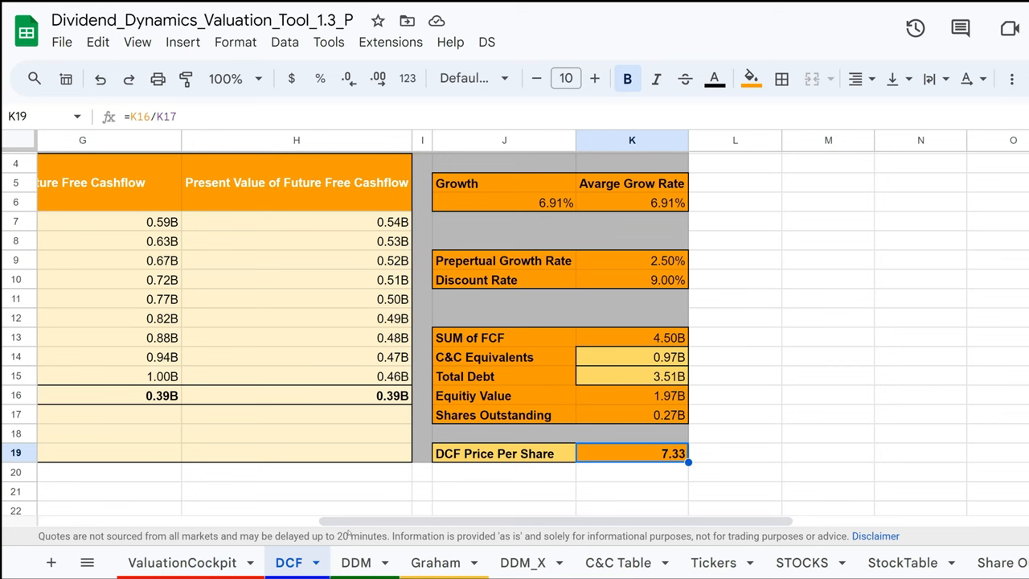
Move on to the DDM valuation sheet
click(356, 563)
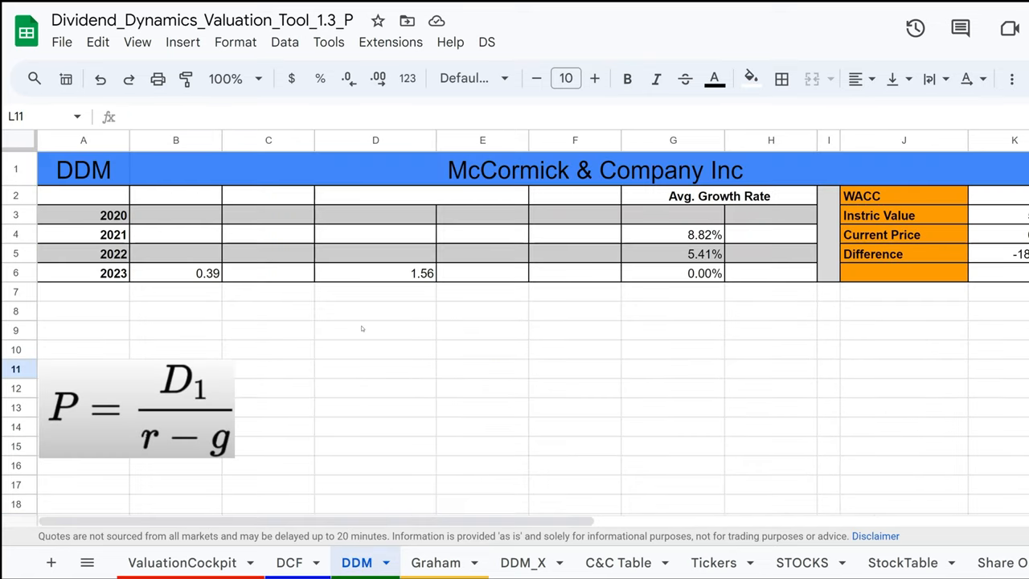
Trace the -18.61% Difference formula against intrinsic value 53.80 and price 69.89
click(225, 77)
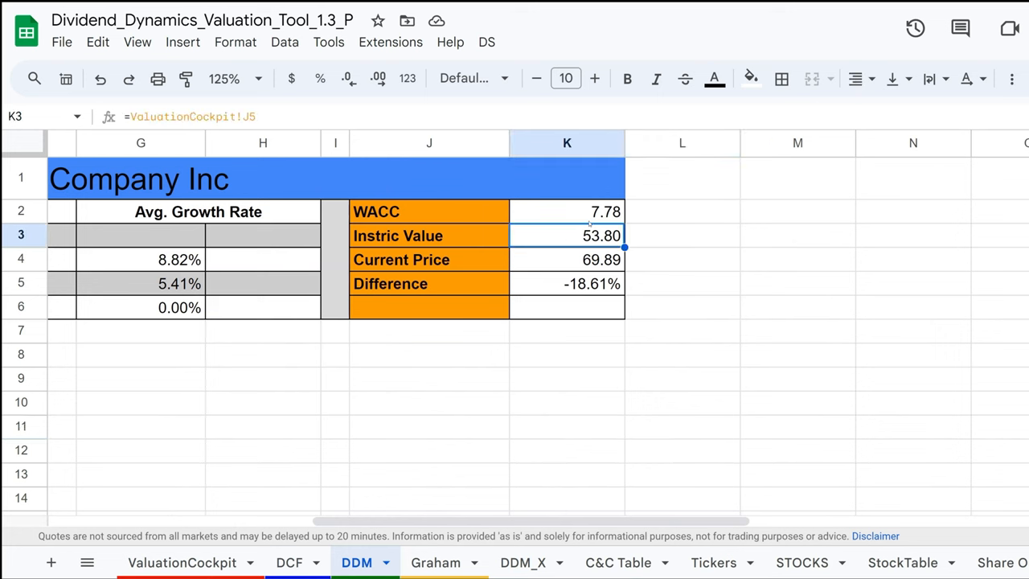
click(566, 283)
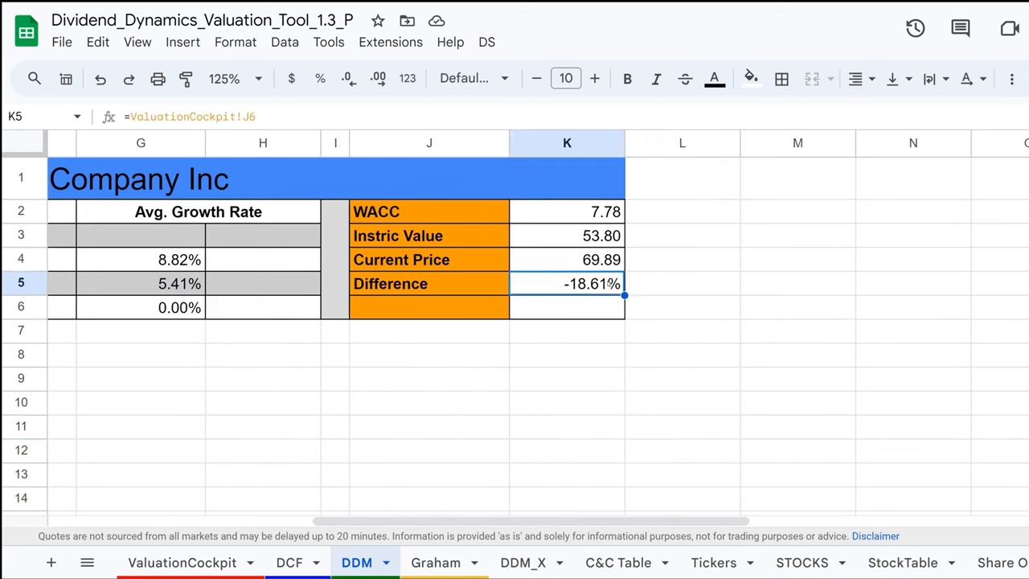
mouse_move(673, 279)
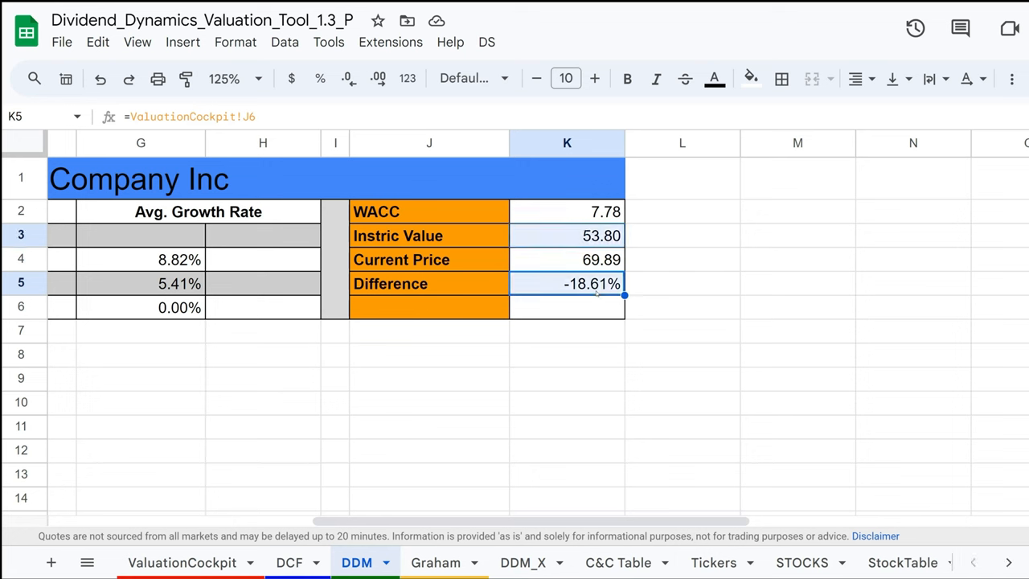
click(682, 283)
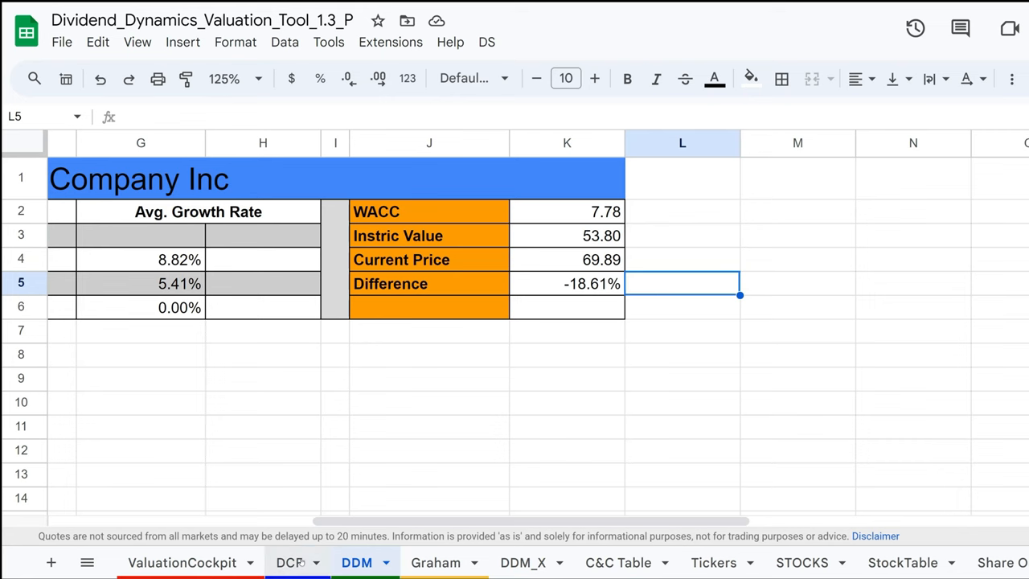
click(290, 563)
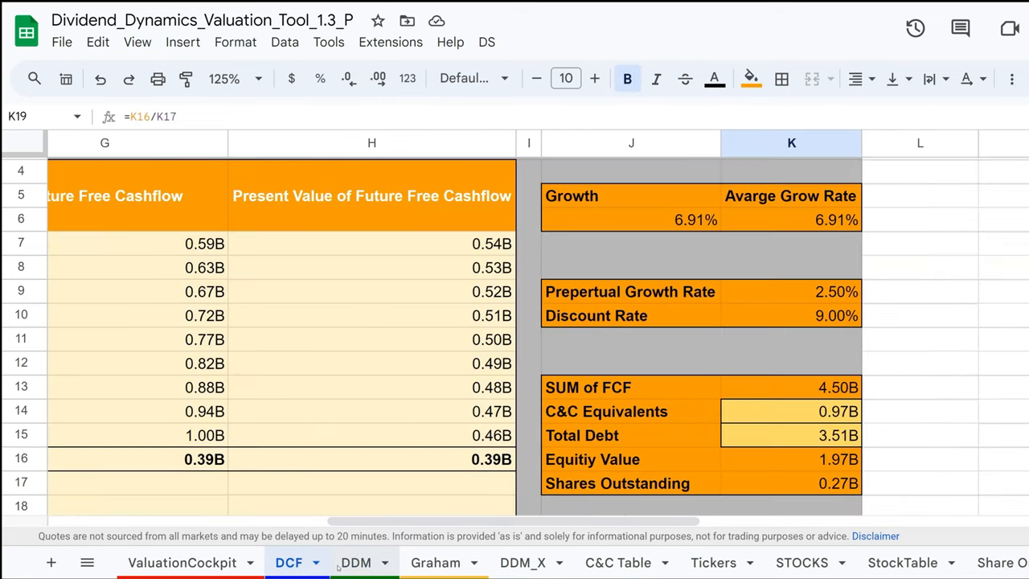
click(357, 563)
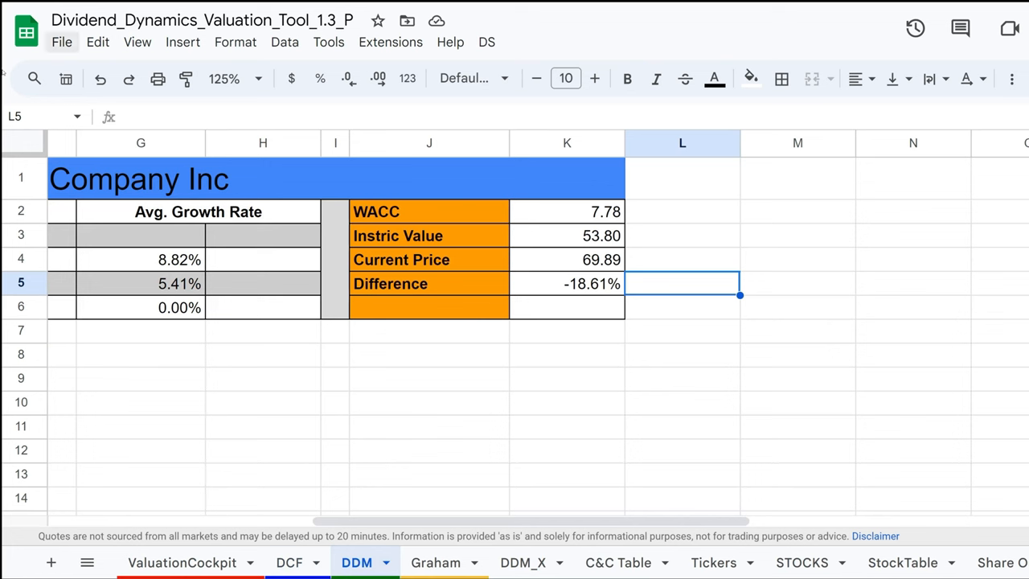
mouse_move(346, 379)
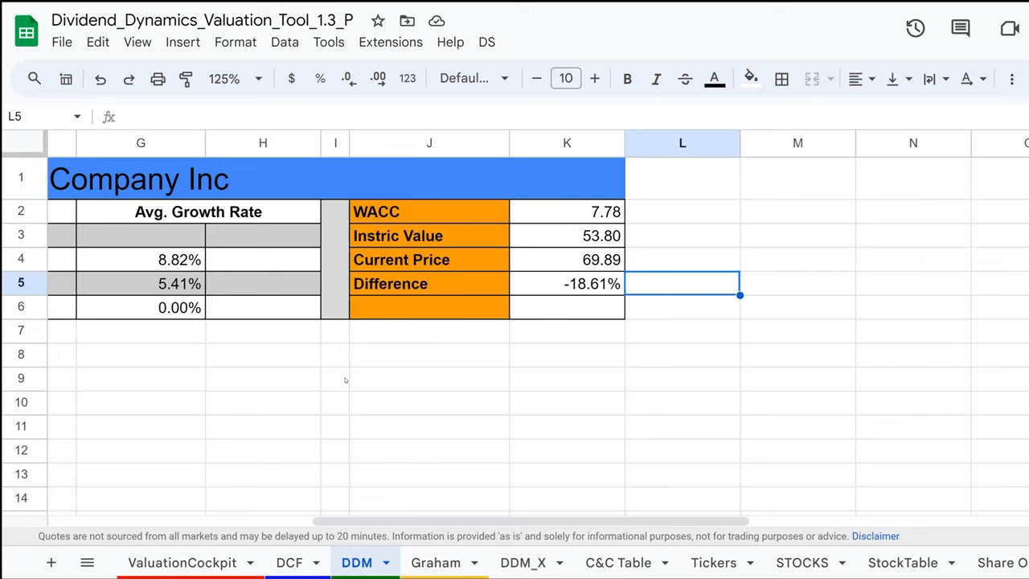
mouse_move(469, 476)
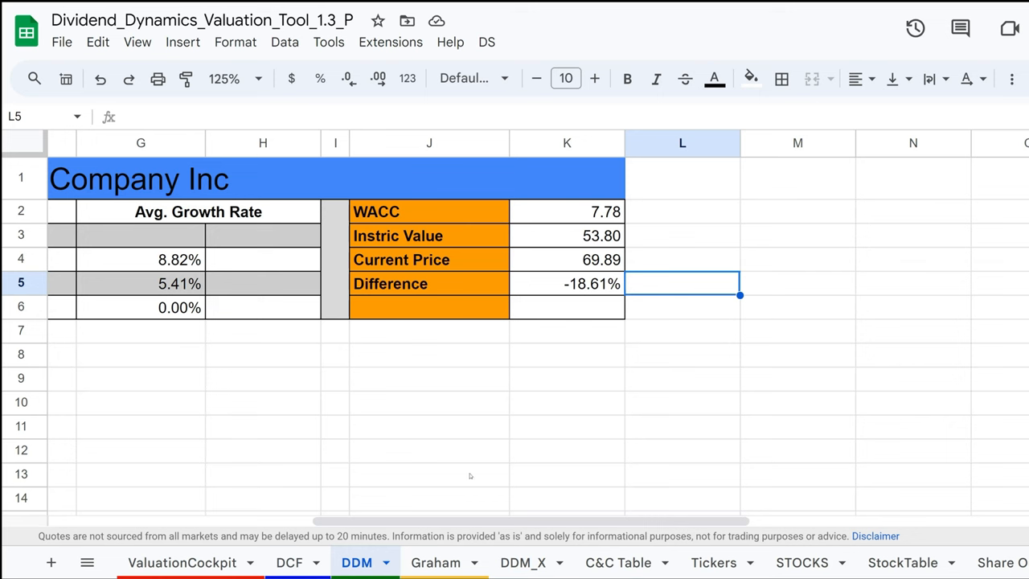
mouse_move(454, 506)
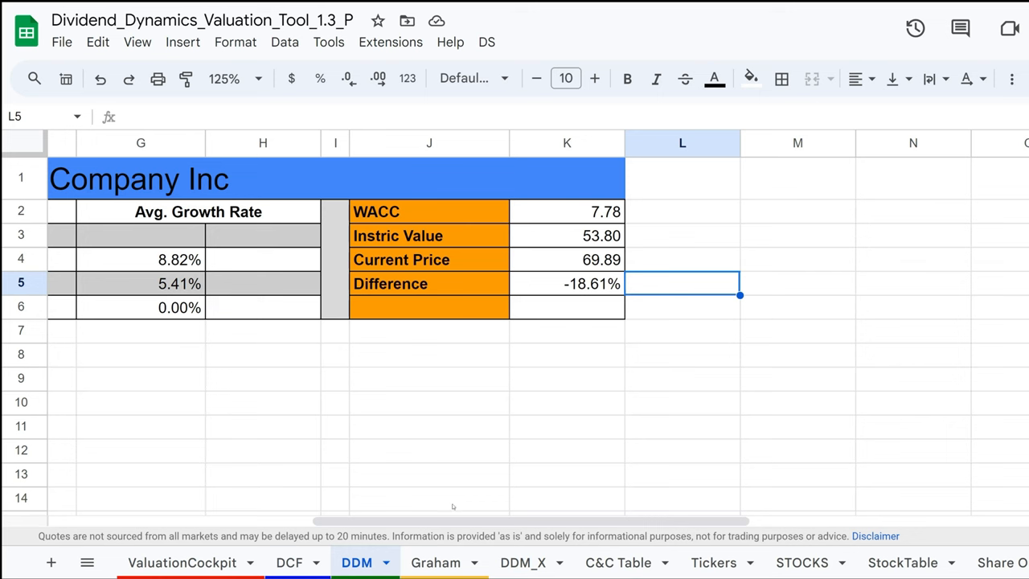
On the Graham sheet, inspect McCormick's EPS 2.52 and growth rate 6.7 inputs
click(437, 563)
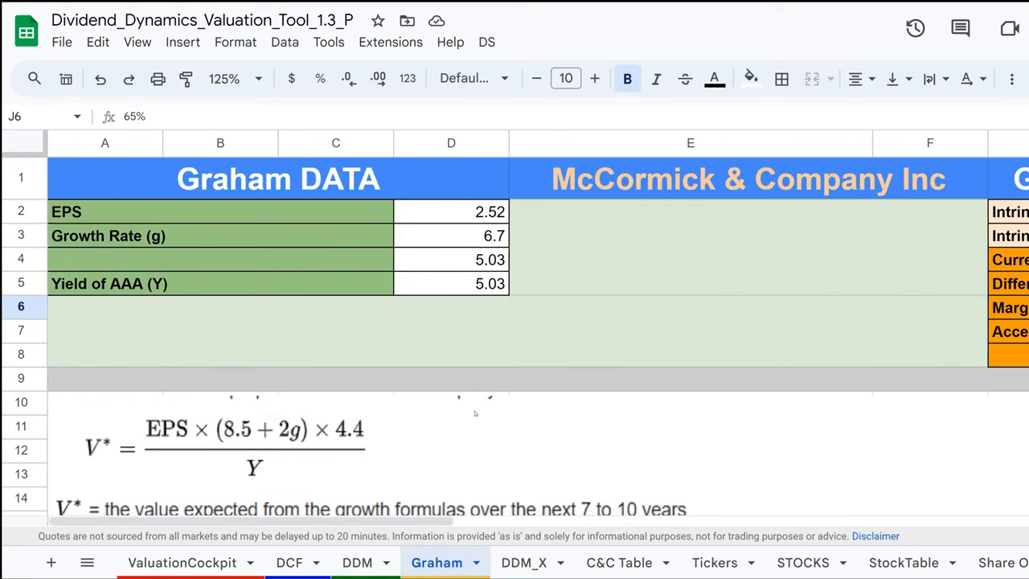
mouse_move(651, 242)
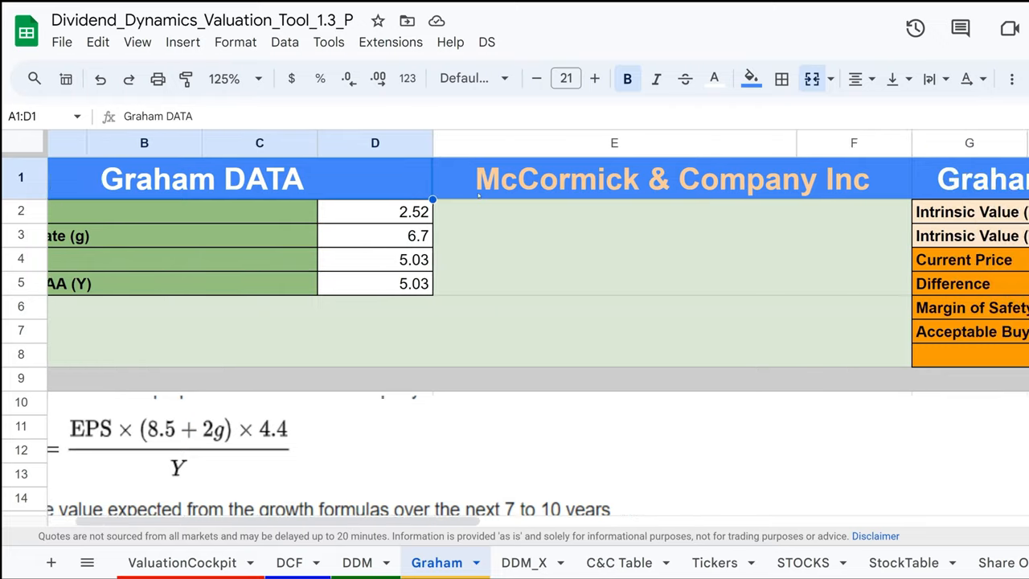
scroll(right, 3)
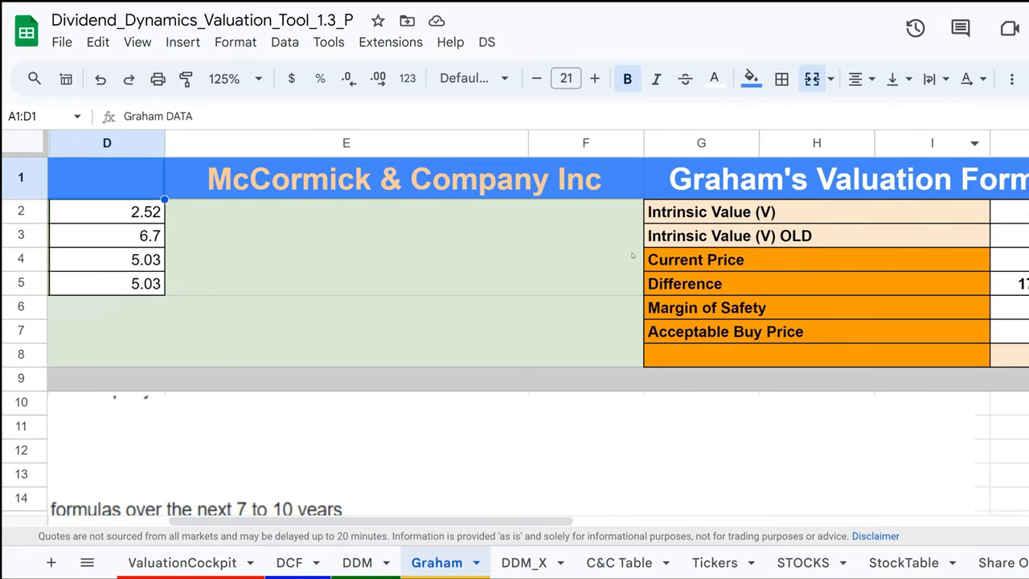
scroll(right, 3)
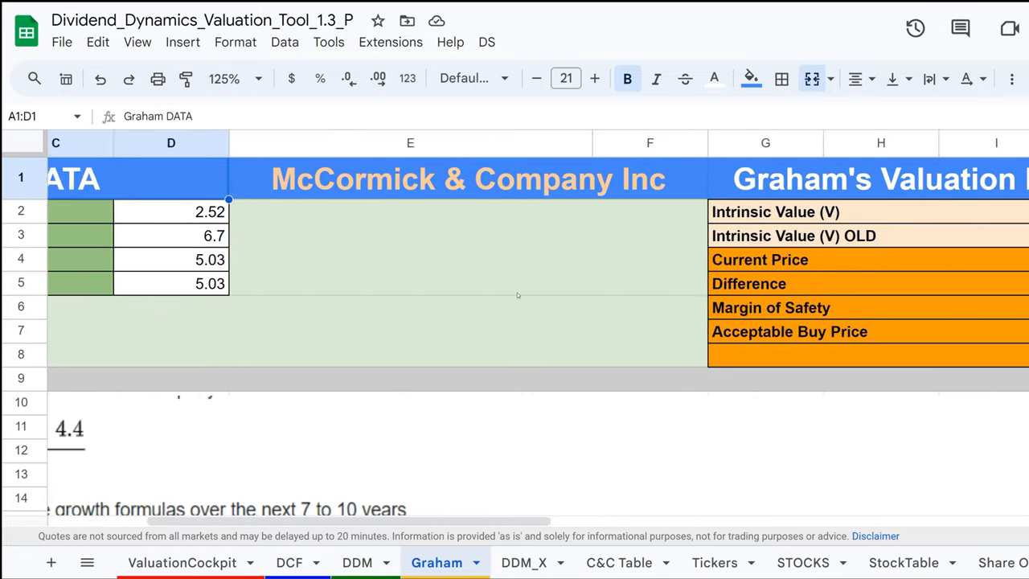
scroll(left, 3)
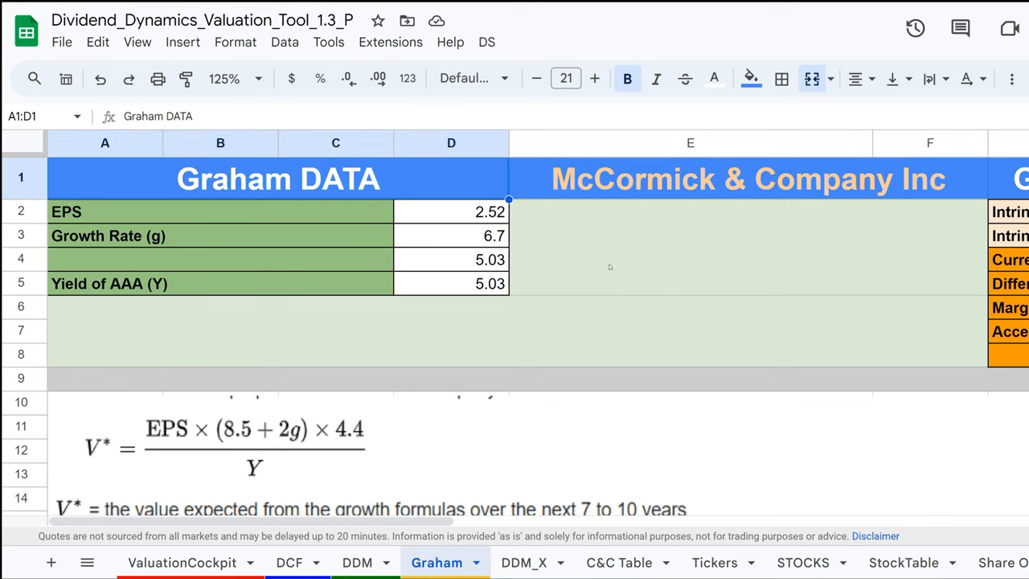
mouse_move(543, 312)
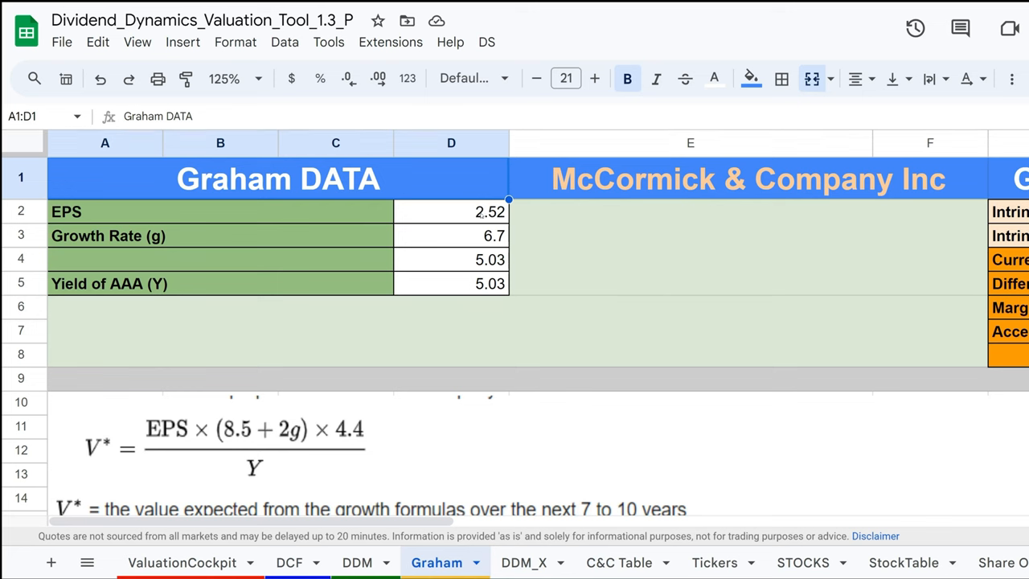
click(450, 212)
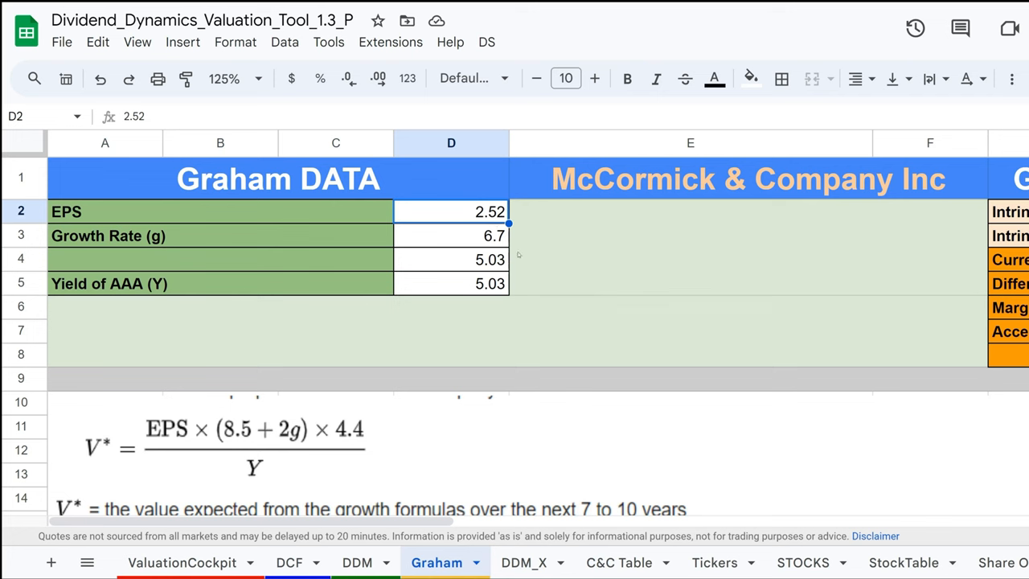
click(450, 235)
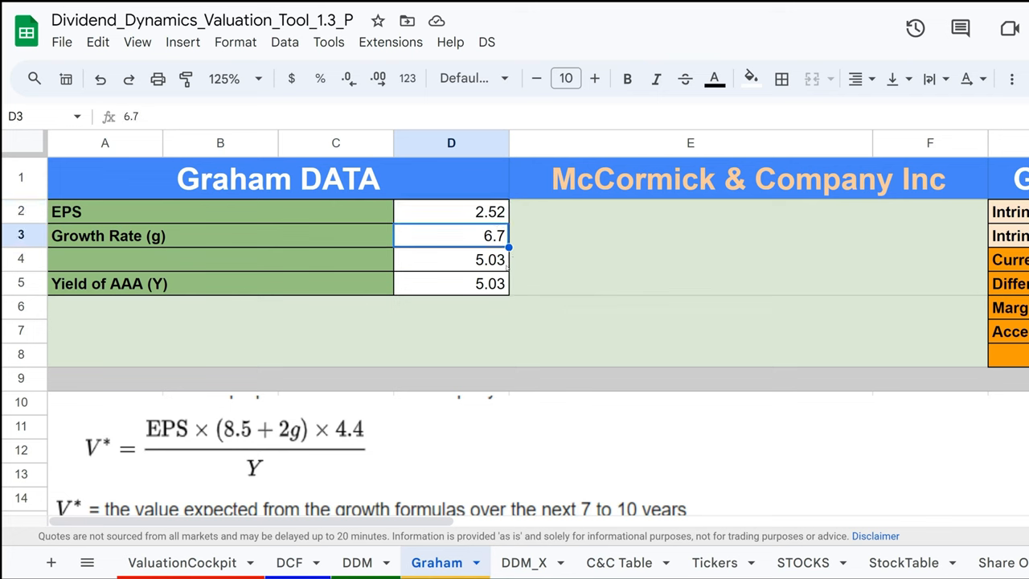
mouse_move(499, 280)
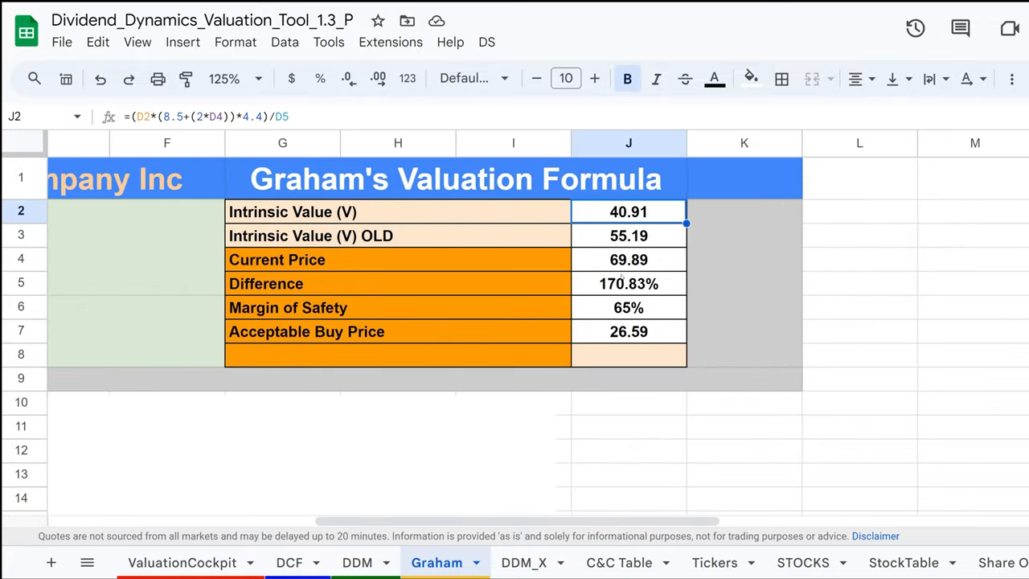
Confirm the Graham current price comes from =ValuationCockpit!D6, then view the cockpit summary
click(628, 258)
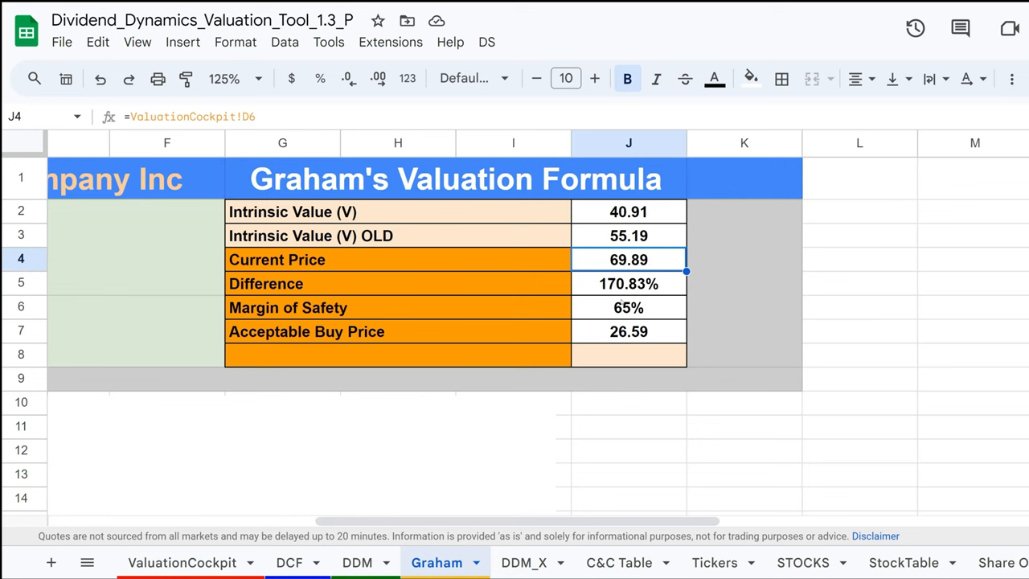
mouse_move(720, 333)
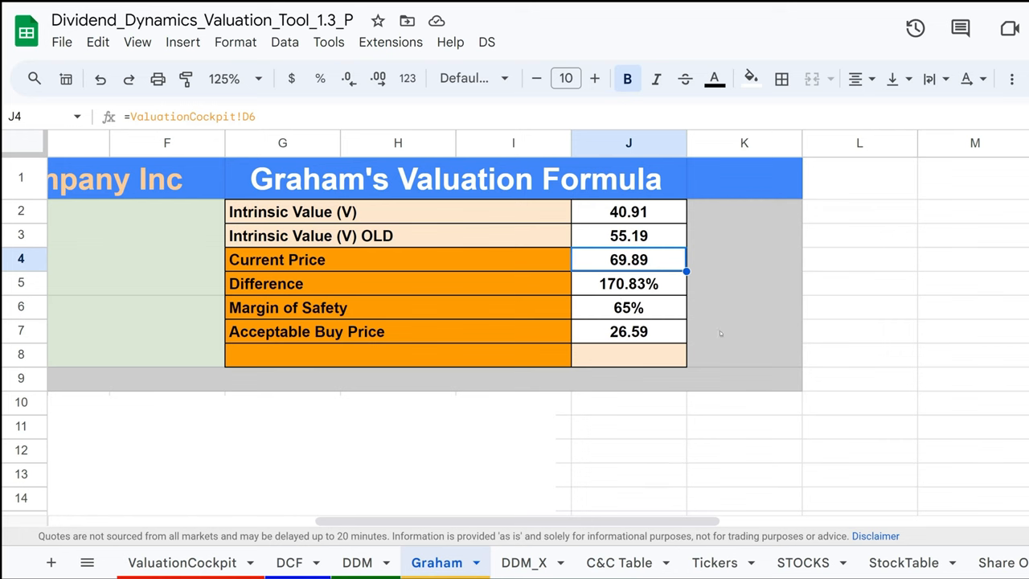
mouse_move(377, 445)
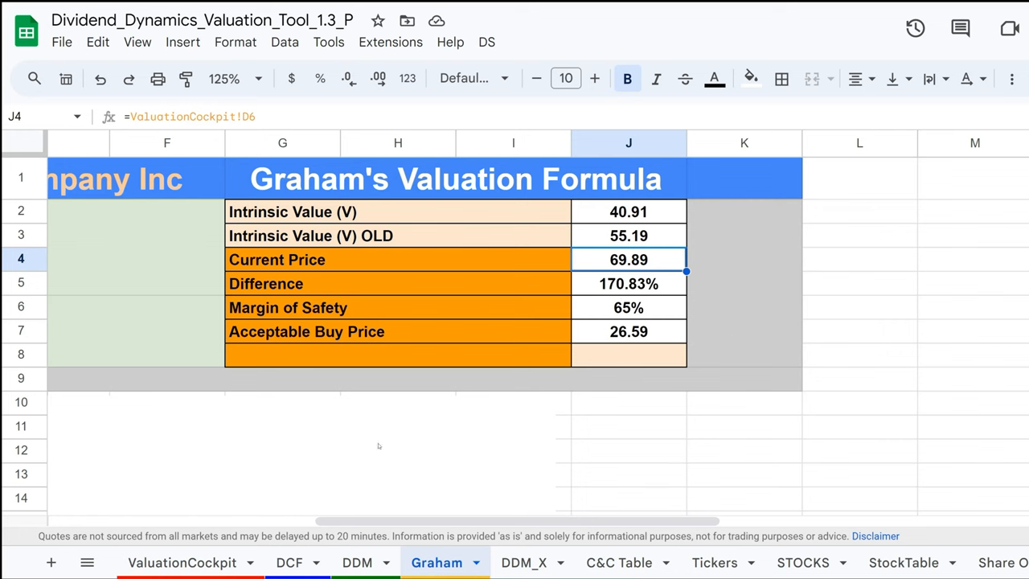
click(183, 562)
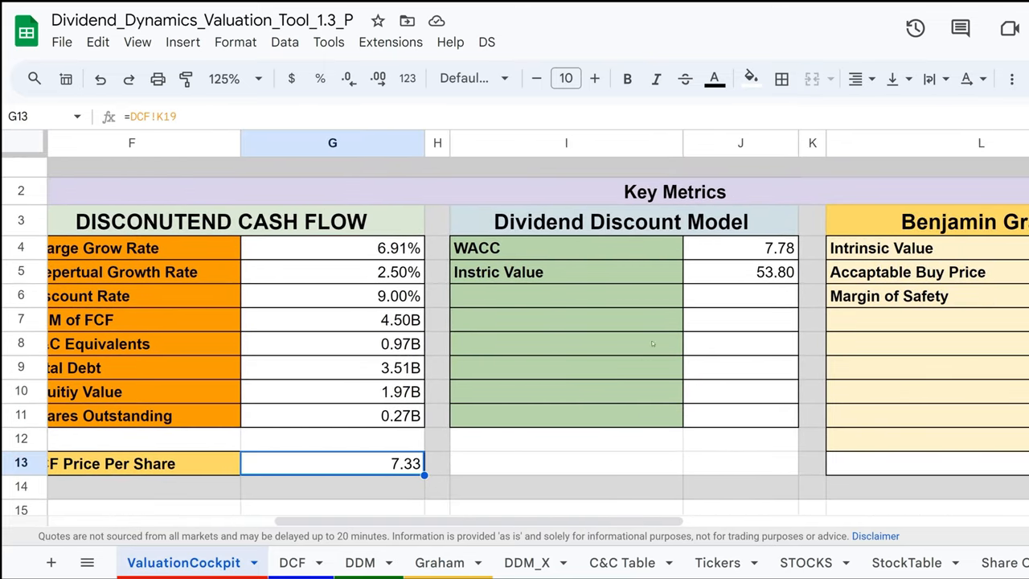
click(620, 222)
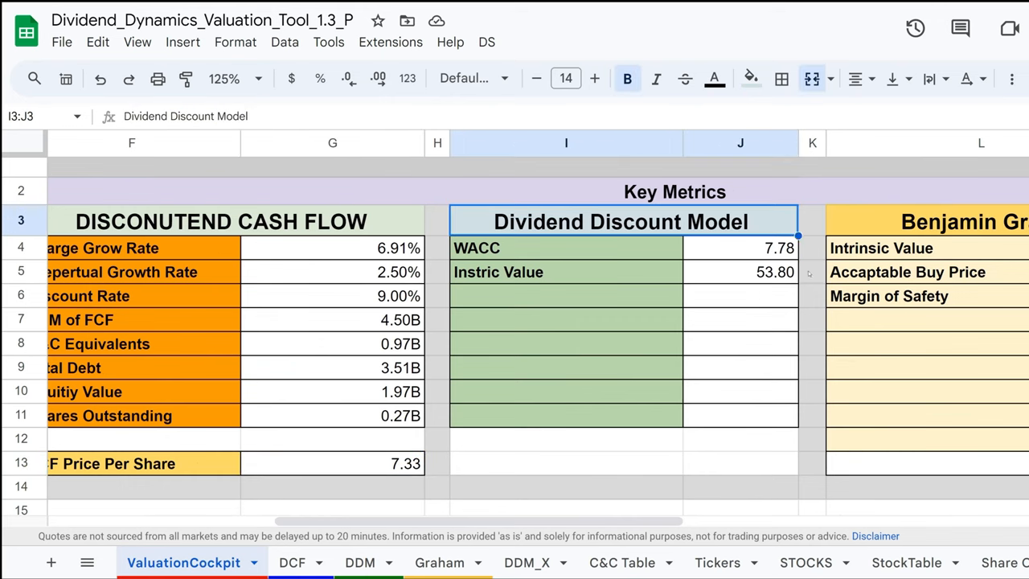
click(740, 272)
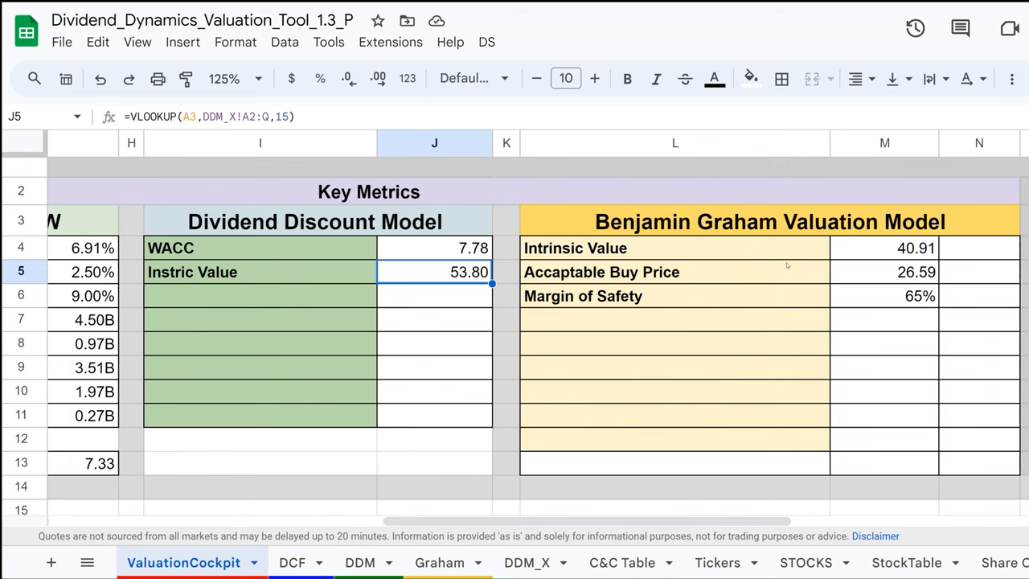
mouse_move(908, 273)
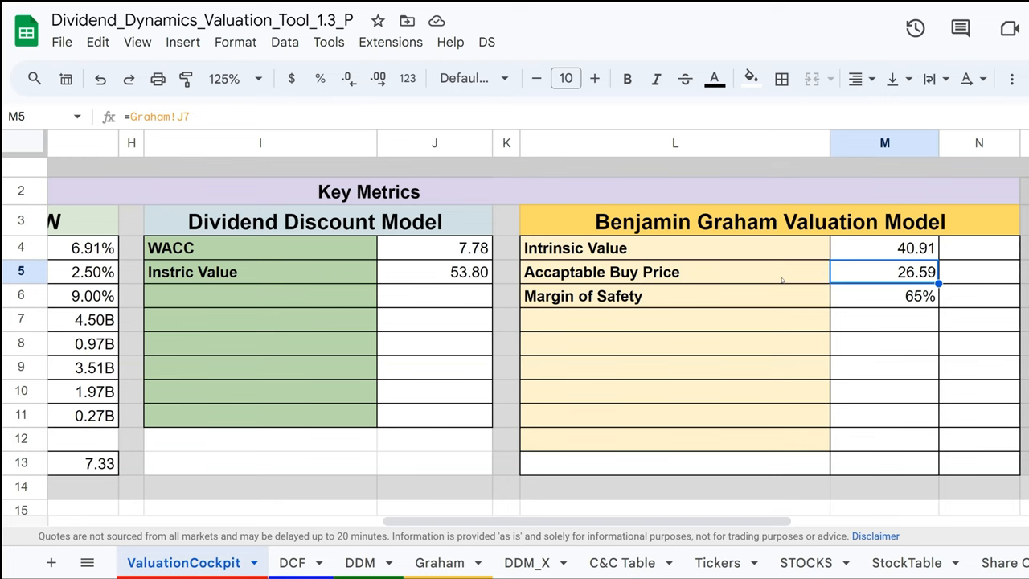
scroll(left, 3)
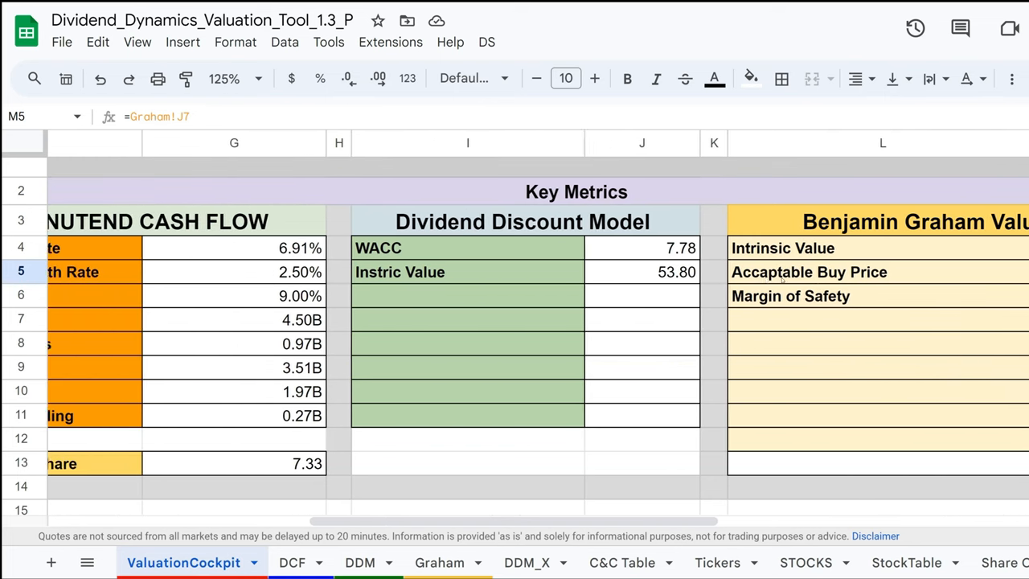
scroll(left, 3)
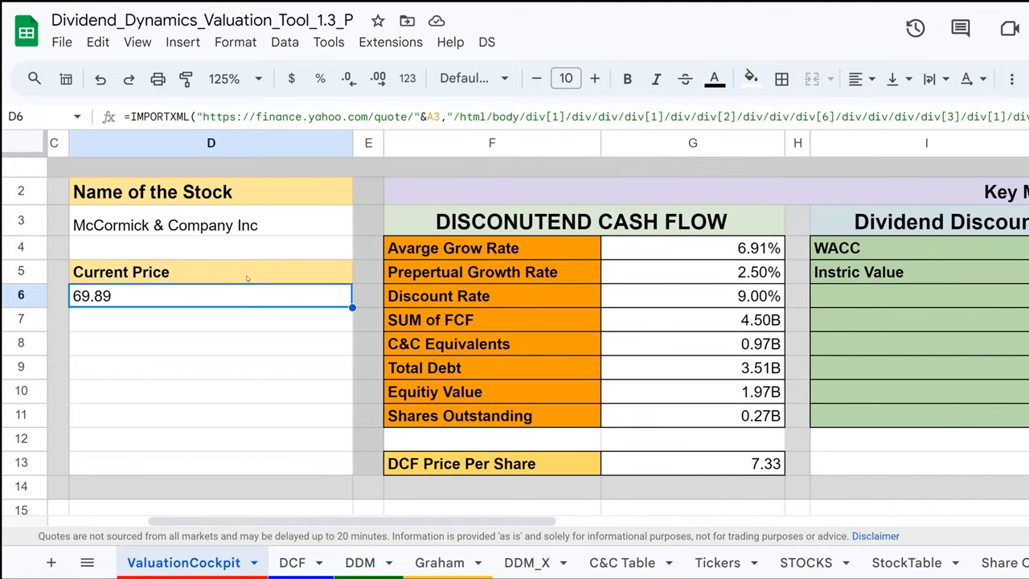
scroll(right, 3)
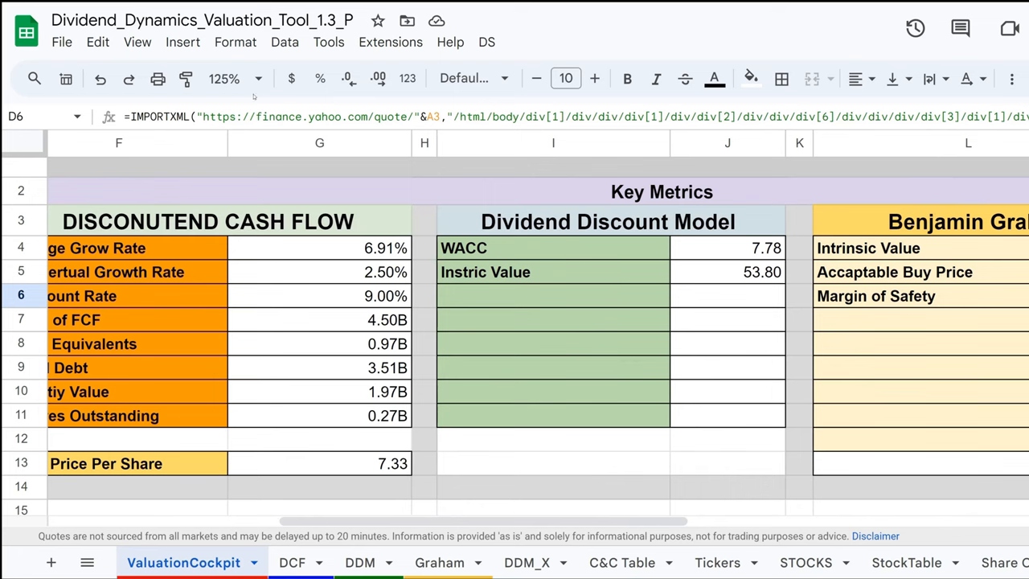
click(225, 77)
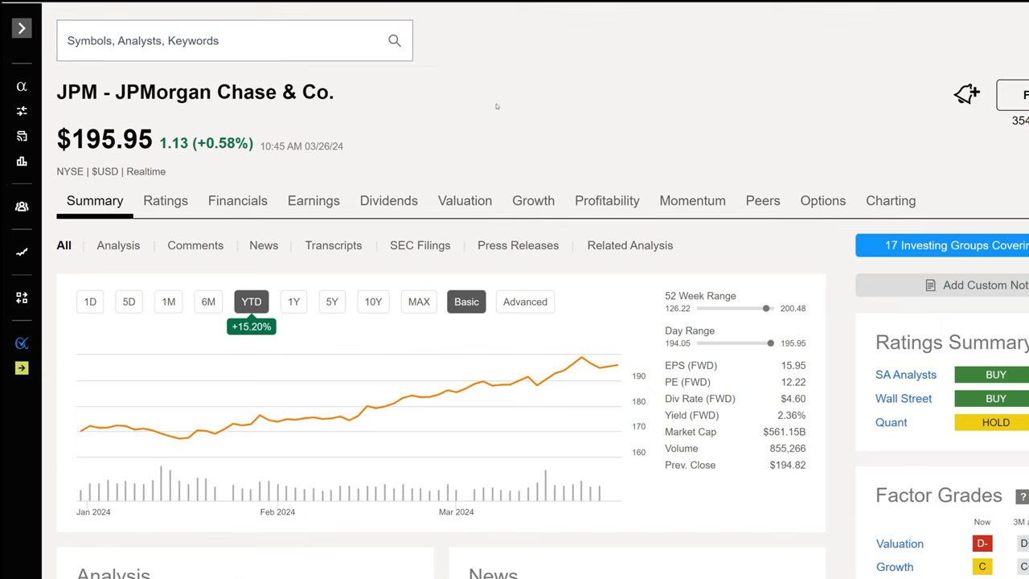
Select JPM's title and toggle its price chart between 1Y and YTD (+15.17%)
triple_click(193, 92)
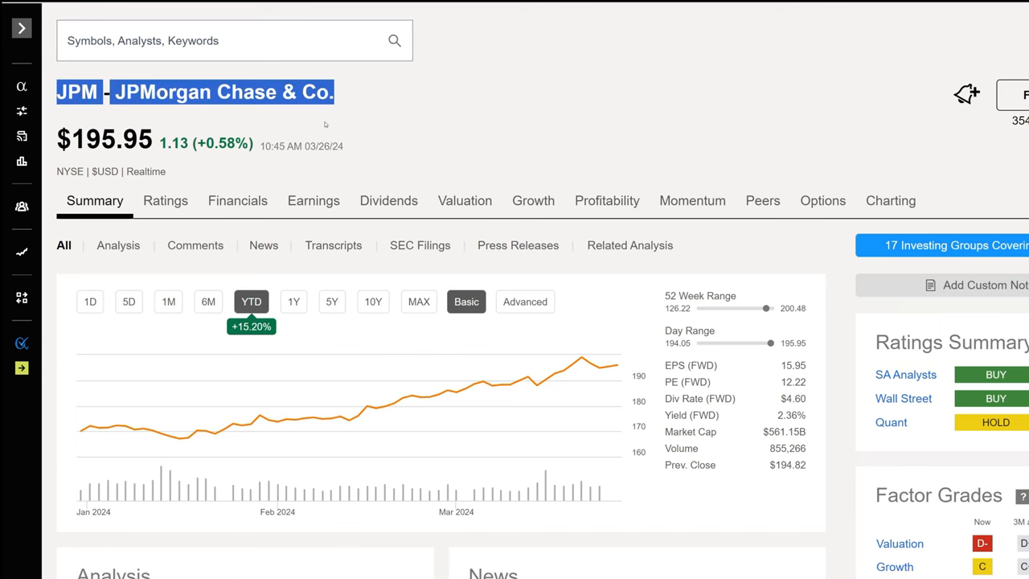
scroll(down, 3)
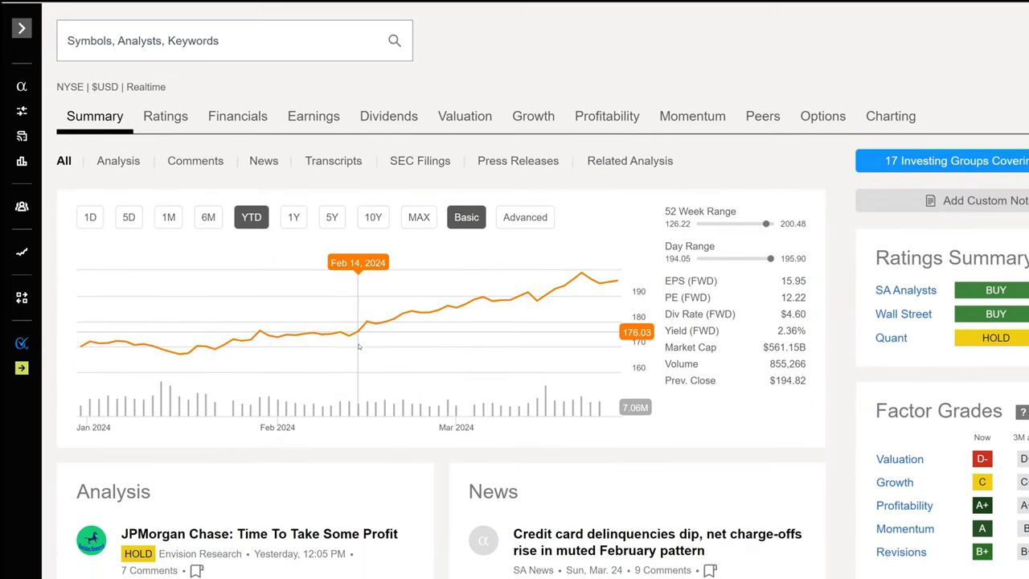
click(293, 217)
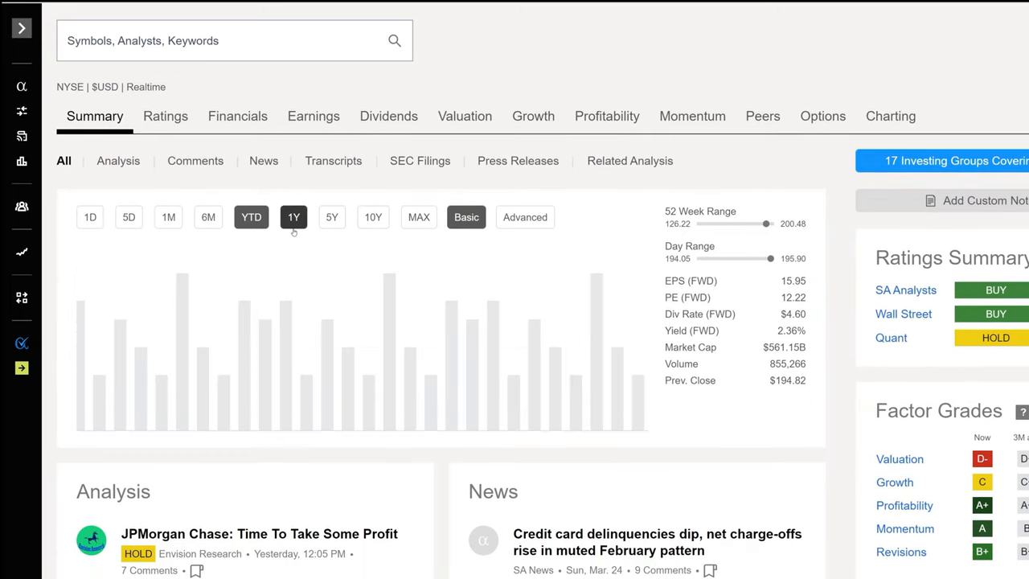
click(251, 217)
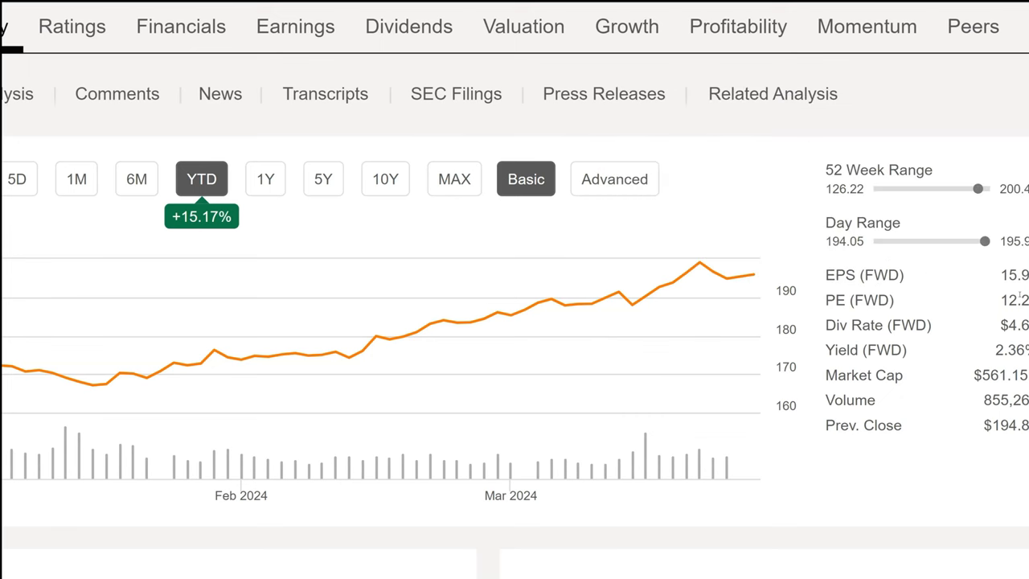
mouse_move(858, 301)
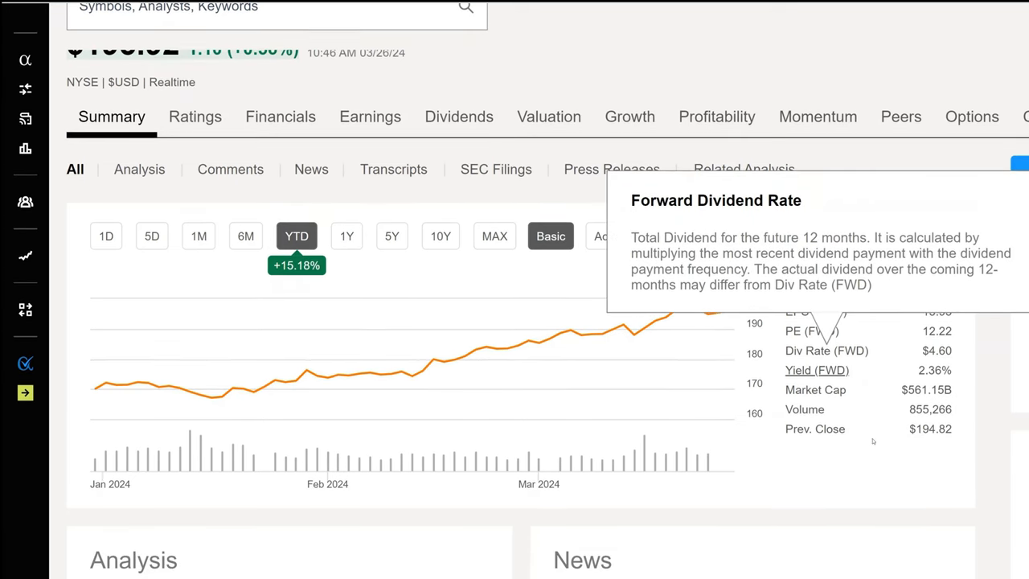
mouse_move(815, 389)
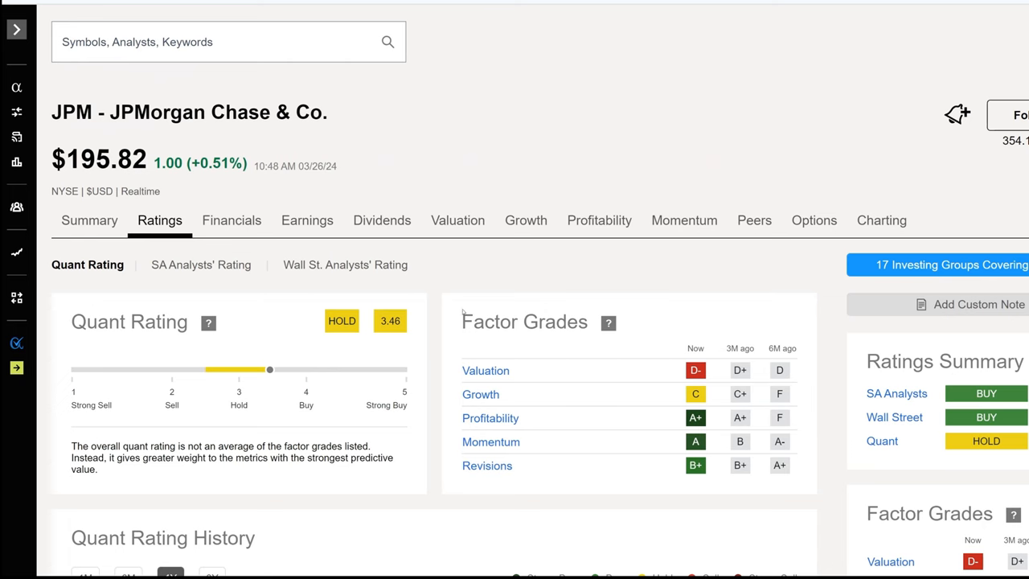
Read down JPM's factor grades and open its dividend scorecard
scroll(down, 3)
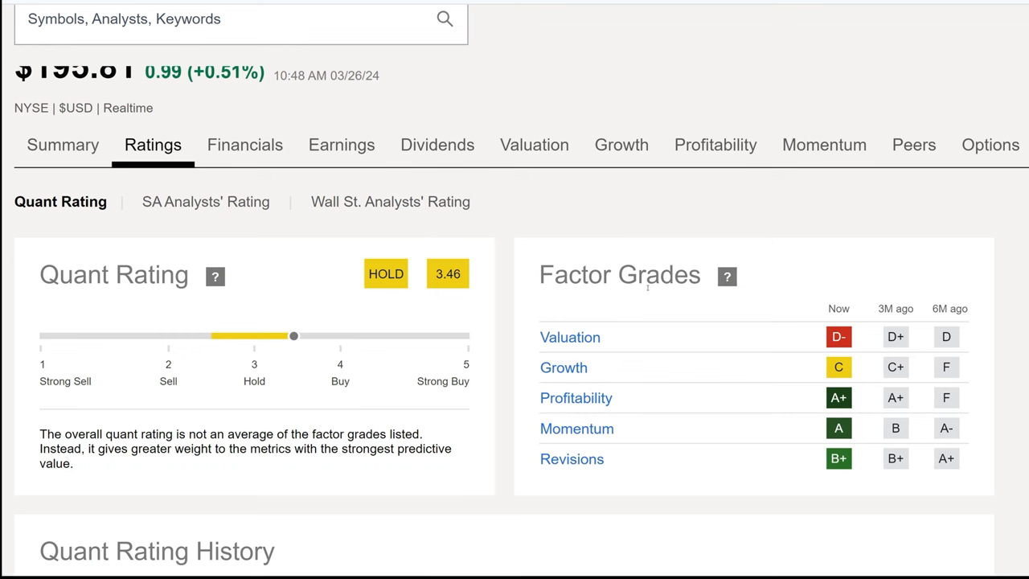
mouse_move(569, 338)
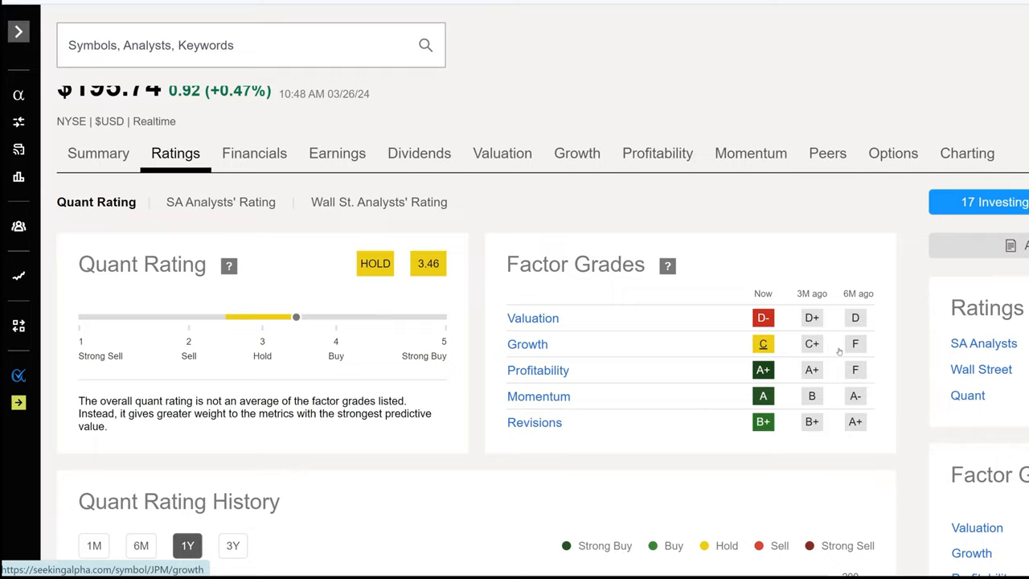
scroll(down, 3)
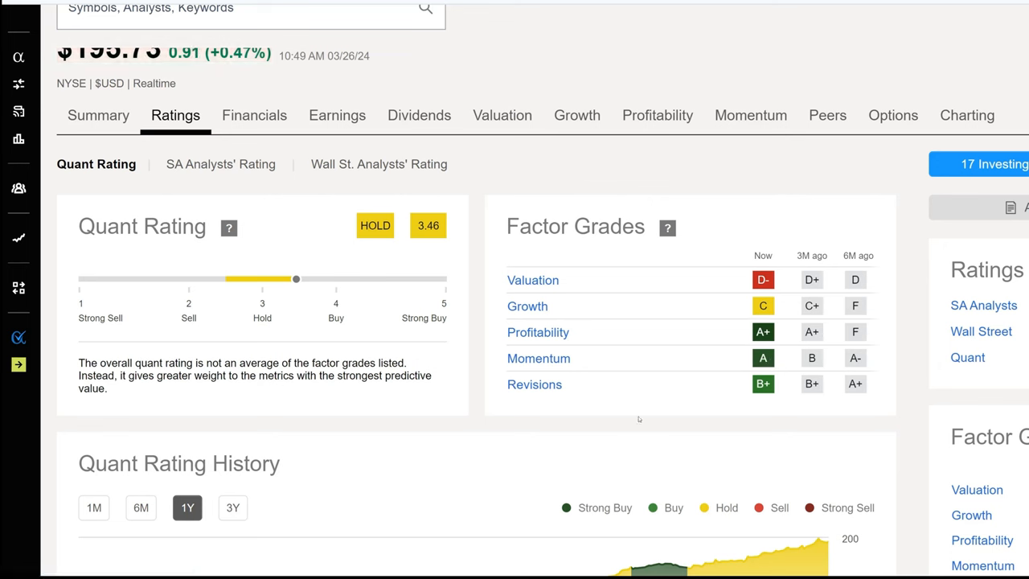
mouse_move(627, 424)
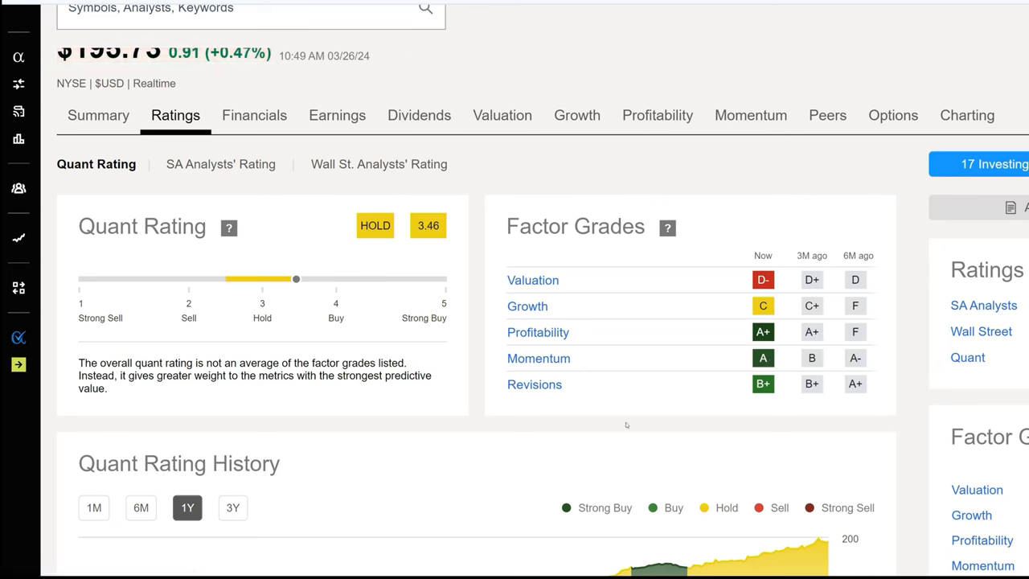
mouse_move(813, 412)
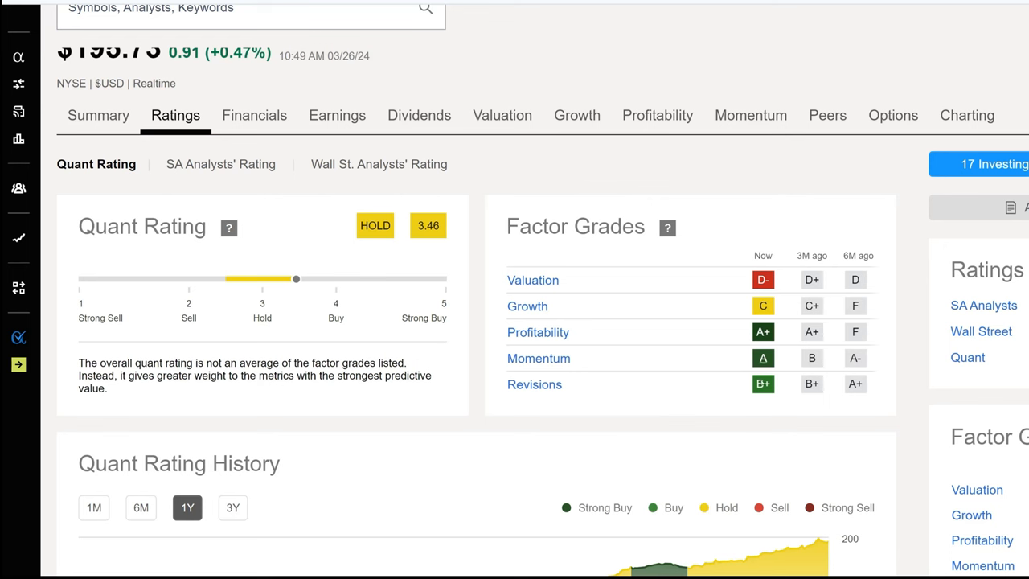
mouse_move(534, 280)
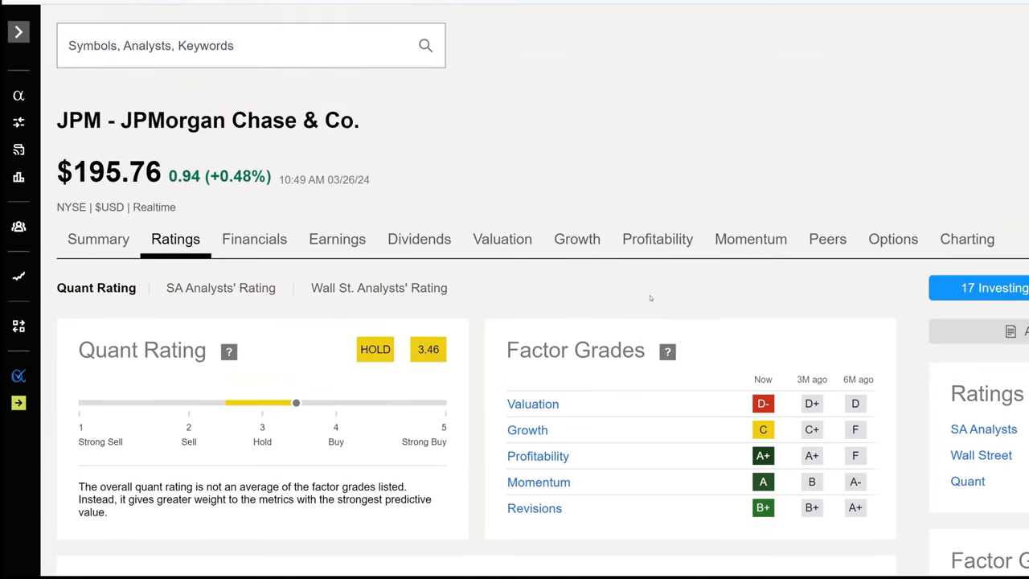
mouse_move(749, 169)
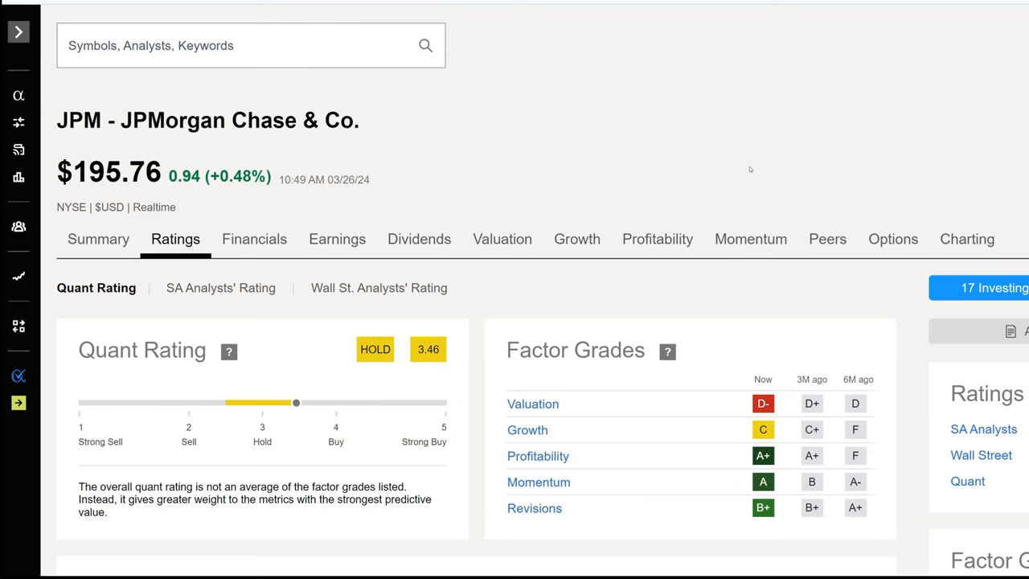
click(418, 238)
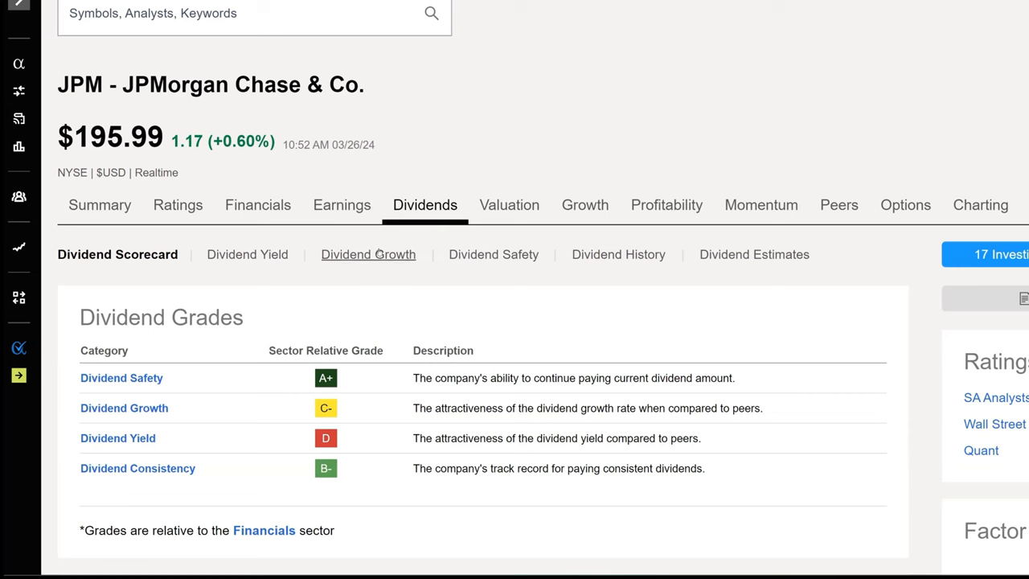
scroll(down, 3)
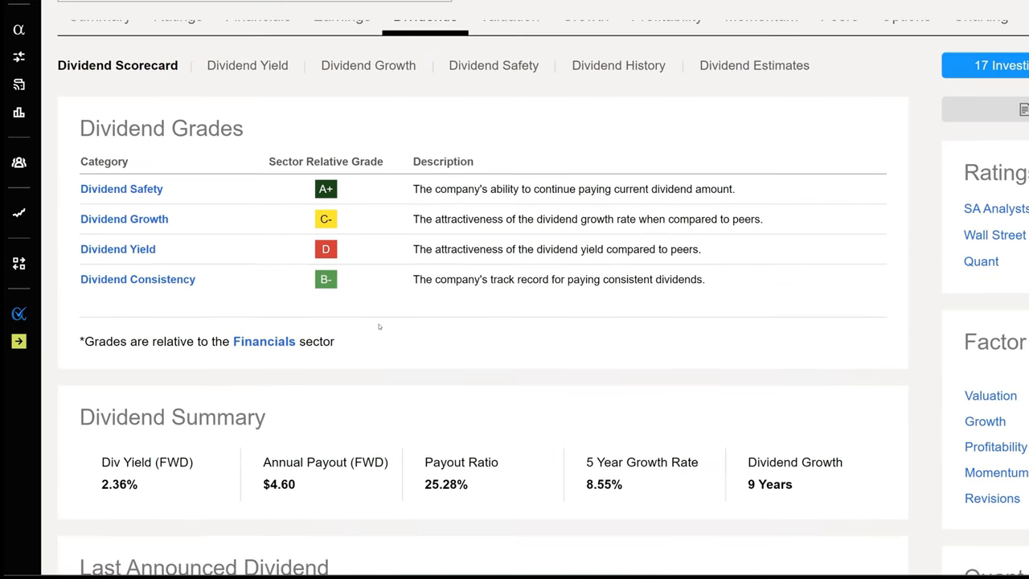
scroll(down, 3)
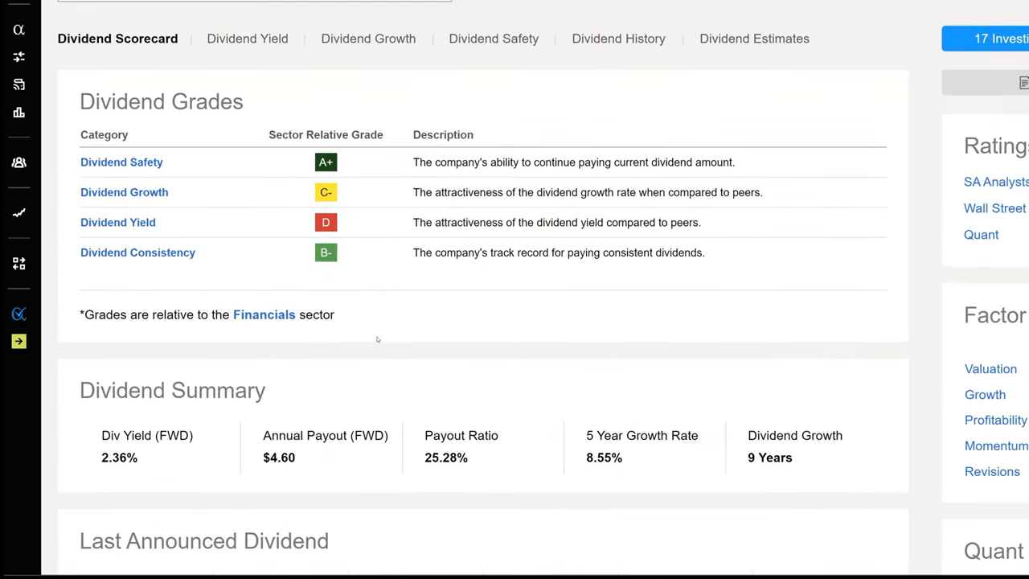
mouse_move(360, 305)
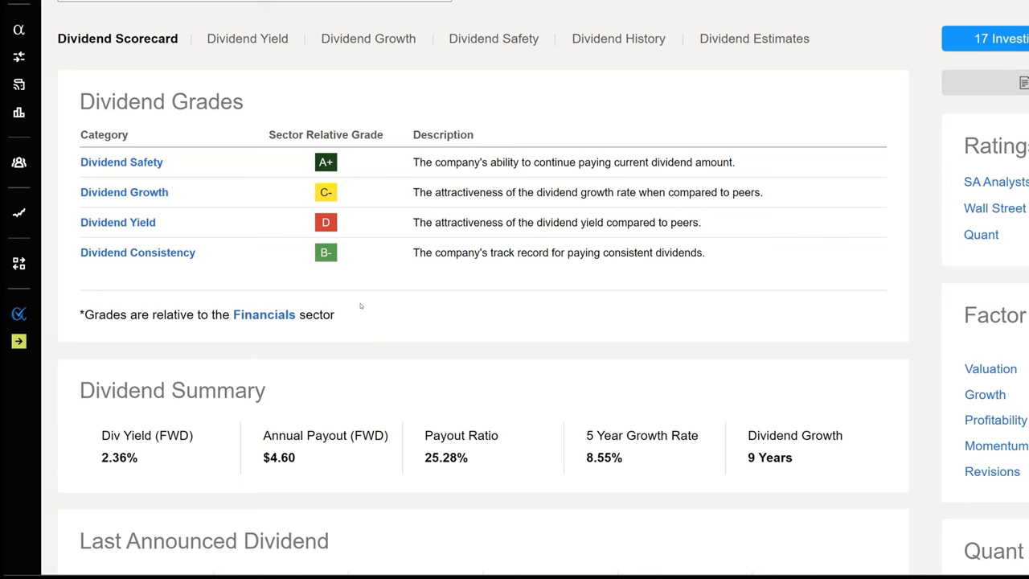
mouse_move(364, 300)
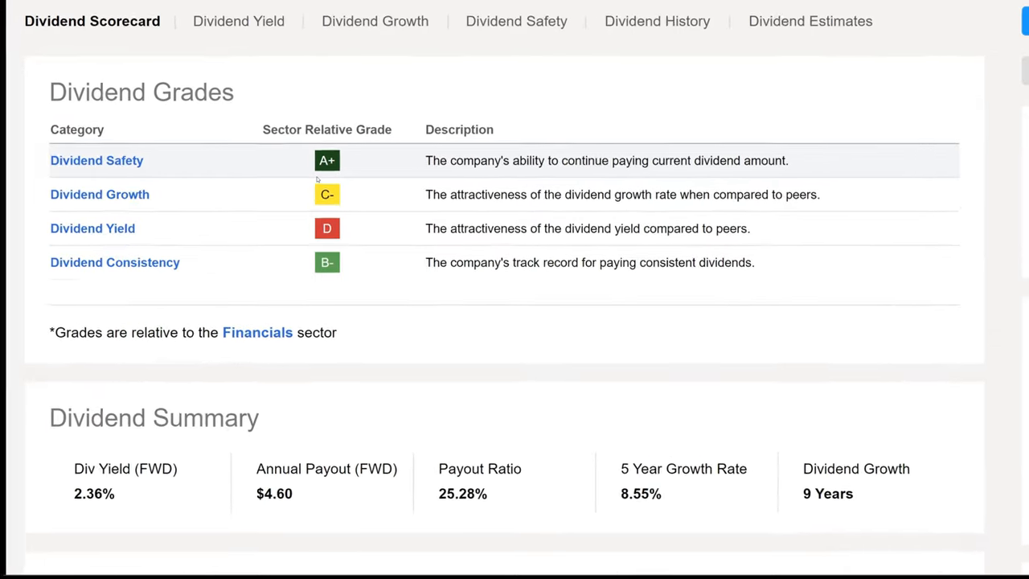
scroll(down, 3)
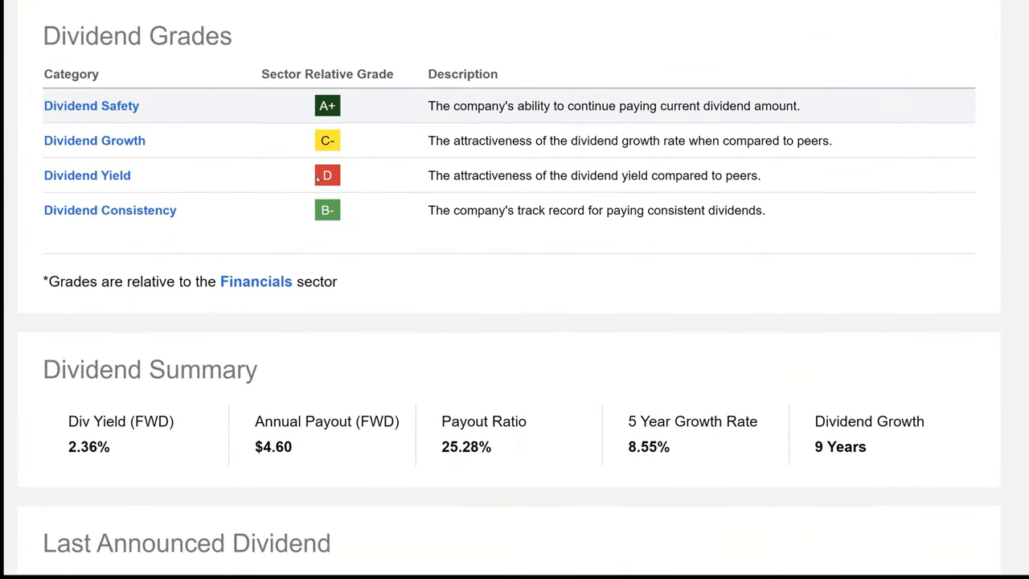
mouse_move(334, 153)
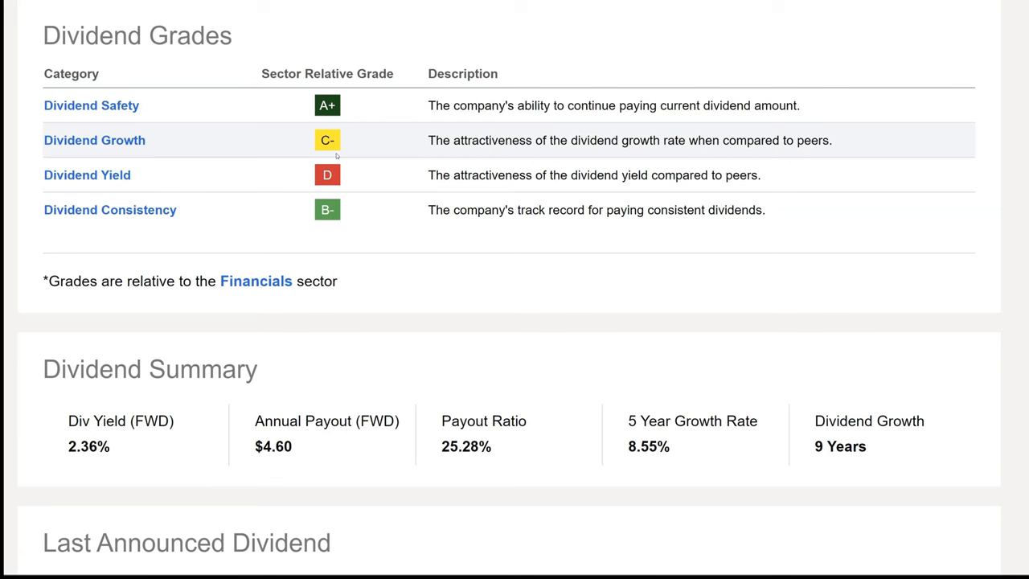
mouse_move(310, 183)
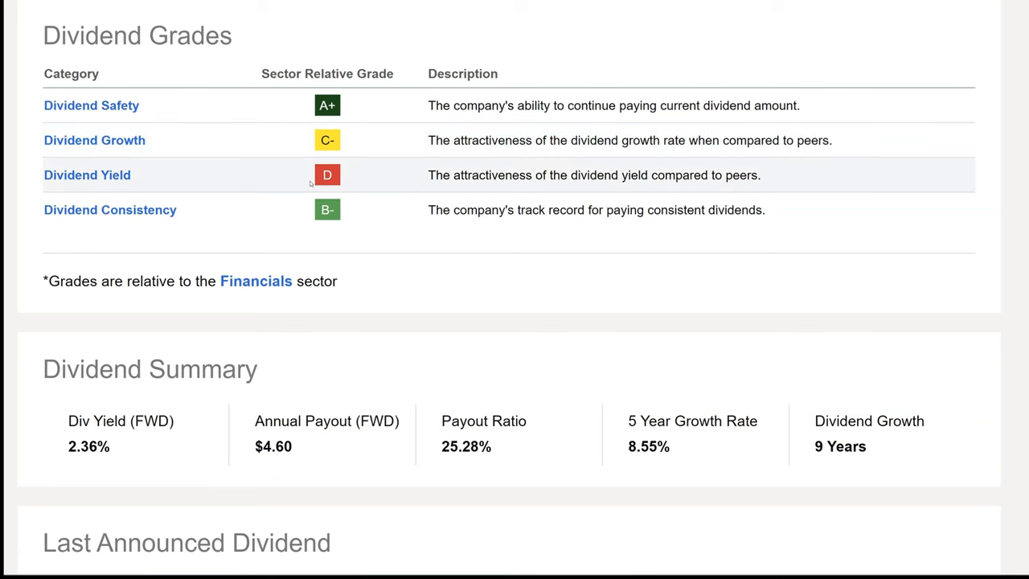
mouse_move(87, 173)
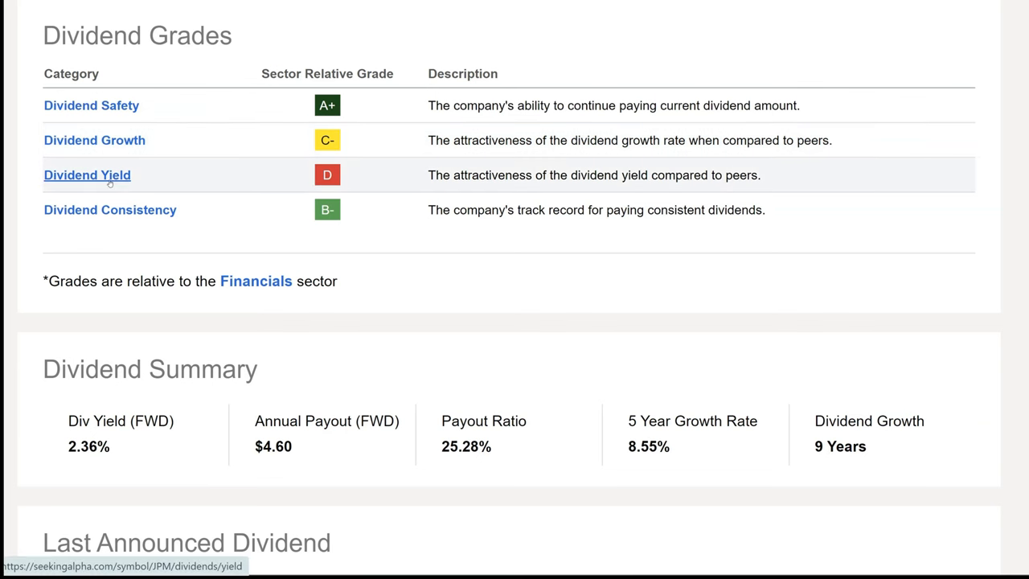
mouse_move(485, 180)
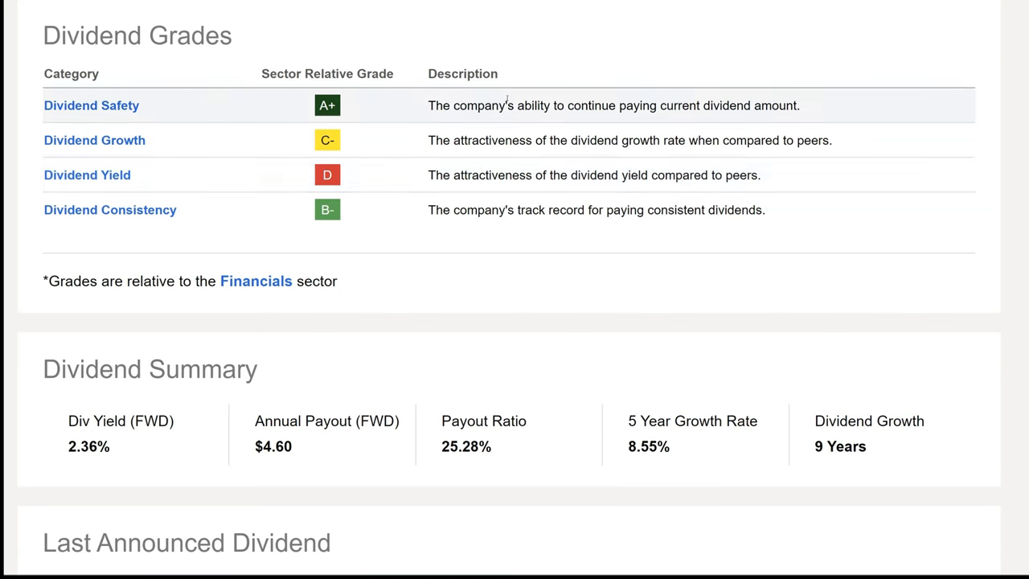
mouse_move(491, 139)
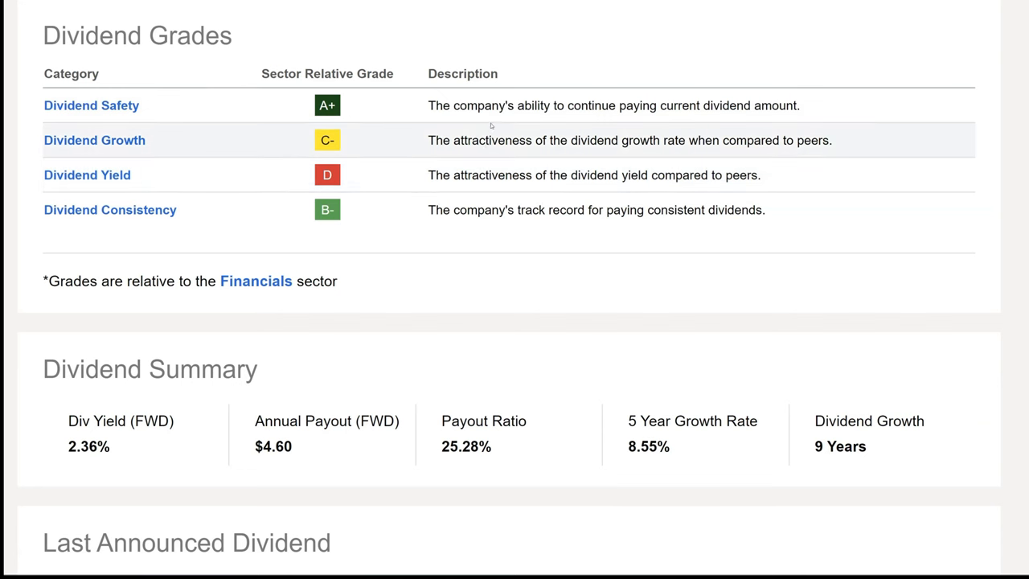
mouse_move(463, 175)
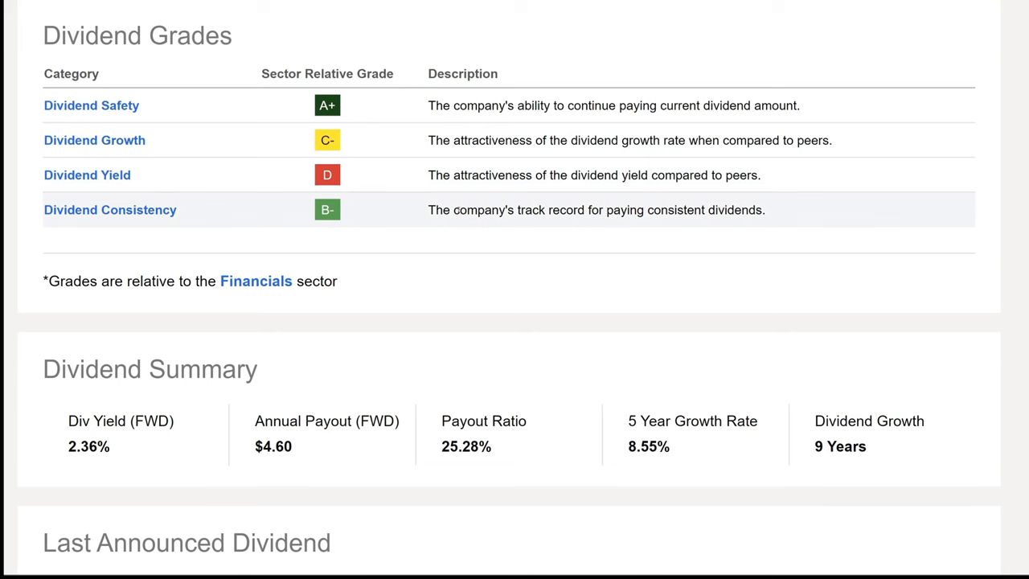
mouse_move(463, 356)
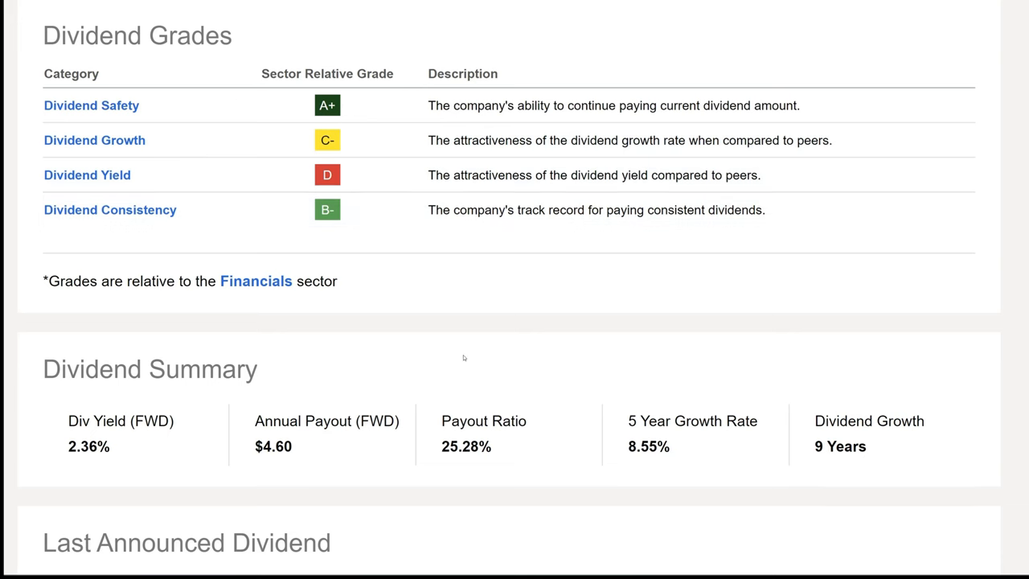
scroll(down, 3)
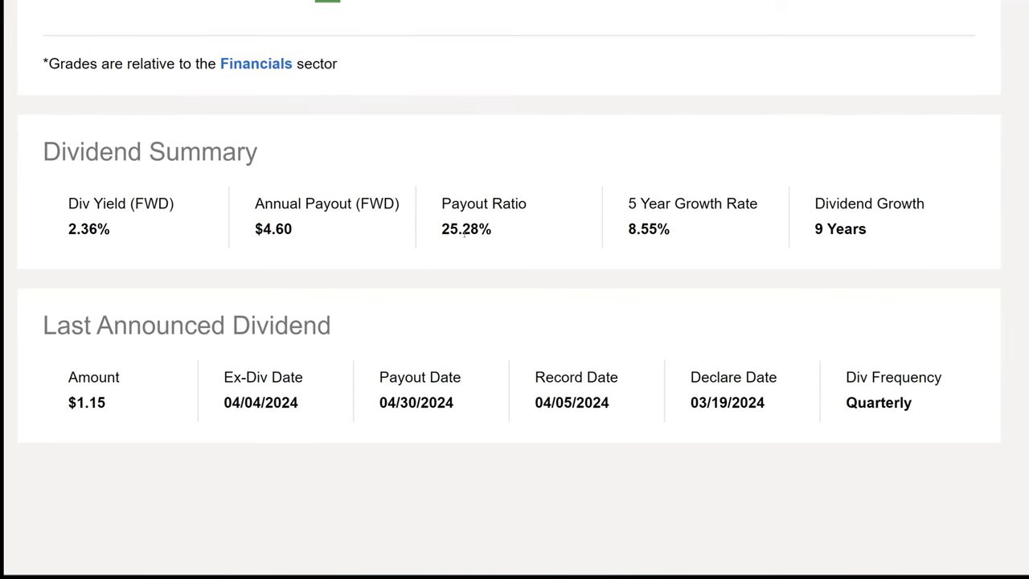
mouse_move(483, 202)
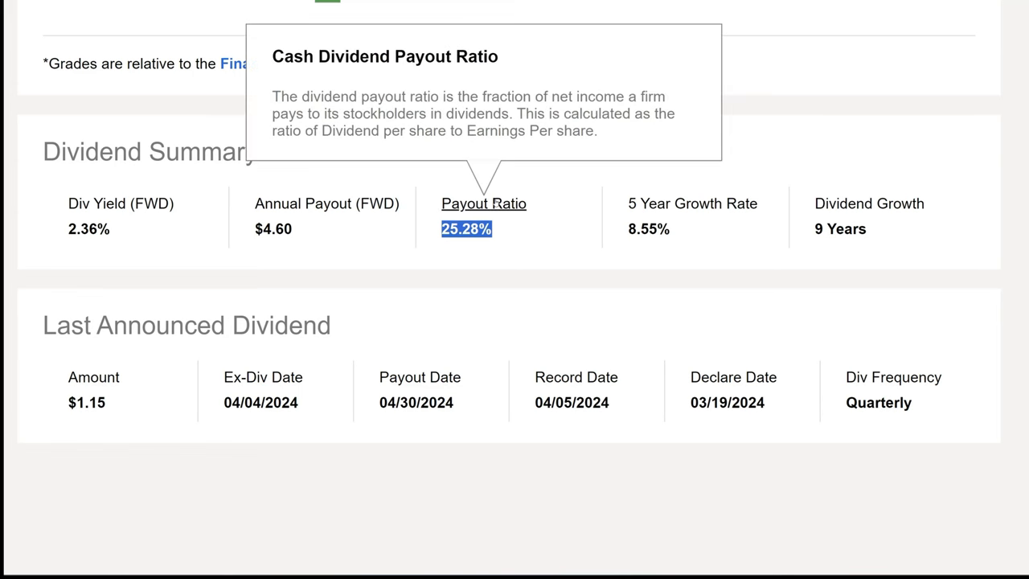
mouse_move(476, 287)
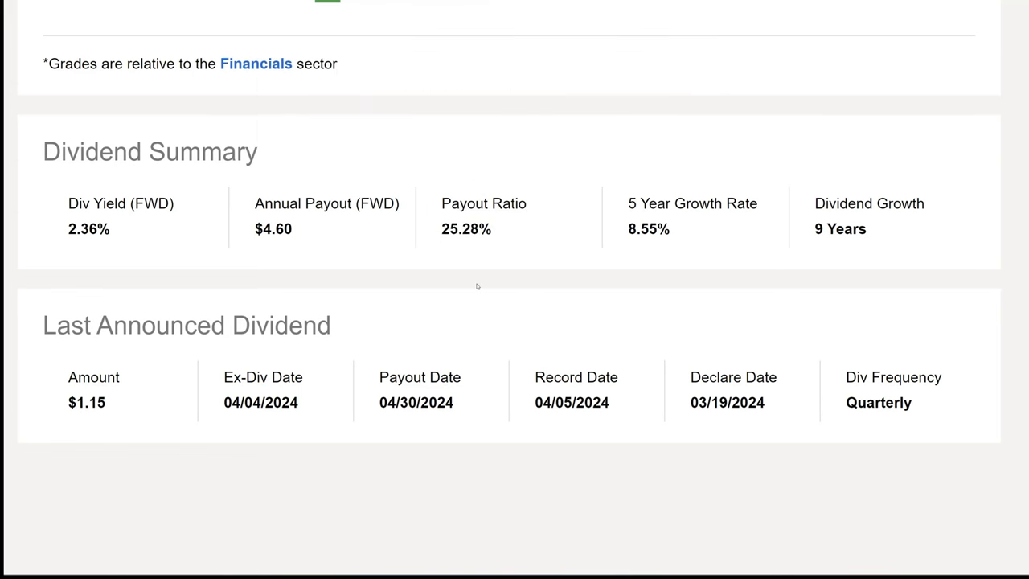
mouse_move(464, 291)
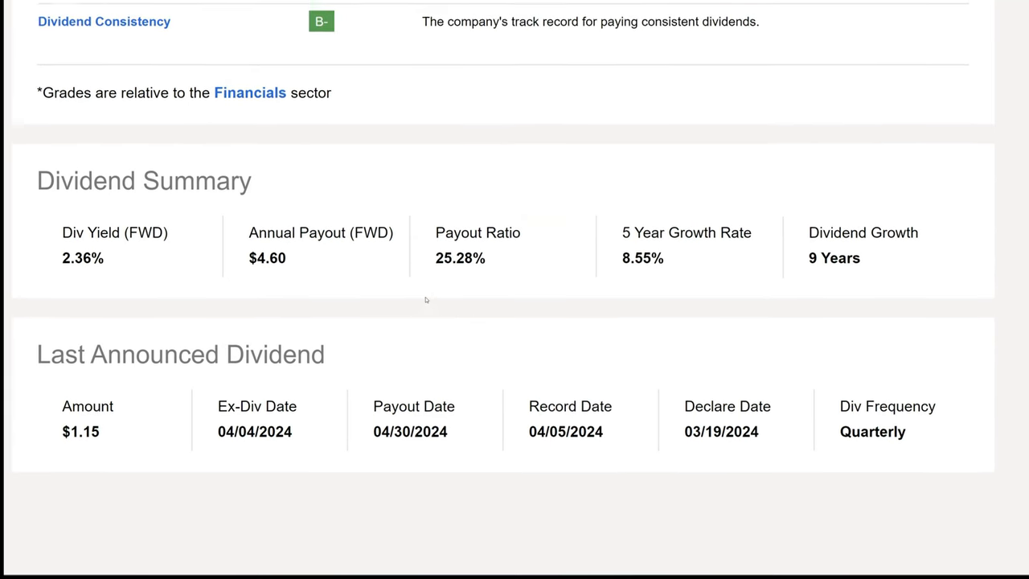
scroll(down, 3)
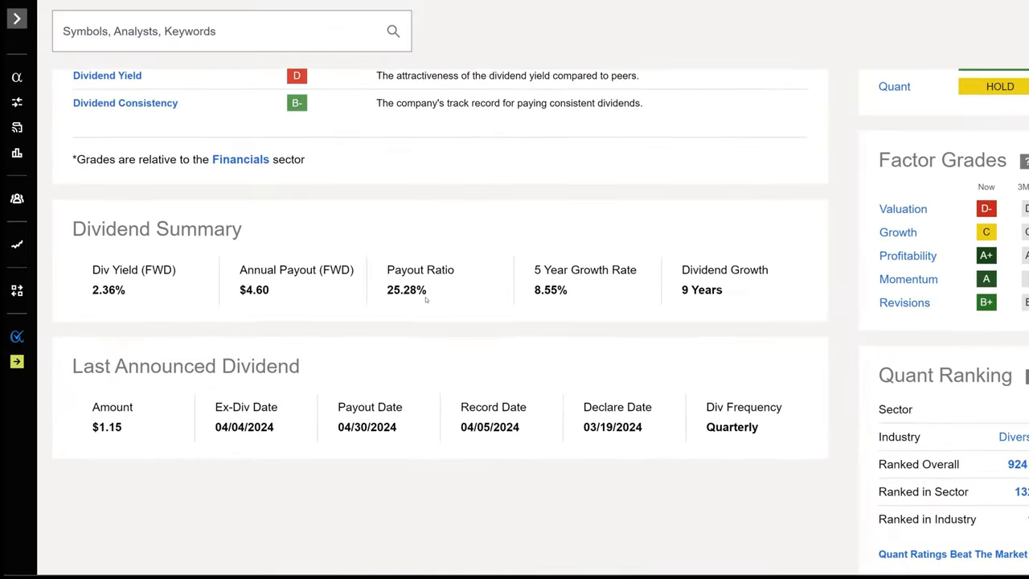
Read JPM's earnings summary showing the $3.04 EPS miss and $4.18 upcoming estimate
click(313, 187)
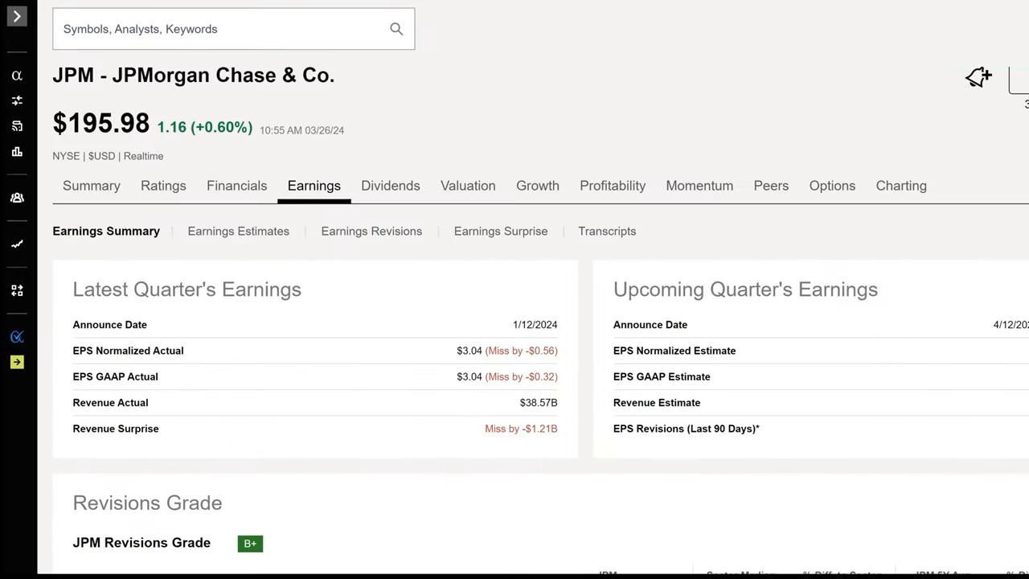
mouse_move(498, 164)
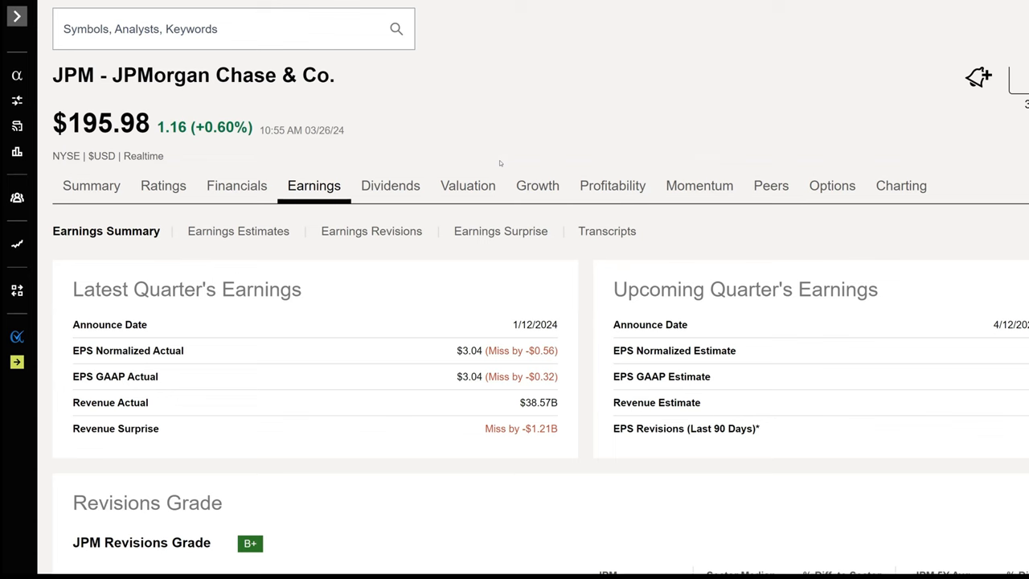
scroll(down, 3)
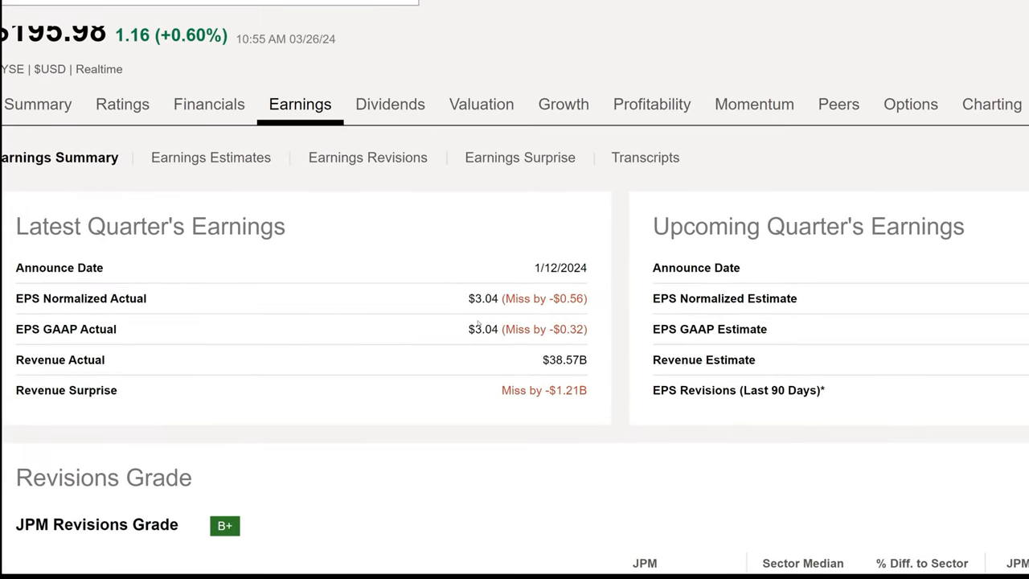
mouse_move(439, 341)
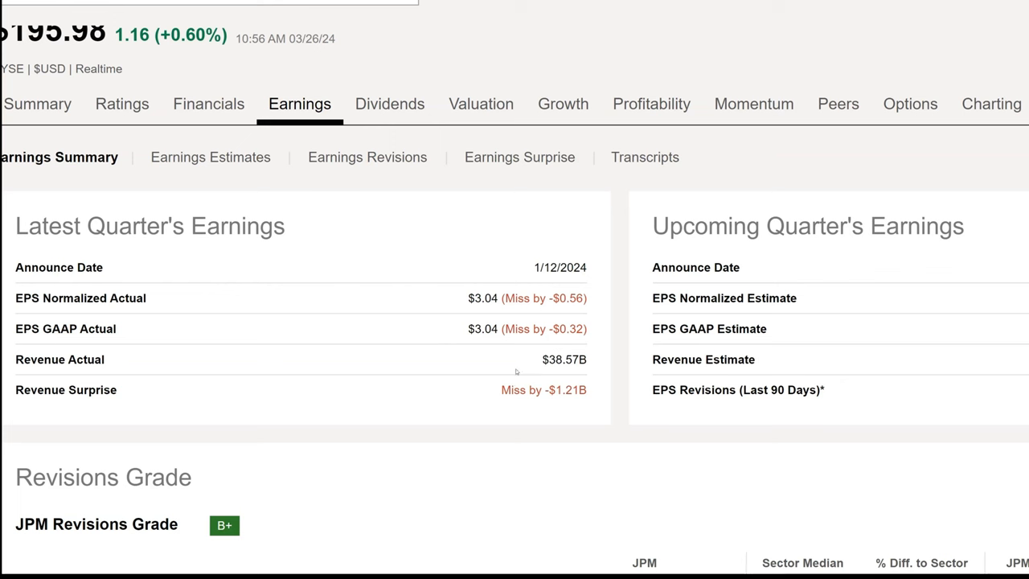
mouse_move(451, 486)
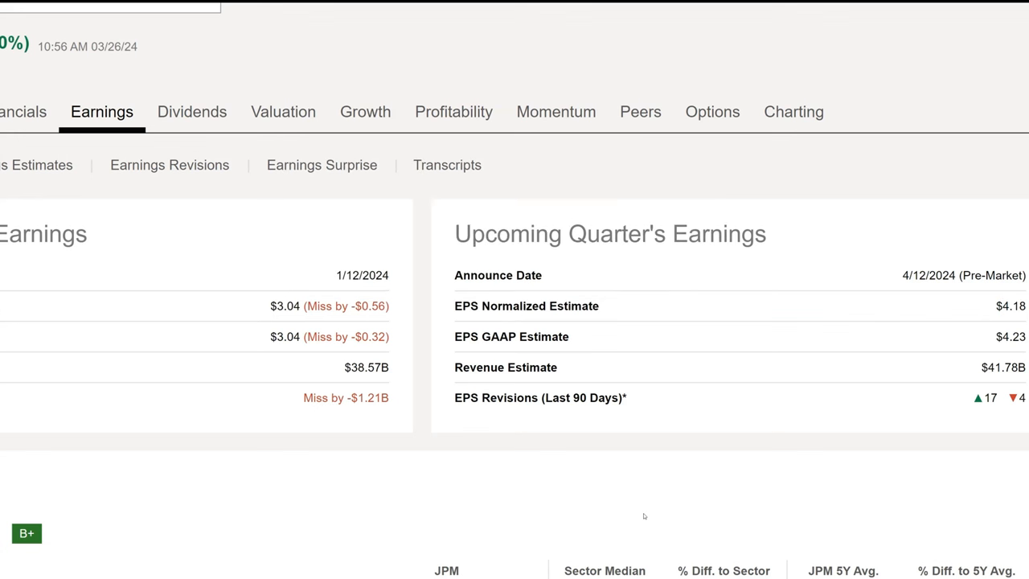
mouse_move(683, 448)
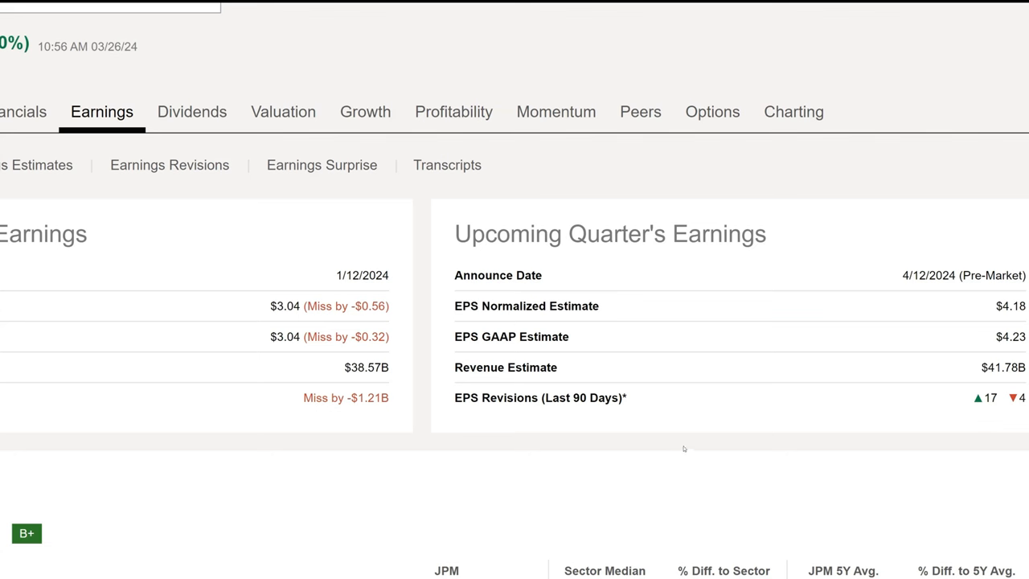
mouse_move(540, 397)
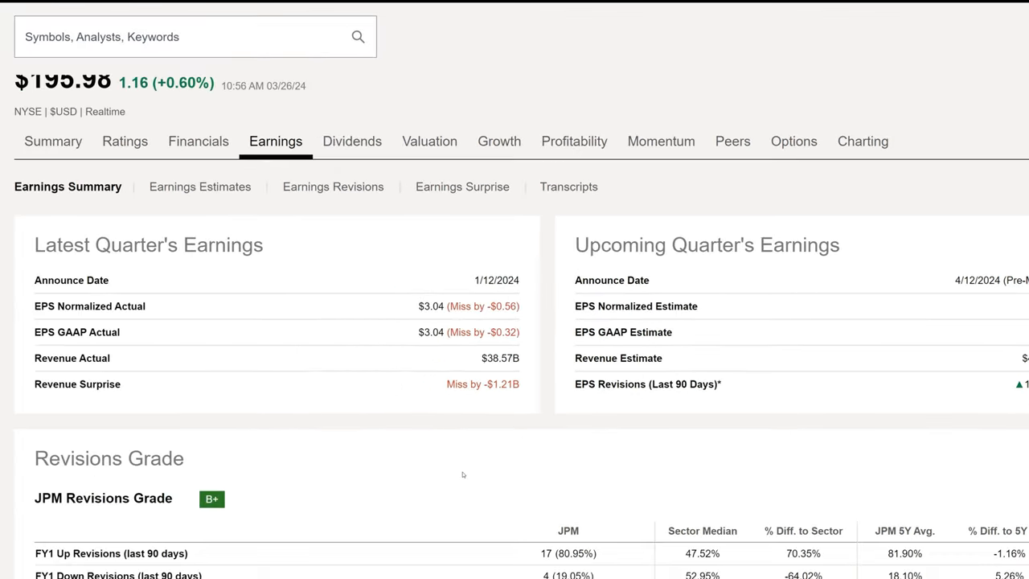
scroll(down, 3)
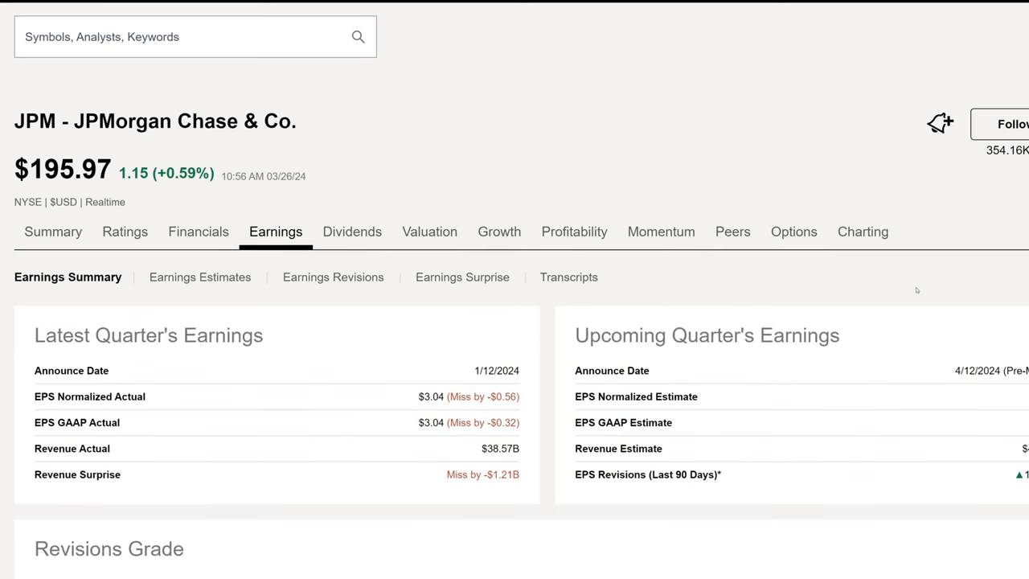
mouse_move(985, 280)
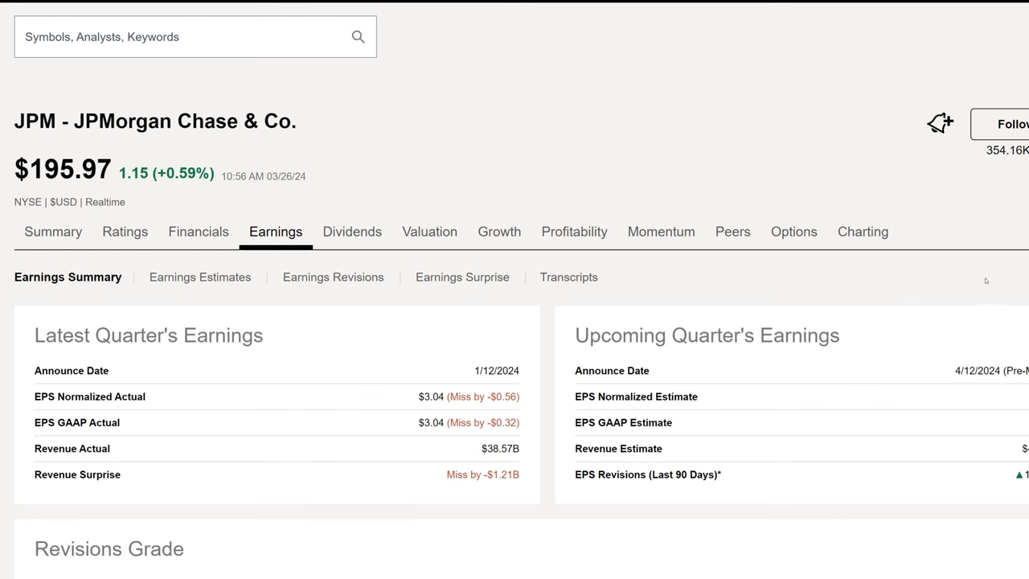
mouse_move(1006, 277)
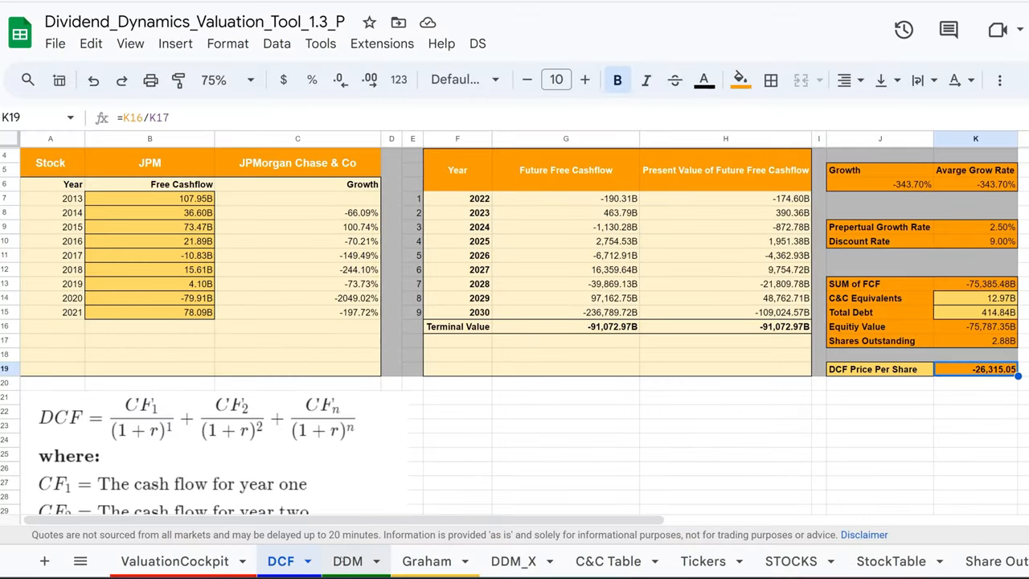
Zoom to 125% and check the Growth column and DCF price per share of -26,315.05
click(228, 79)
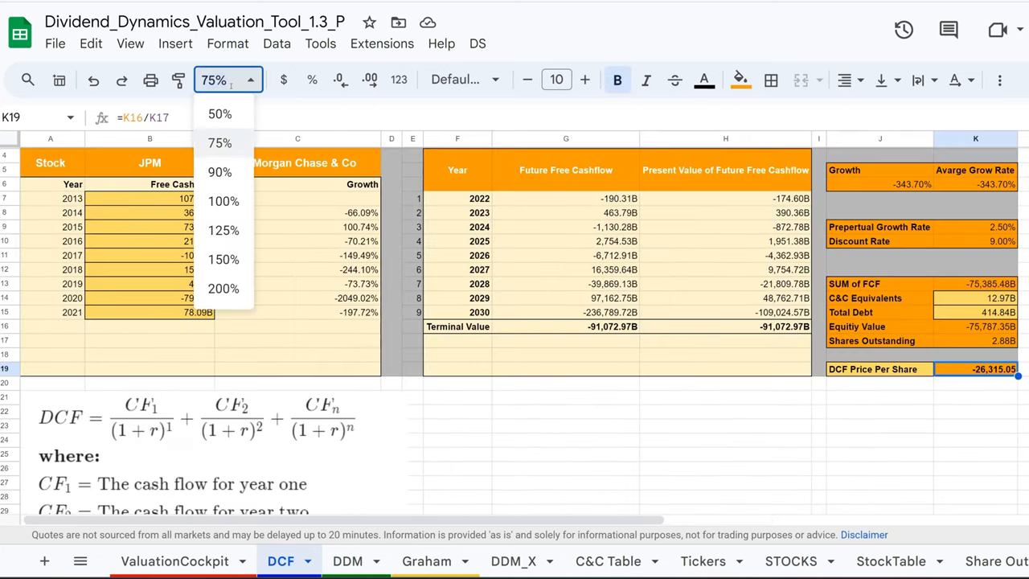
click(224, 230)
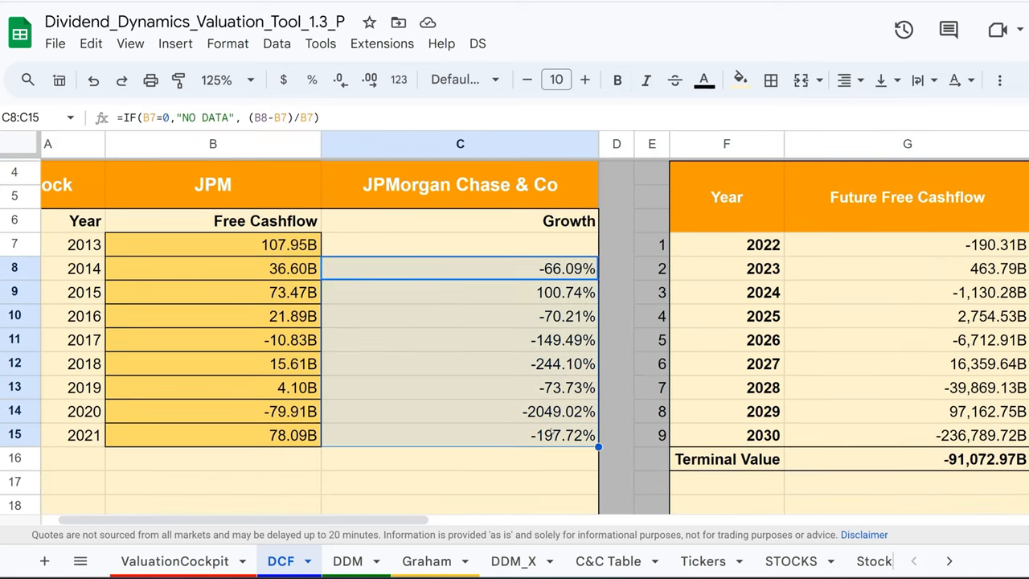
scroll(right, 3)
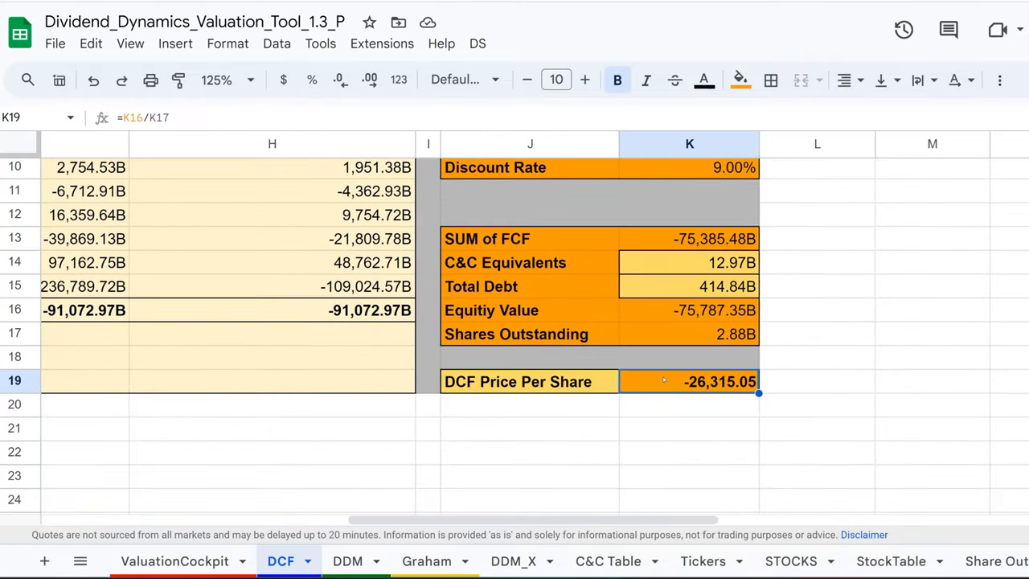
click(817, 333)
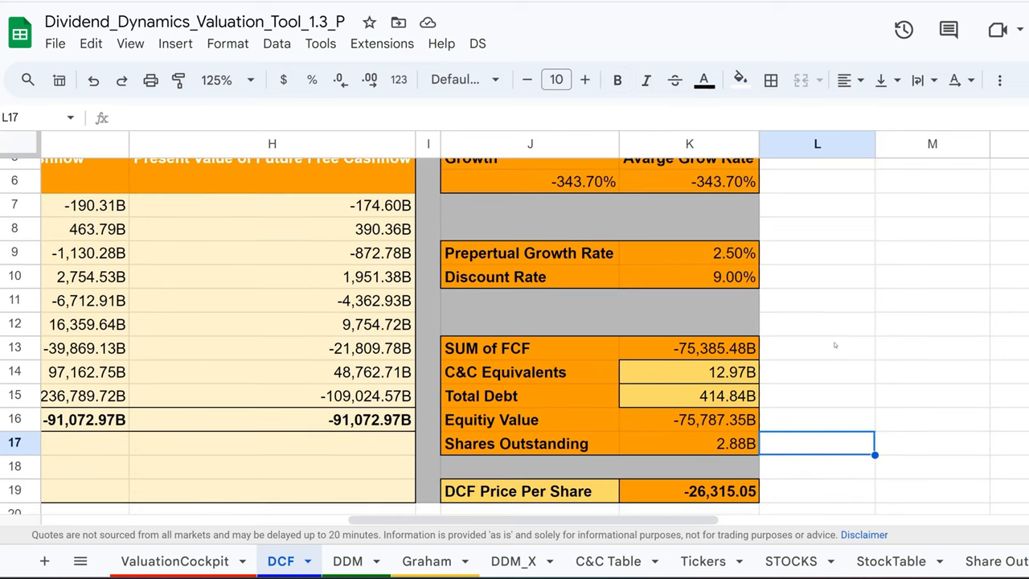
click(348, 559)
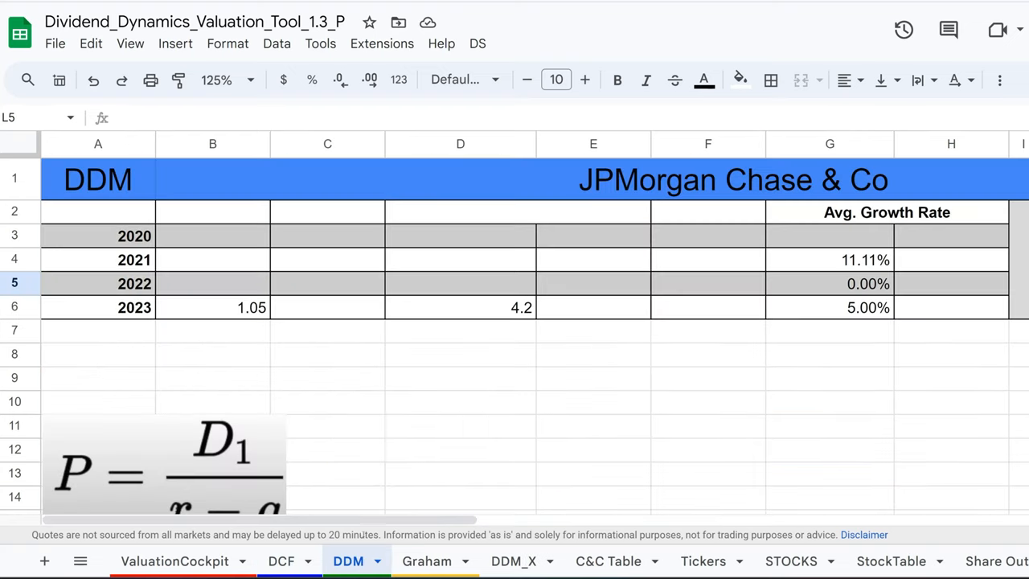
Inspect the DDM intrinsic value formula in K3, 59.17 against a 188.29 price
scroll(right, 3)
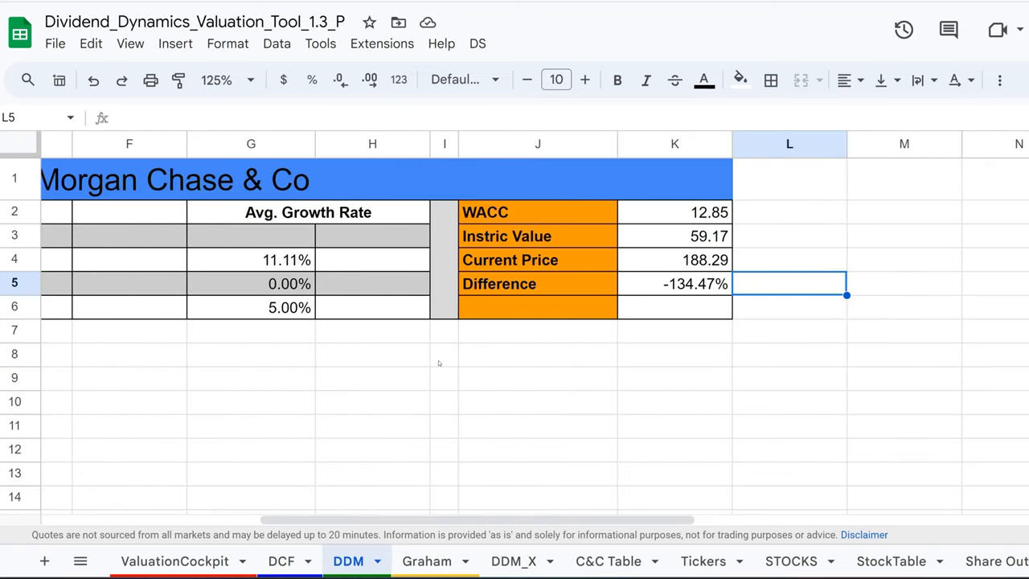
click(251, 307)
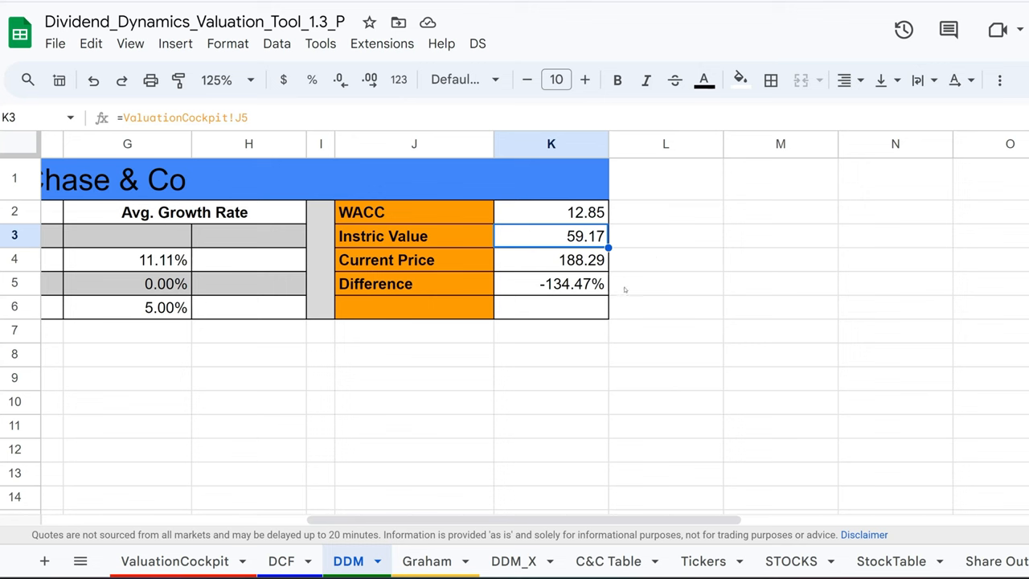
click(550, 283)
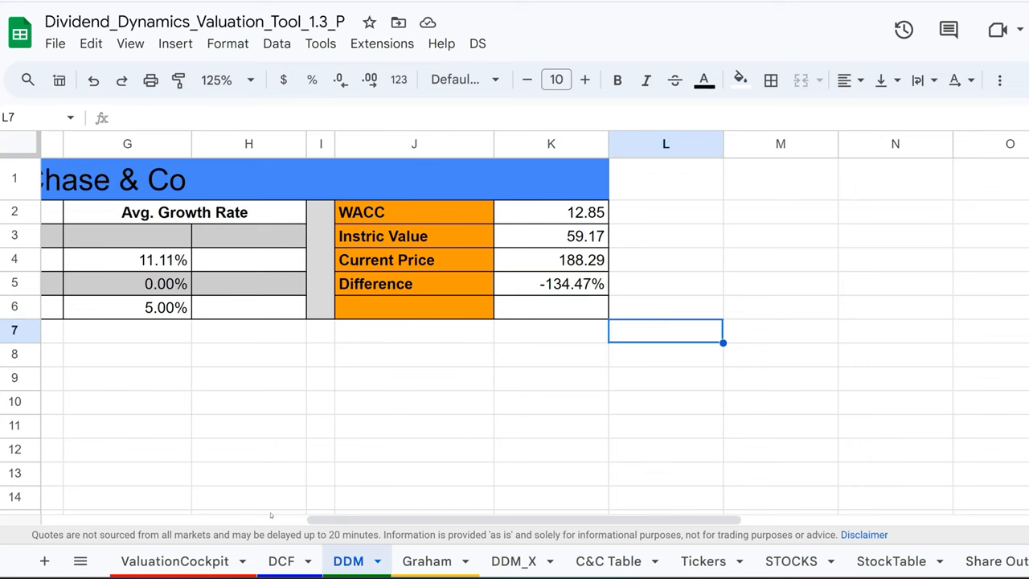
click(175, 560)
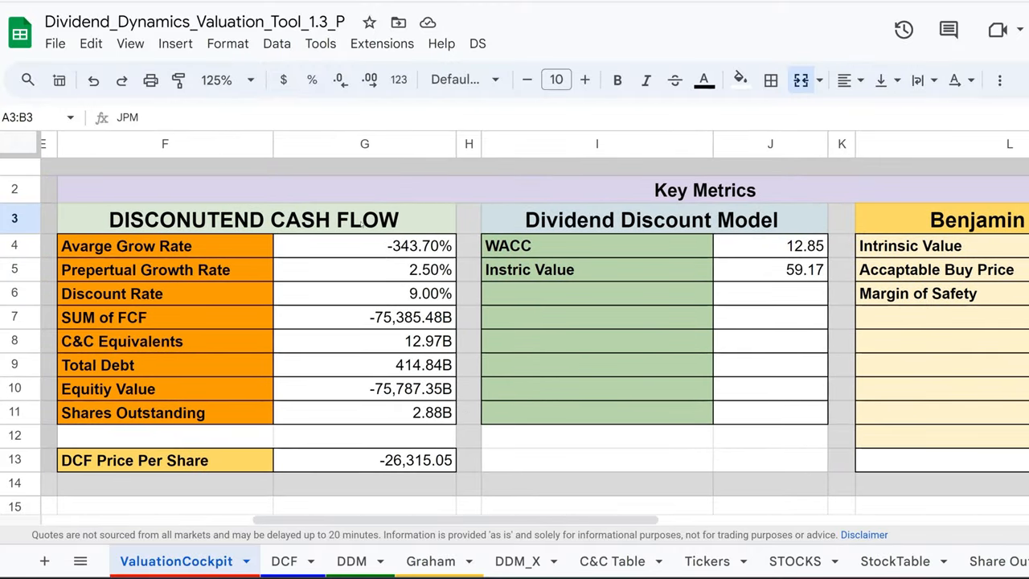
Check the cockpit's VLOOKUP pulling the 59.17 DDM value in J5, then revisit DCF
click(768, 270)
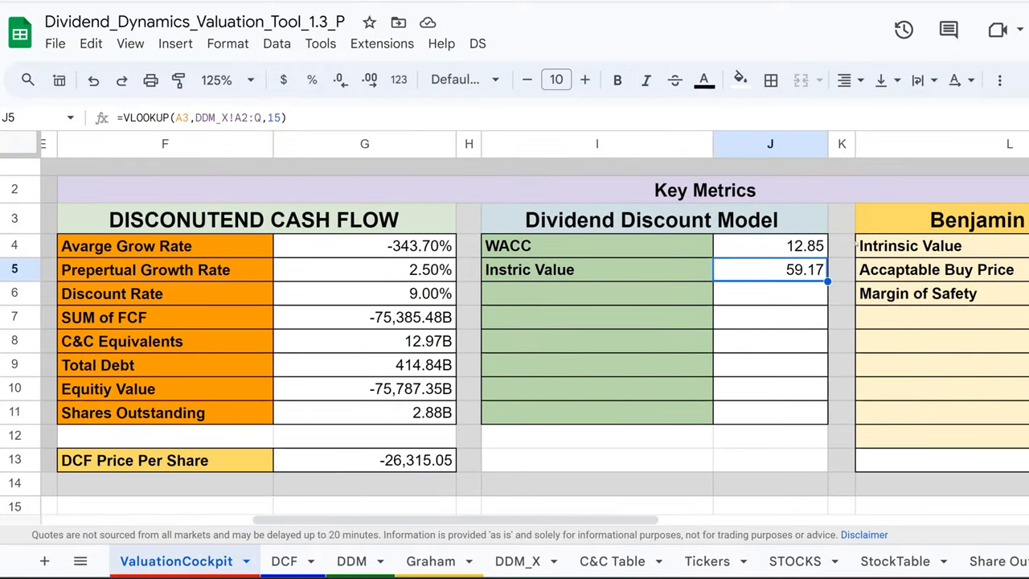
mouse_move(583, 342)
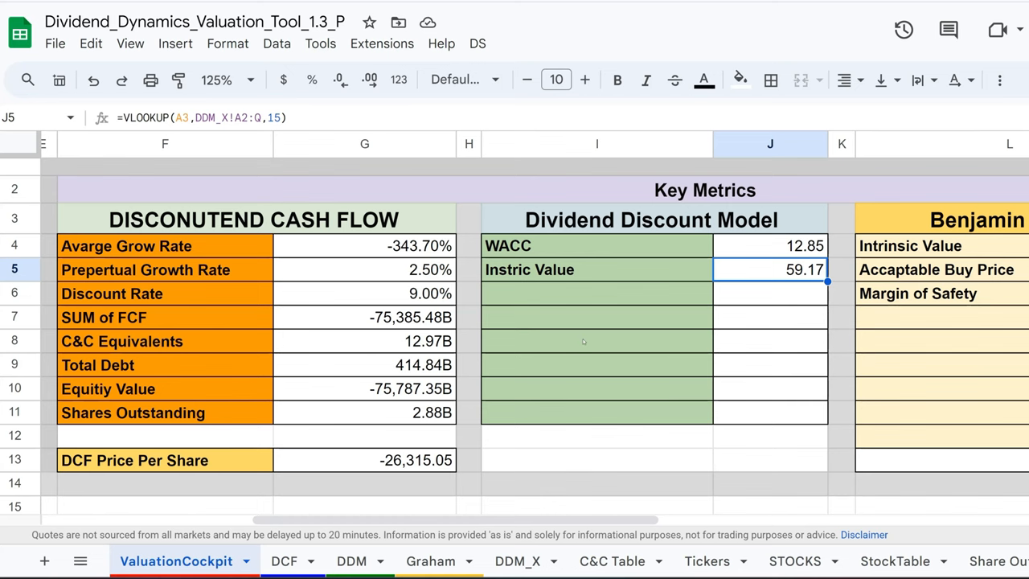
mouse_move(315, 515)
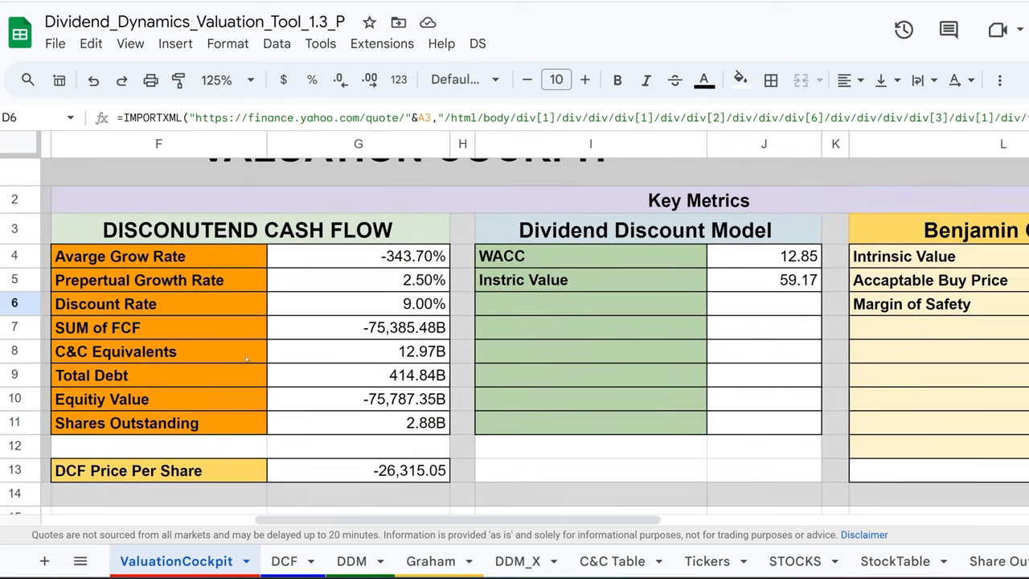
click(280, 559)
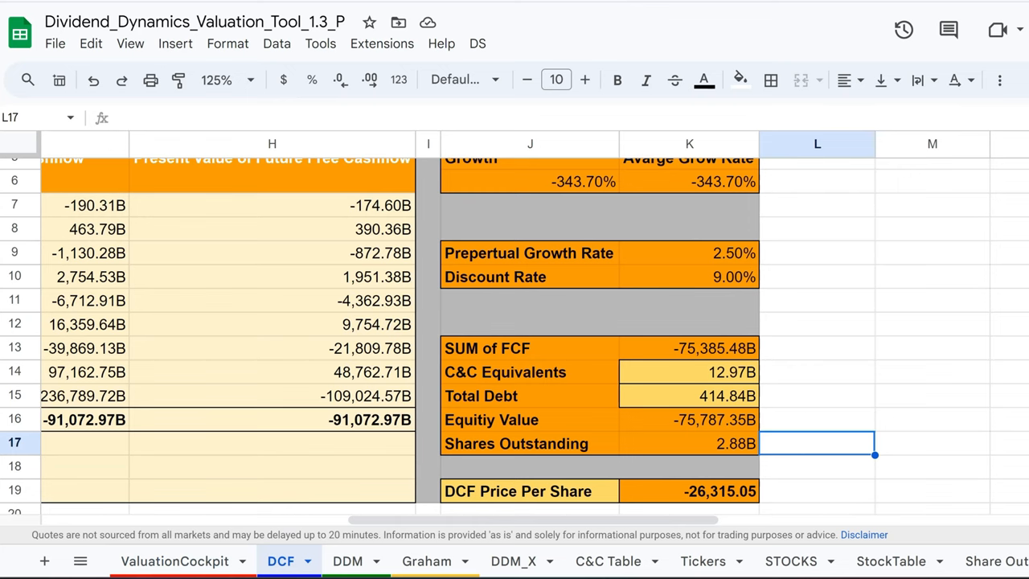
click(428, 559)
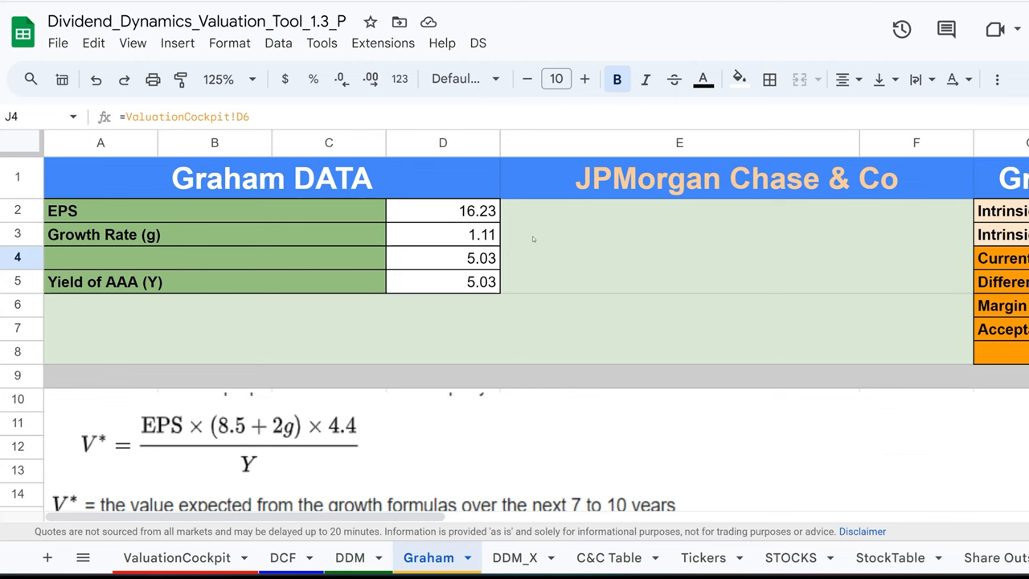
View Graham's Valuation Formula results: intrinsic value 263.50, 65% margin, buy price 171.28
scroll(right, 3)
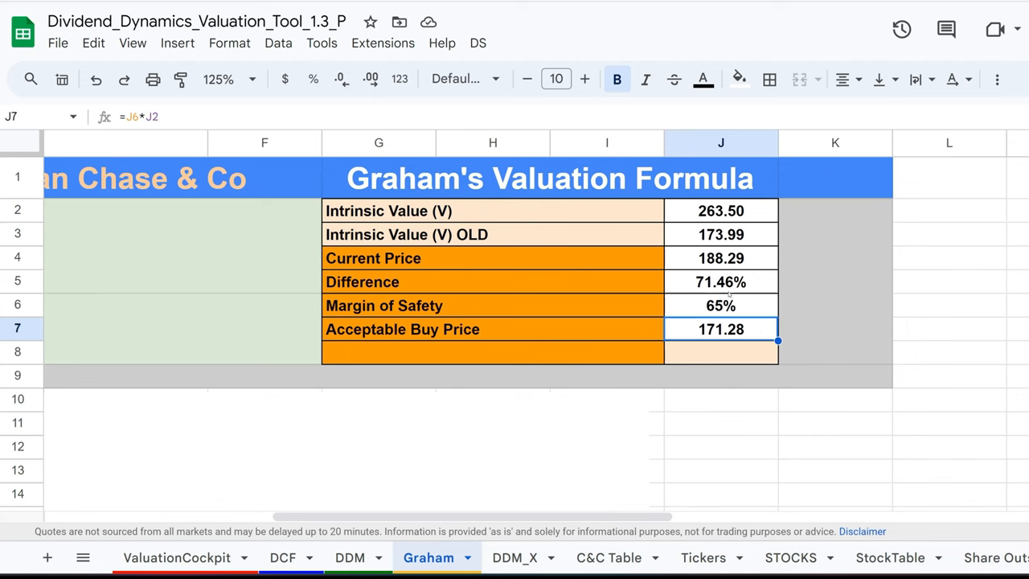
mouse_move(785, 297)
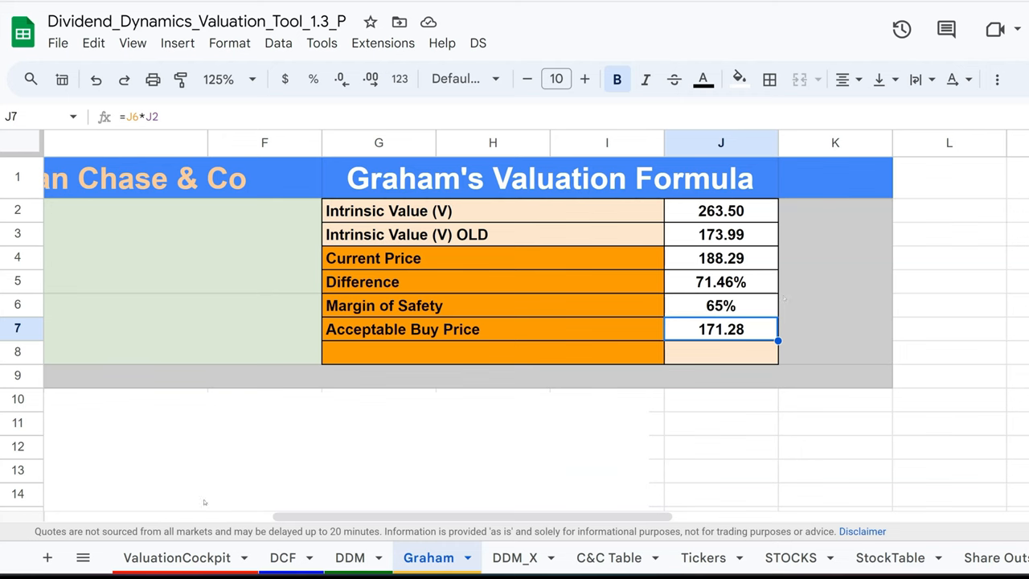
click(177, 556)
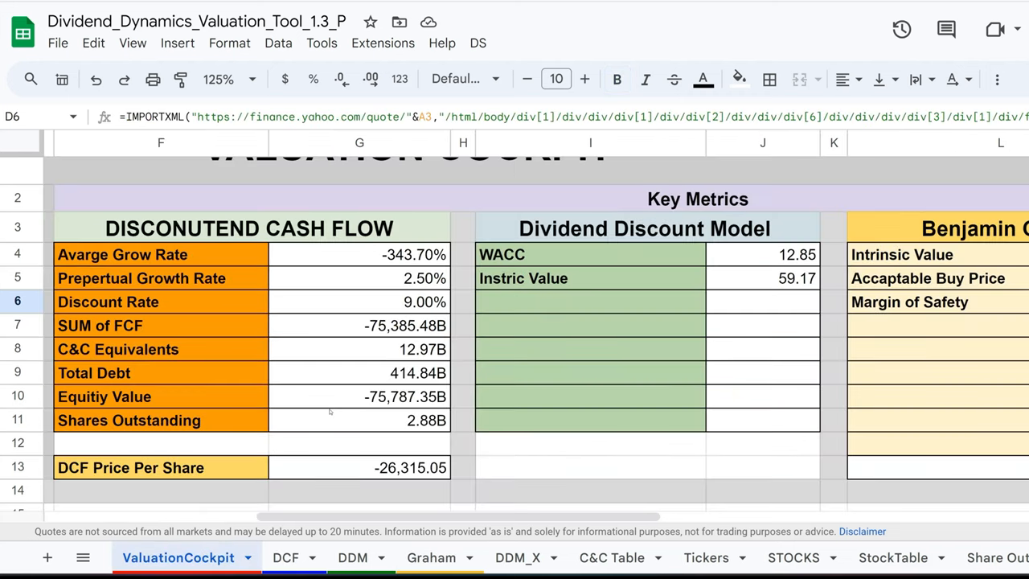
click(360, 466)
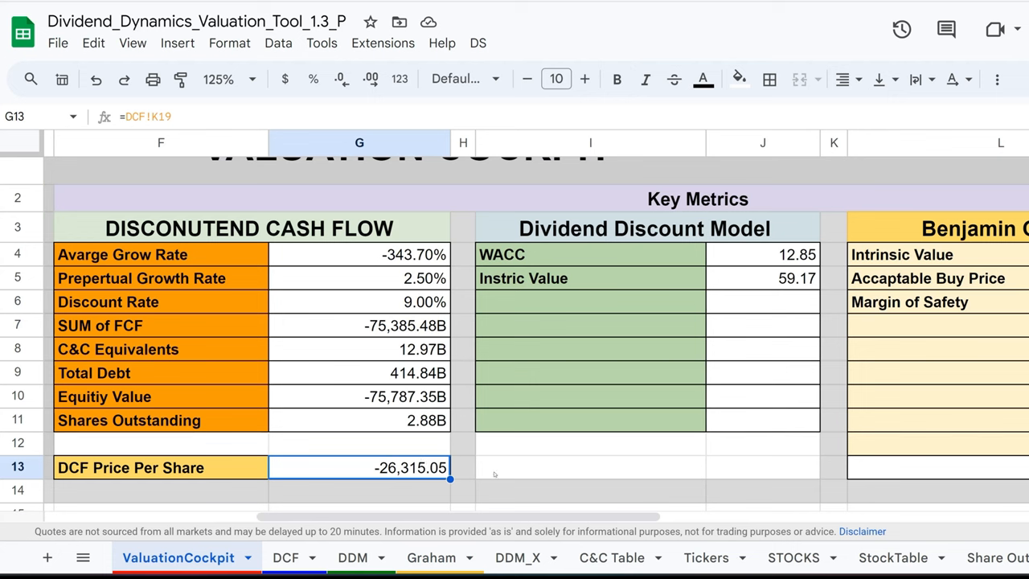
click(588, 418)
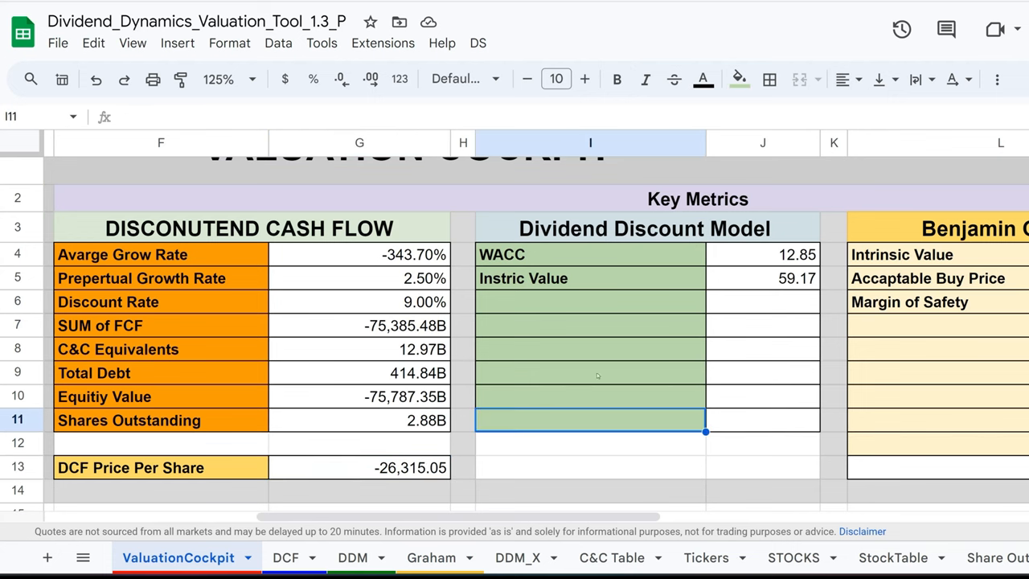
mouse_move(794, 302)
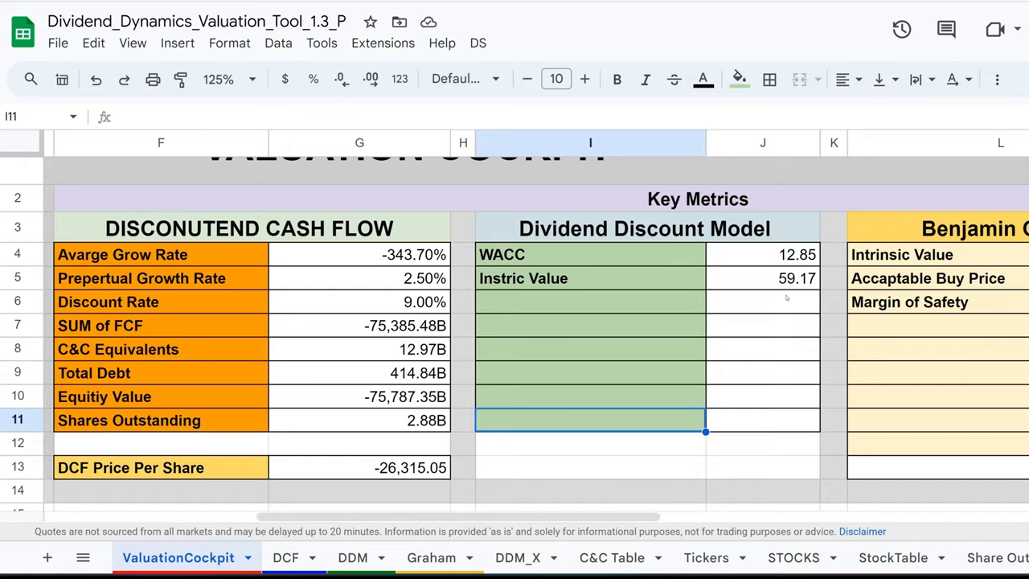
scroll(right, 3)
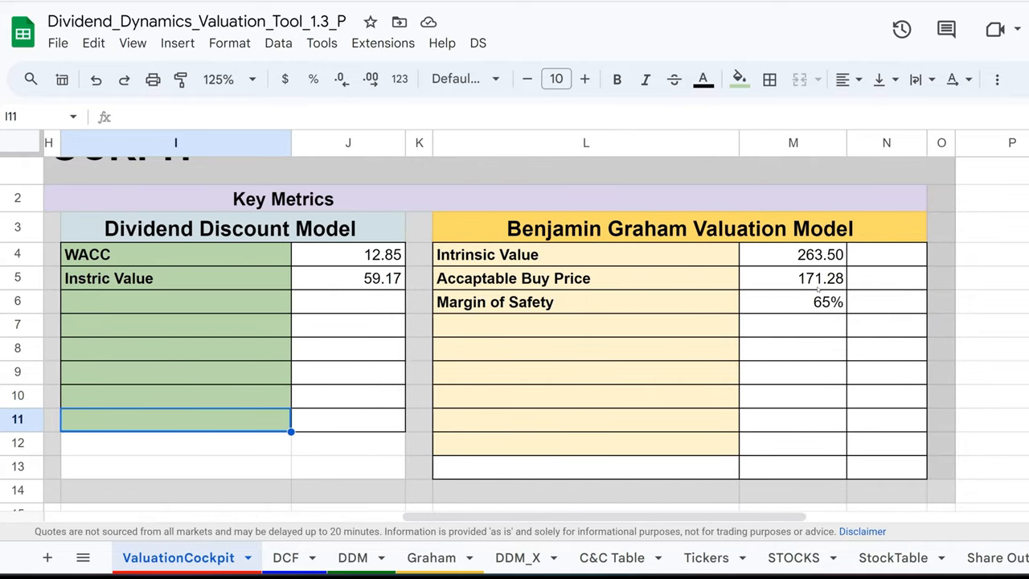
mouse_move(784, 273)
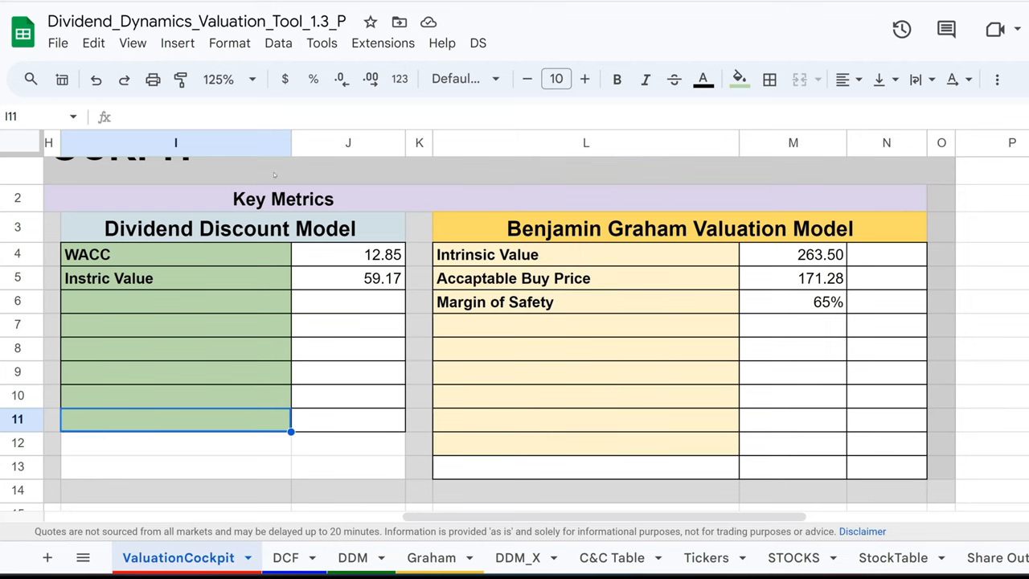
click(228, 79)
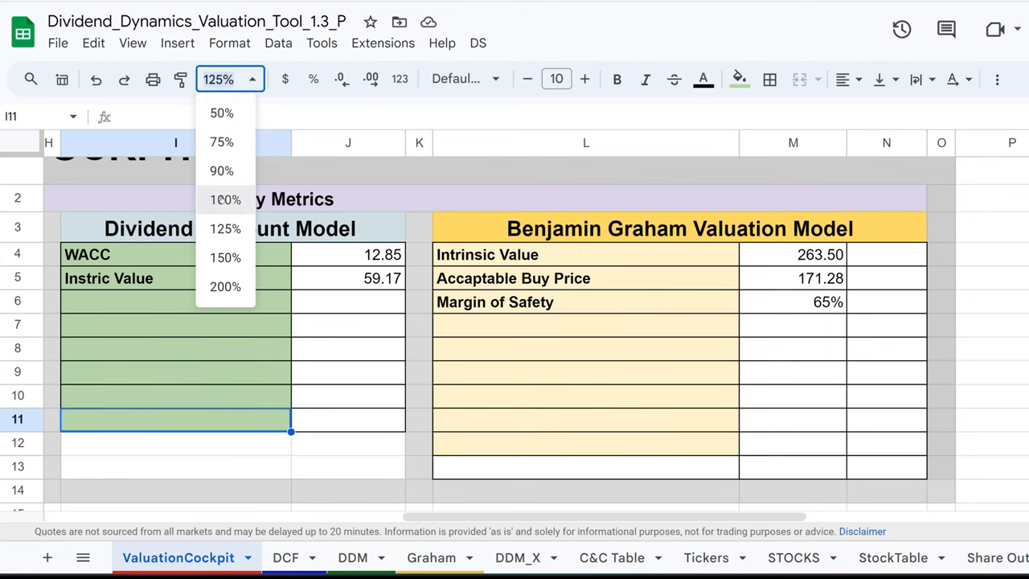
click(222, 200)
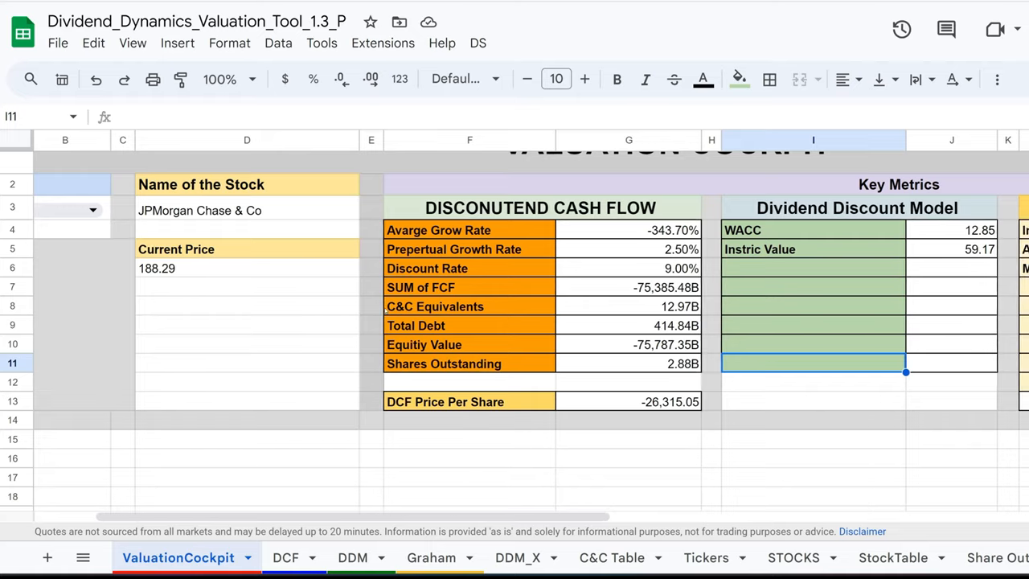
scroll(right, 3)
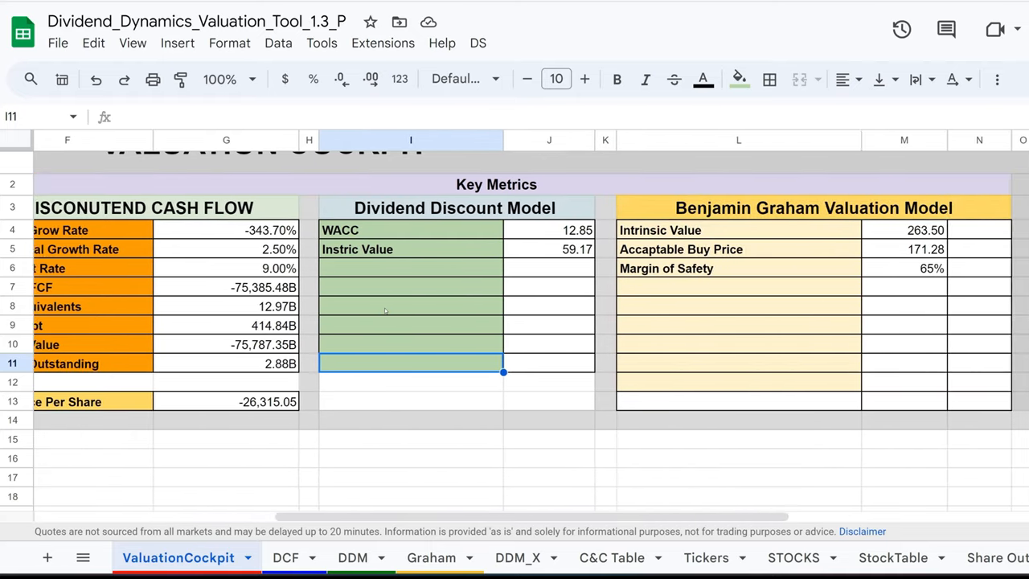
scroll(right, 3)
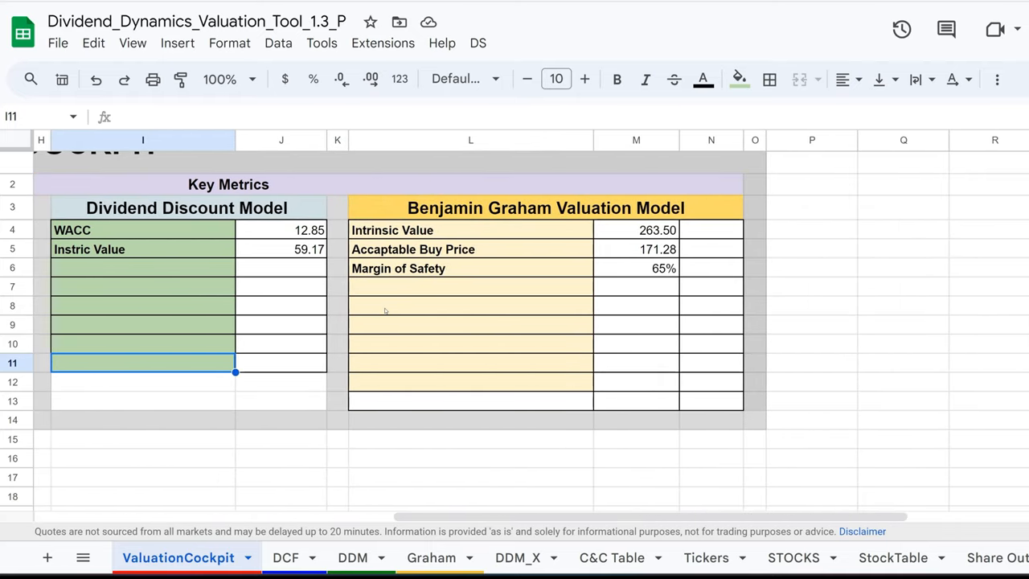
scroll(left, 3)
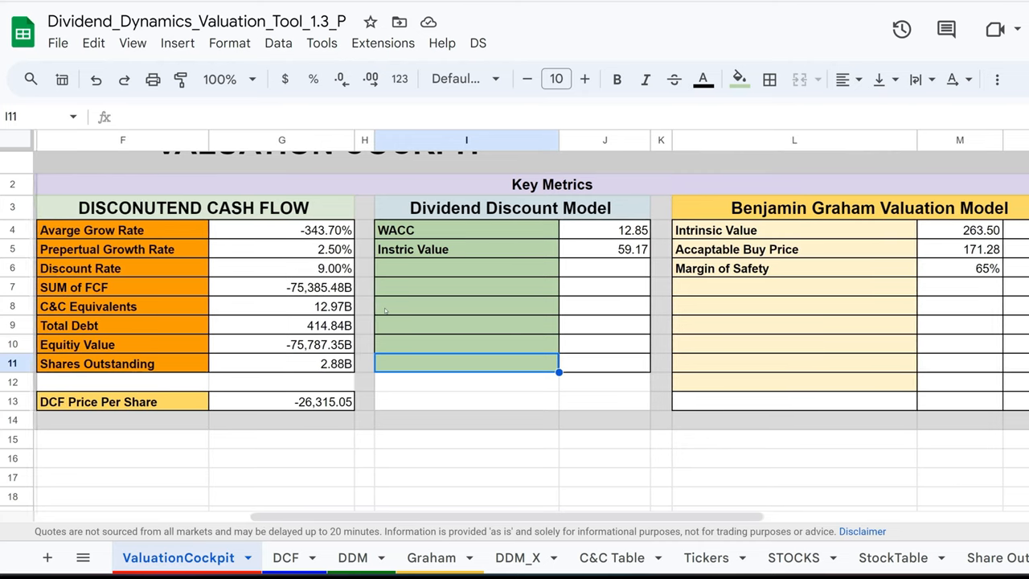